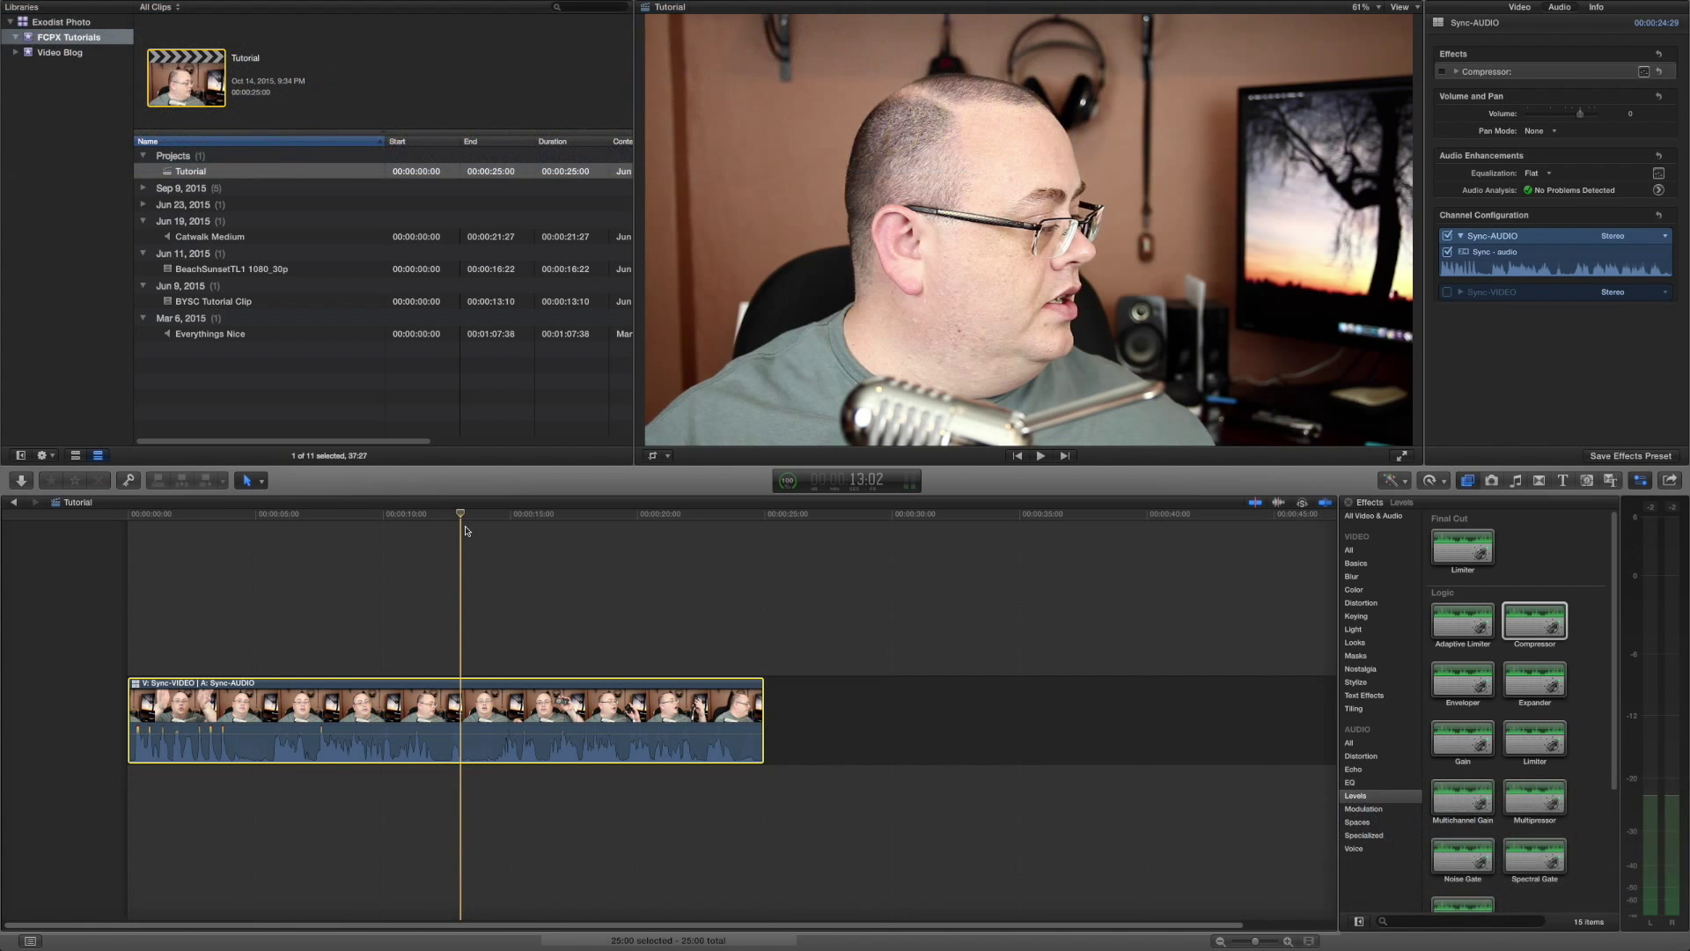
# - Apply a second Logic Compressor from Audio > Levels to the selected talking-head clip
pyautogui.click(319, 522)
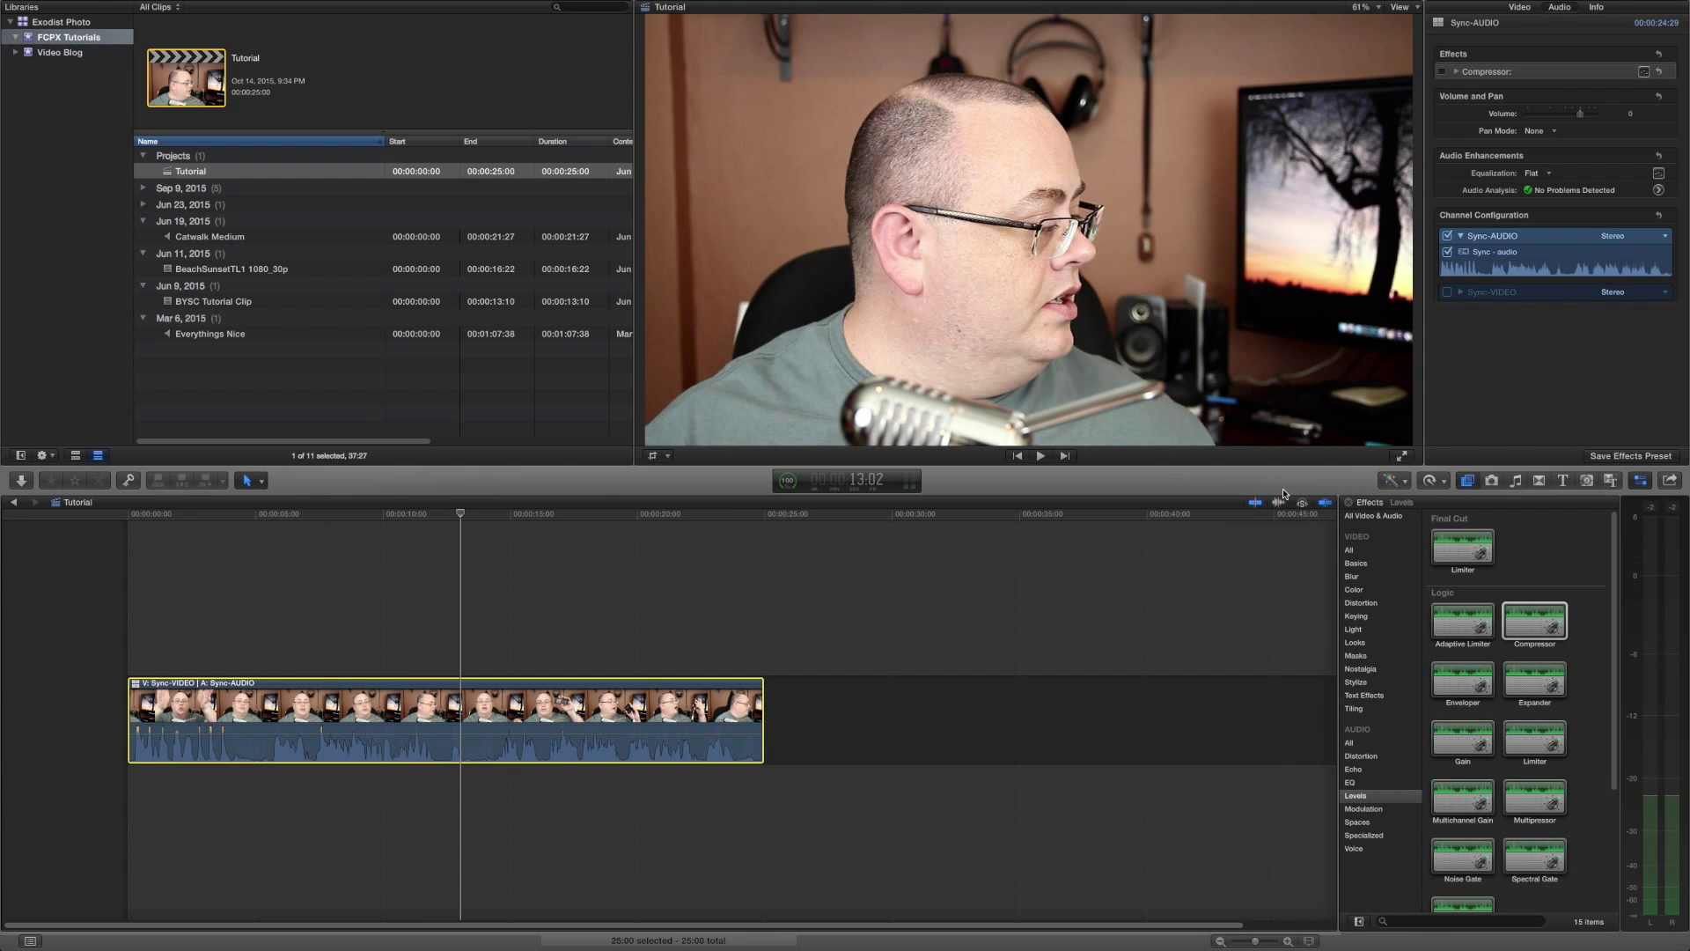
pyautogui.moveTo(1554, 574)
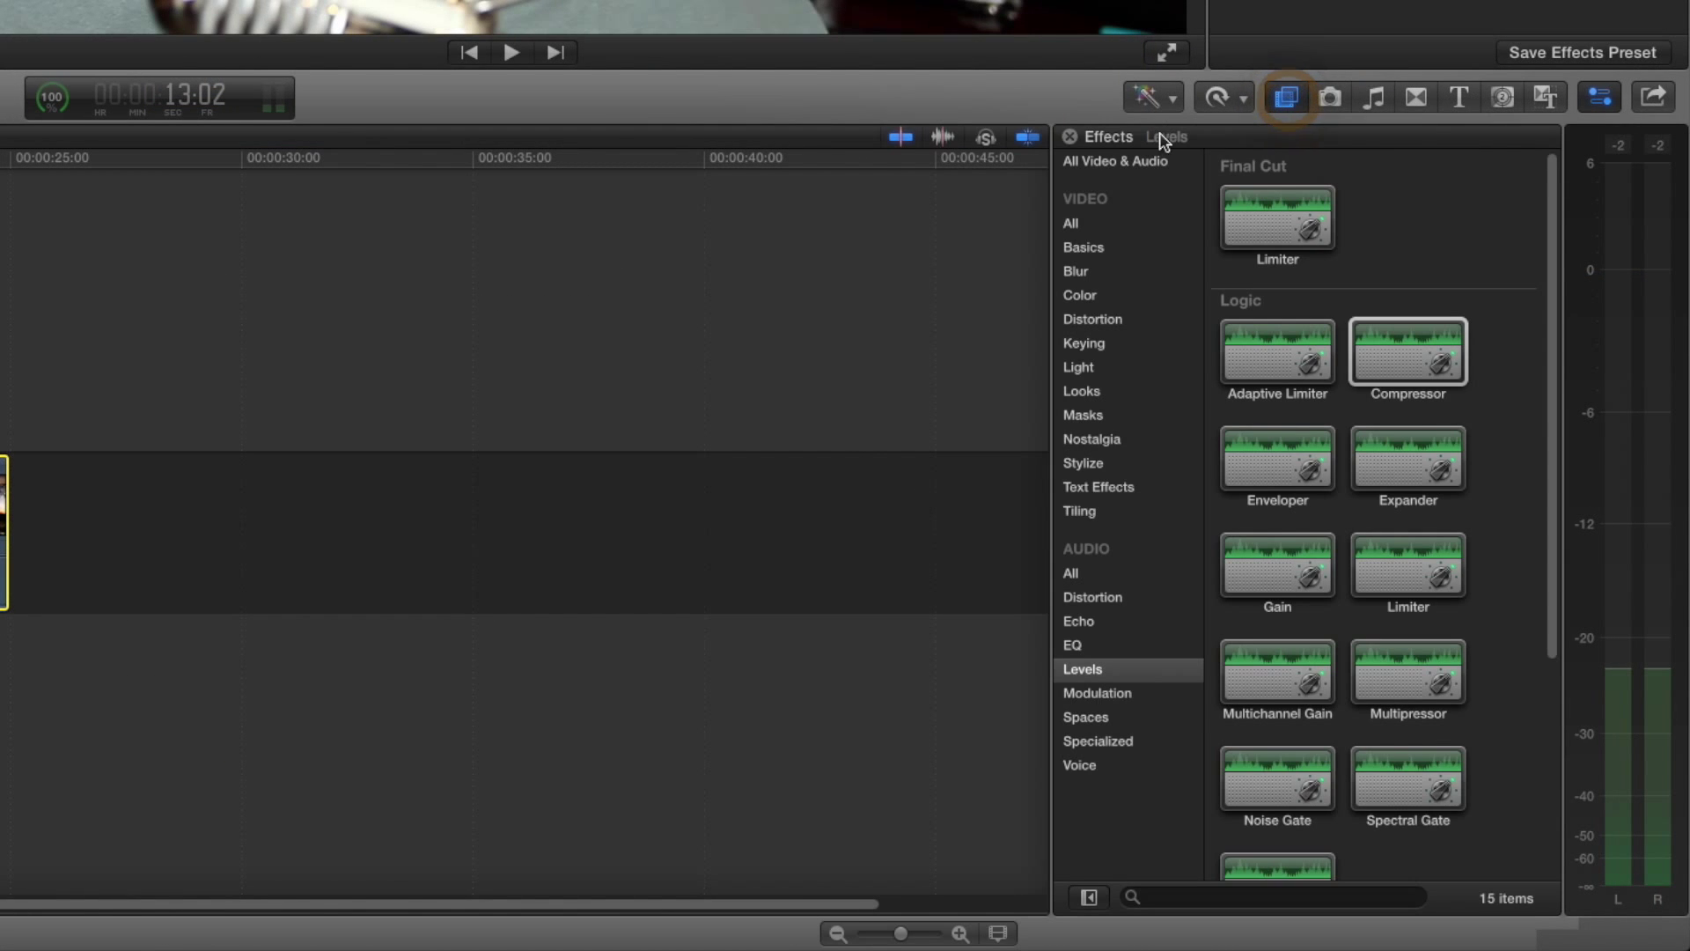
pyautogui.moveTo(1132, 569)
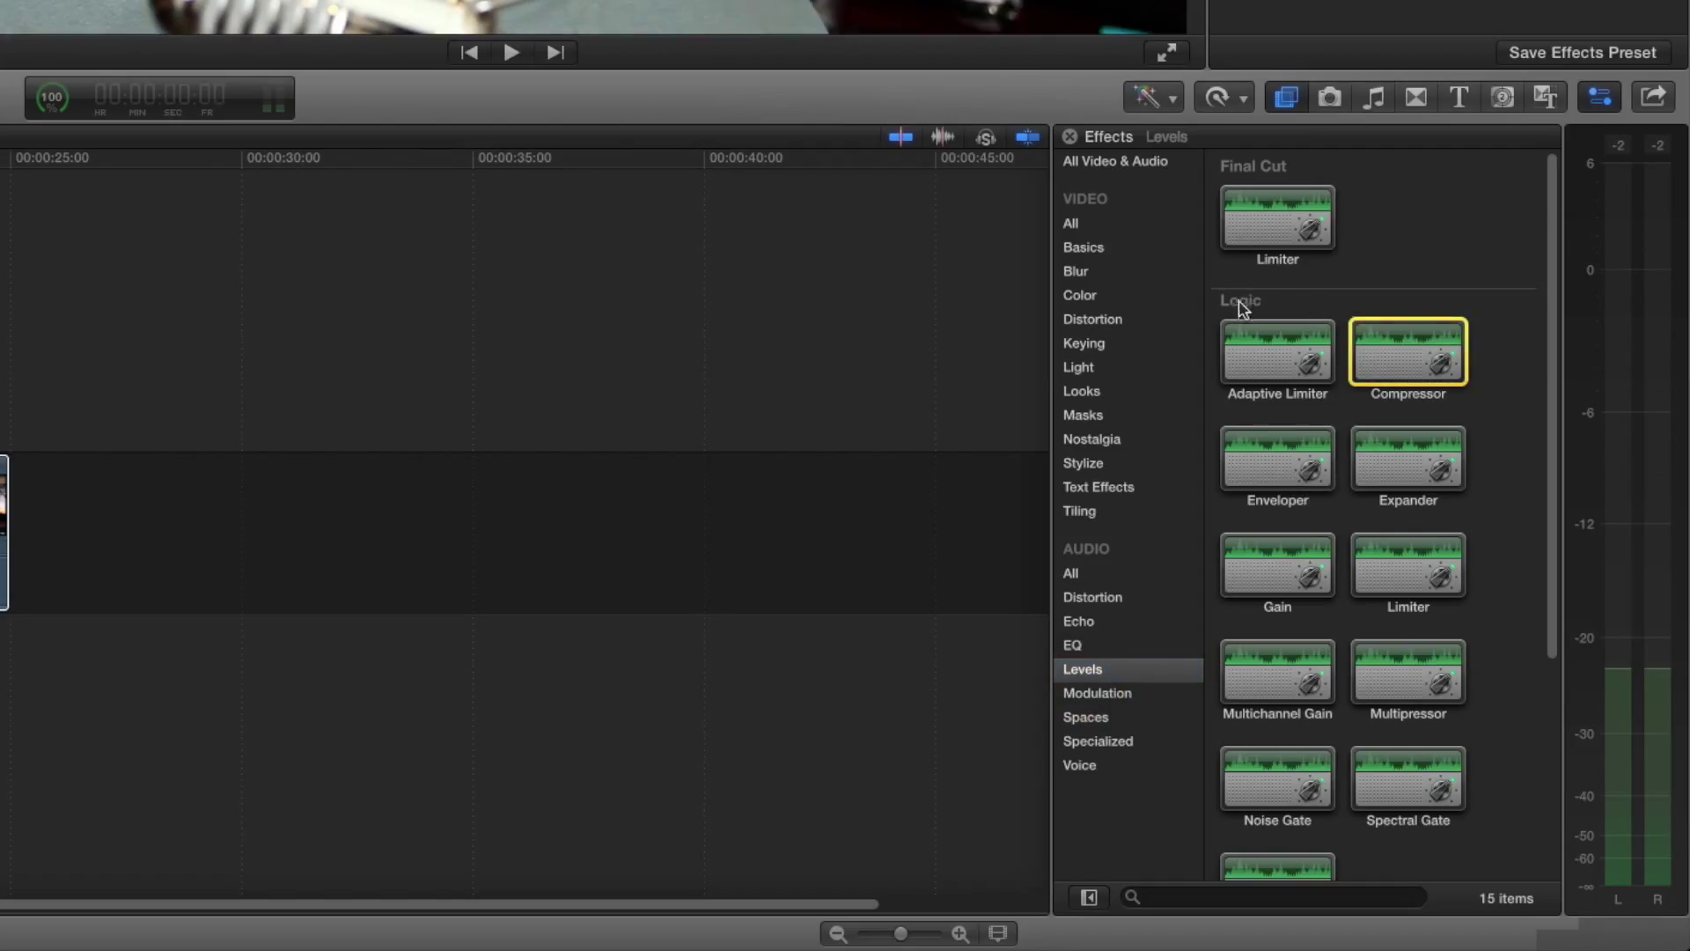
pyautogui.moveTo(1428, 364)
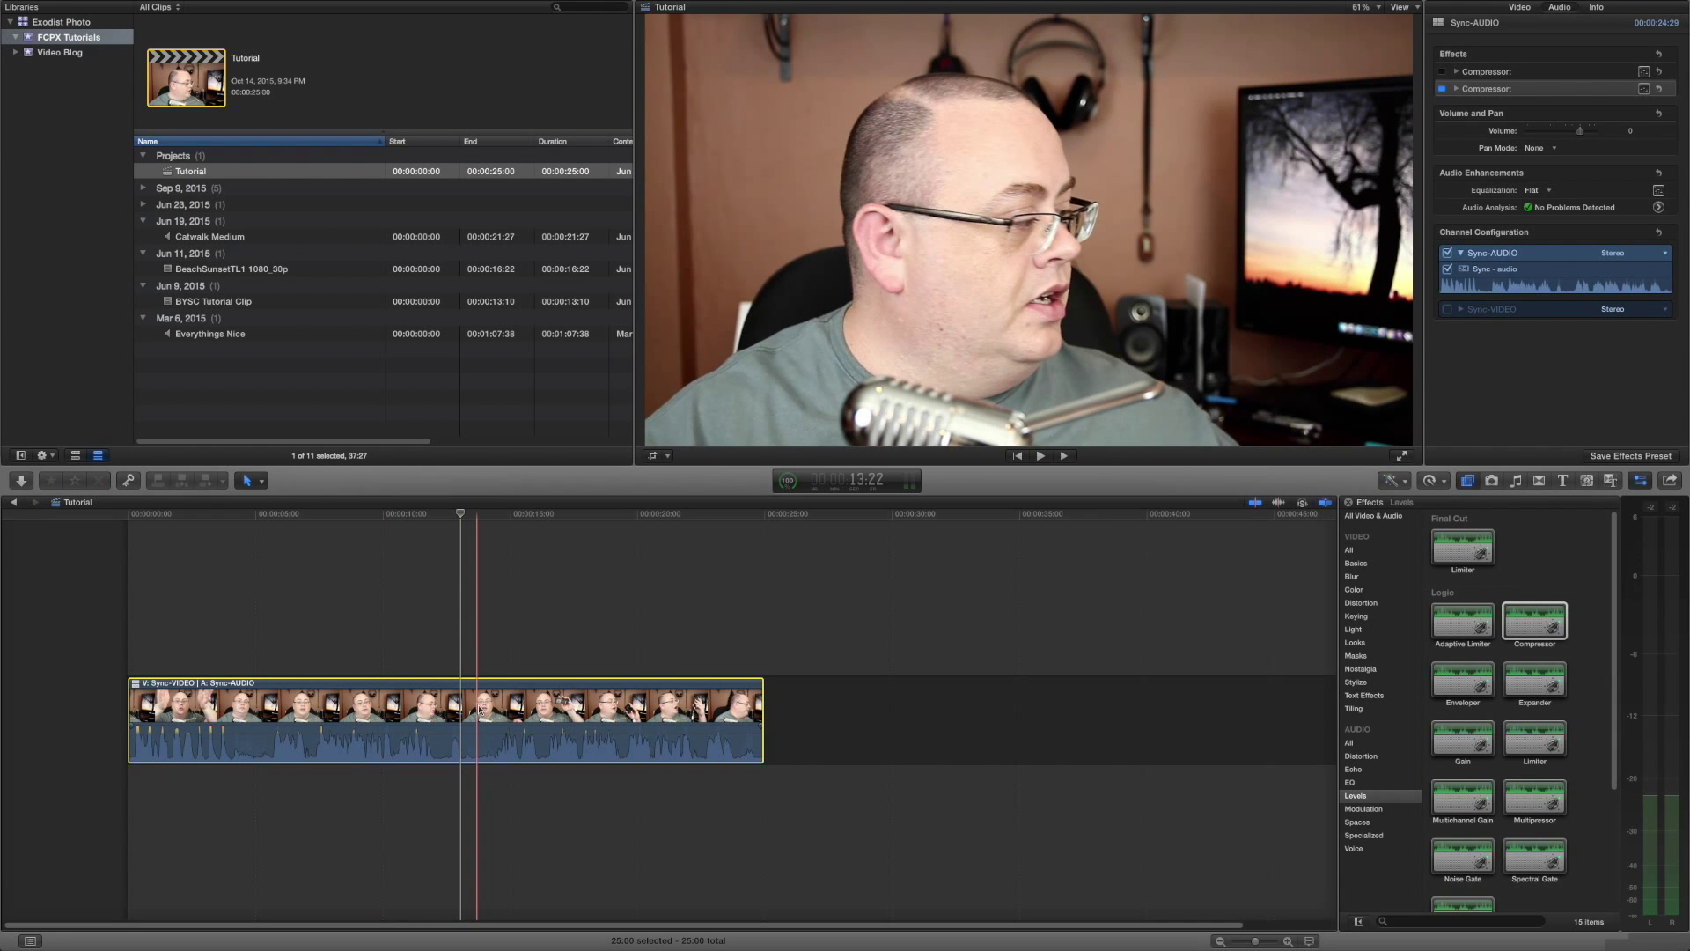
pyautogui.rightClick(479, 706)
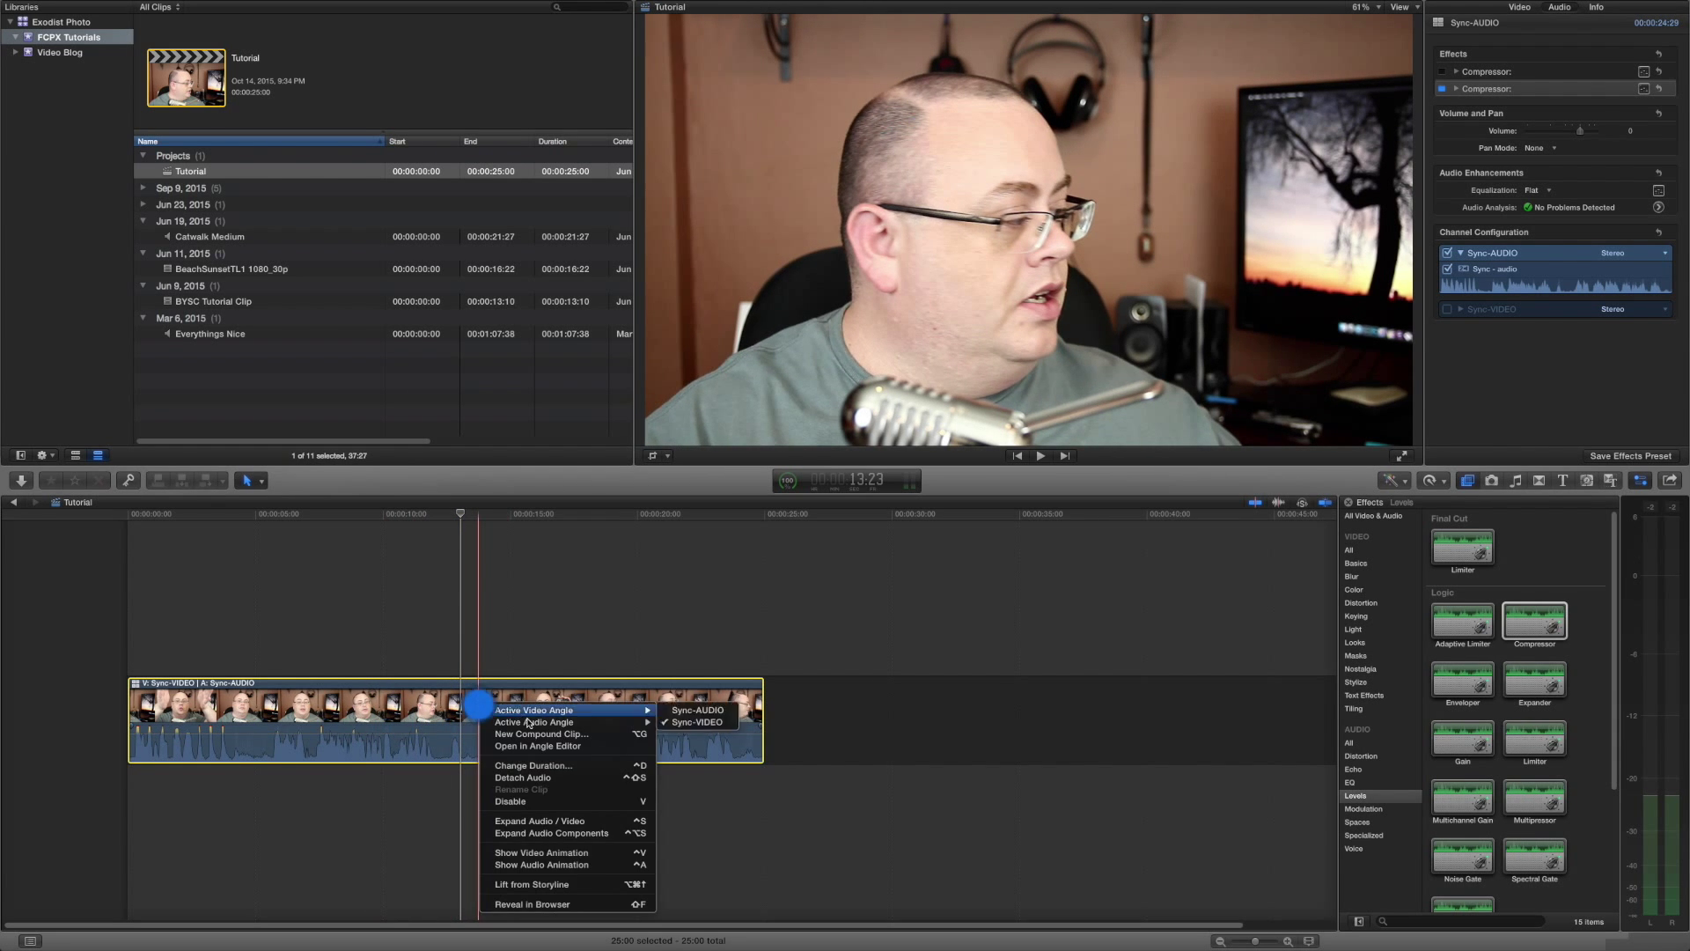
pyautogui.click(523, 776)
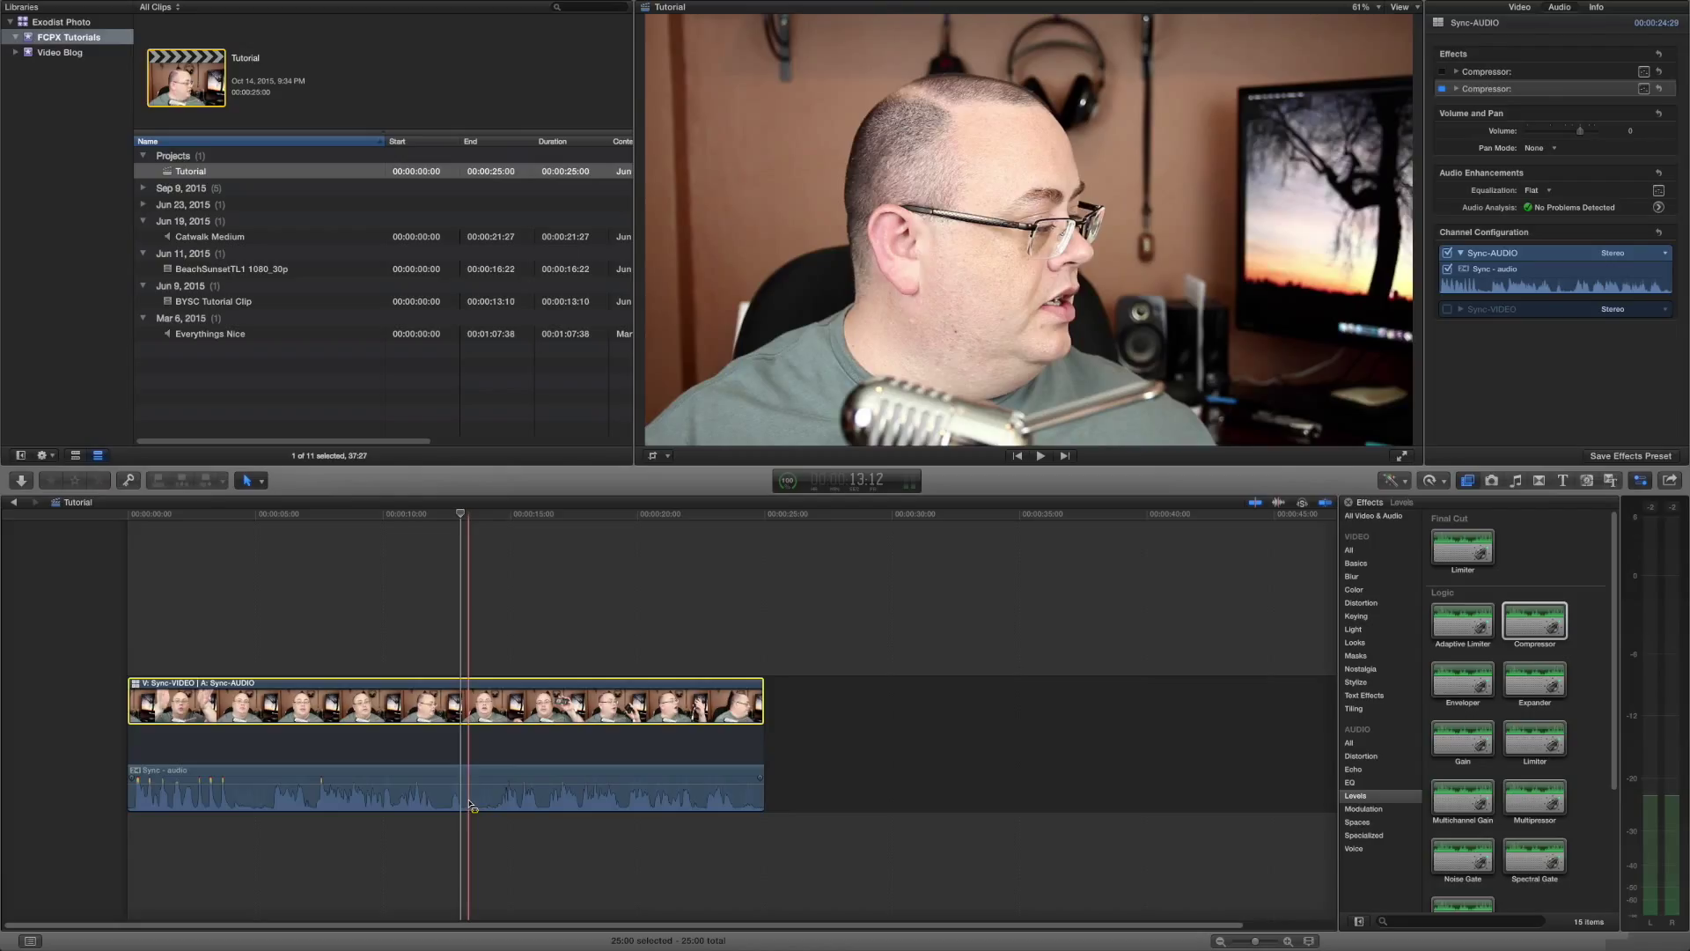
pyautogui.rightClick(474, 701)
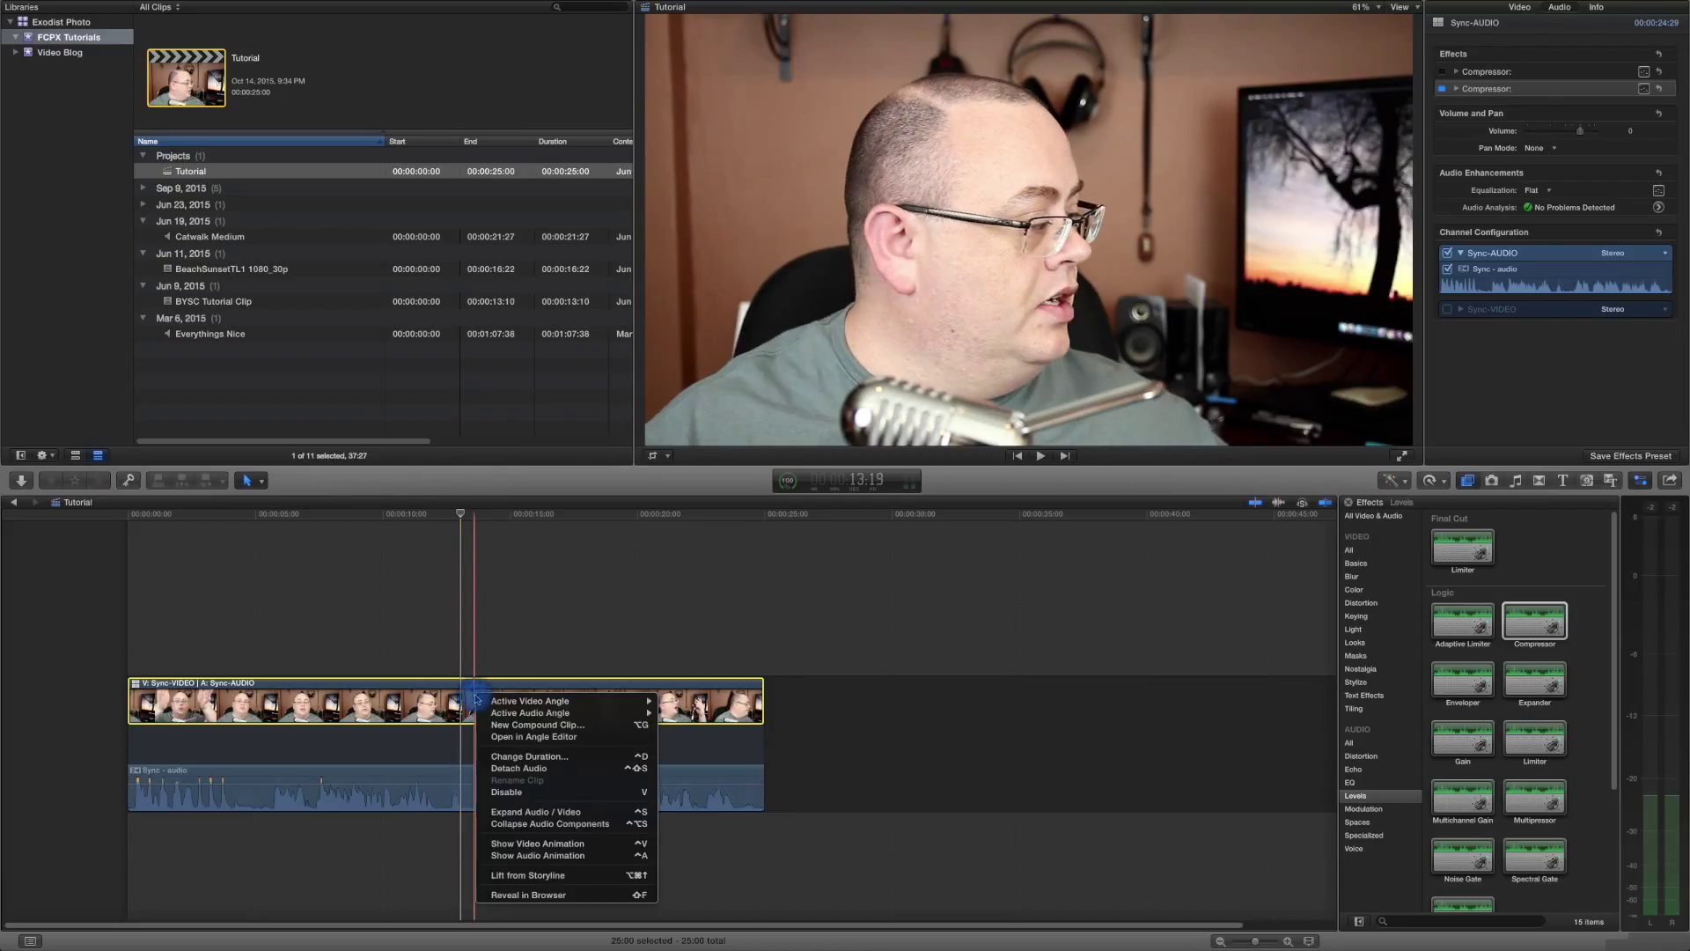
pyautogui.moveTo(535, 812)
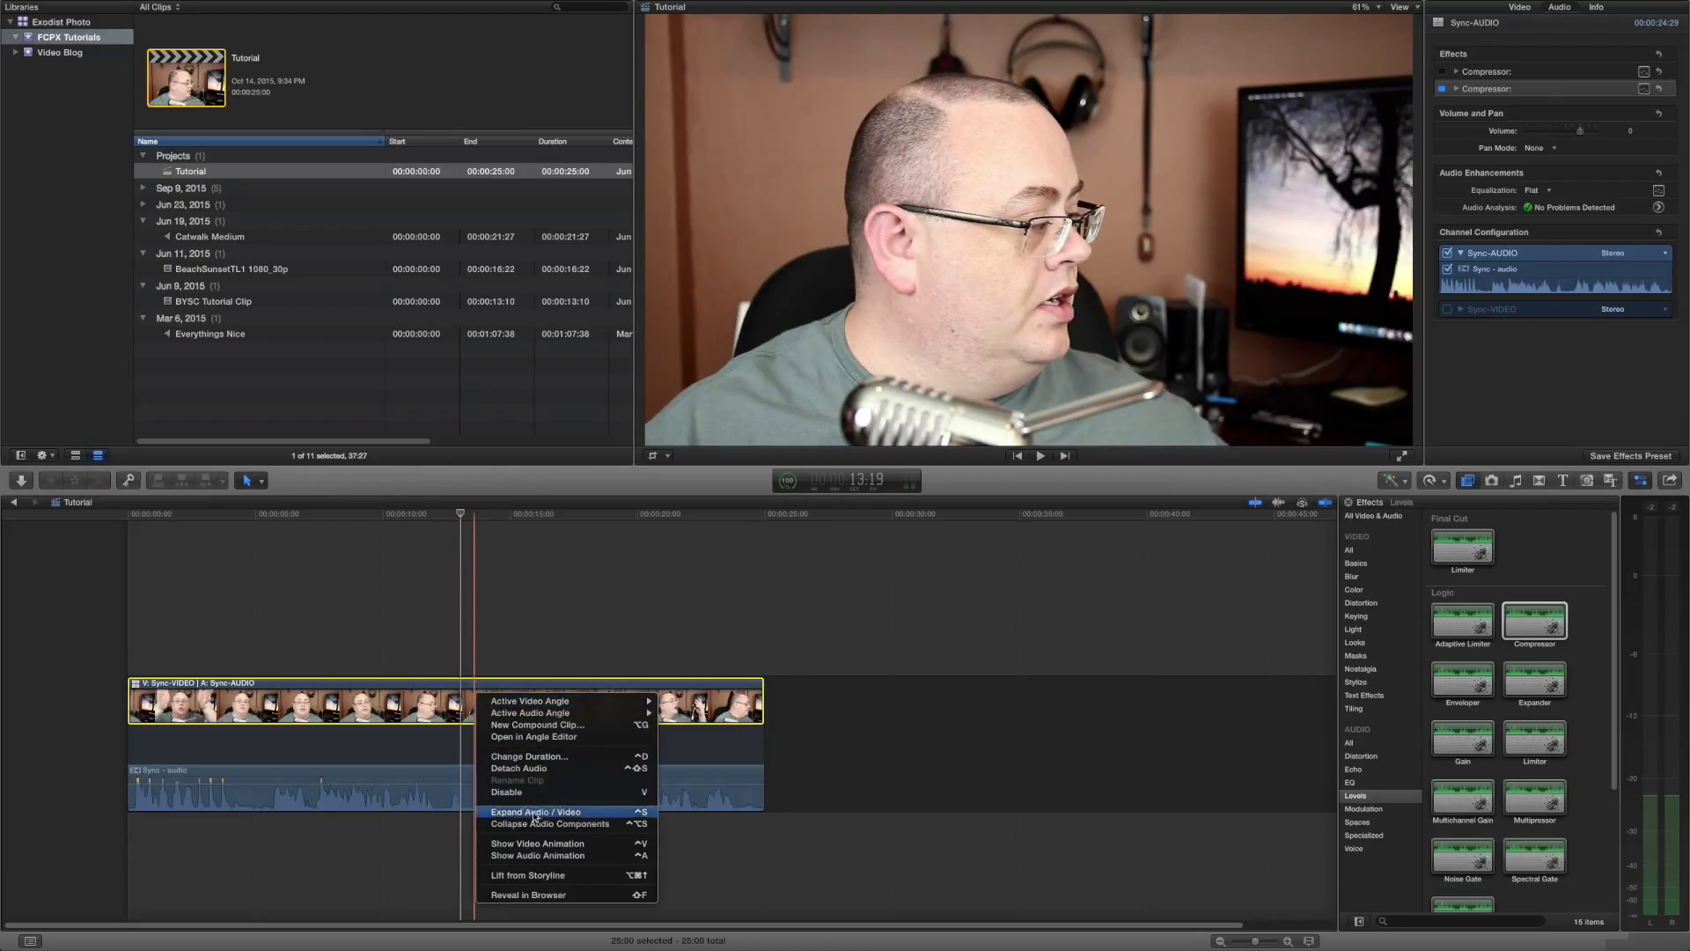
pyautogui.click(549, 824)
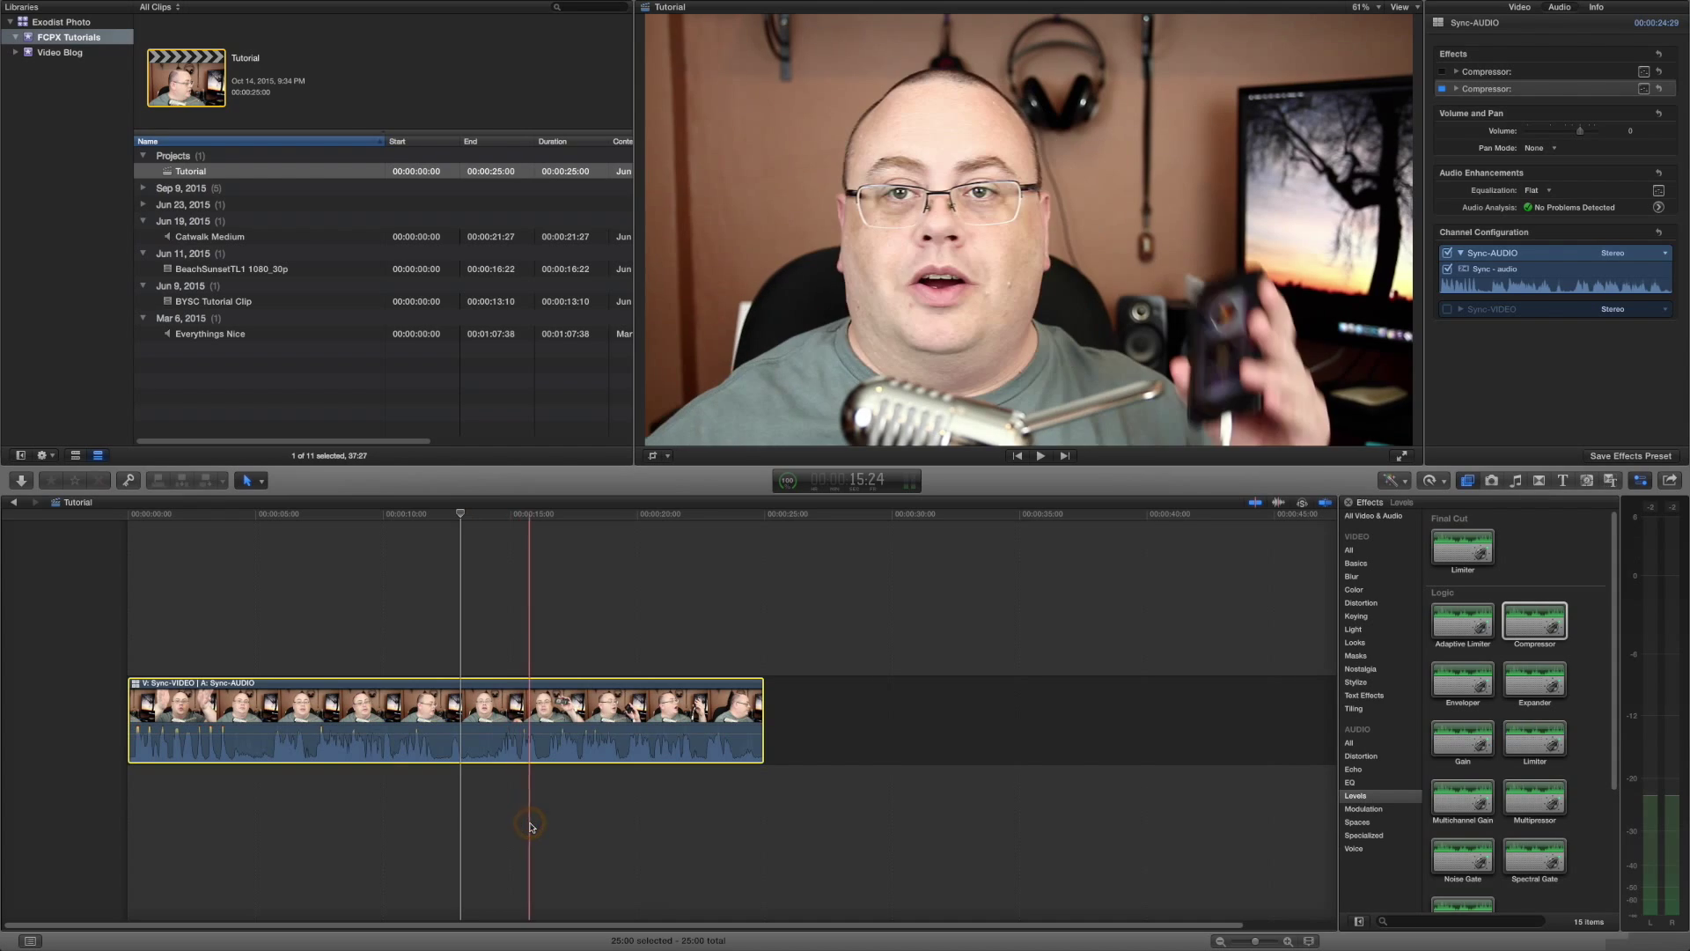
pyautogui.click(460, 514)
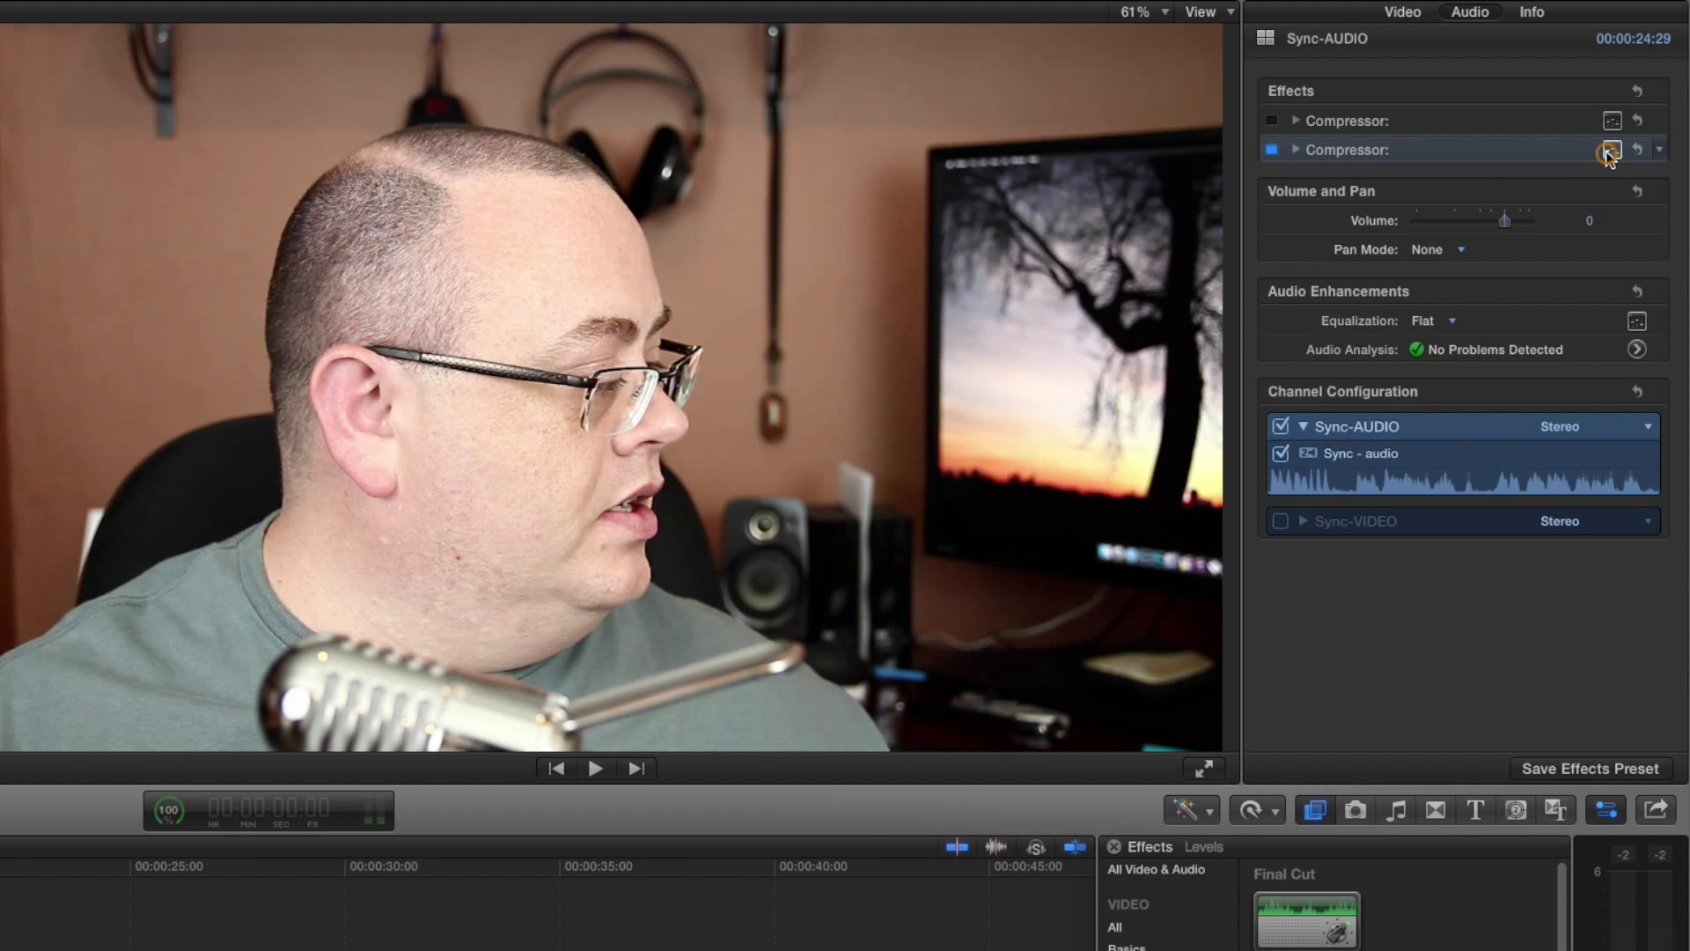
# - Show the second Compressor's settings window with its Preset and parameter rows expanded
pyautogui.click(386, 8)
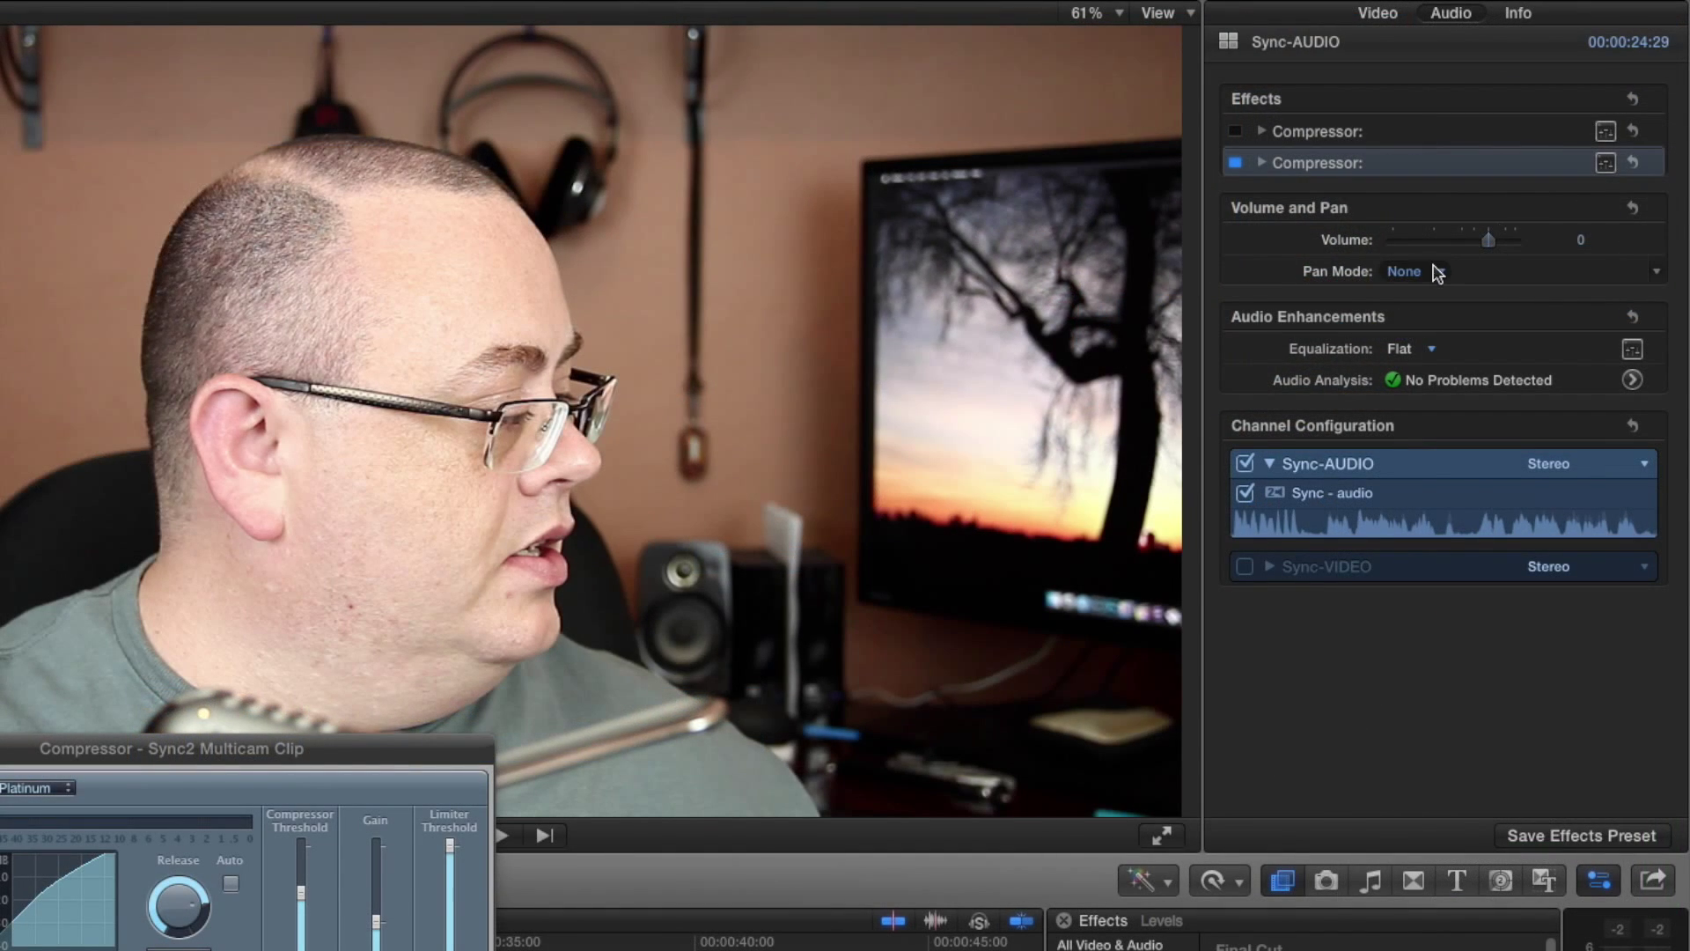
pyautogui.moveTo(1657, 162)
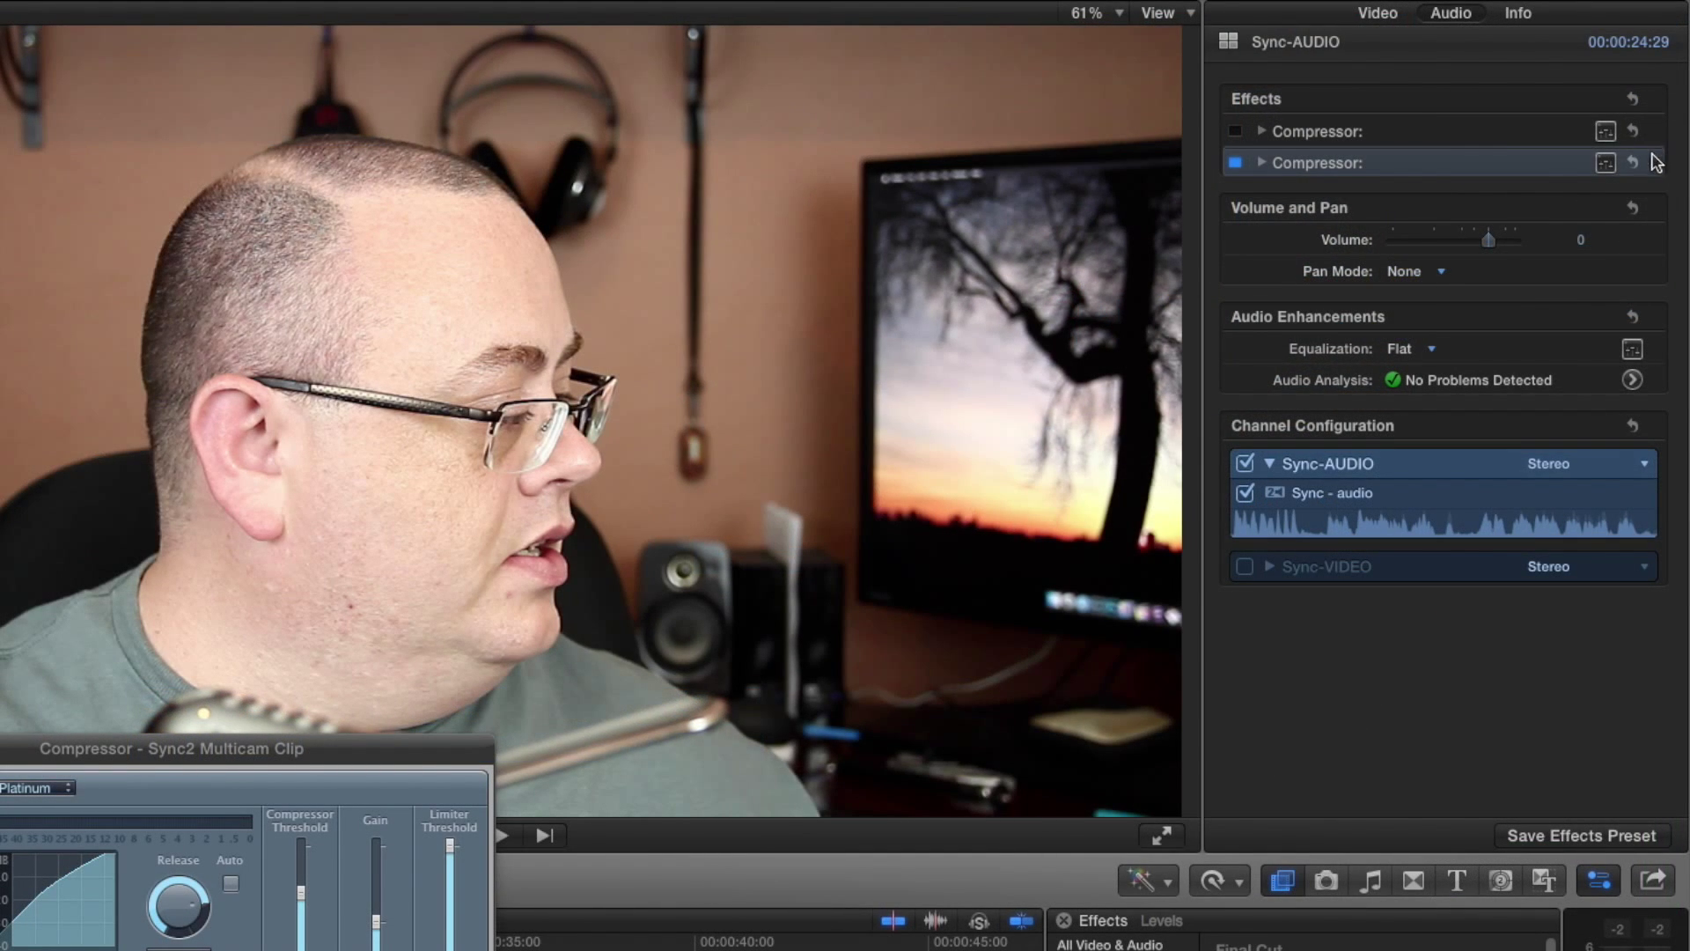
pyautogui.click(1261, 162)
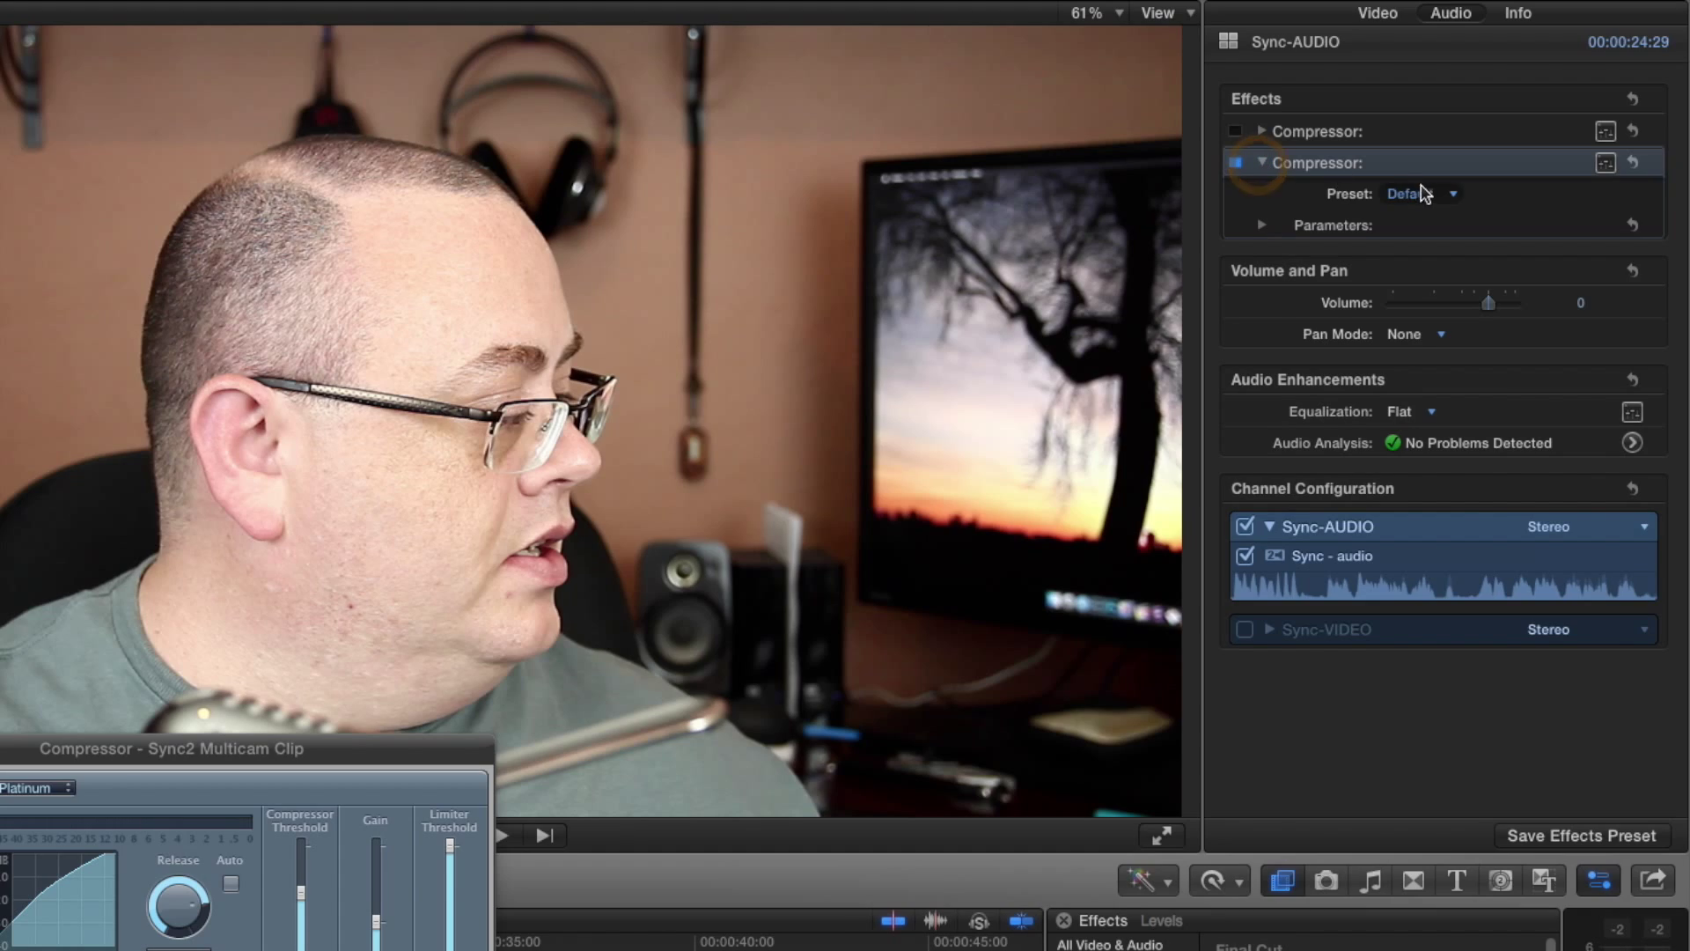
pyautogui.moveTo(1437, 252)
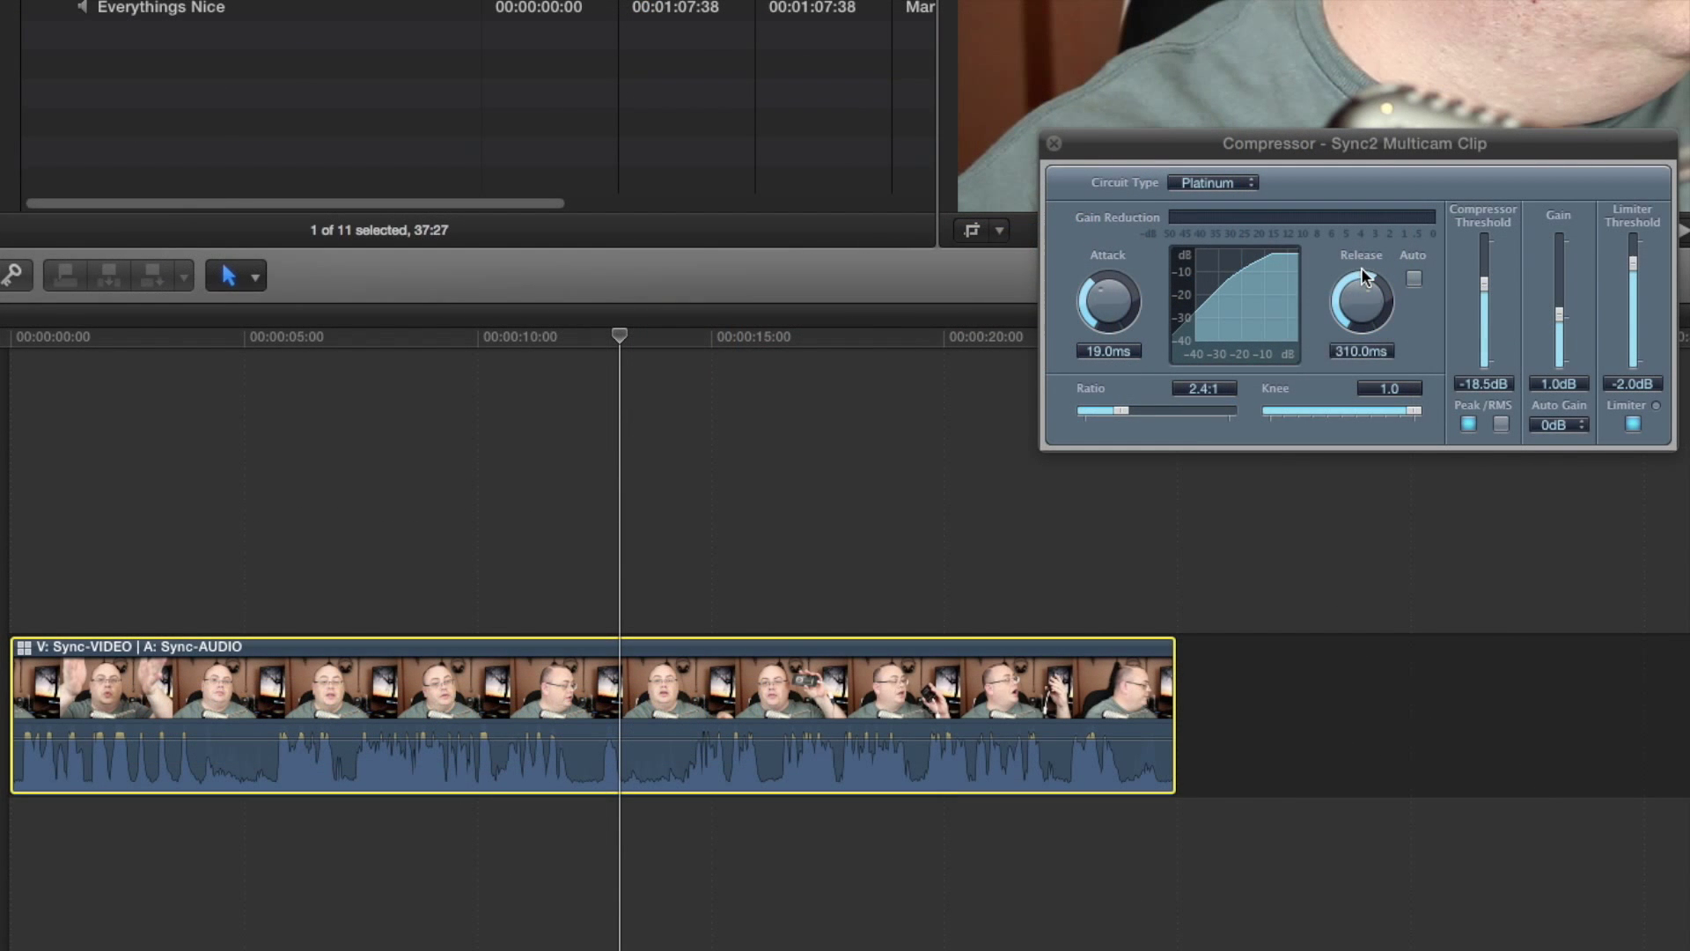
pyautogui.moveTo(1144, 261)
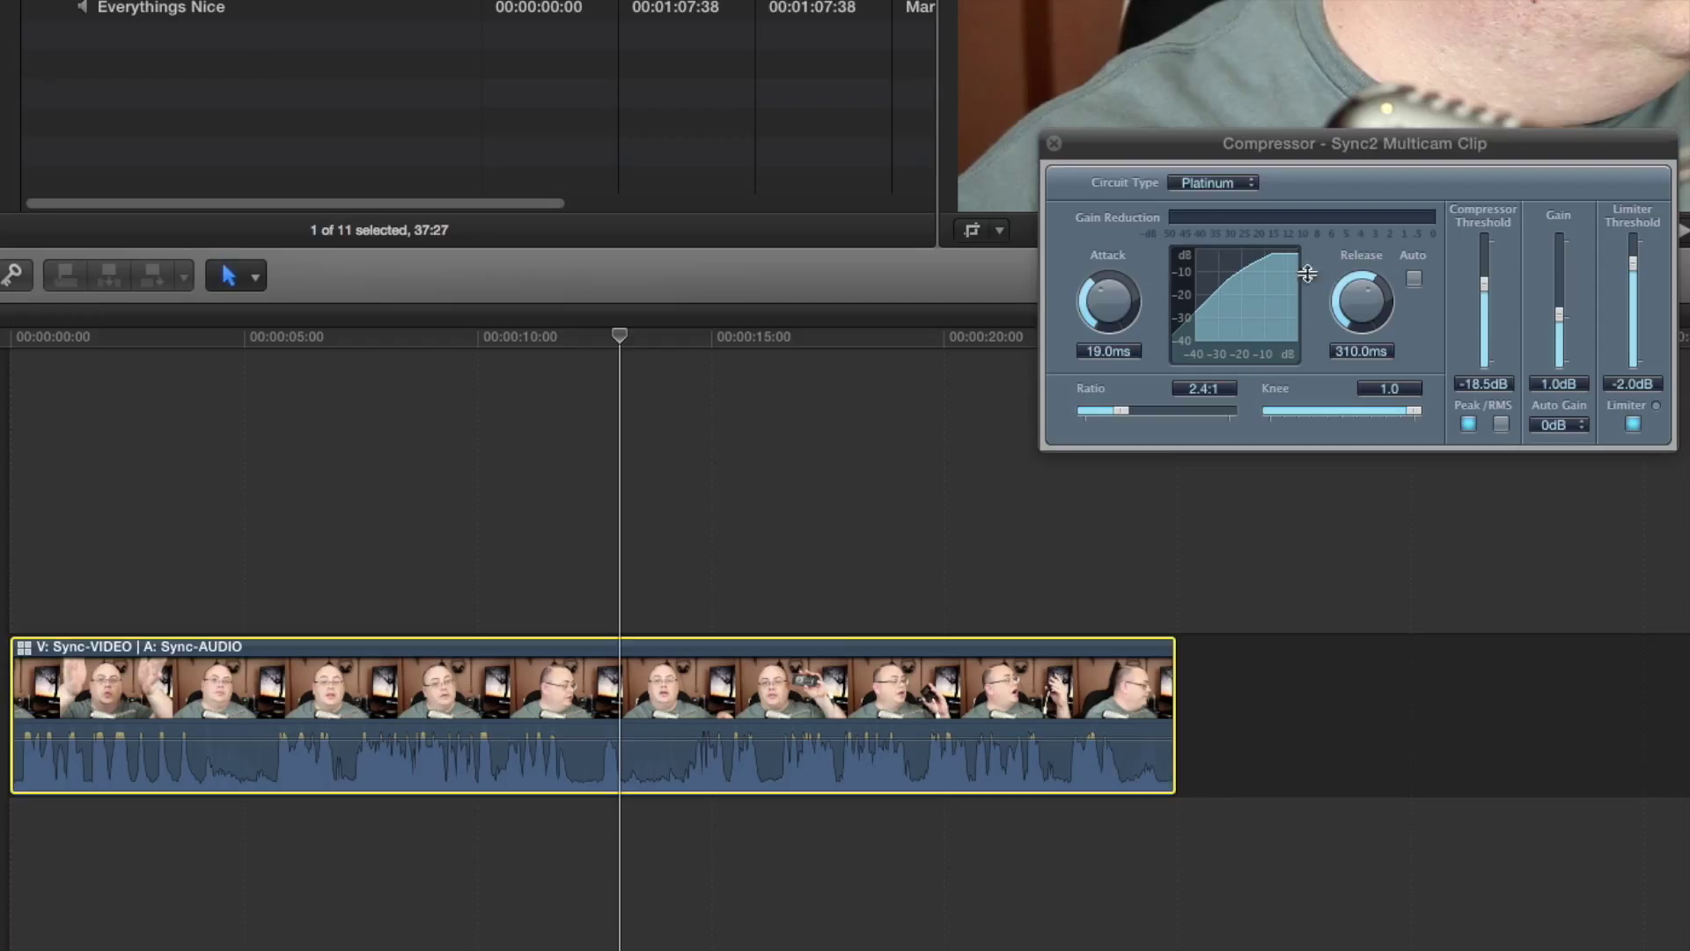
pyautogui.moveTo(1069, 264)
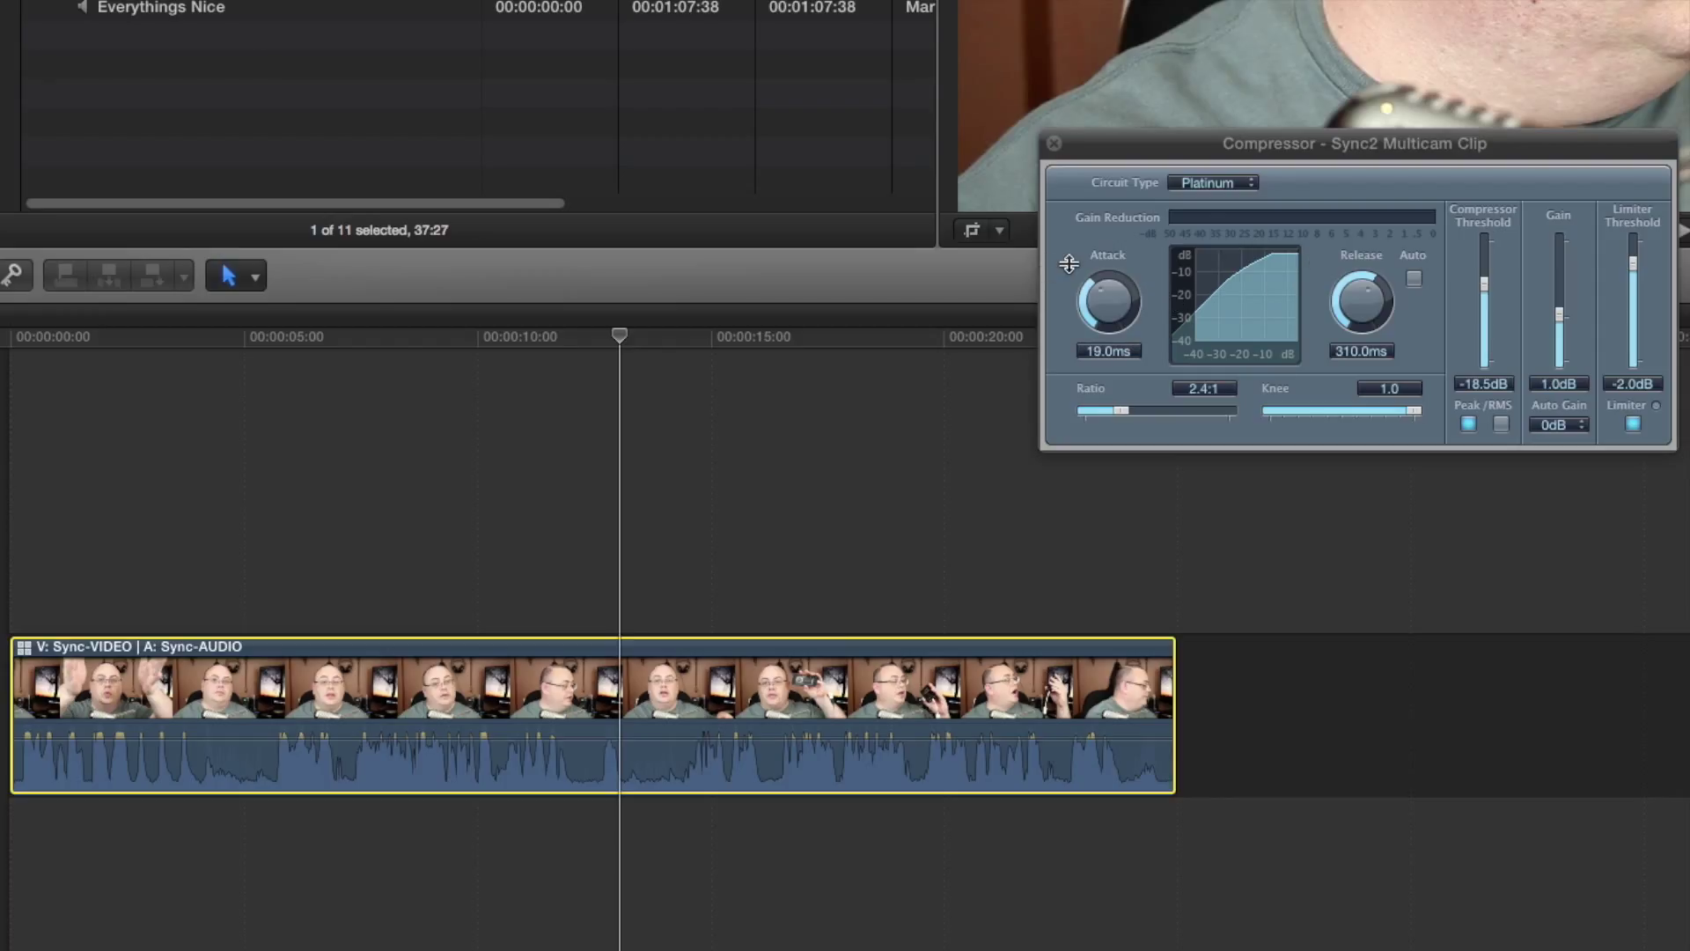
pyautogui.moveTo(1108, 268)
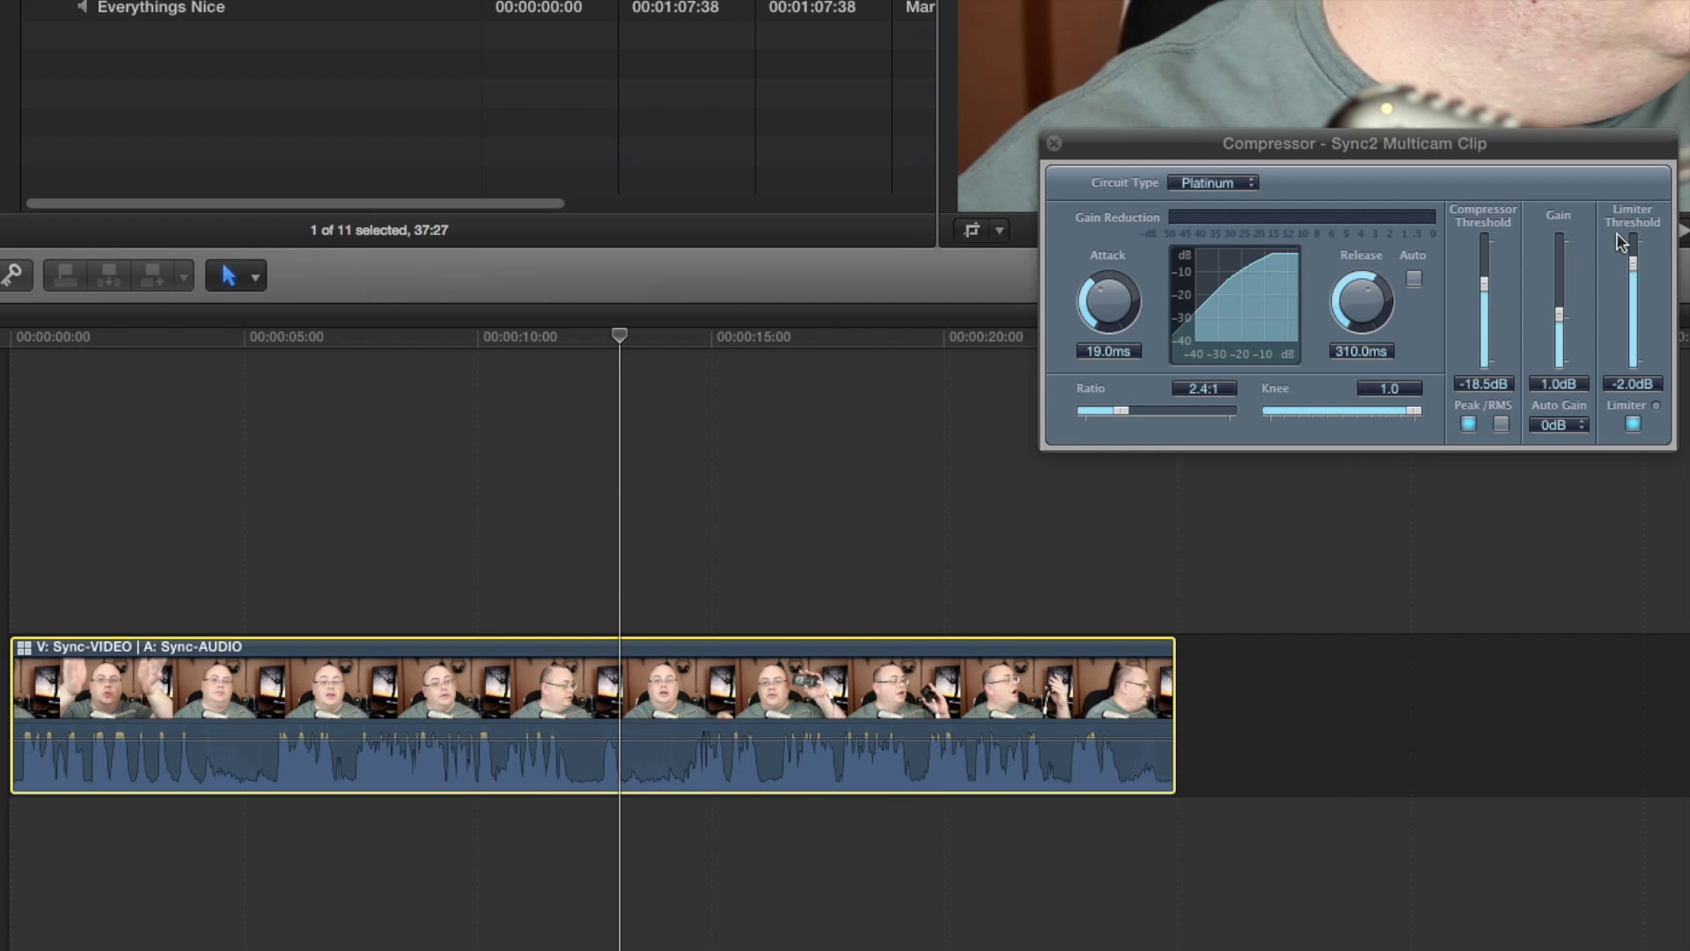
pyautogui.moveTo(1525, 331)
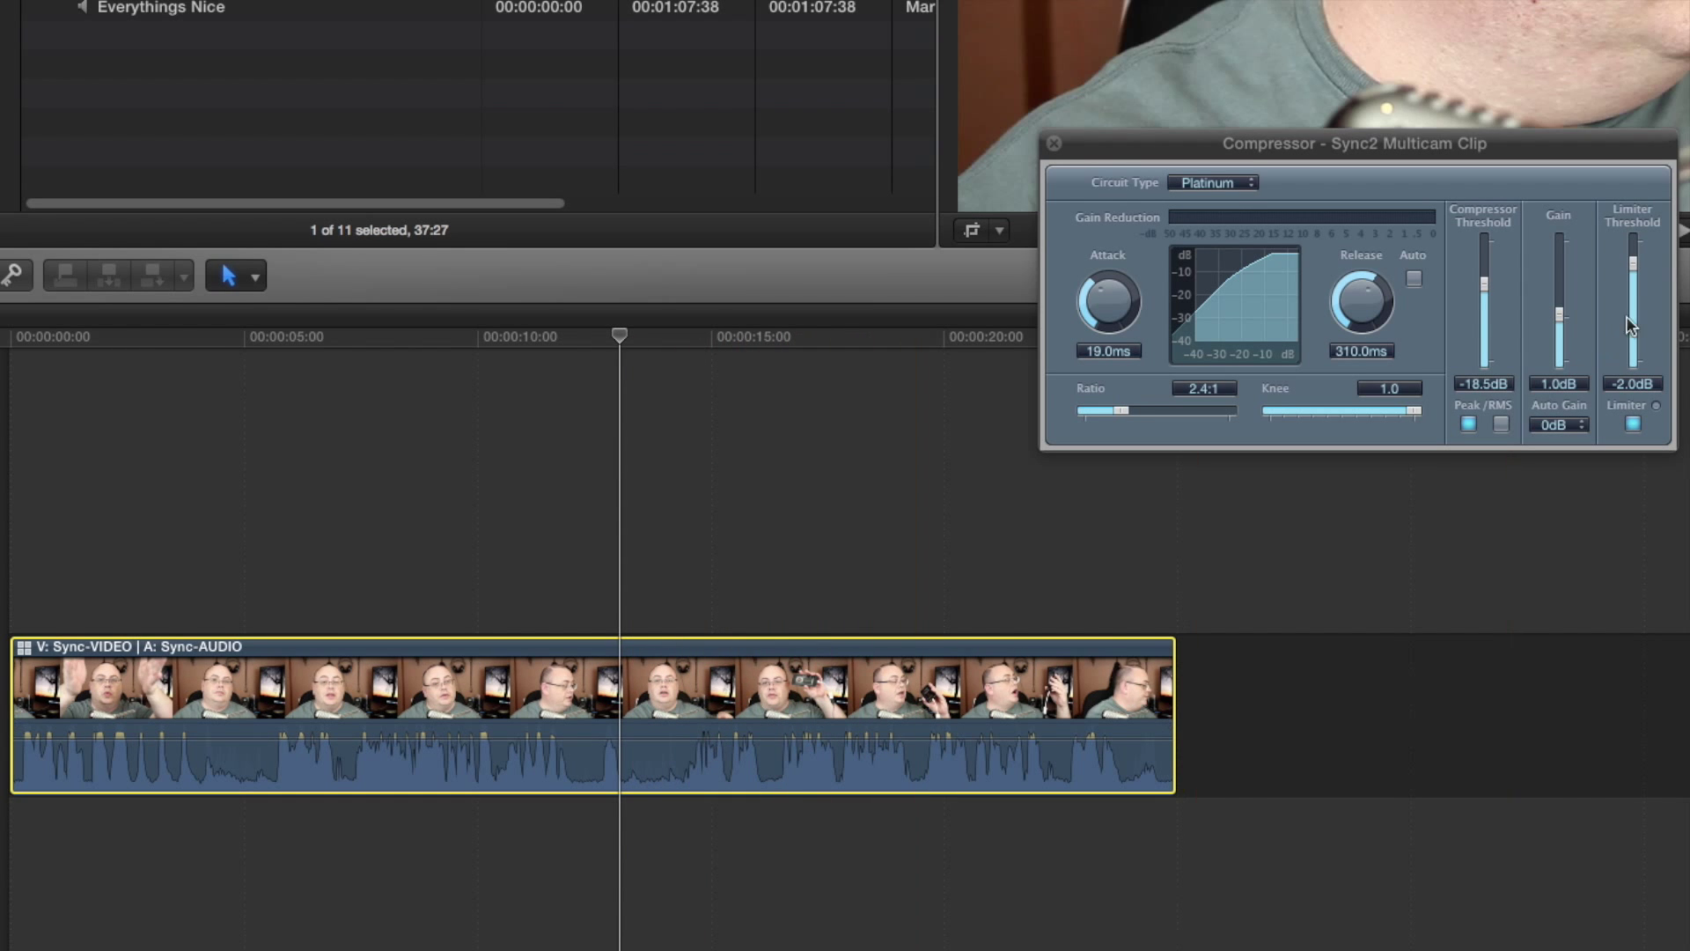
pyautogui.moveTo(1650, 299)
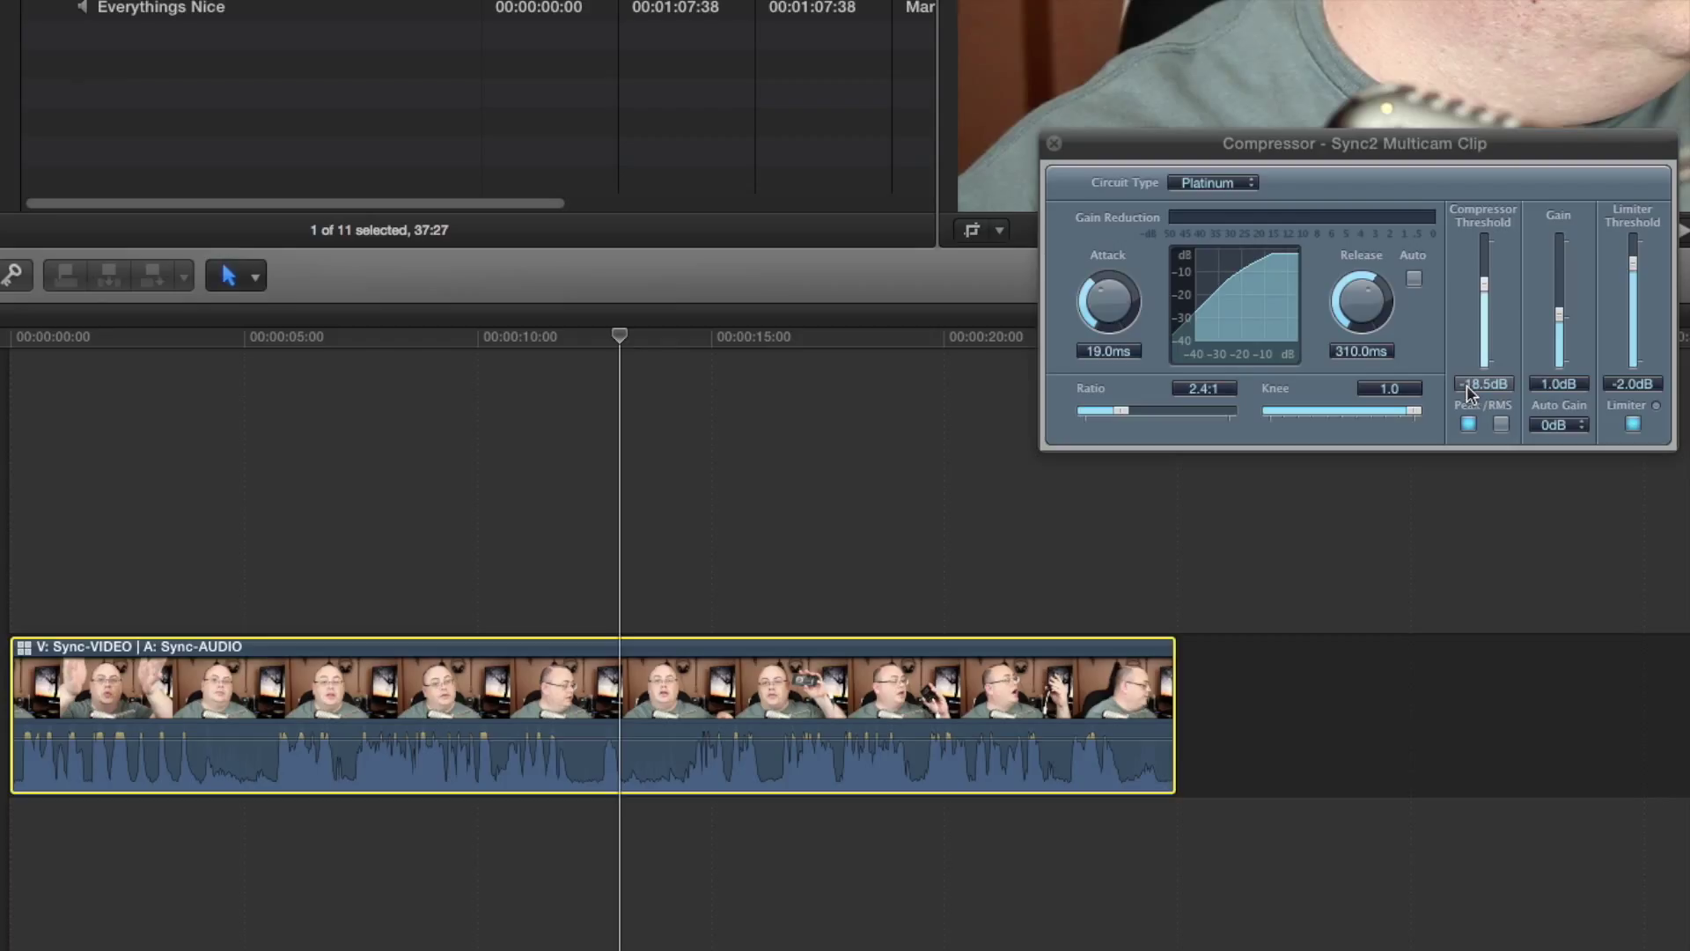
pyautogui.moveTo(1497, 396)
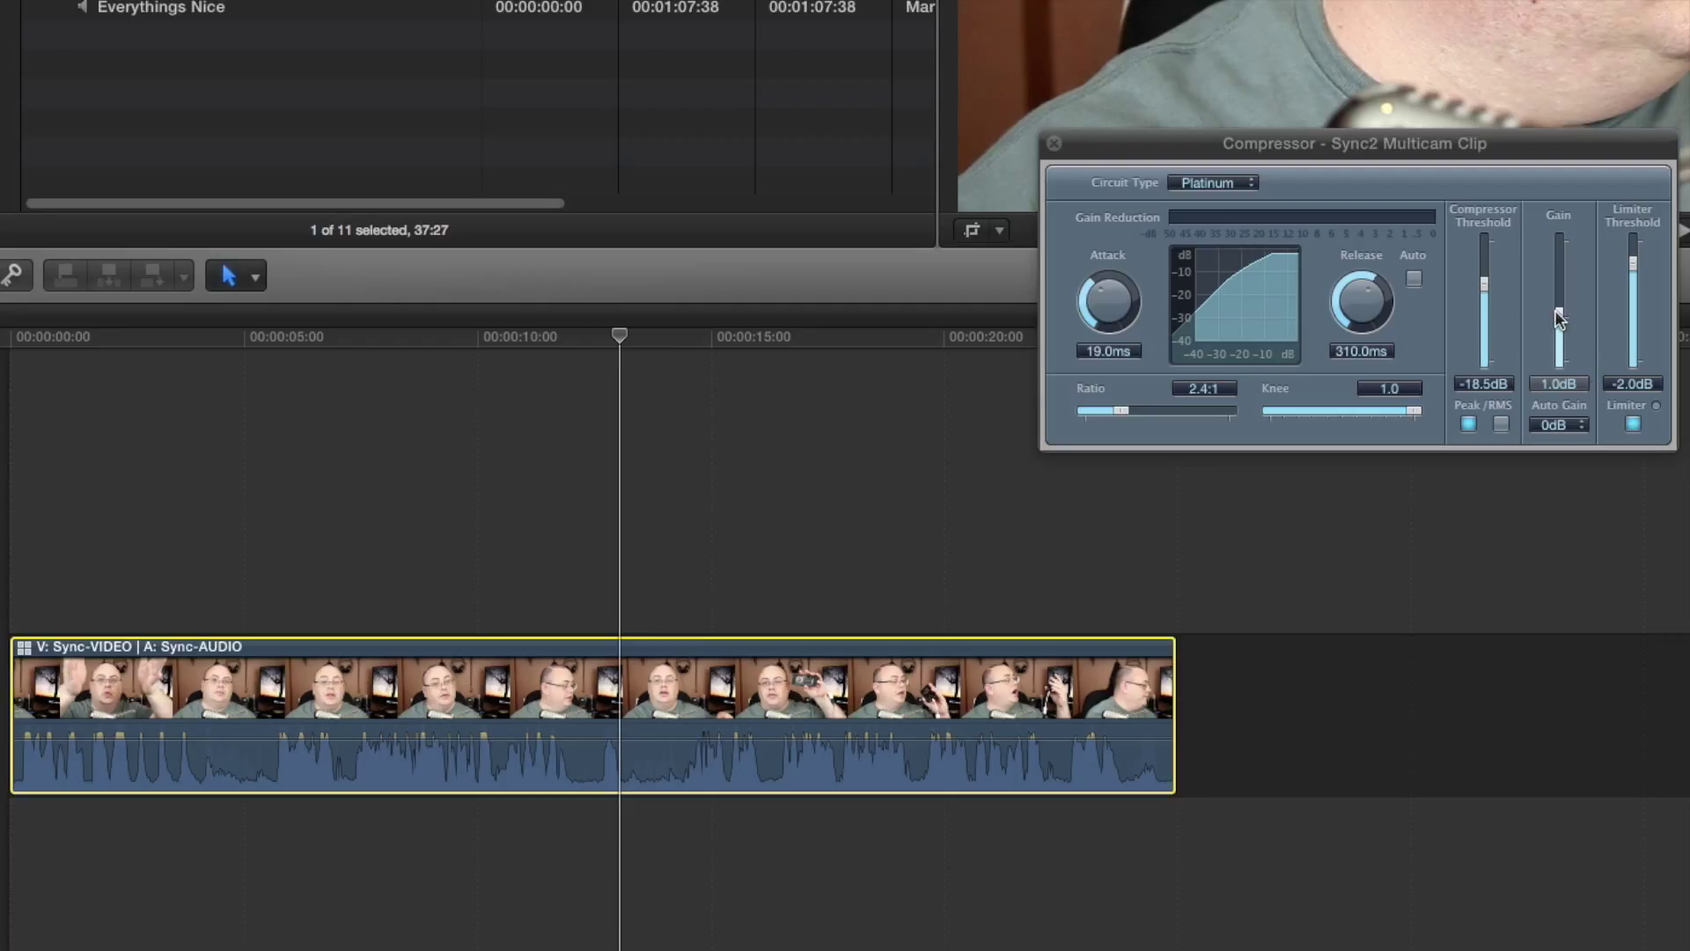
pyautogui.moveTo(1560, 362)
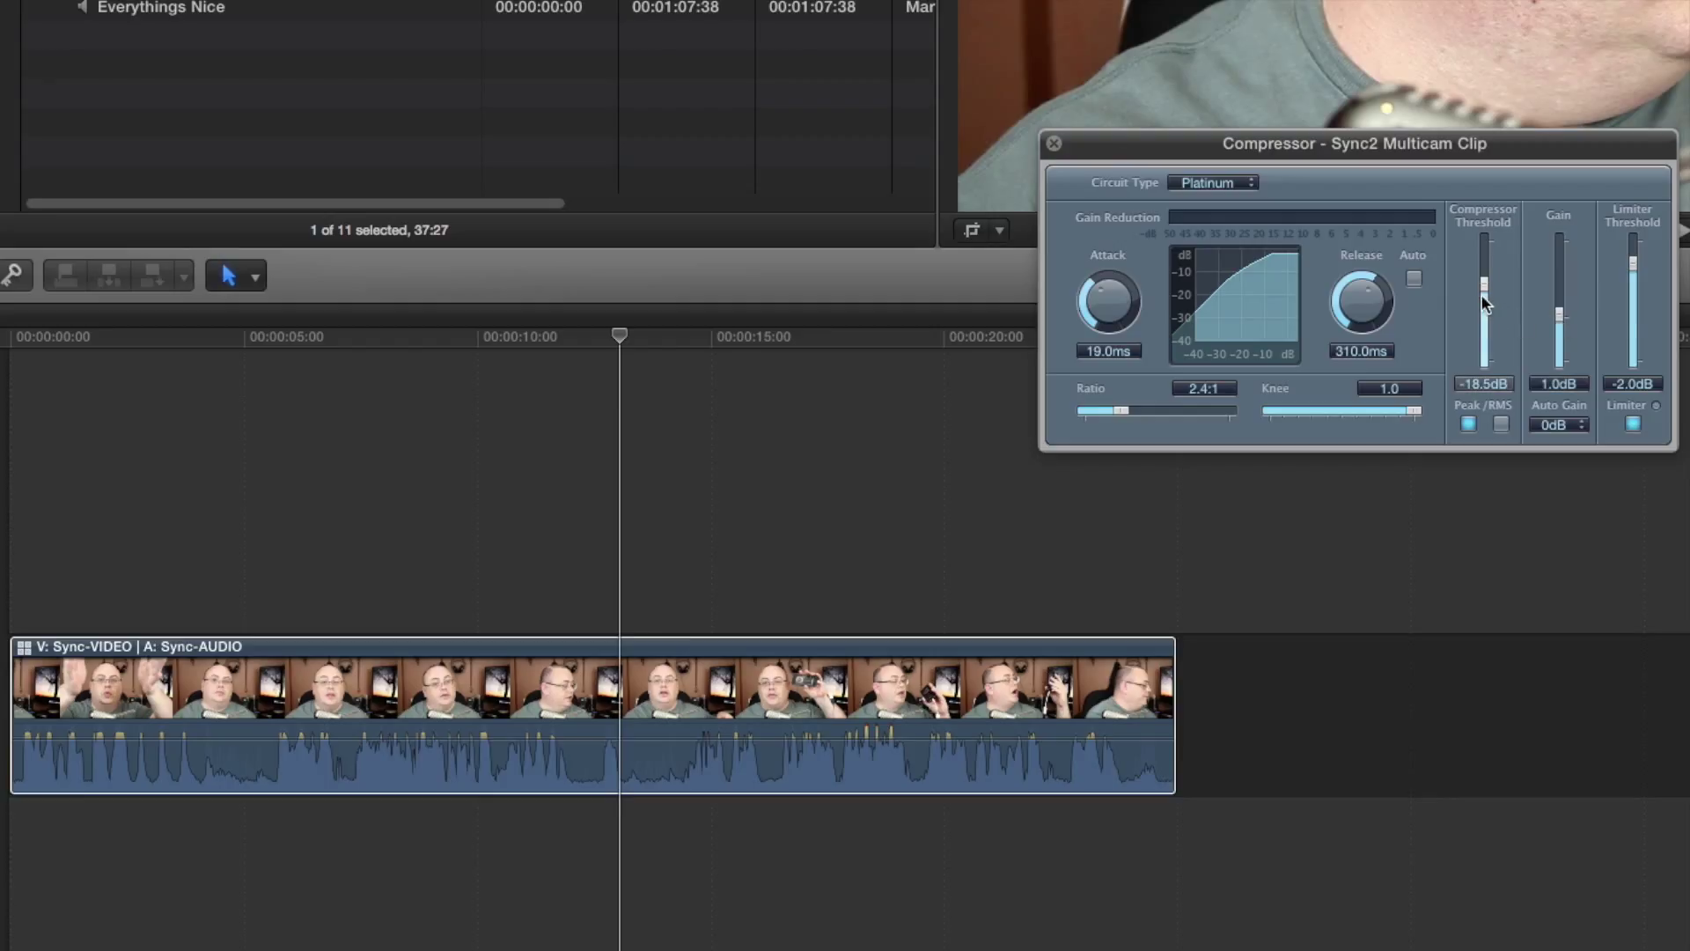
pyautogui.moveTo(1645, 322)
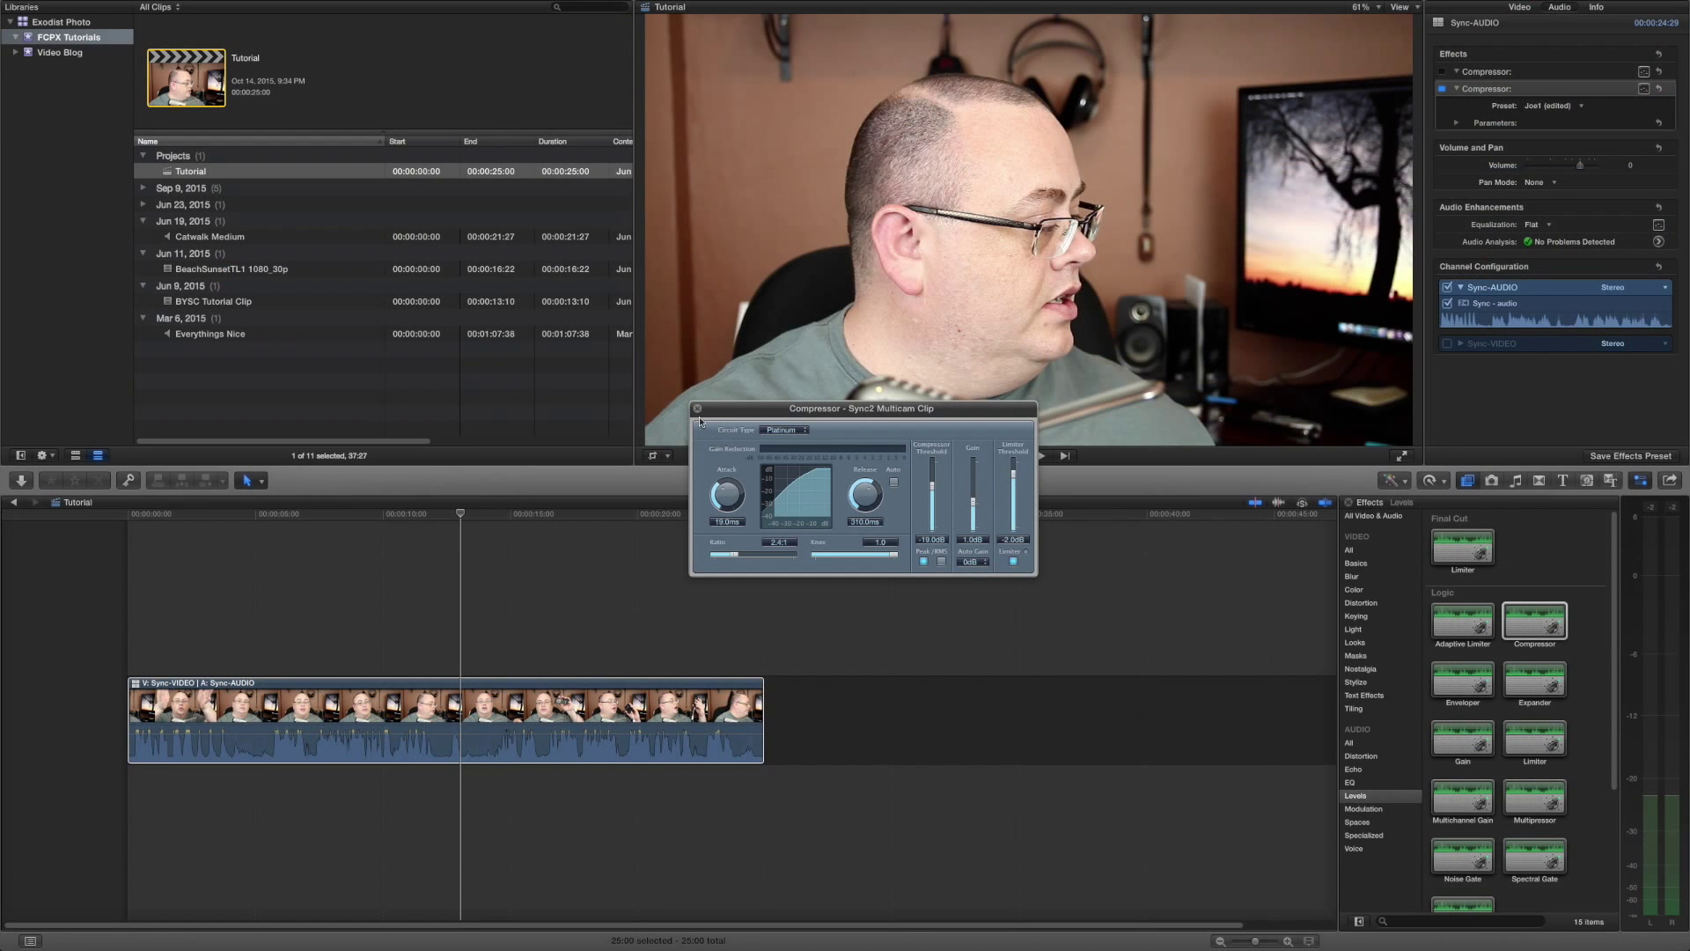
pyautogui.click(697, 407)
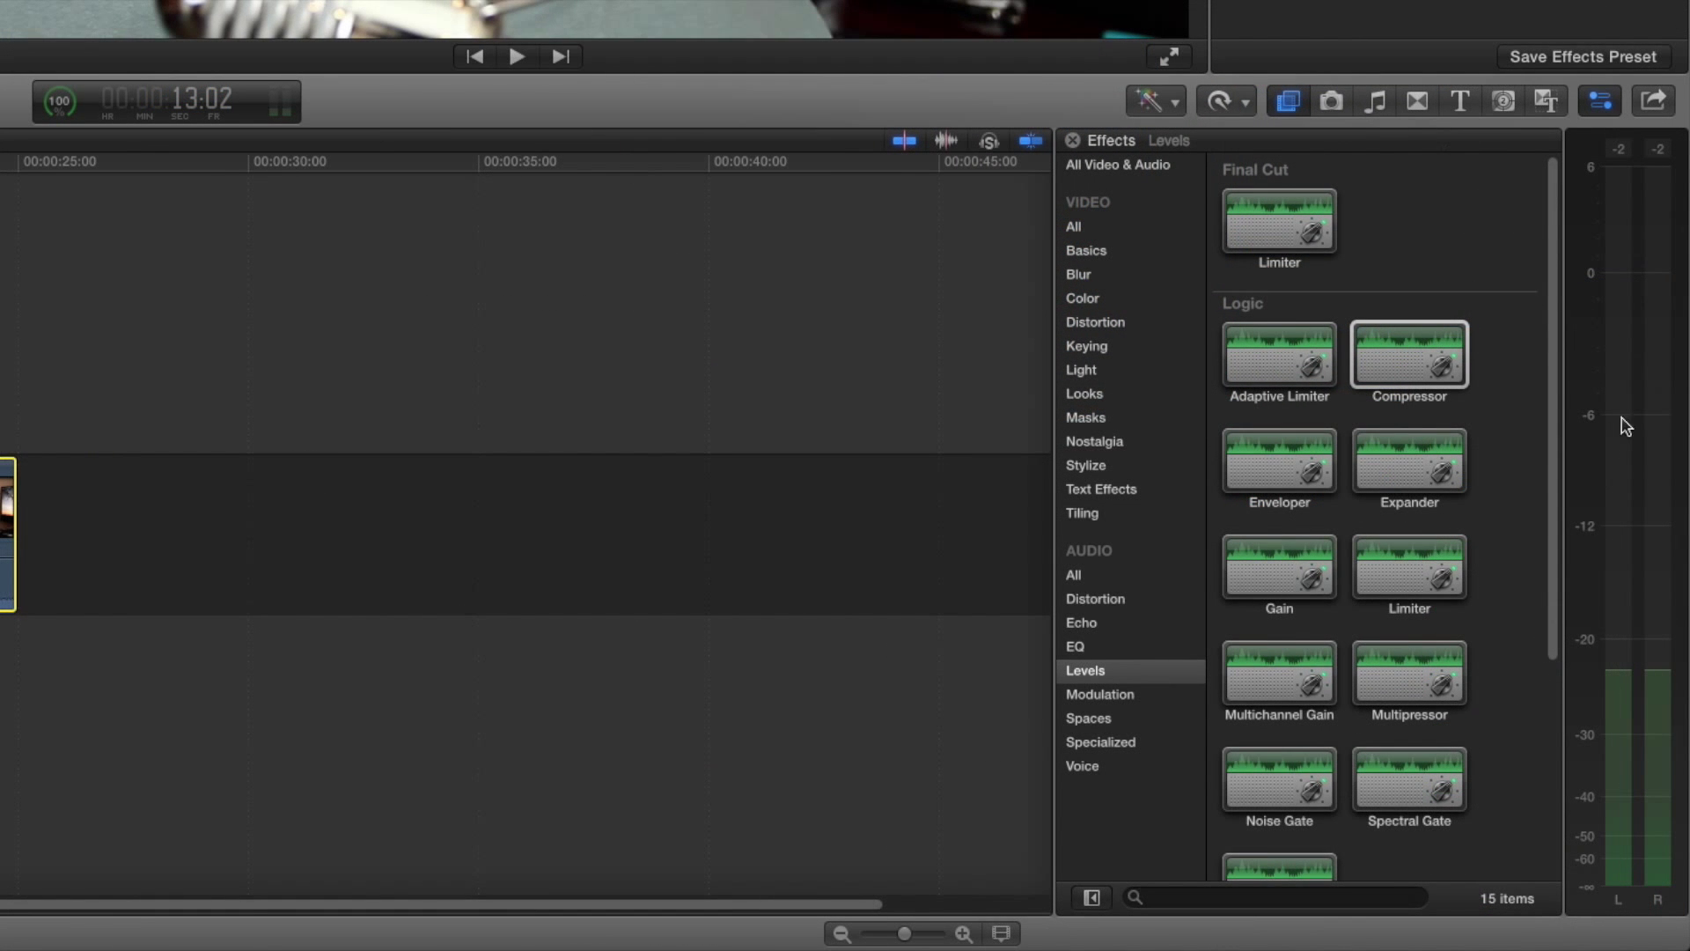
pyautogui.moveTo(1636, 361)
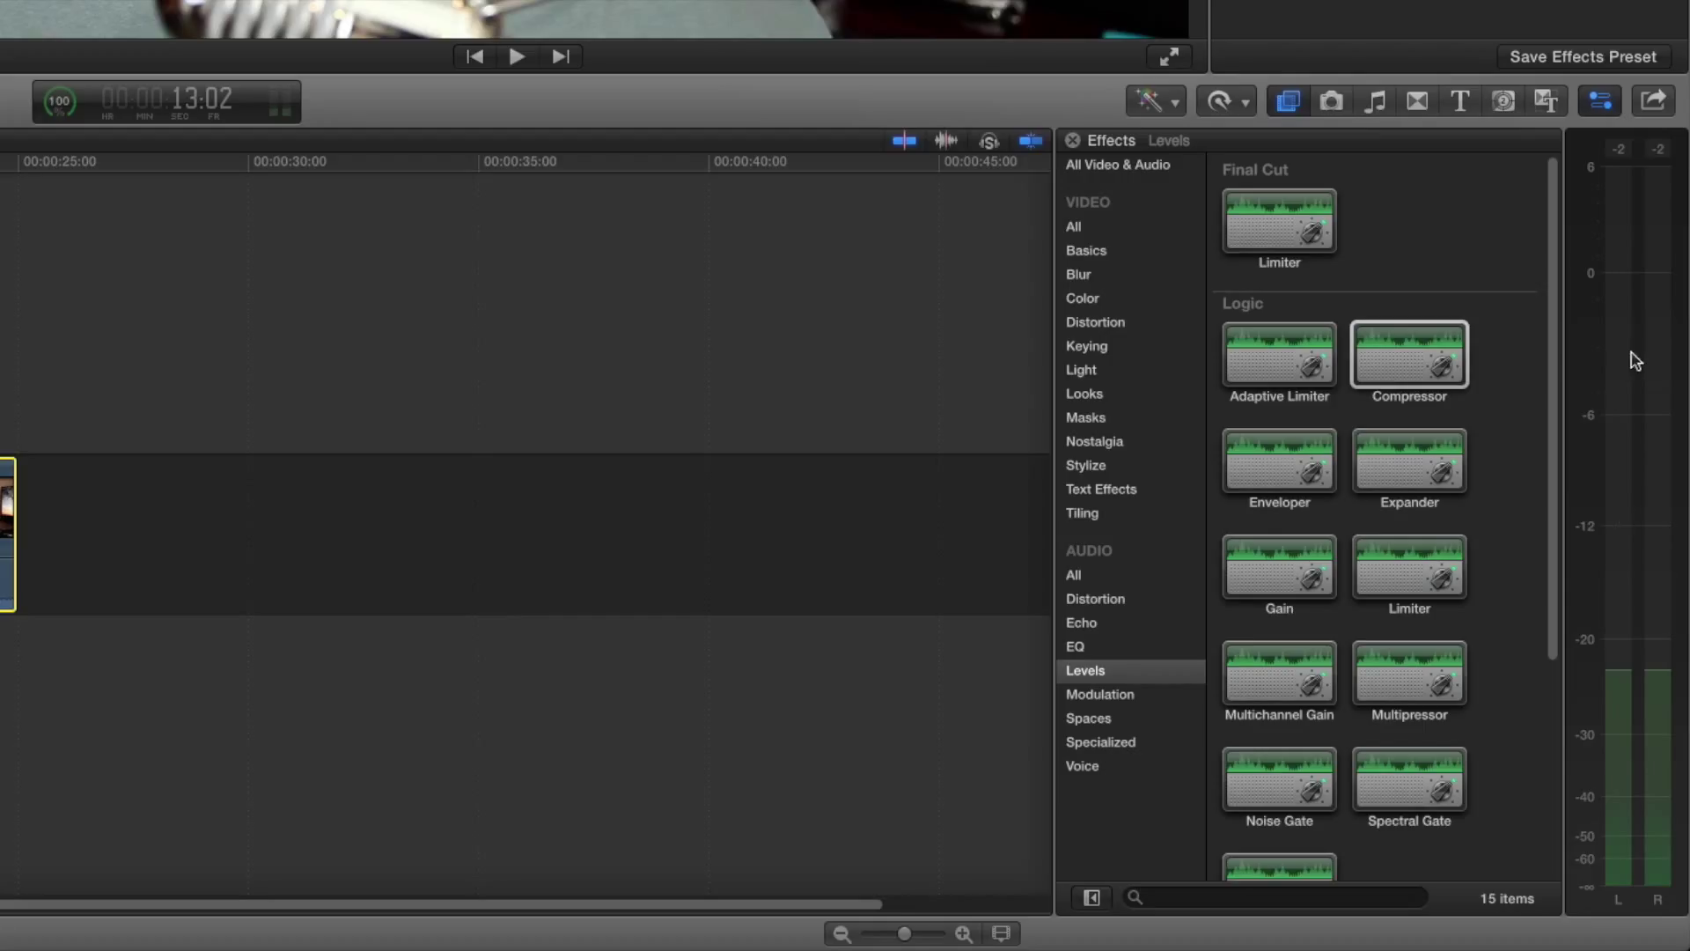
pyautogui.moveTo(1630, 278)
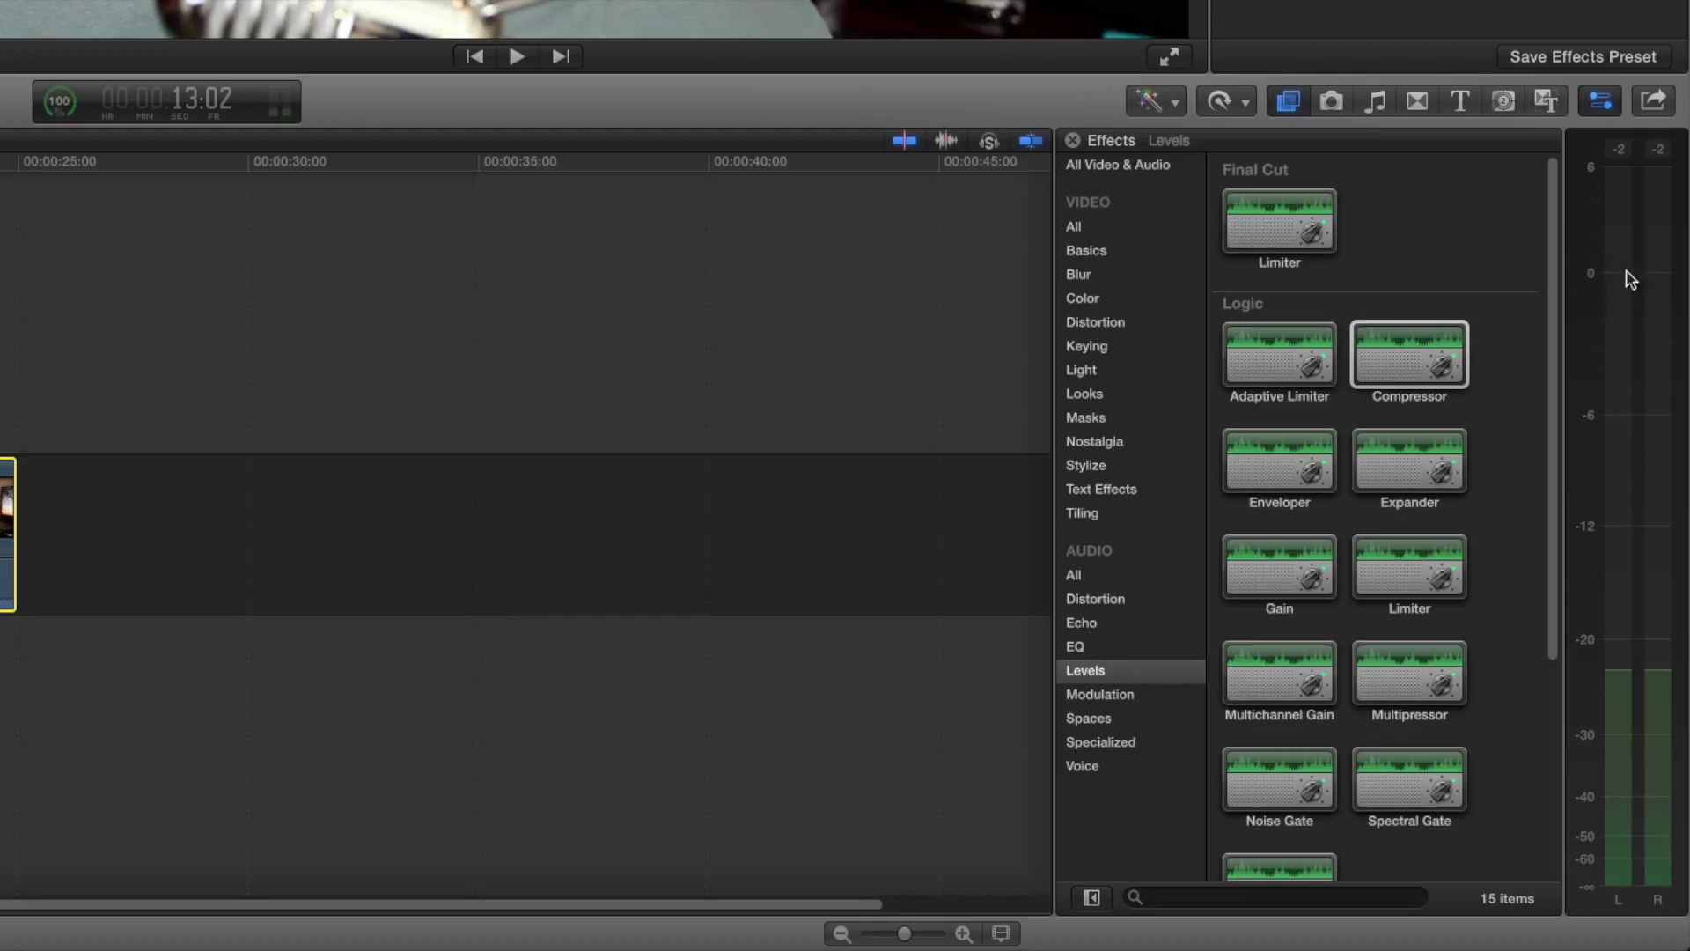
pyautogui.moveTo(1669, 278)
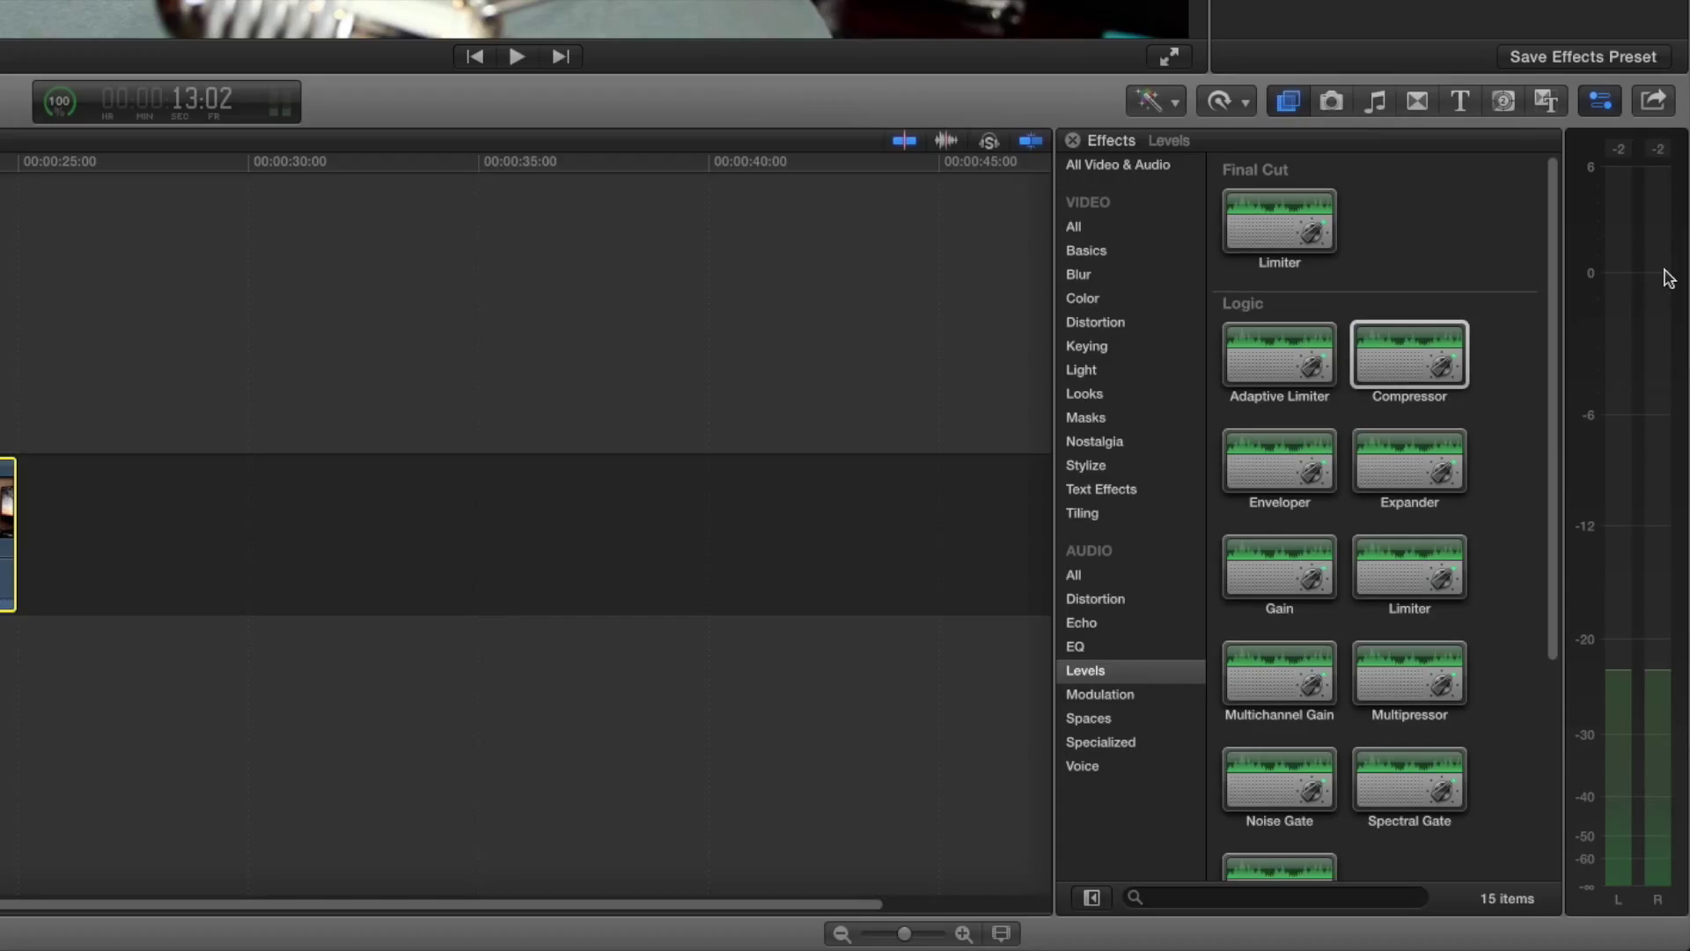
pyautogui.moveTo(1586, 424)
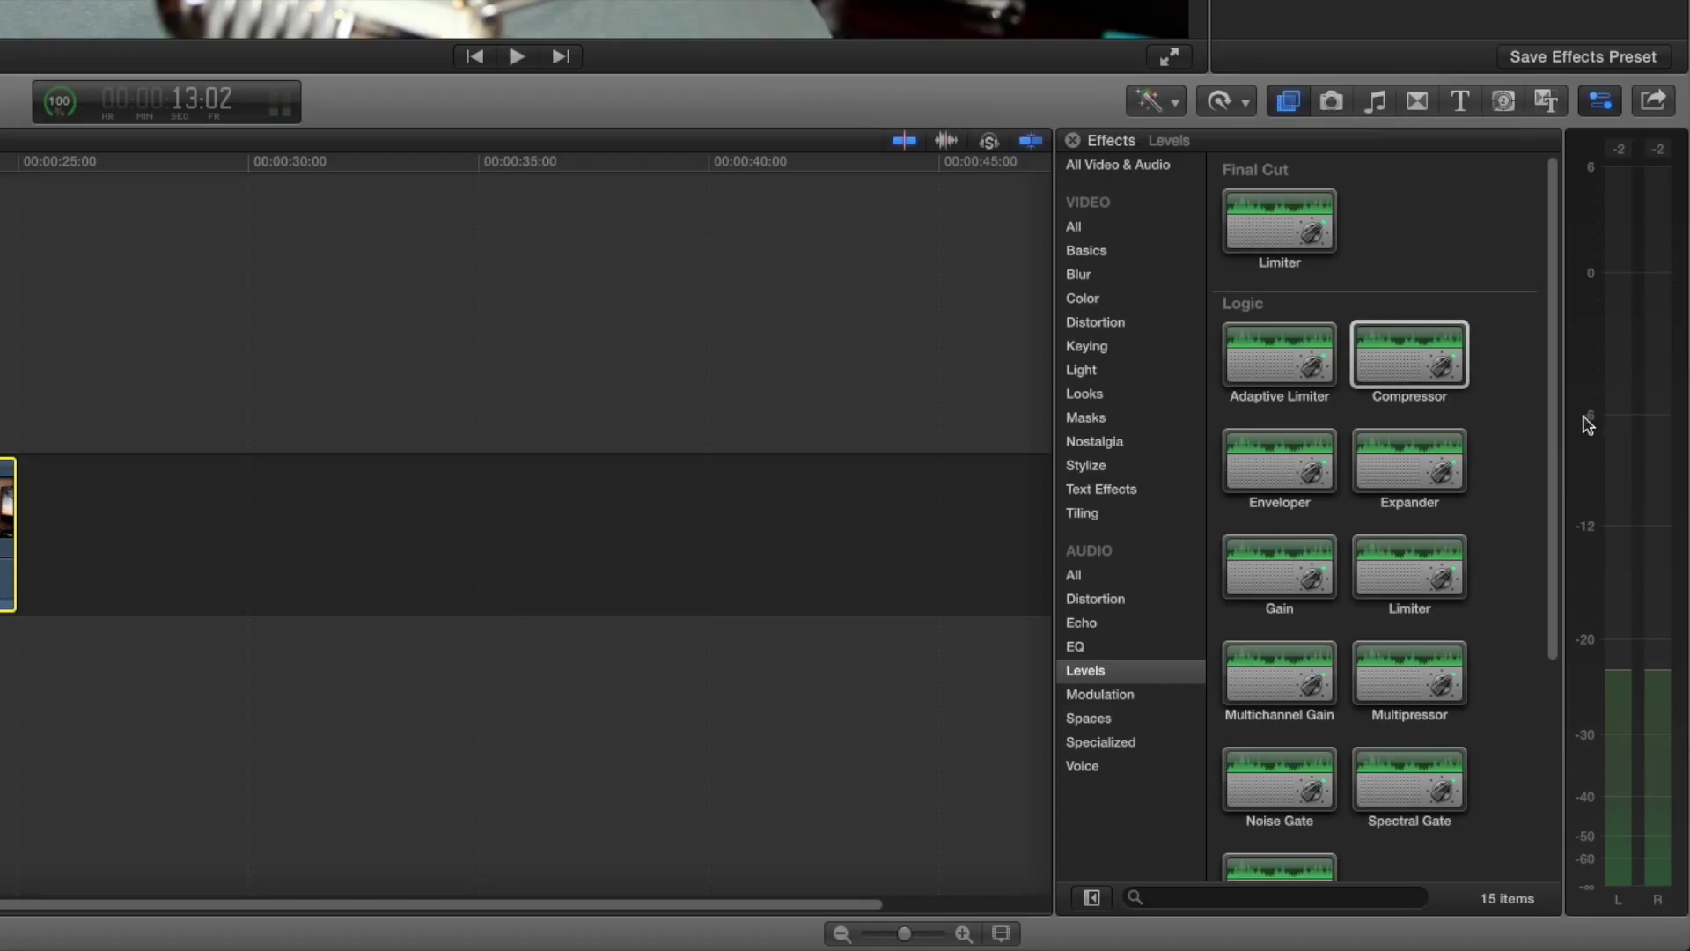
pyautogui.moveTo(1648, 354)
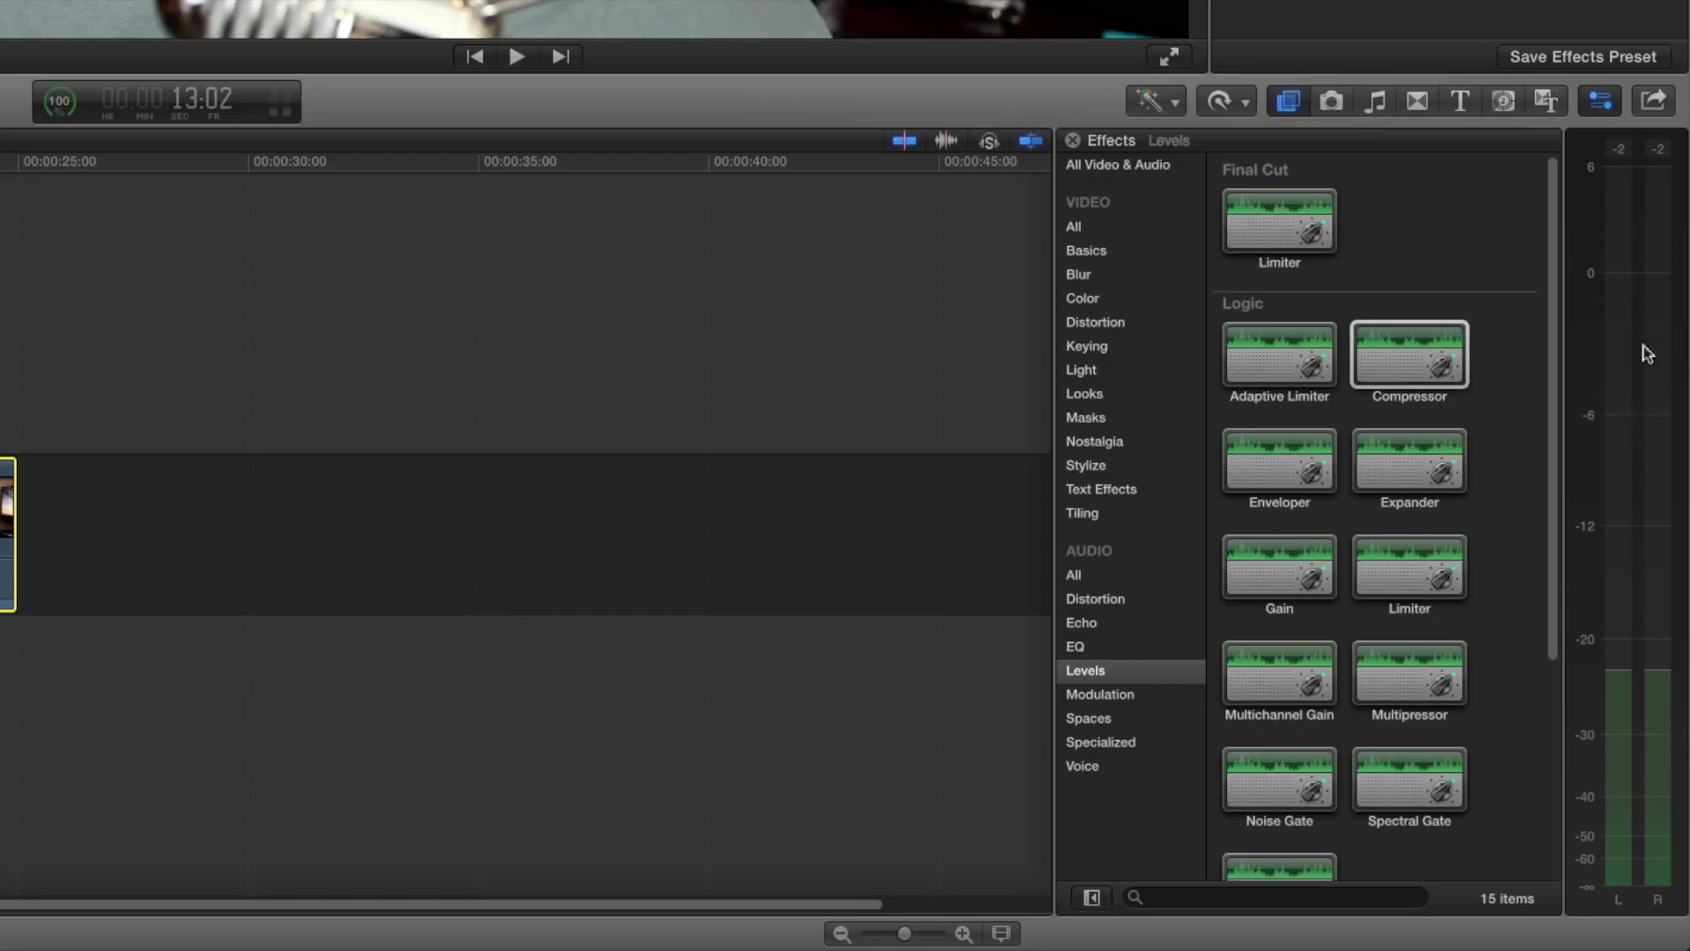
pyautogui.moveTo(1576, 371)
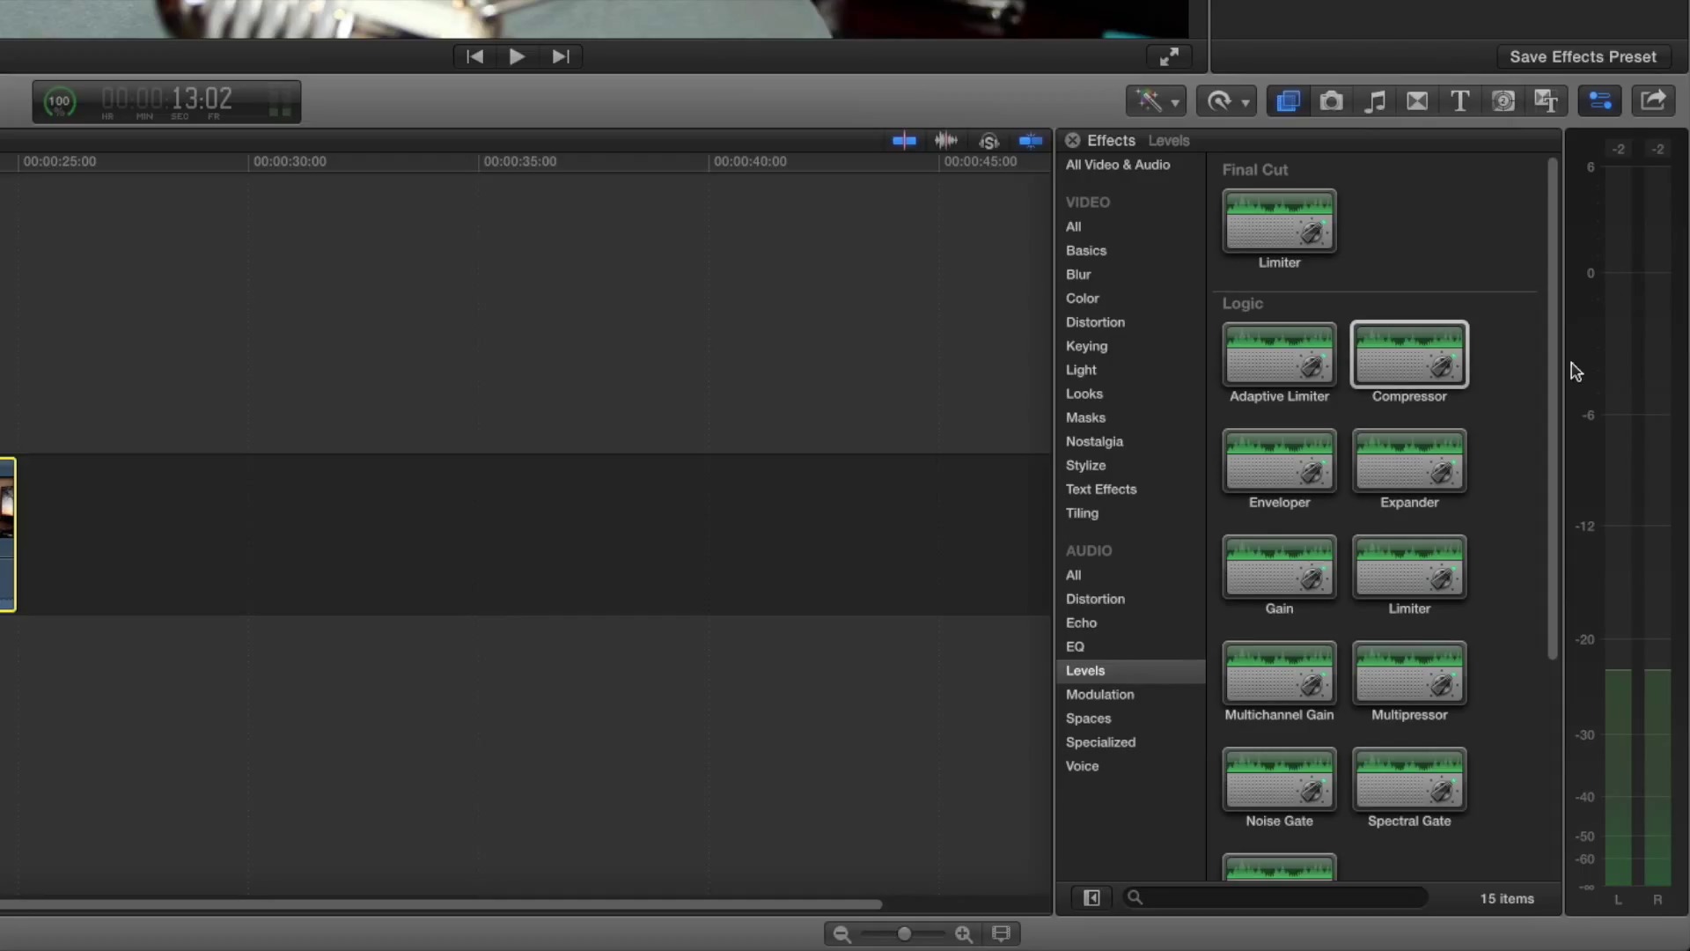
pyautogui.moveTo(1629, 348)
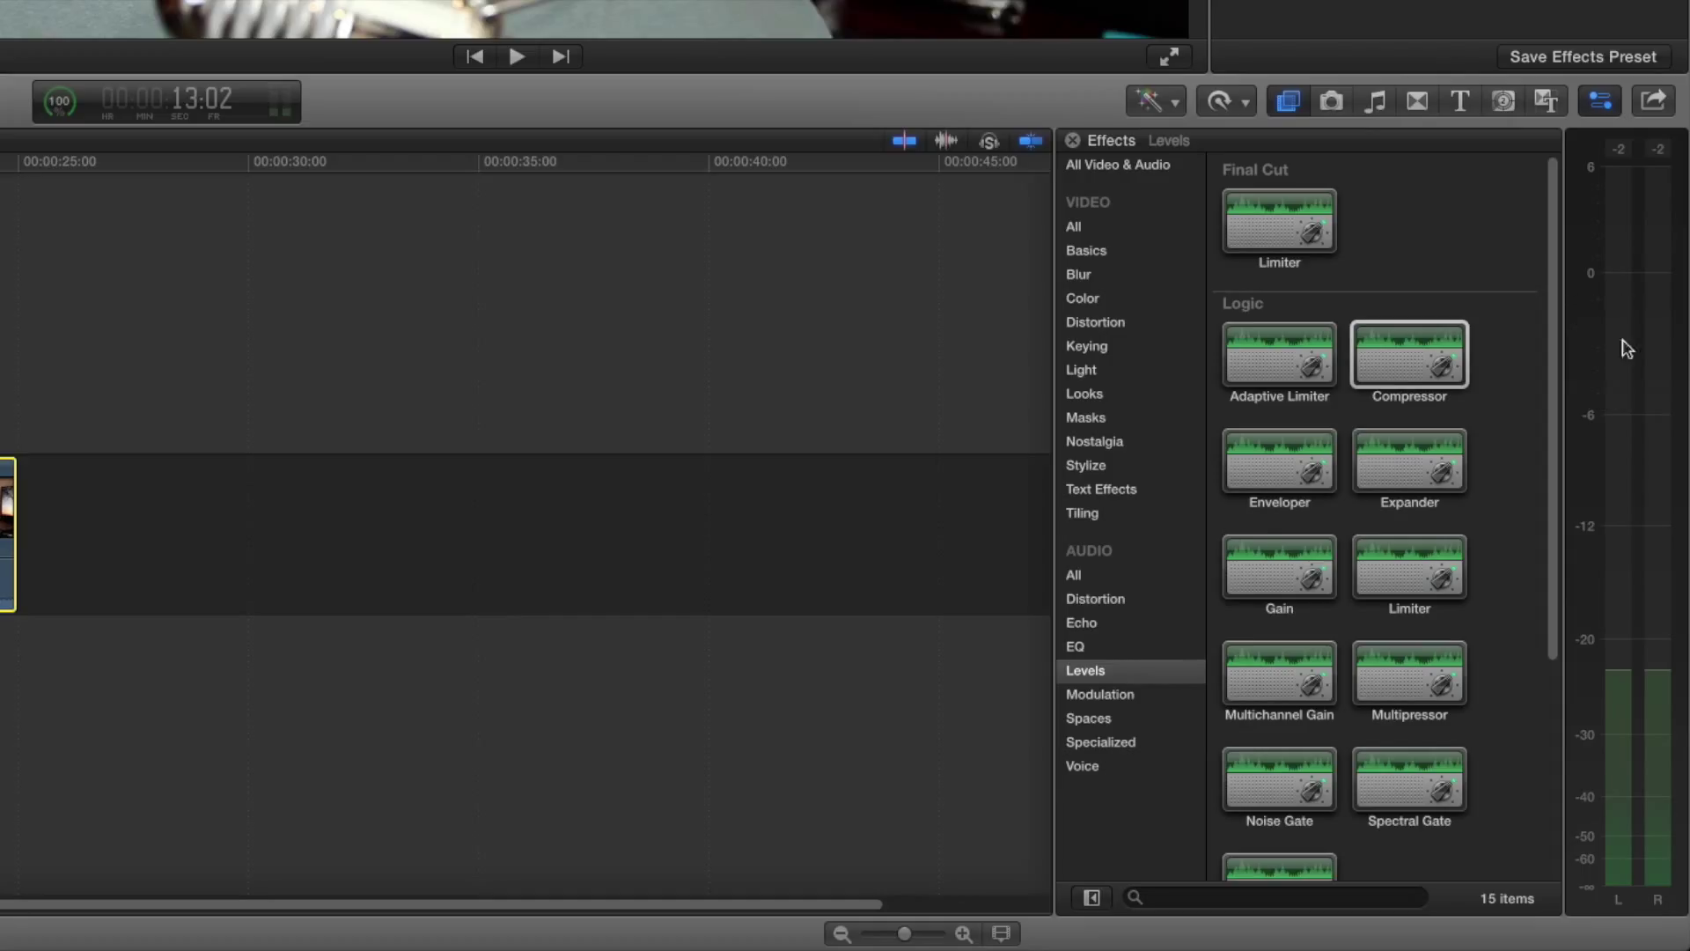
pyautogui.moveTo(1621, 383)
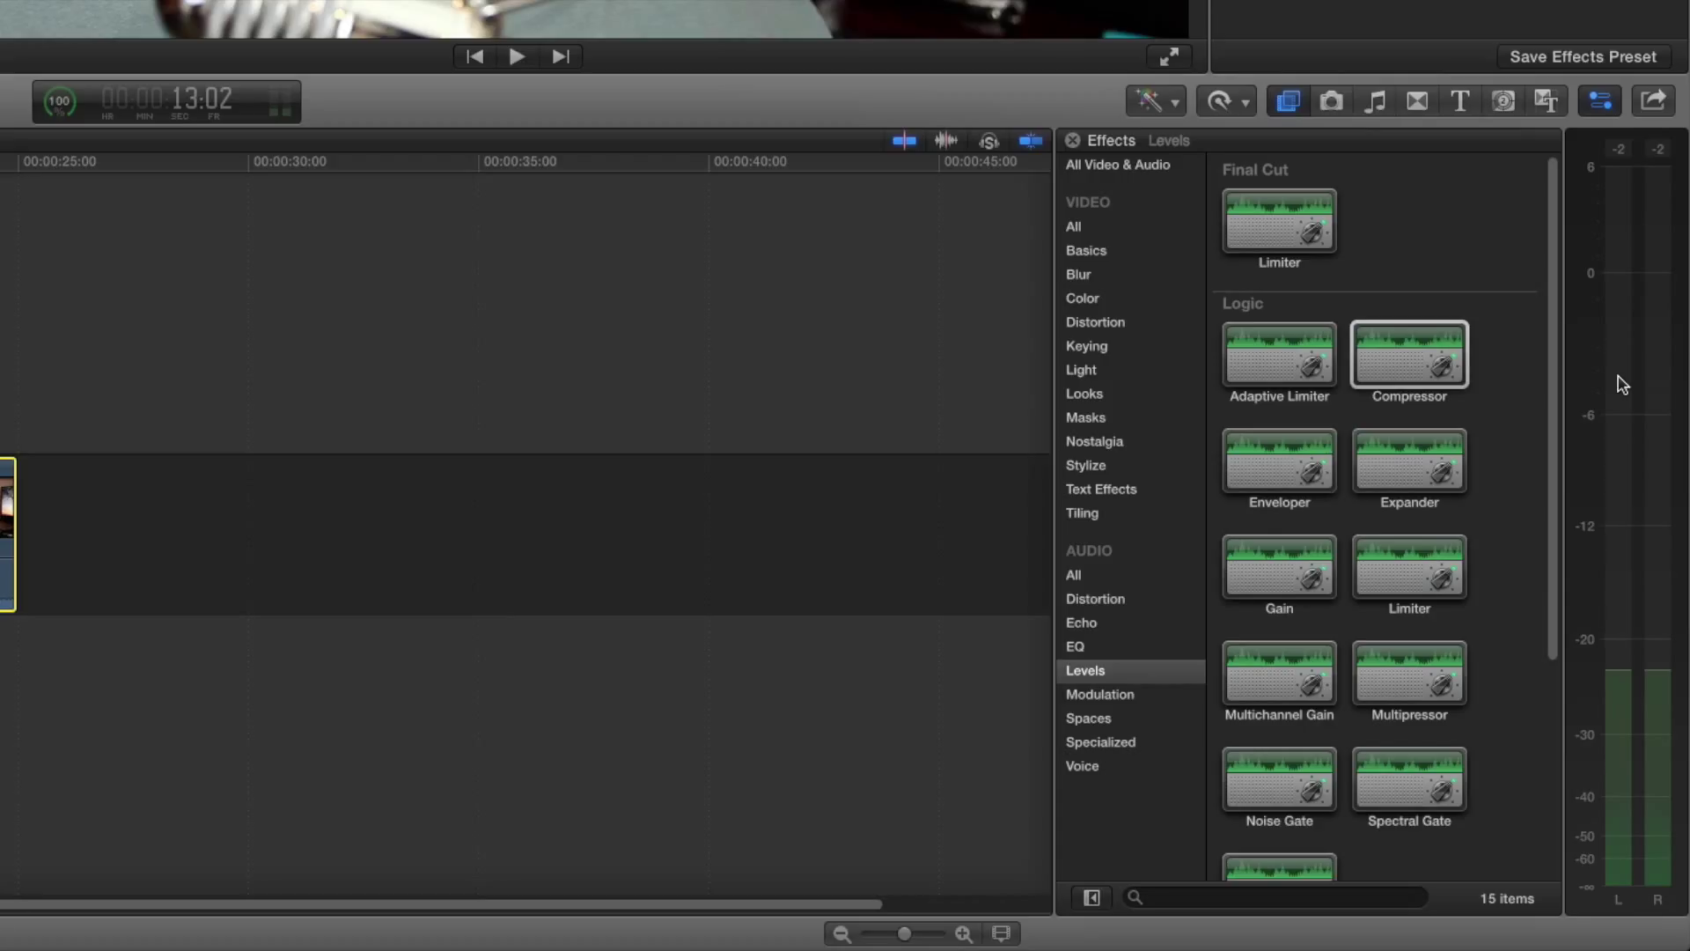
pyautogui.moveTo(1636, 425)
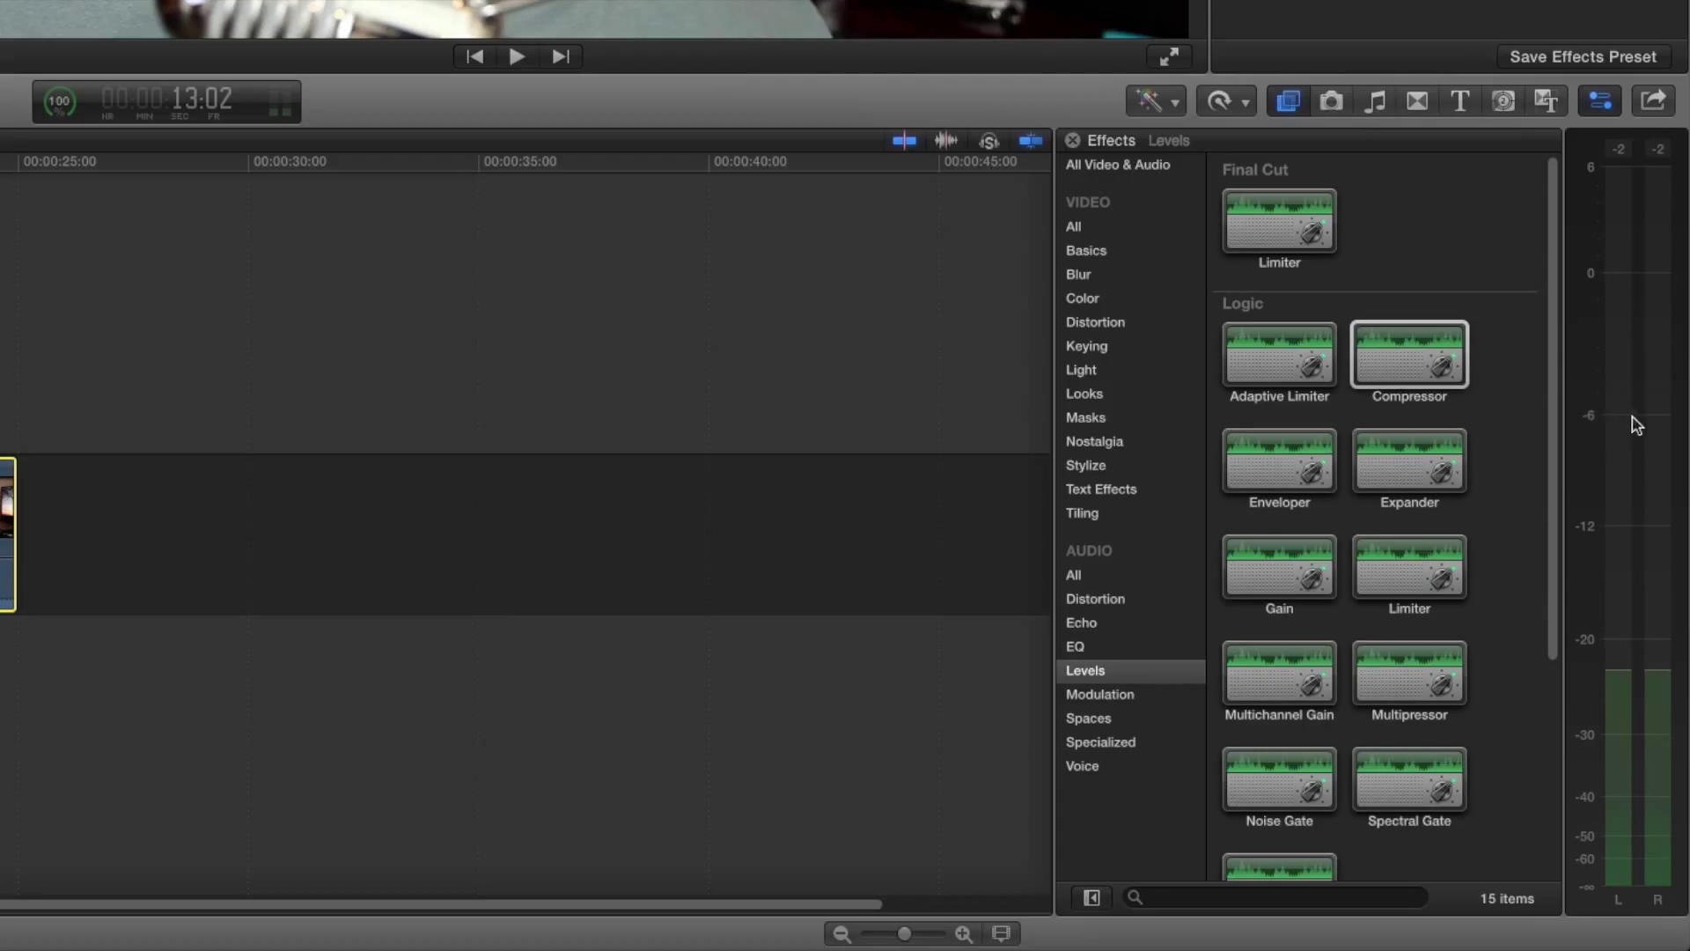
pyautogui.moveTo(1668, 419)
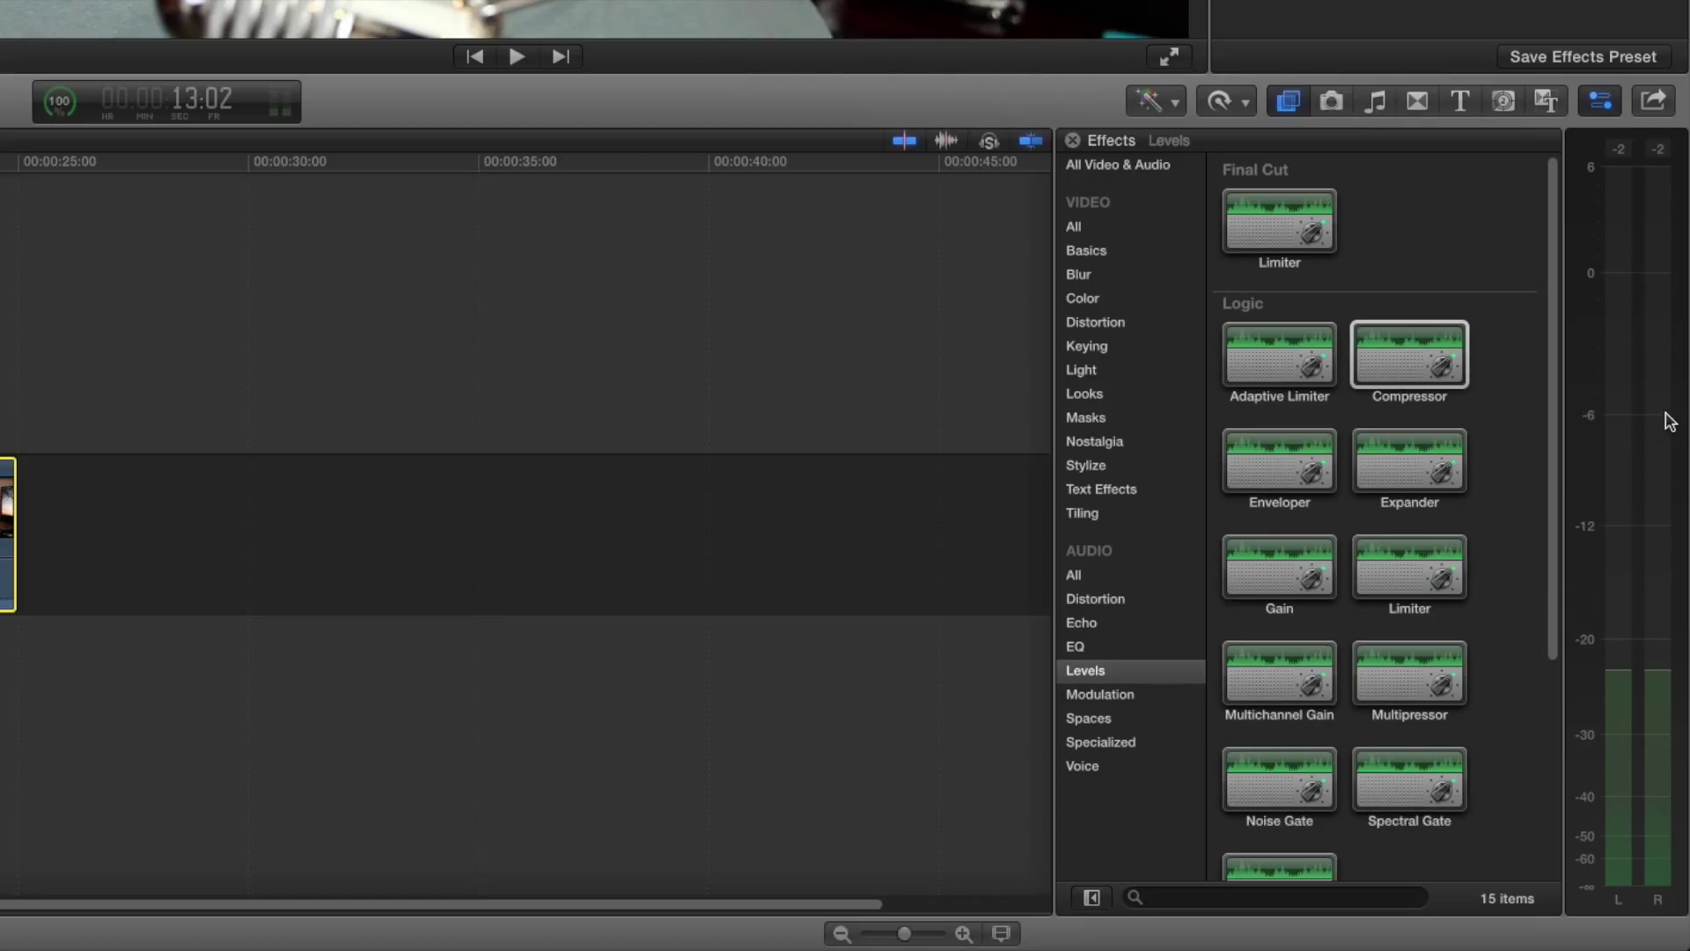
pyautogui.moveTo(1572, 291)
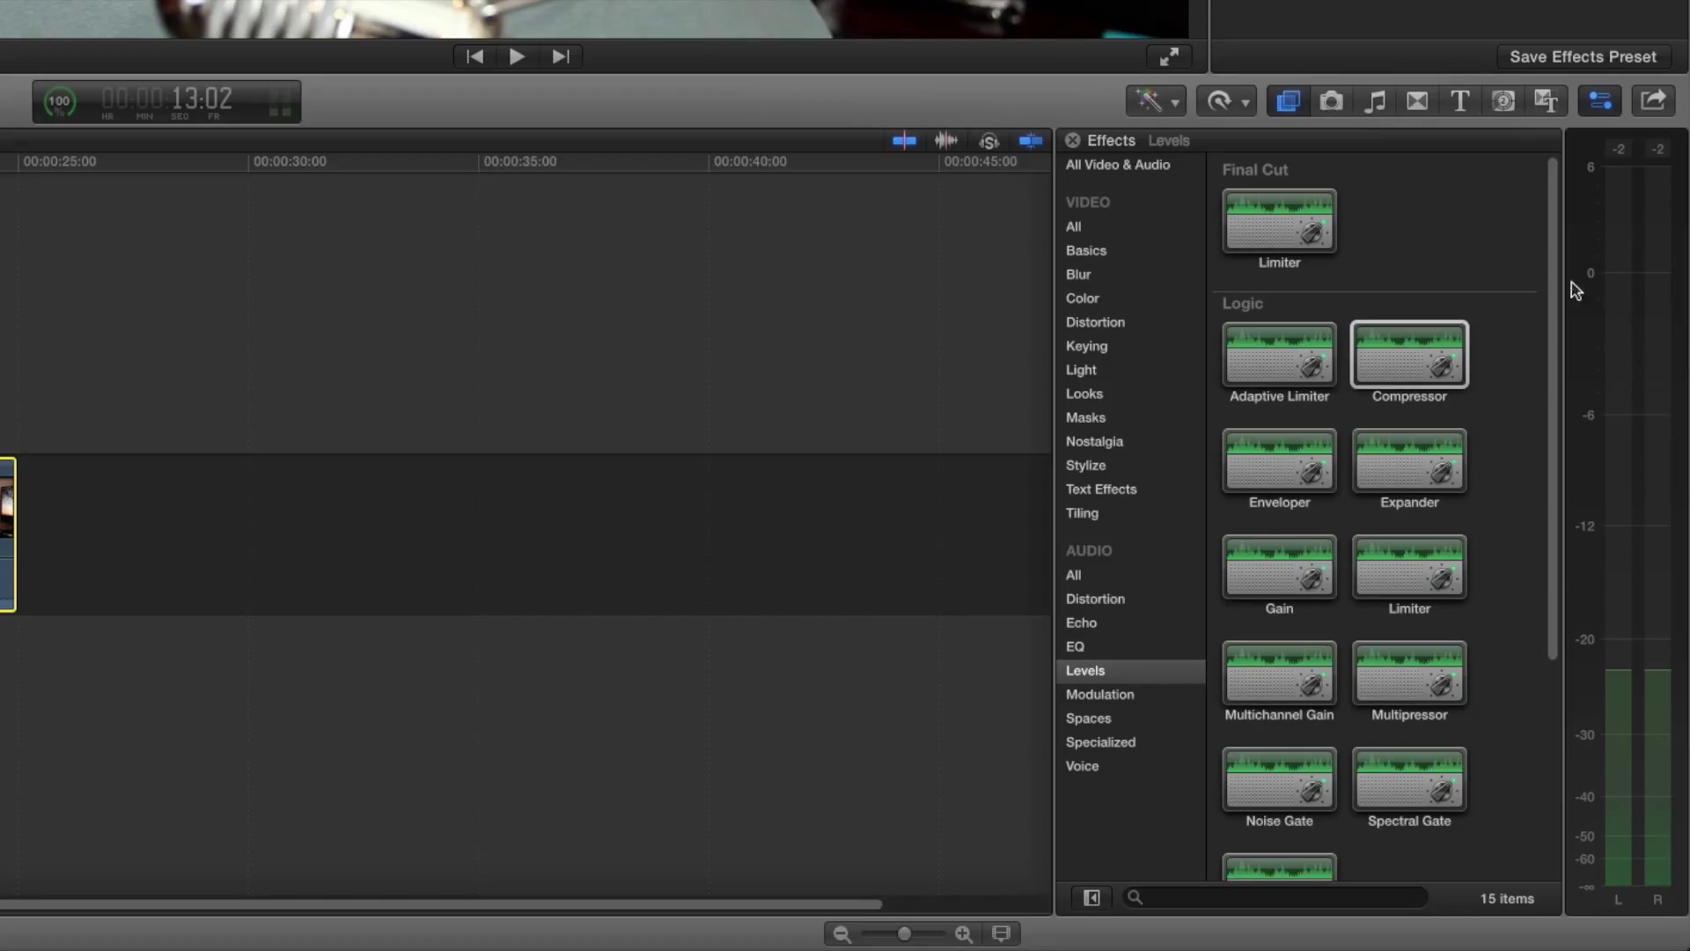
pyautogui.moveTo(1673, 281)
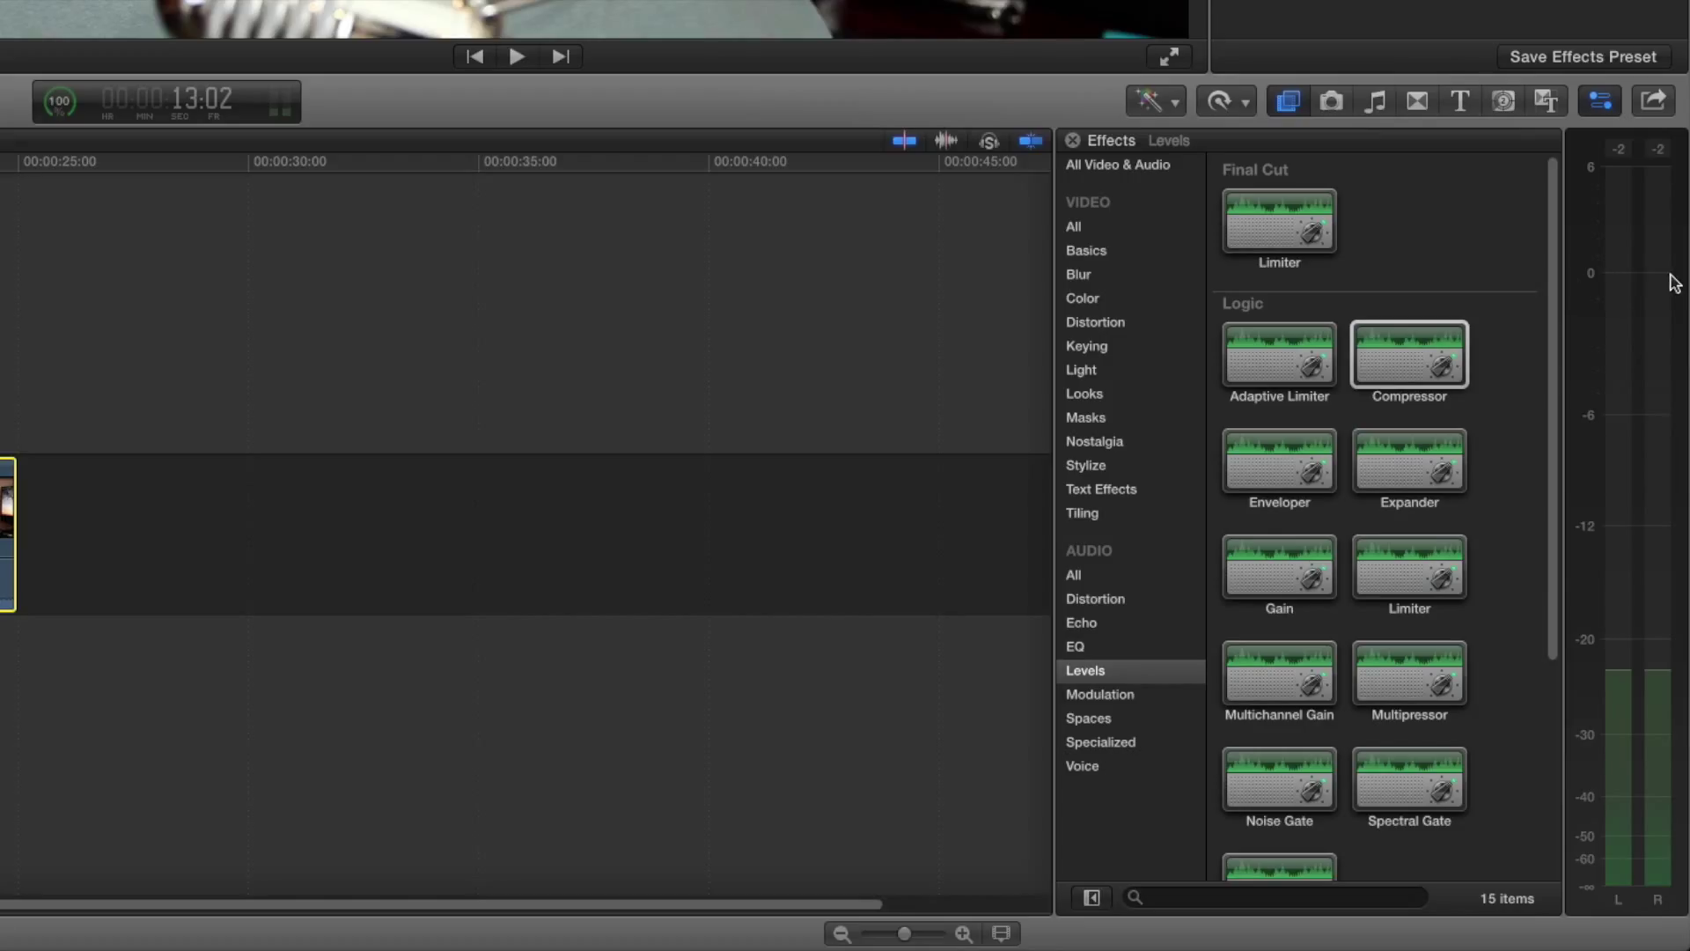
pyautogui.moveTo(1616, 305)
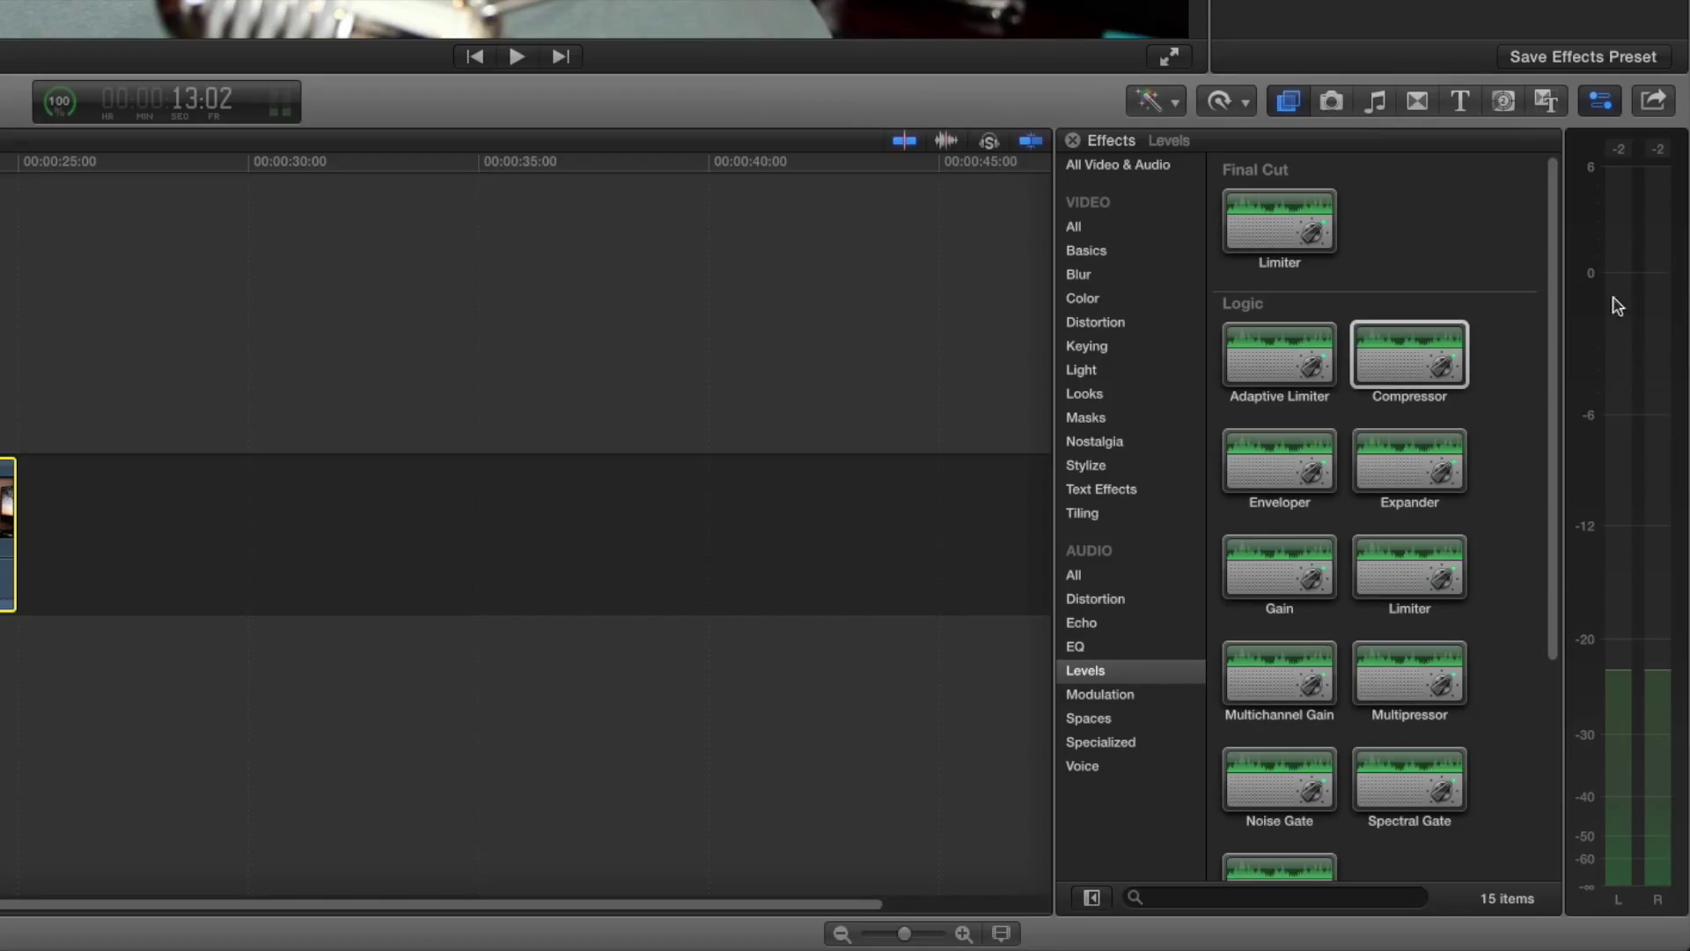
pyautogui.moveTo(1627, 388)
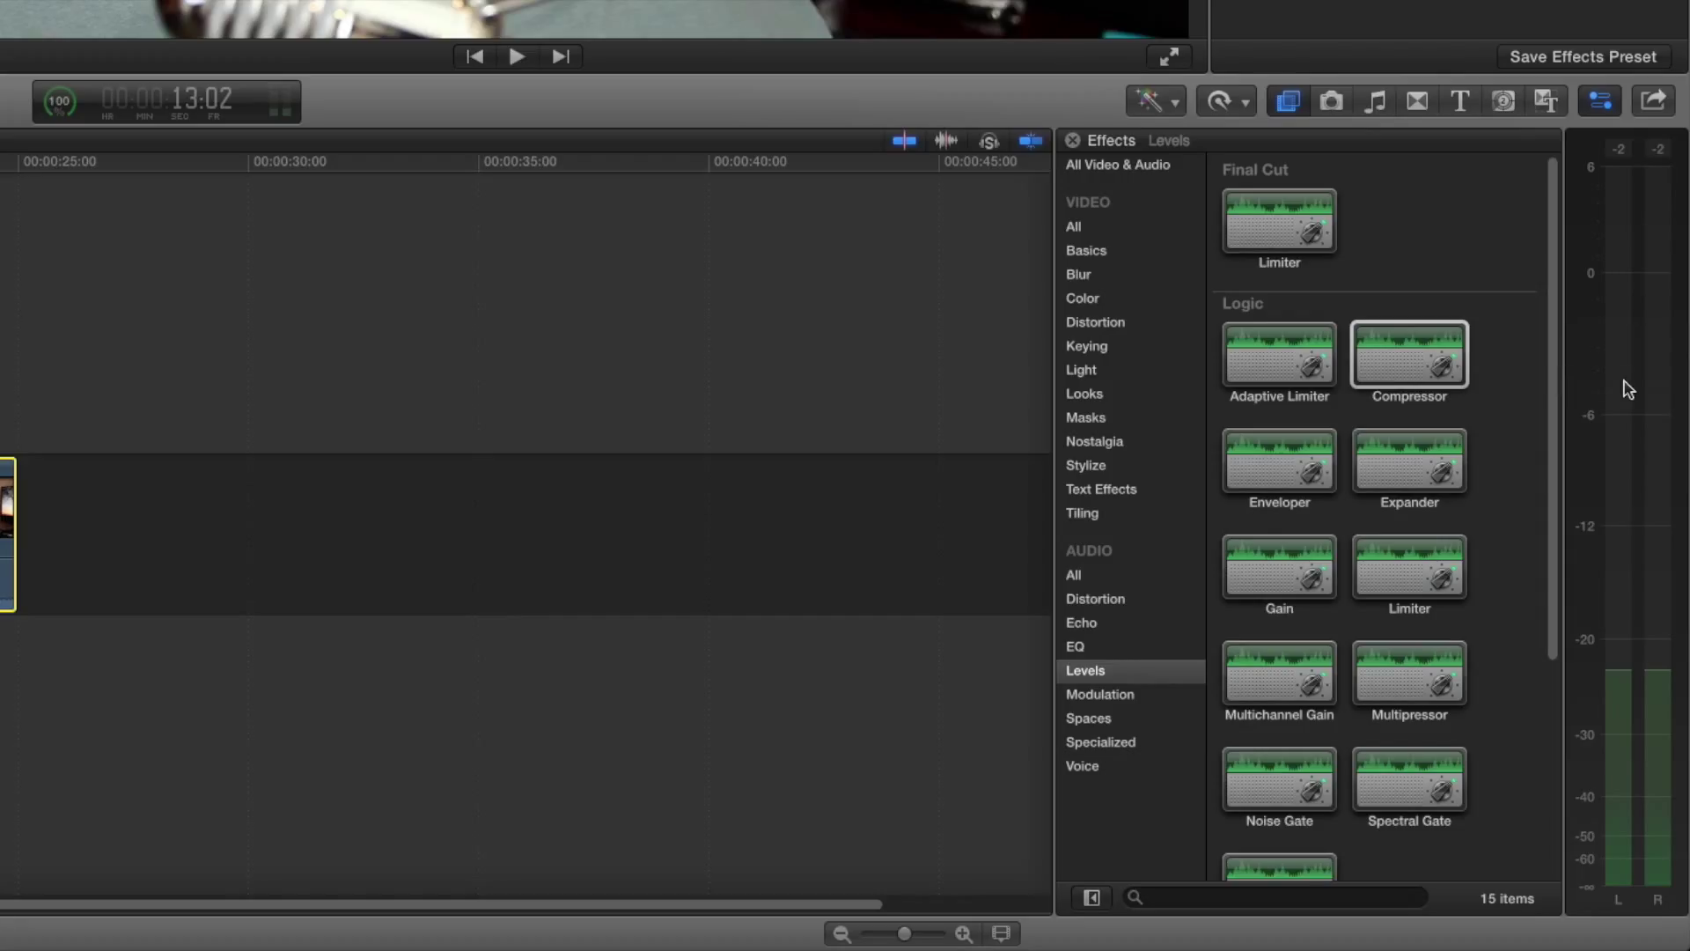
pyautogui.moveTo(1626, 347)
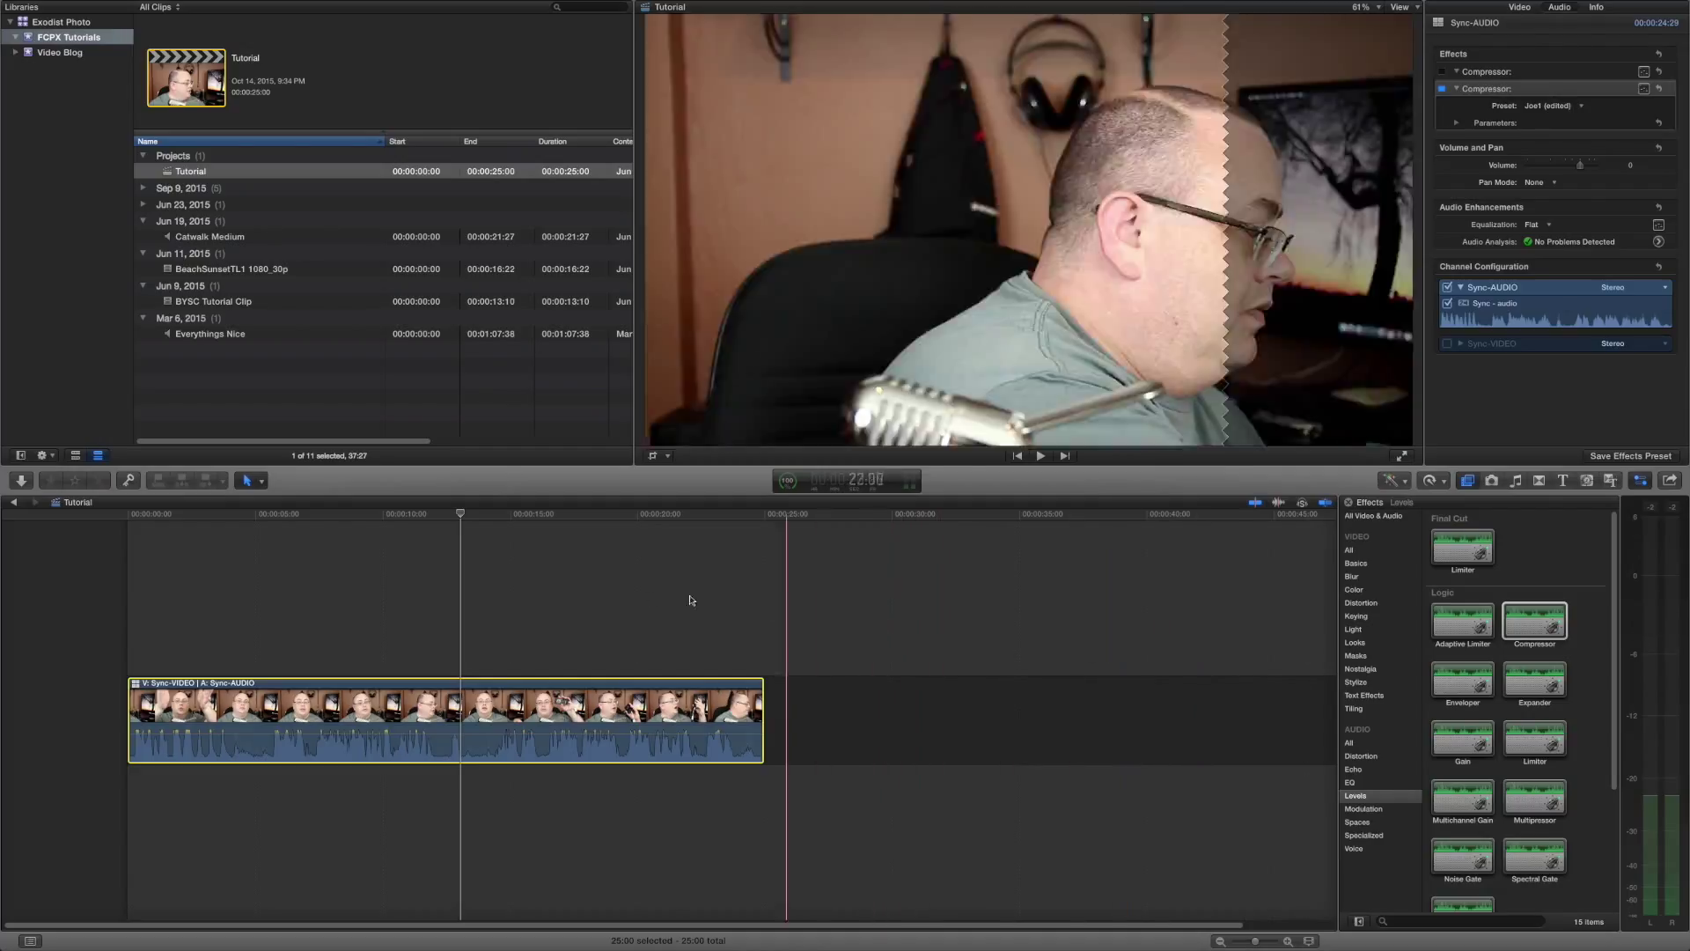
pyautogui.click(622, 593)
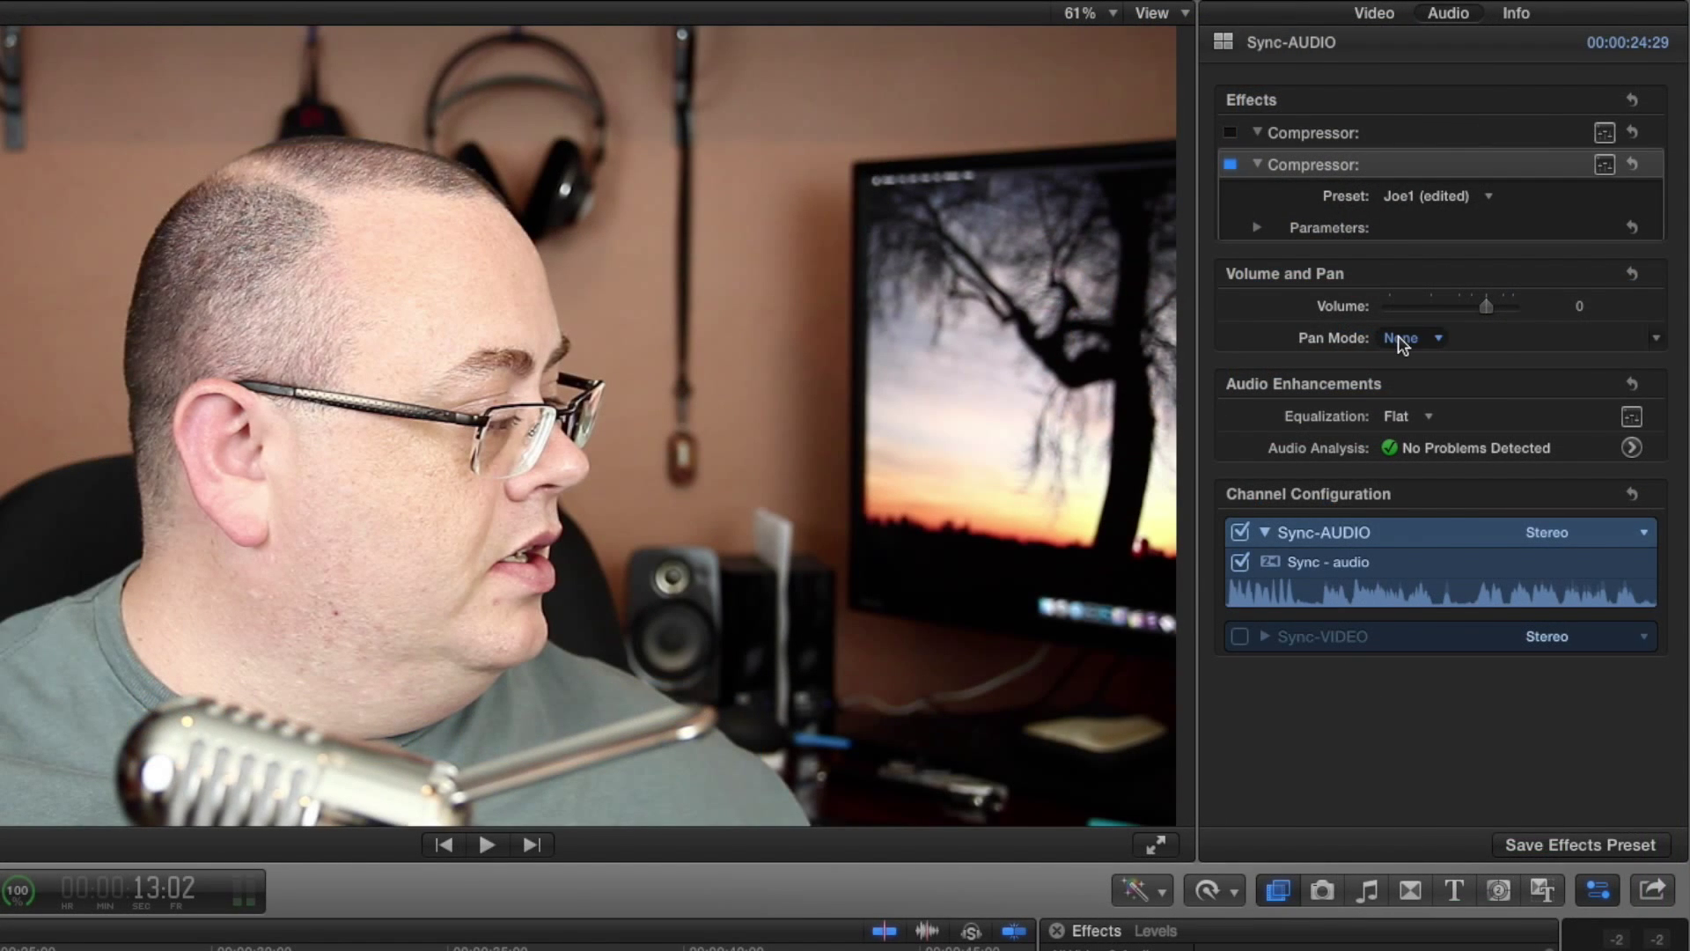
# - Set Pan Mode to Stereo Left/Right, leaving the pan amount at 0
pyautogui.click(1408, 338)
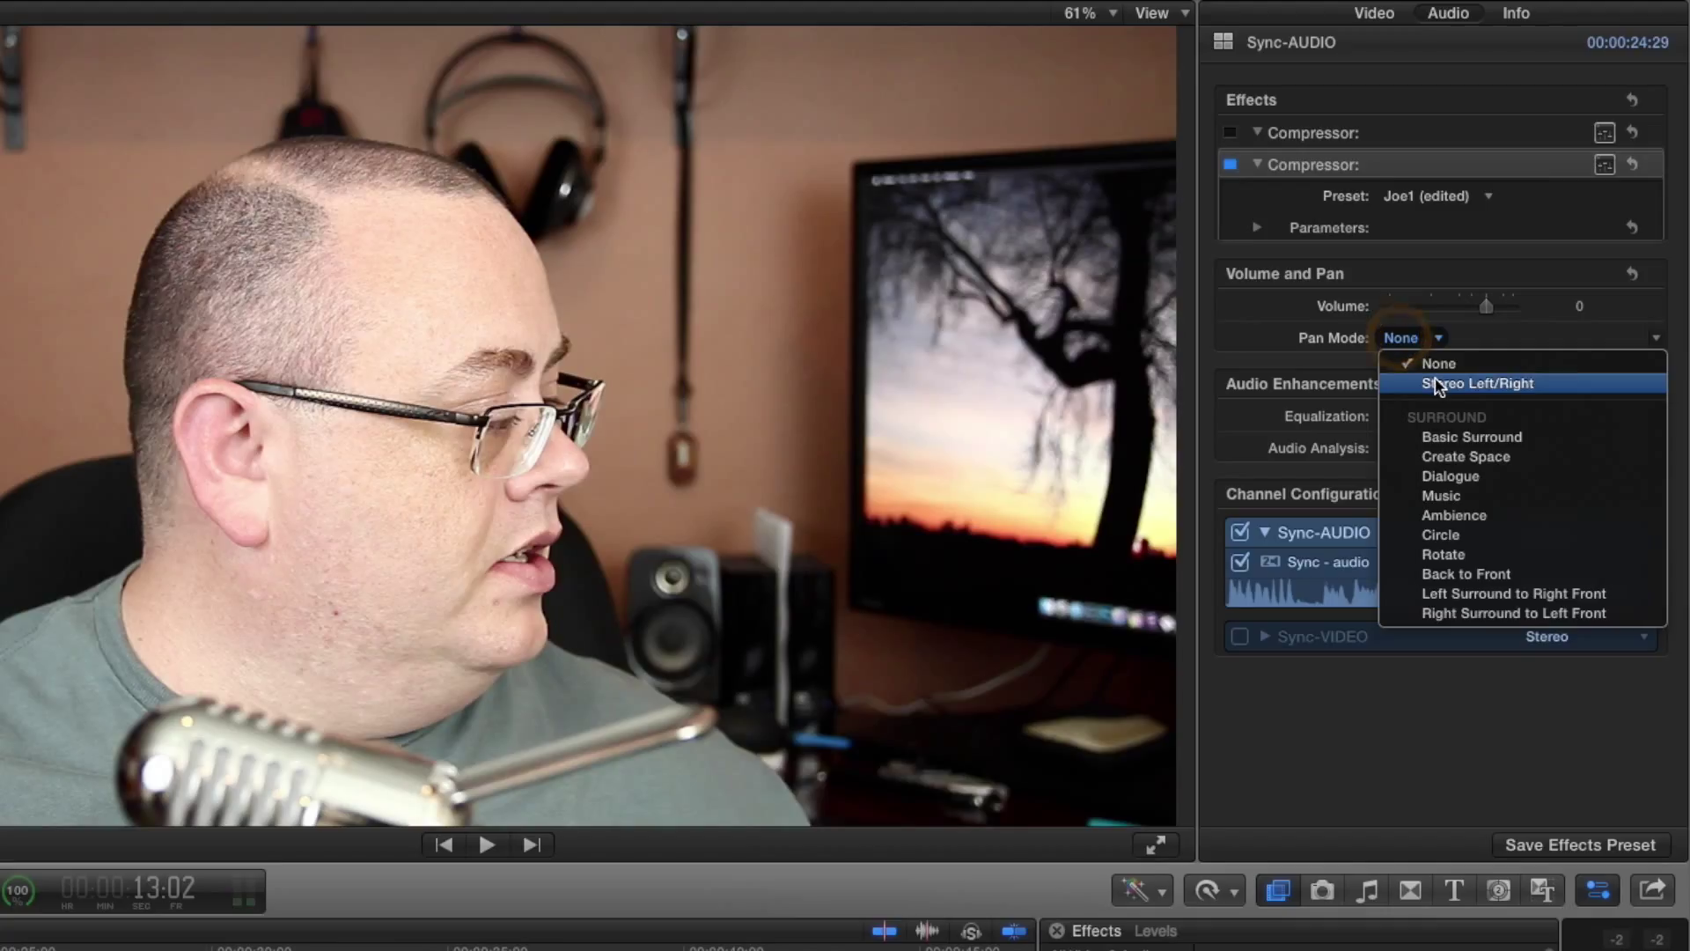
pyautogui.click(1477, 384)
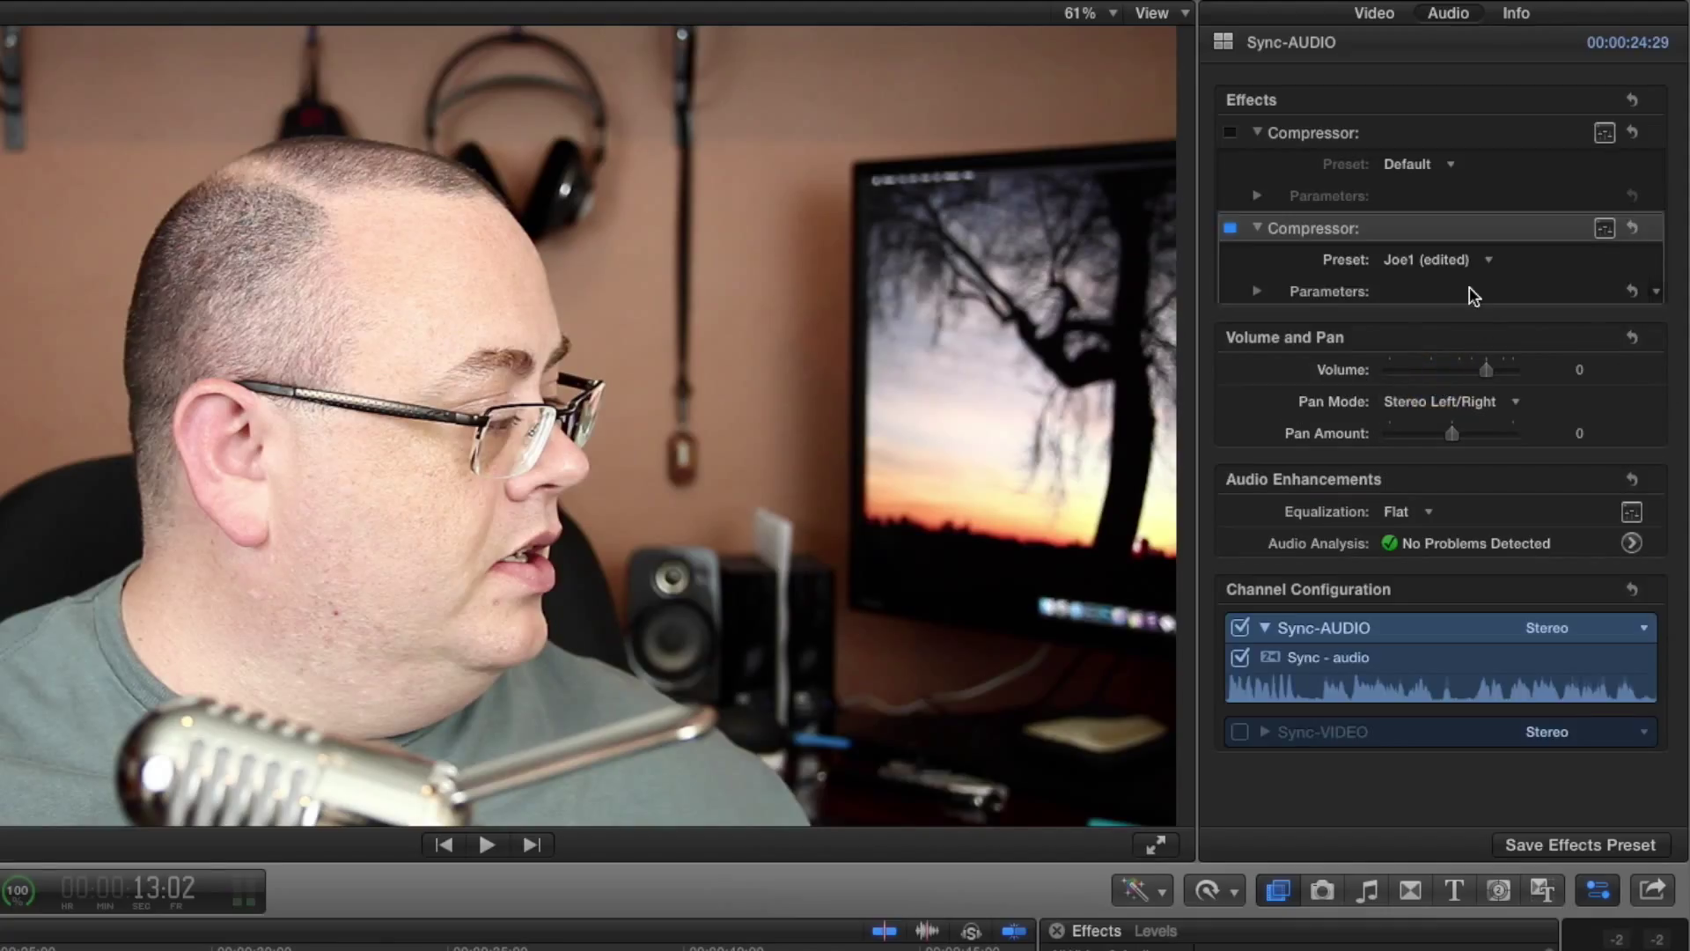
pyautogui.moveTo(1444, 359)
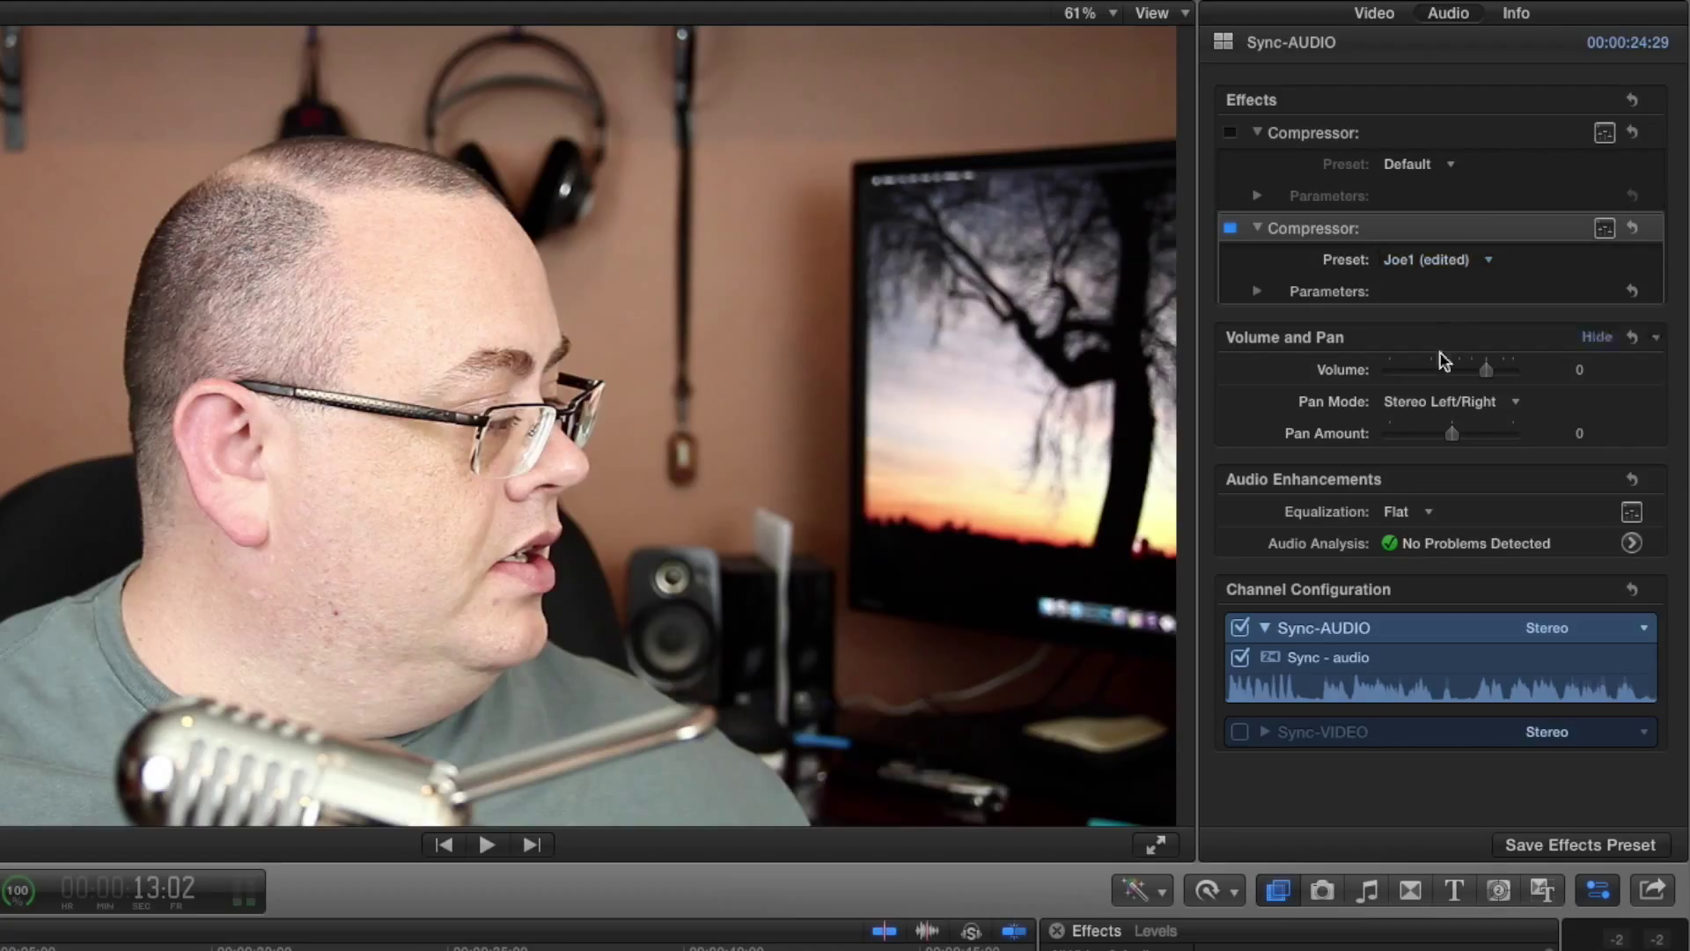
pyautogui.moveTo(1474, 443)
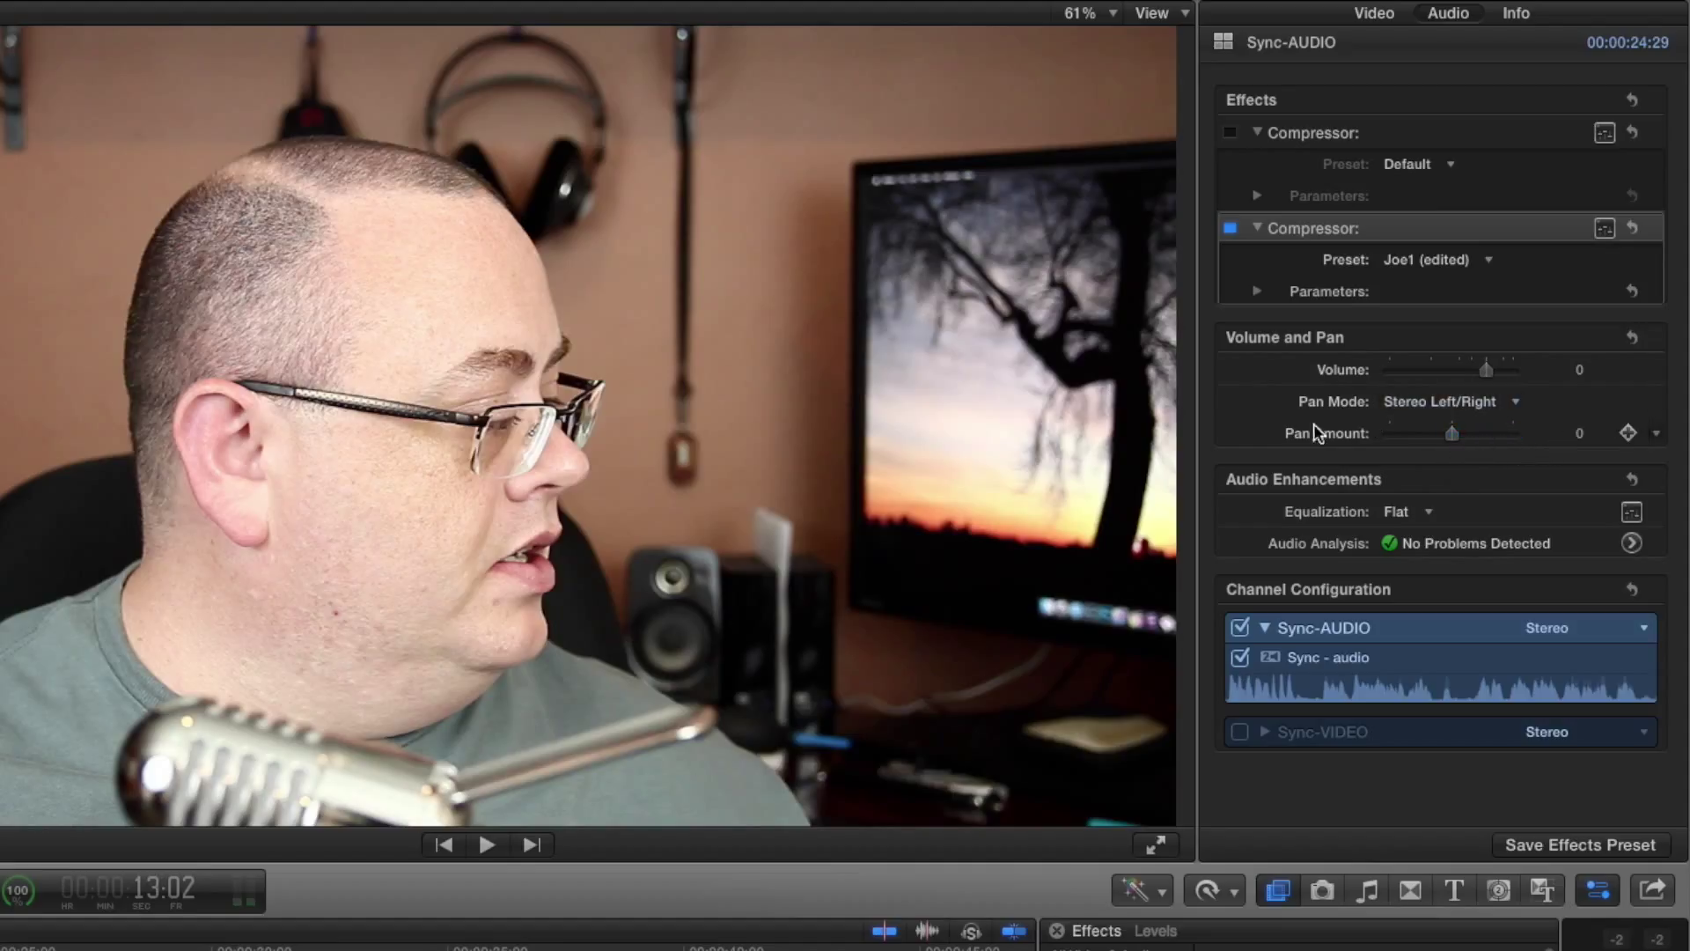
pyautogui.moveTo(1493, 443)
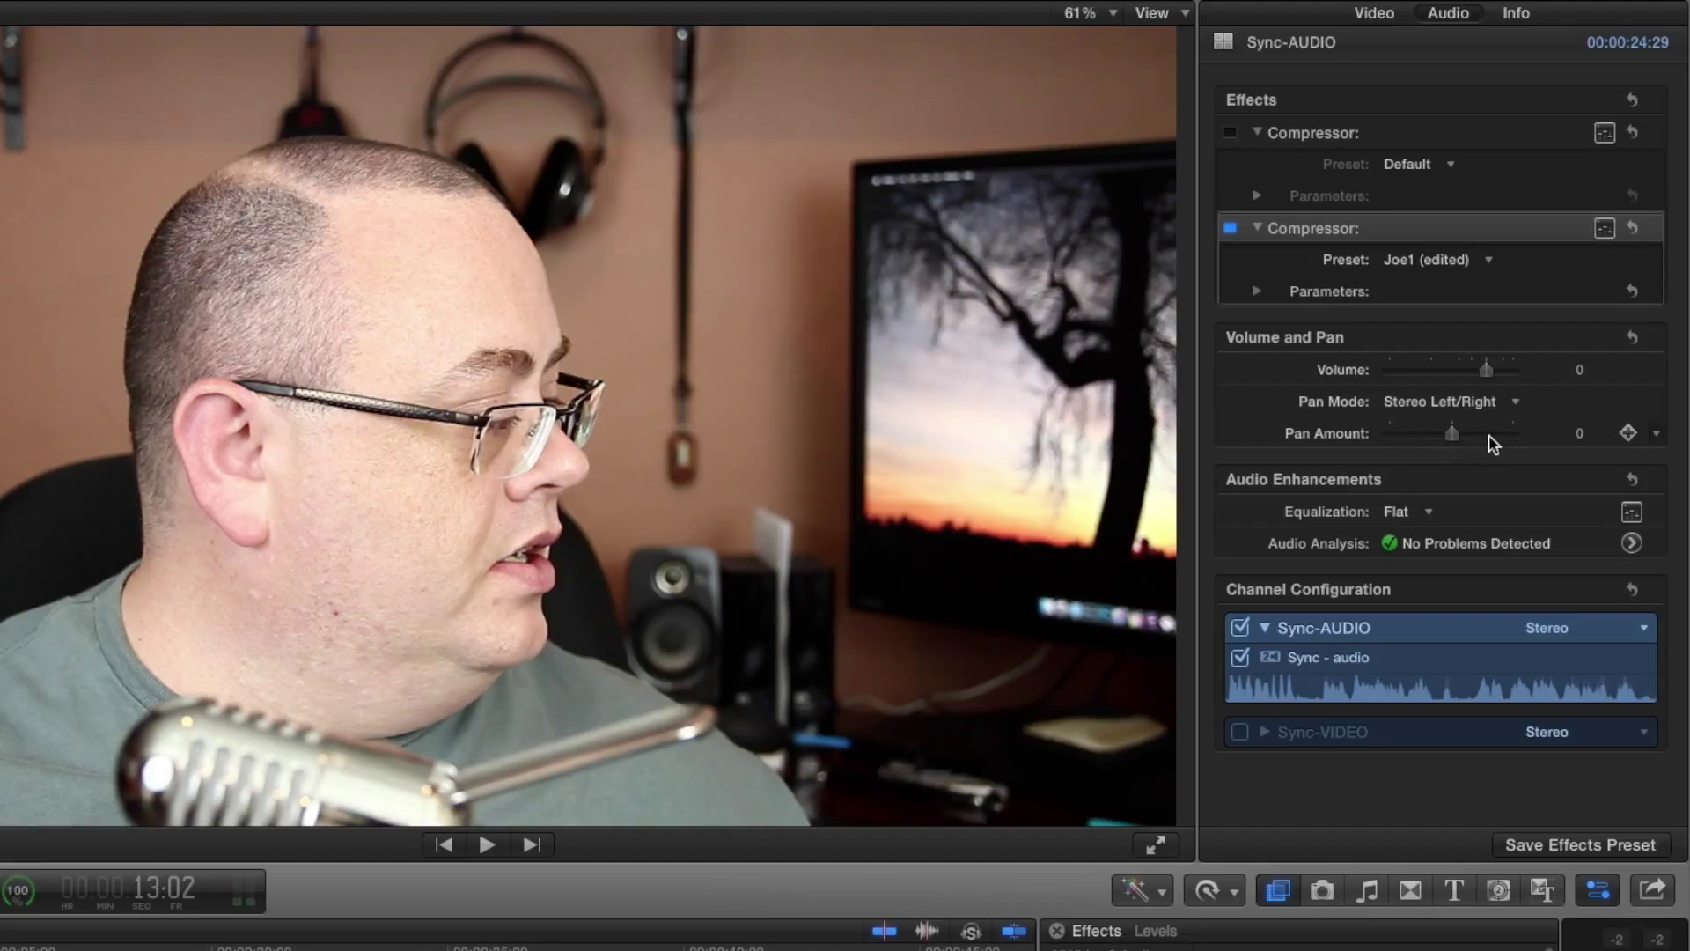
pyautogui.moveTo(1498, 445)
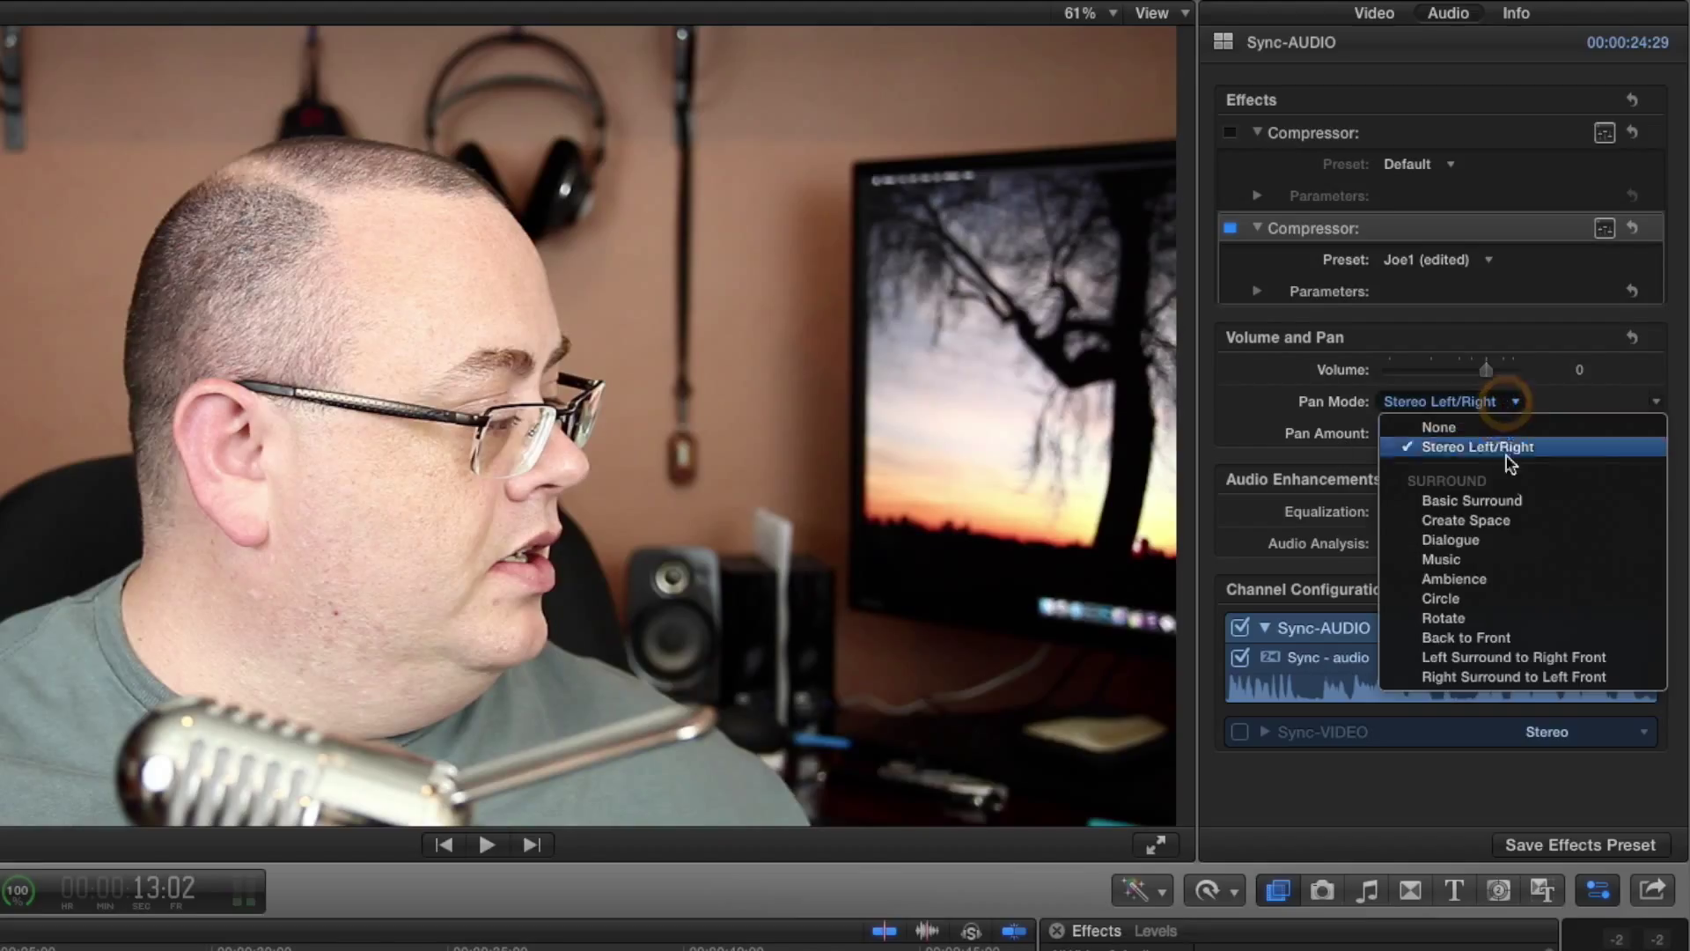
pyautogui.moveTo(1515, 521)
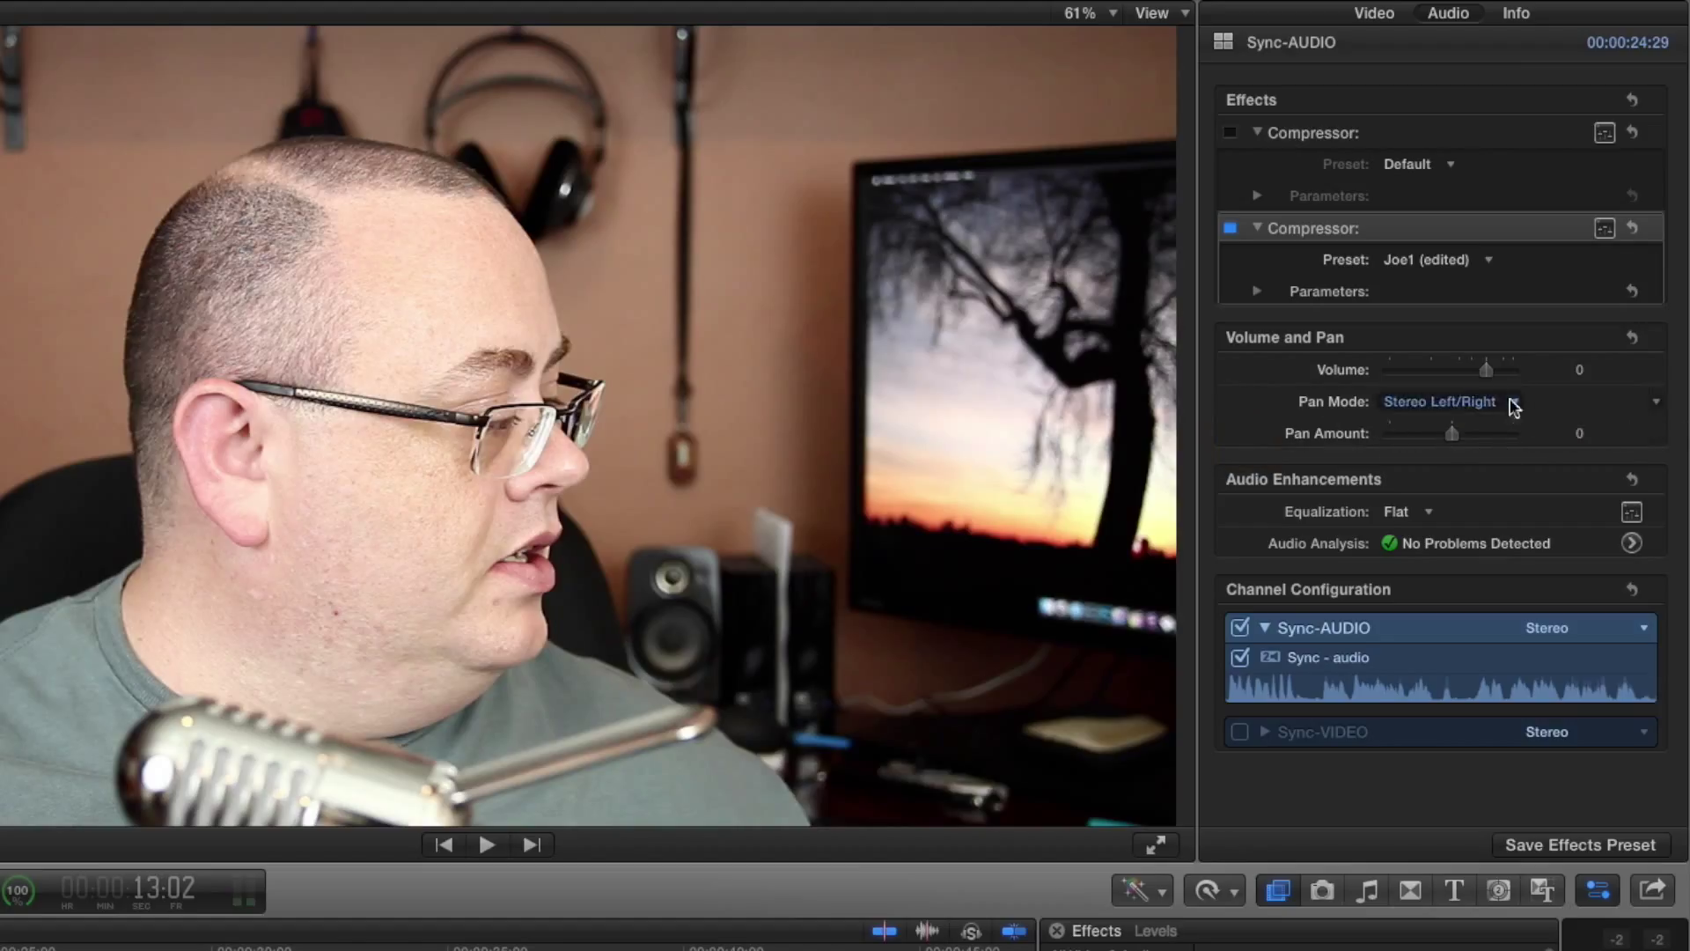
pyautogui.moveTo(1466, 402)
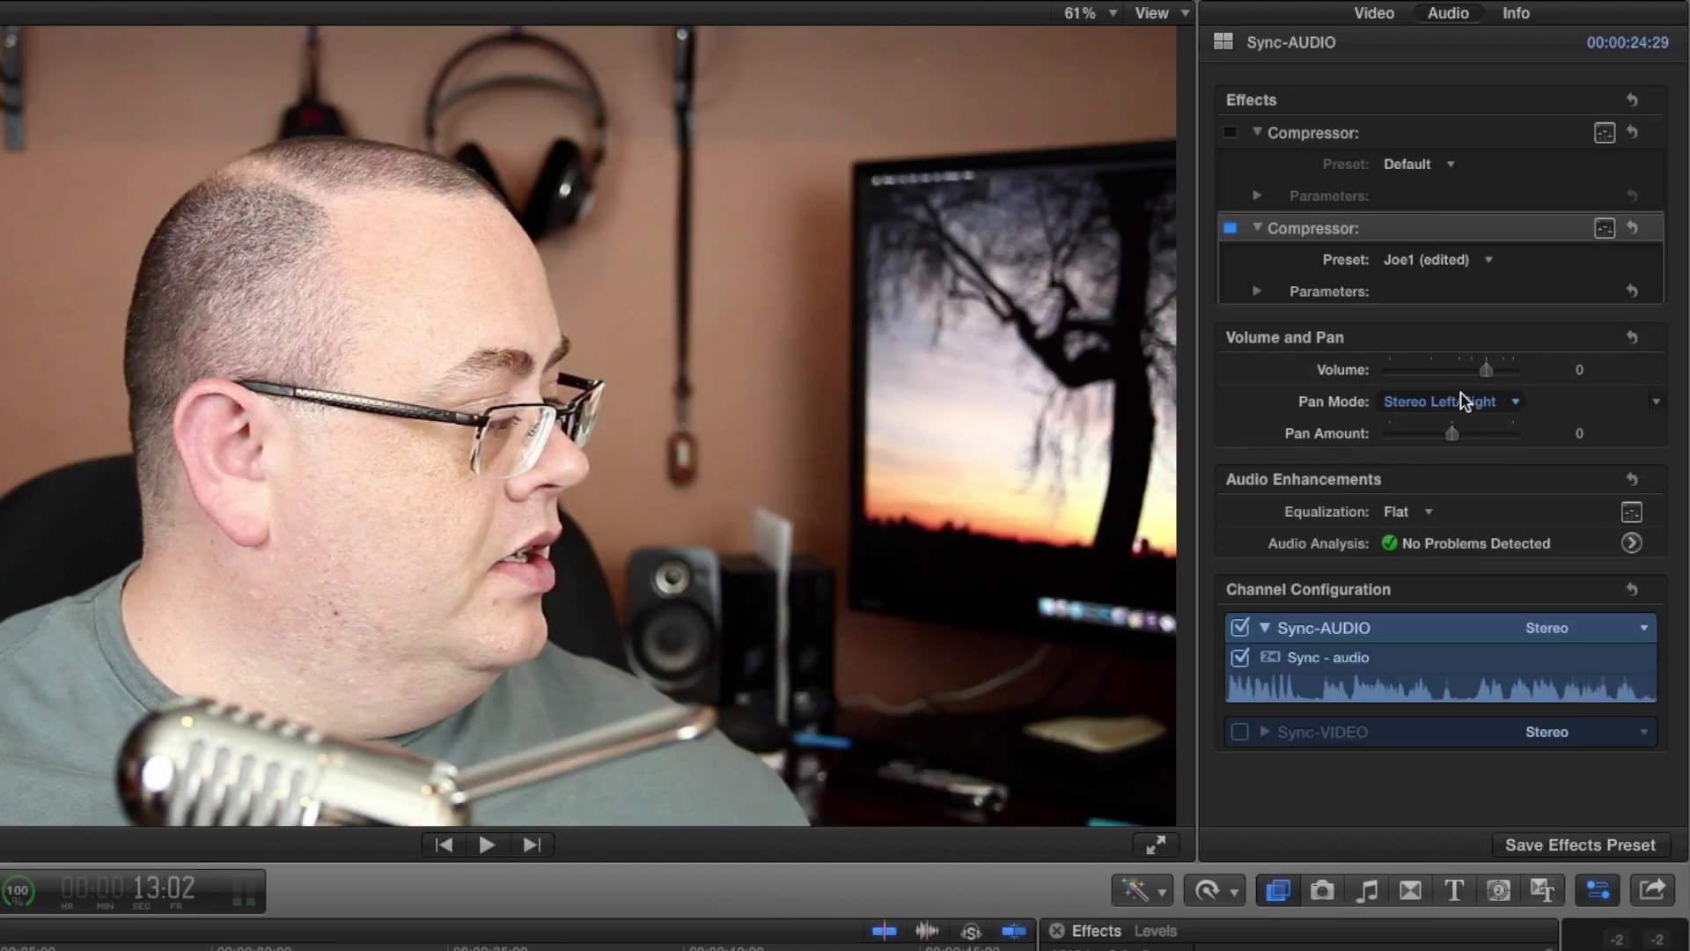
pyautogui.moveTo(1408, 416)
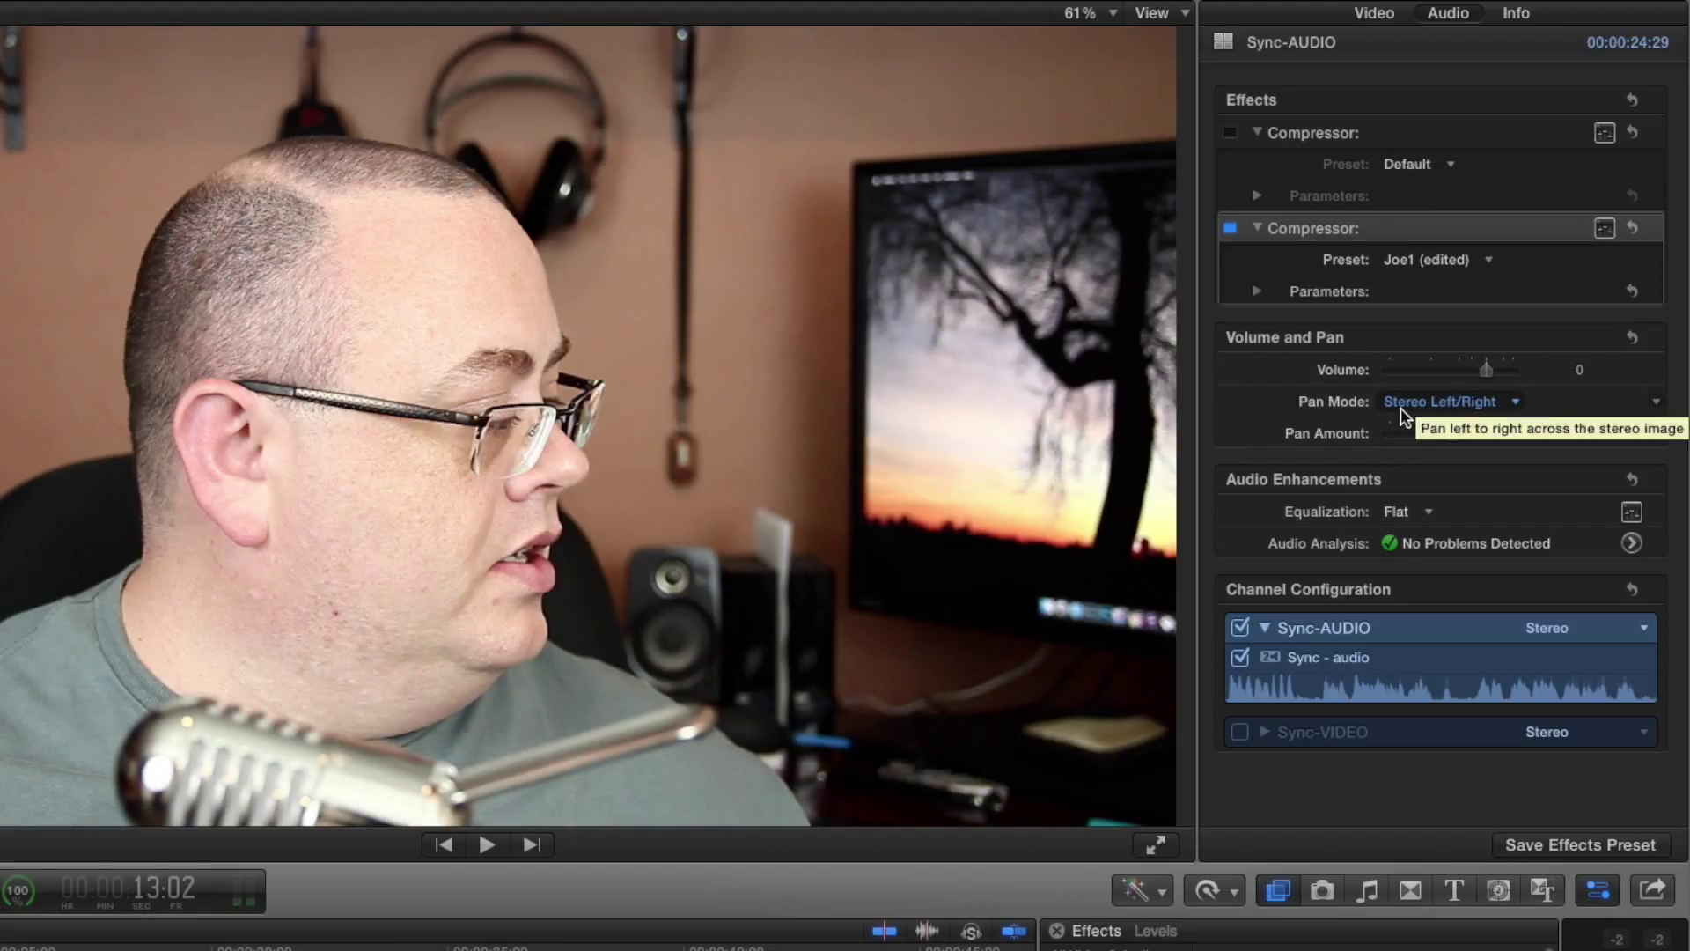
pyautogui.moveTo(1467, 416)
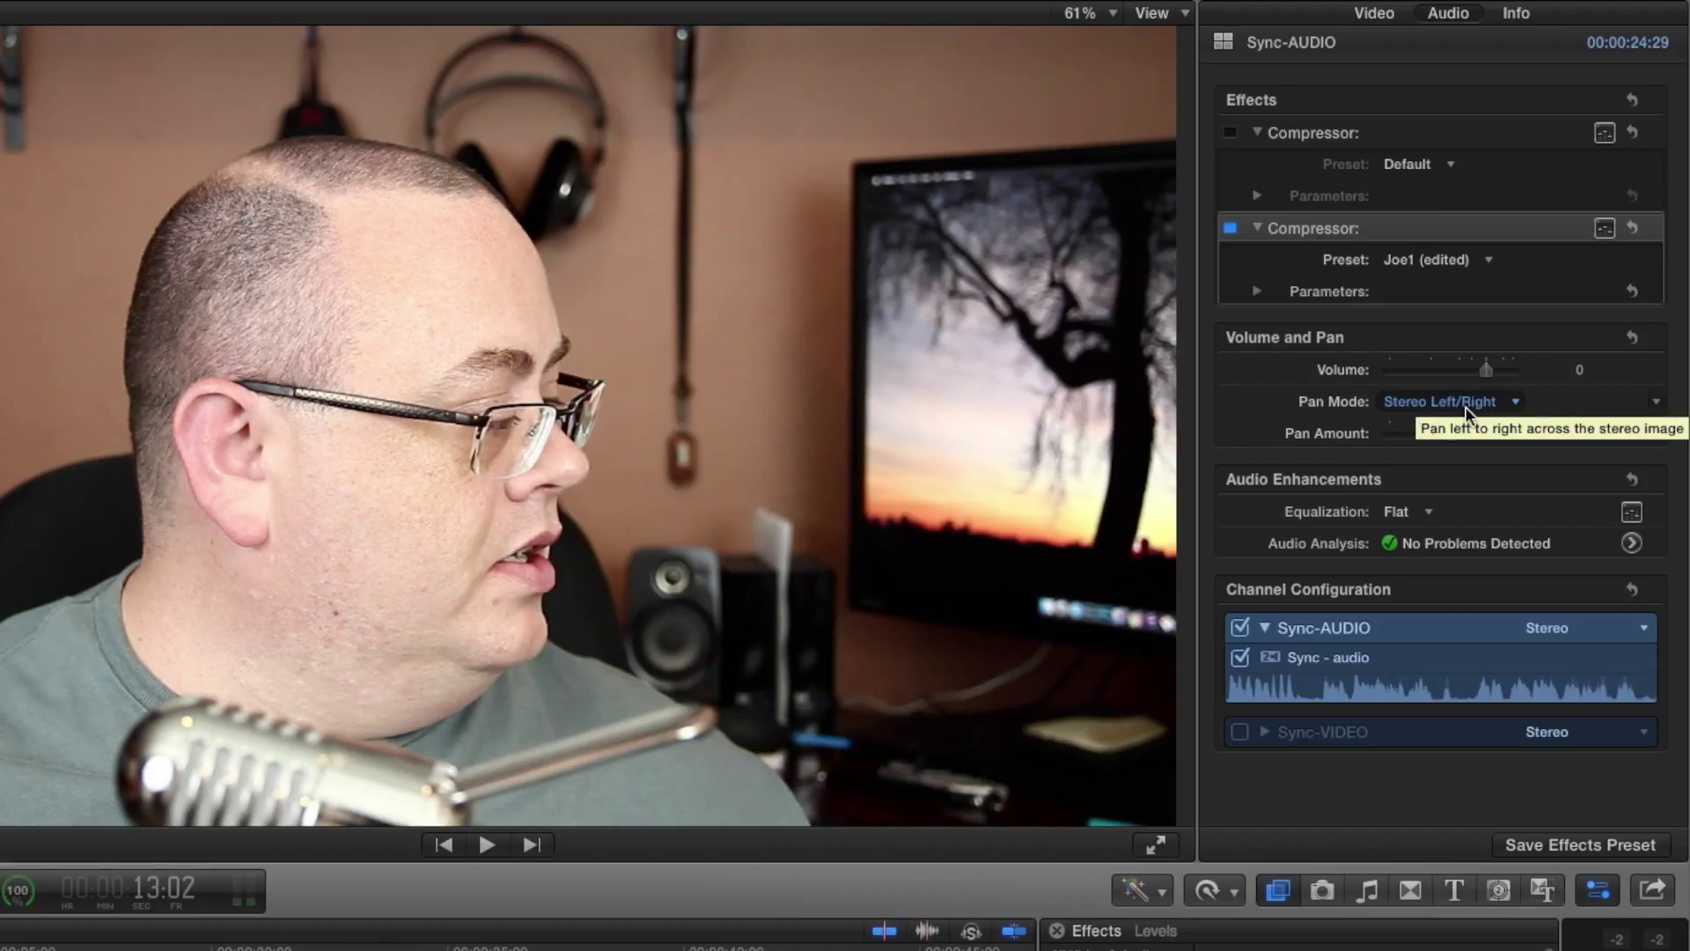
pyautogui.moveTo(1396, 412)
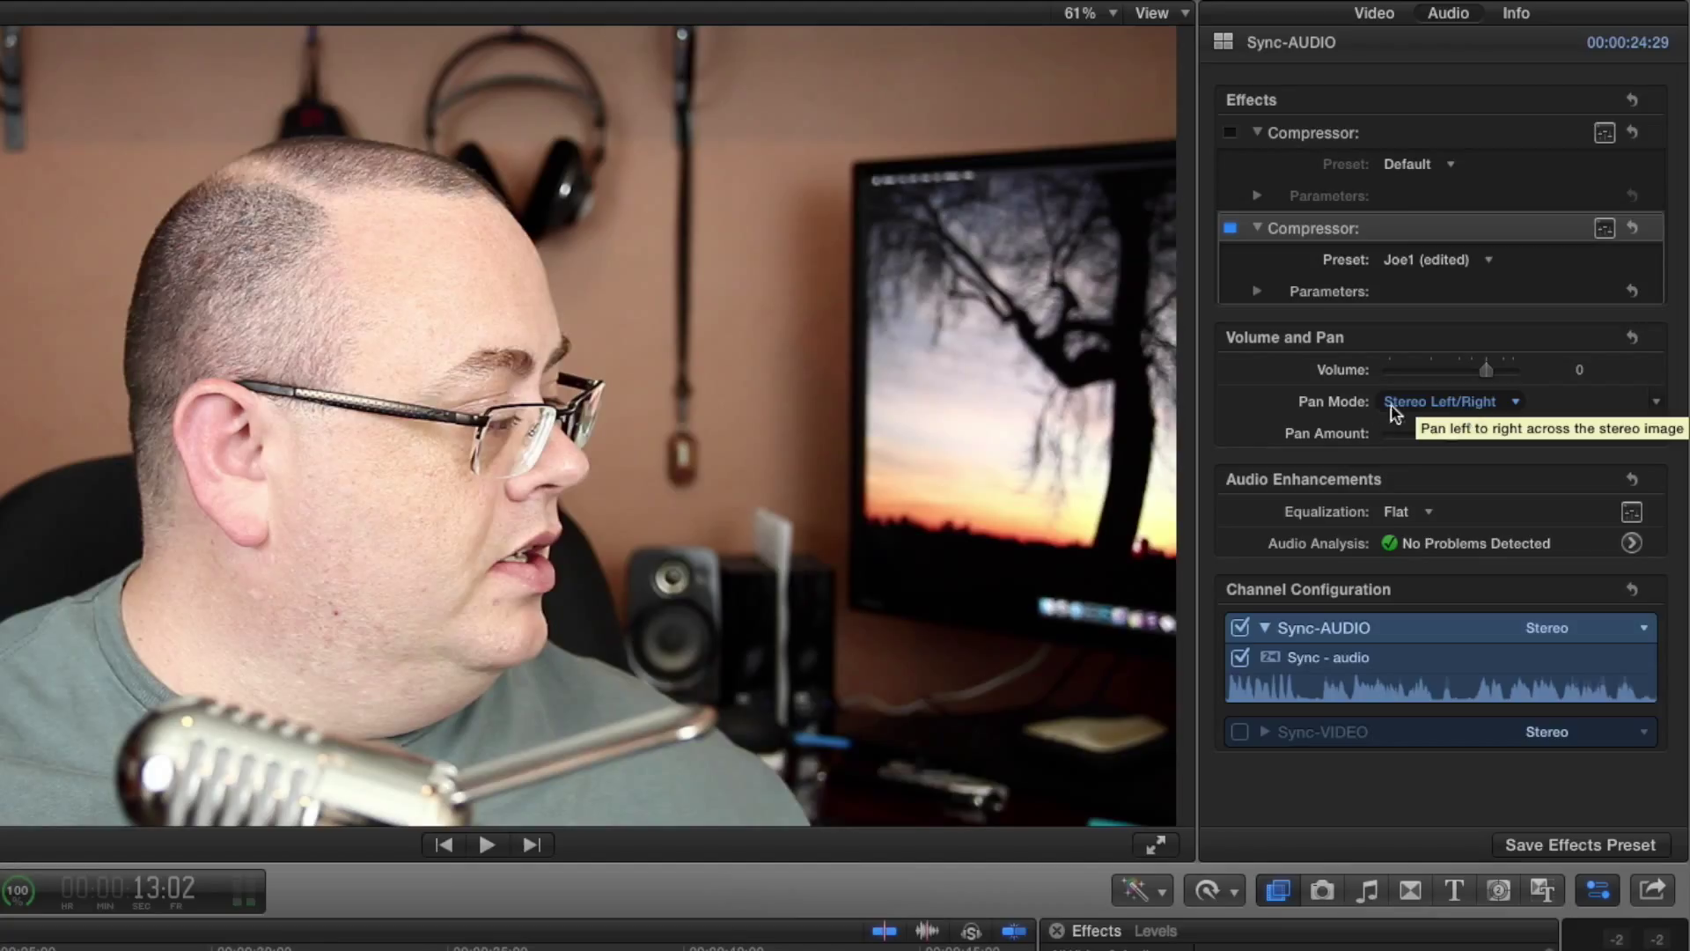
pyautogui.moveTo(1469, 574)
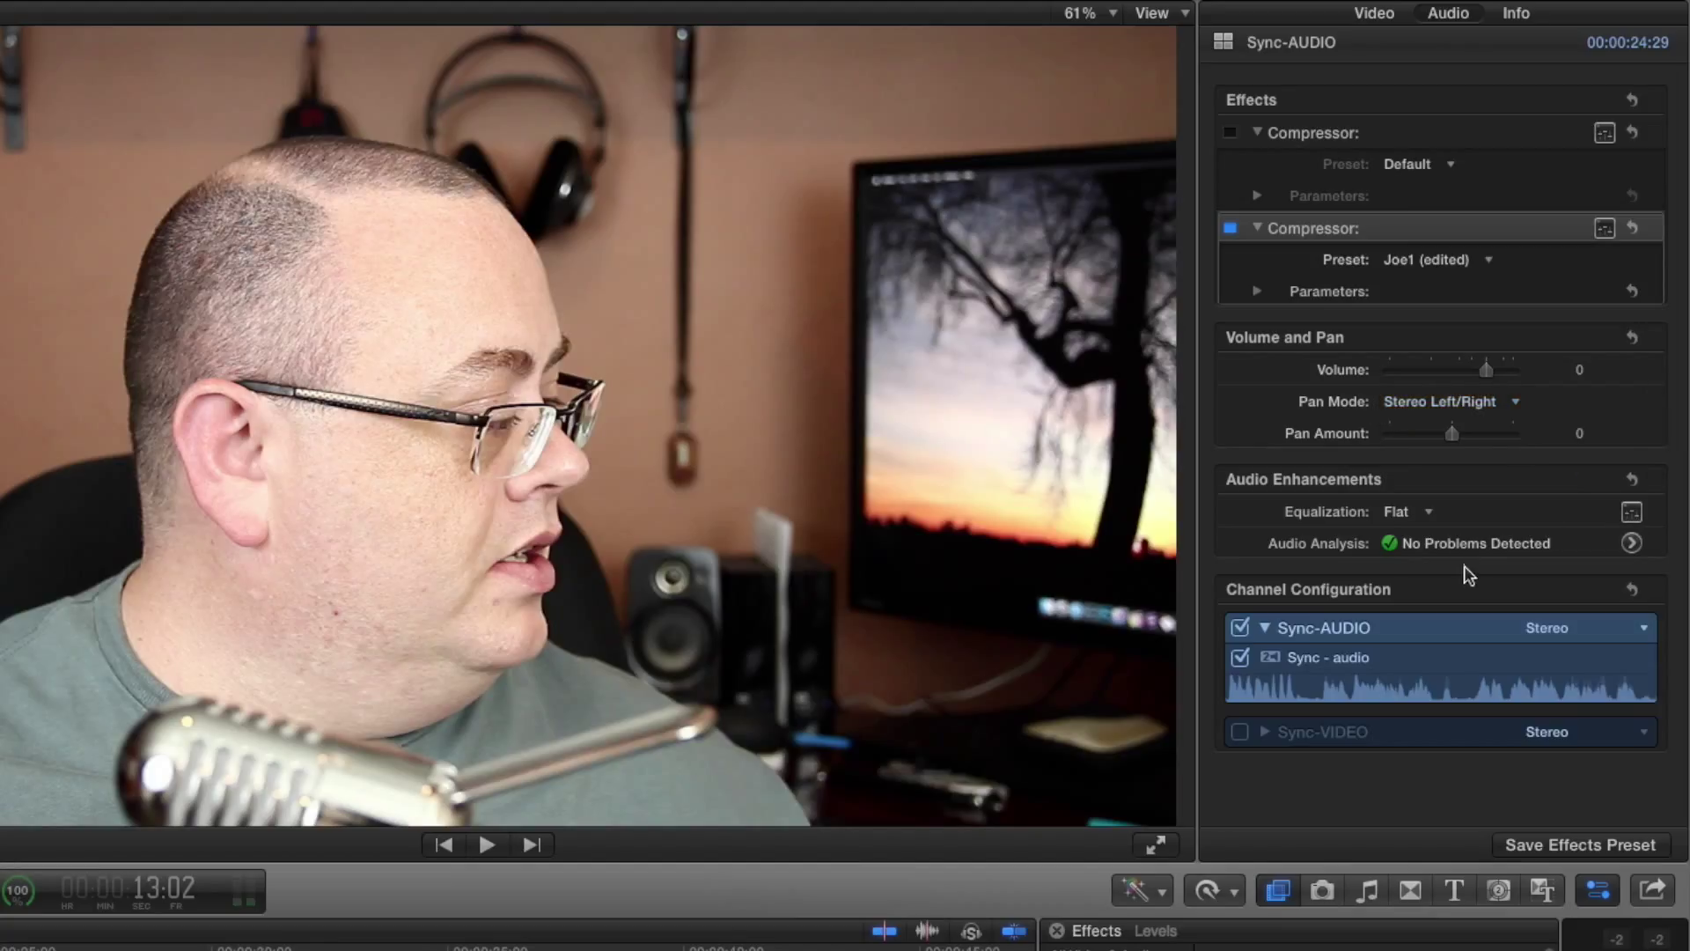
pyautogui.moveTo(1412, 381)
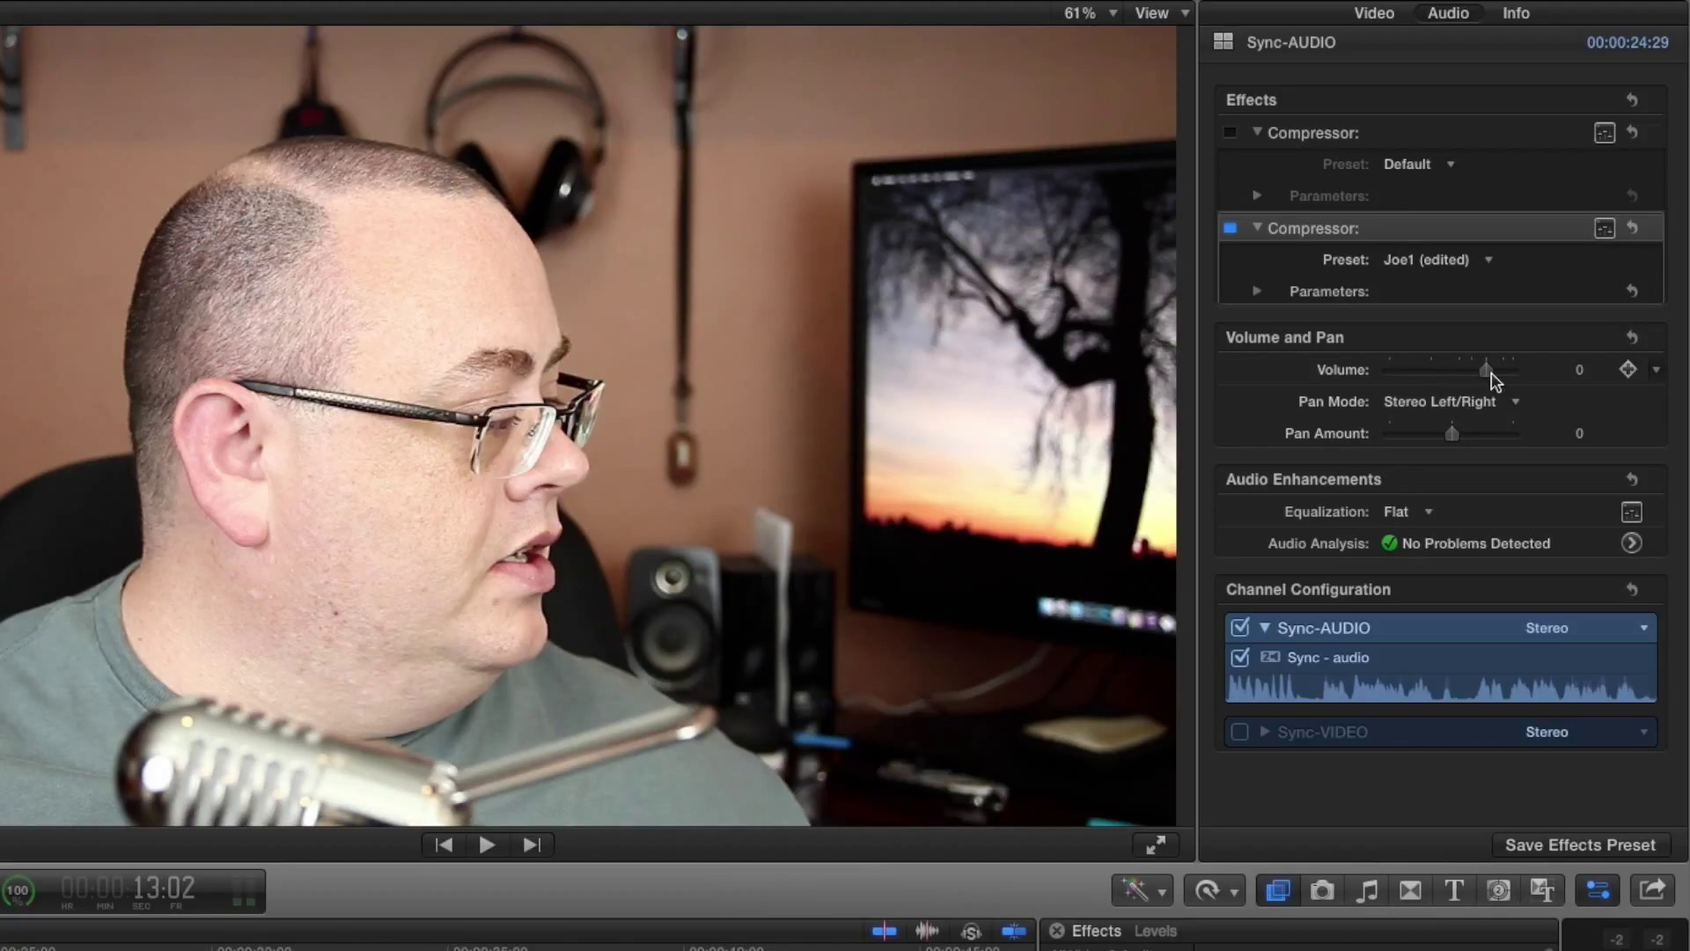
pyautogui.moveTo(1361, 524)
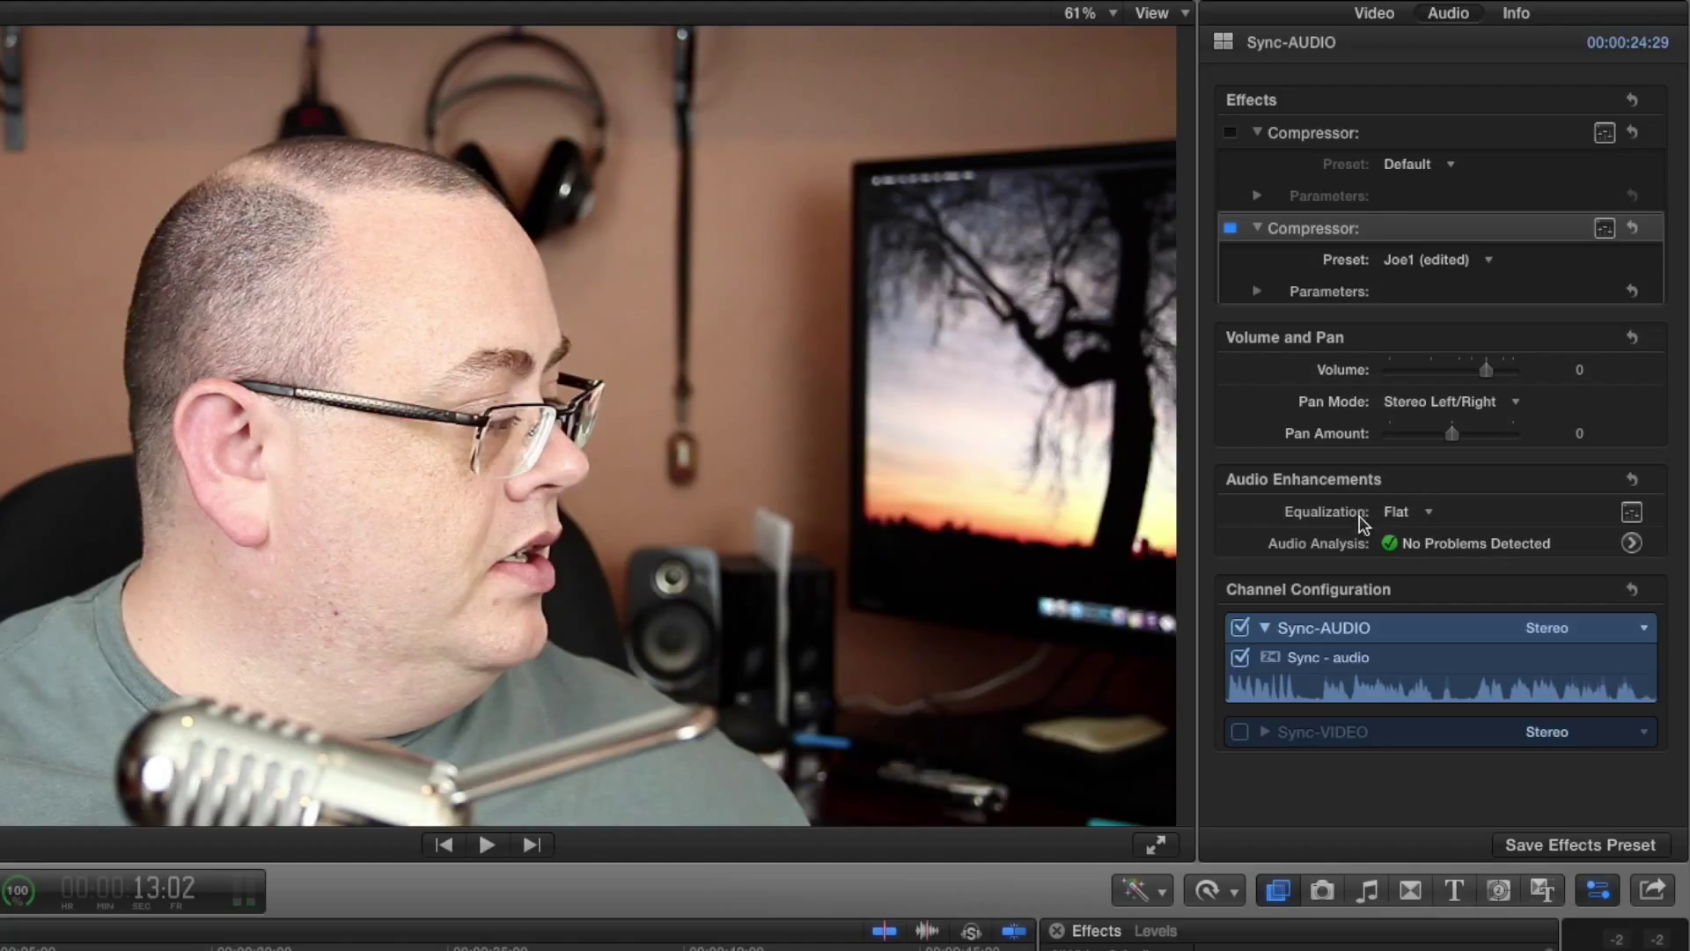
pyautogui.moveTo(1402, 510)
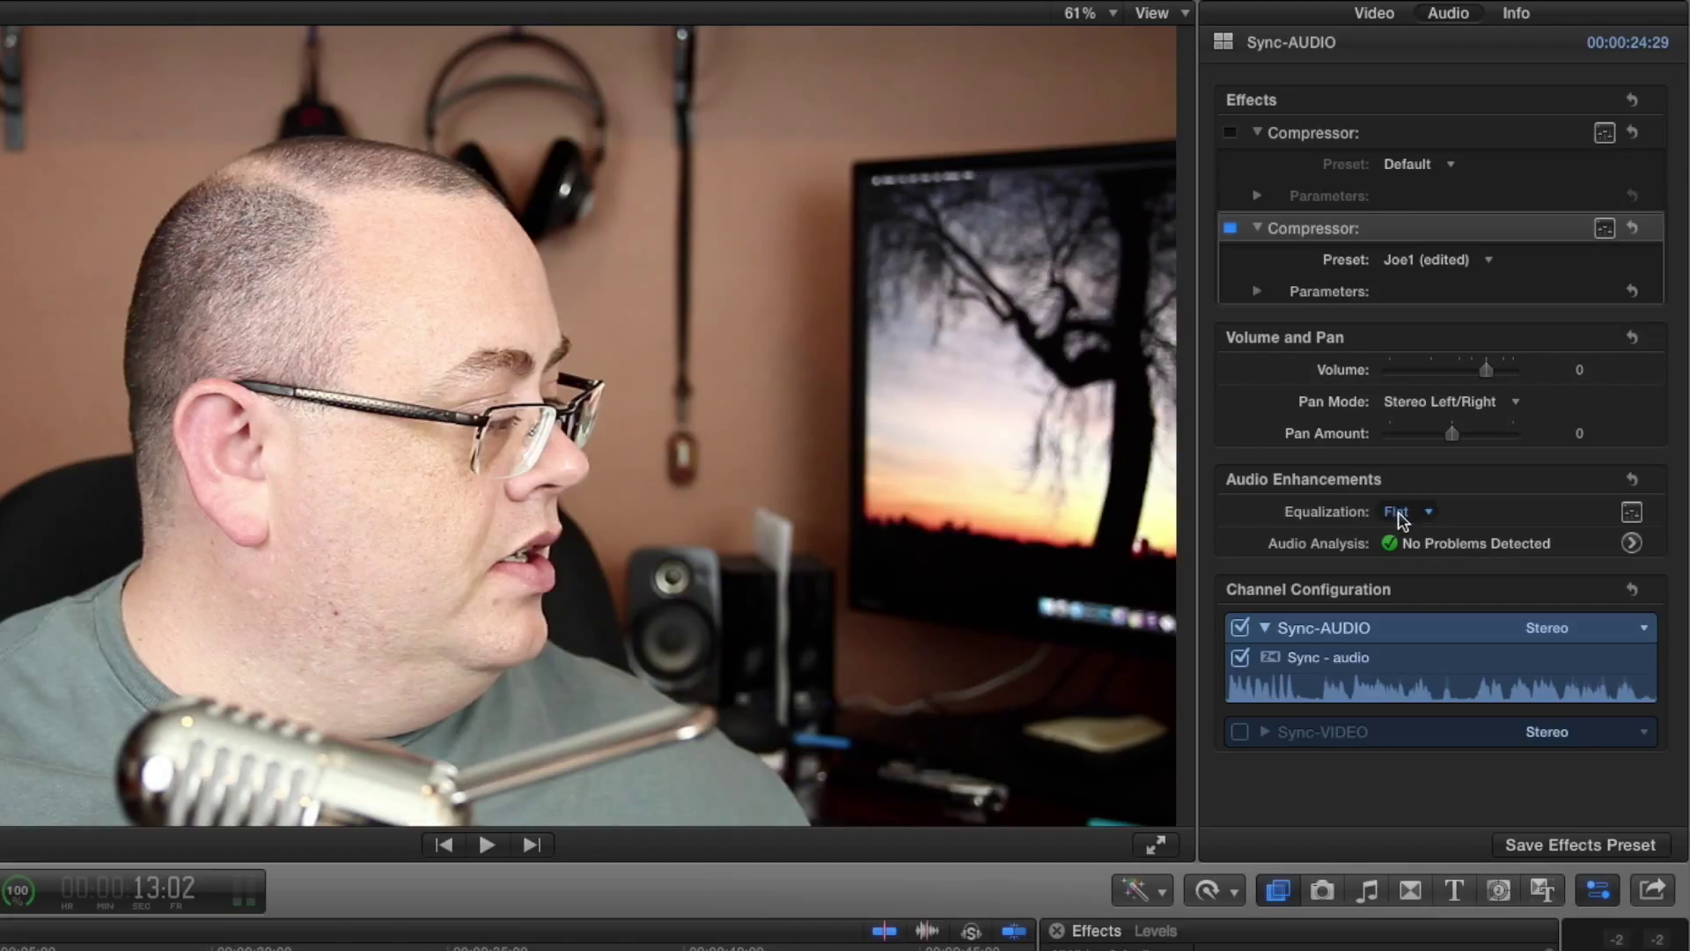
pyautogui.moveTo(1355, 493)
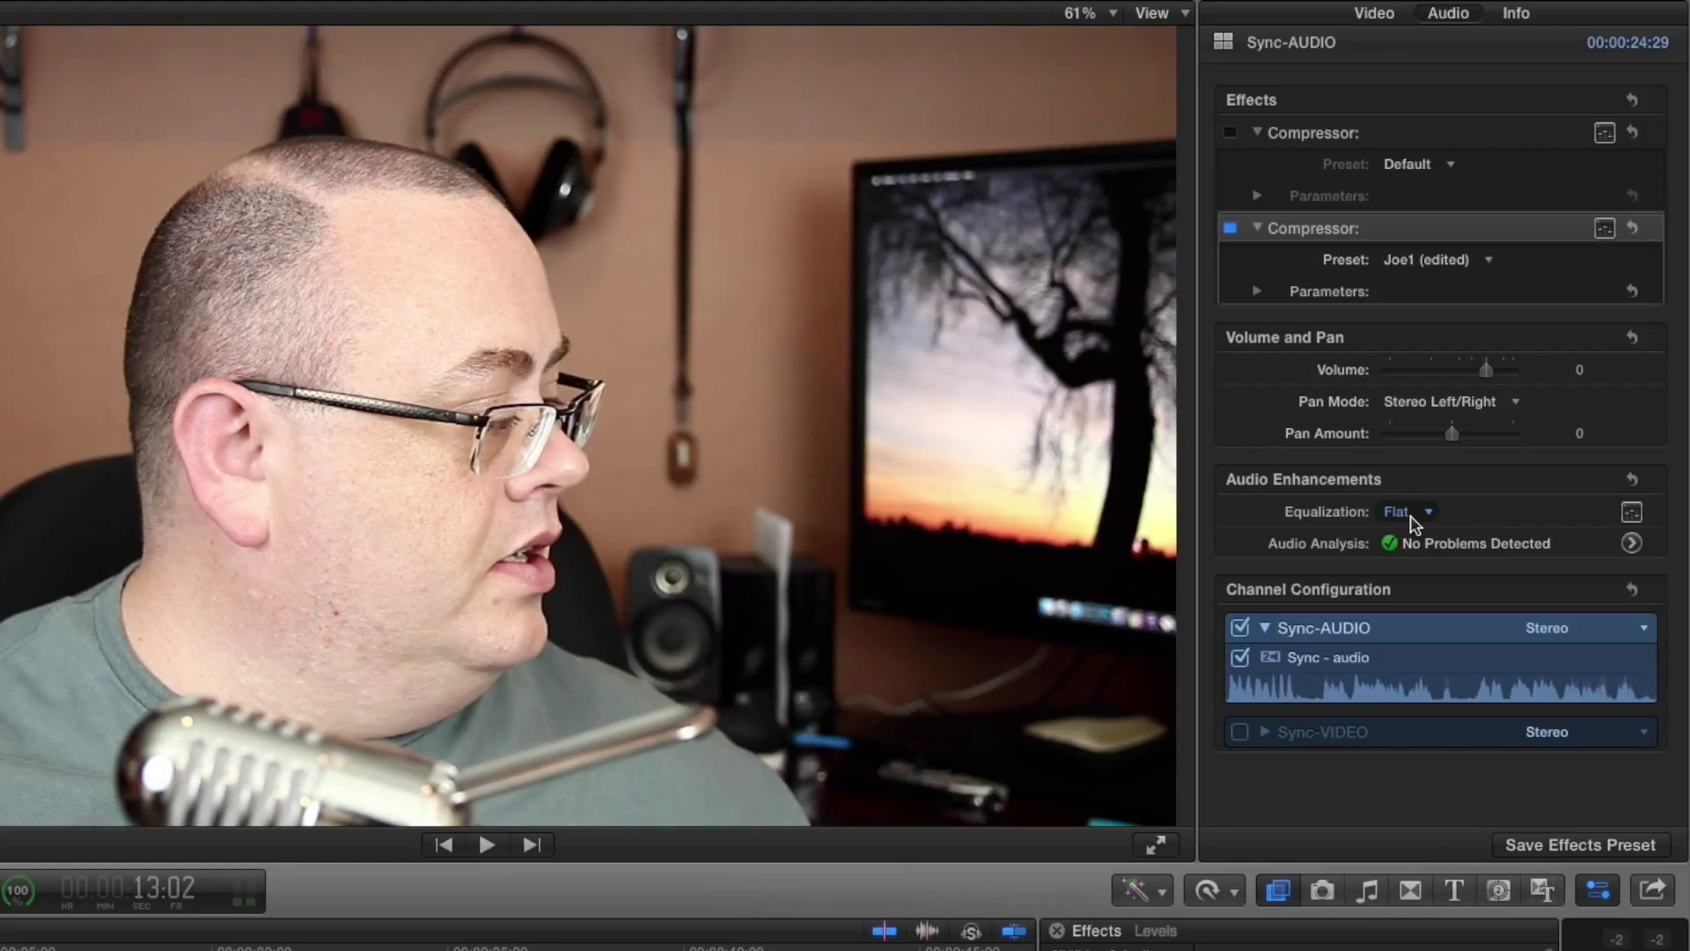
# - Change the clip's Equalization preset from Flat to Loudness
pyautogui.click(1407, 511)
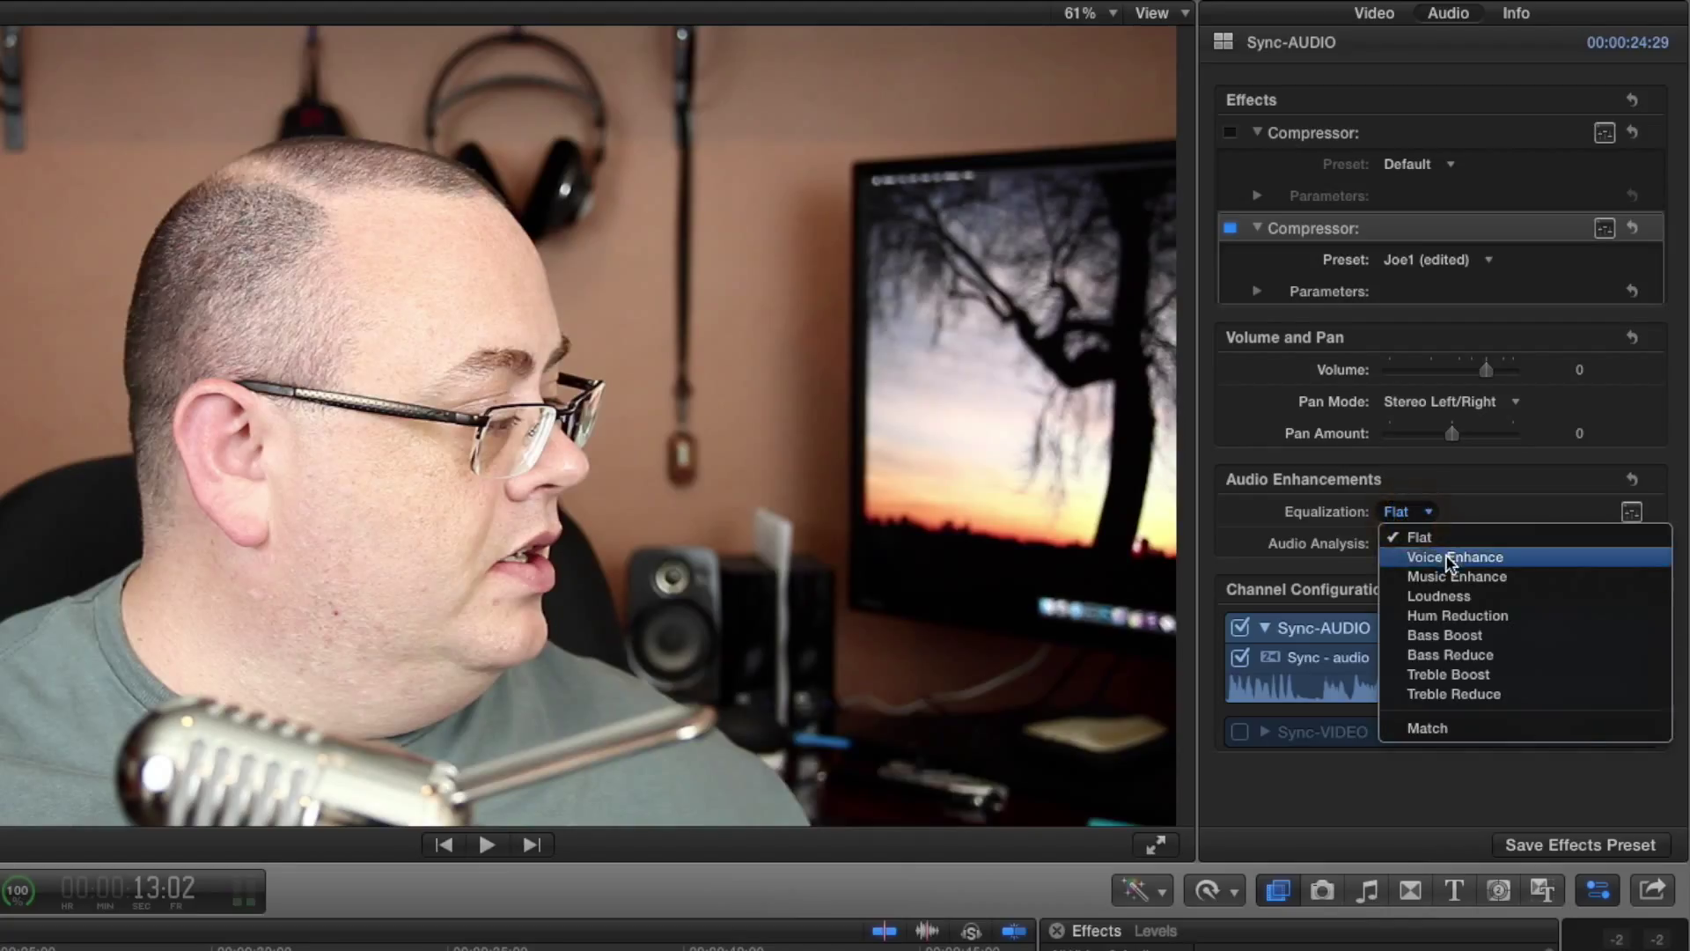
pyautogui.moveTo(1439, 595)
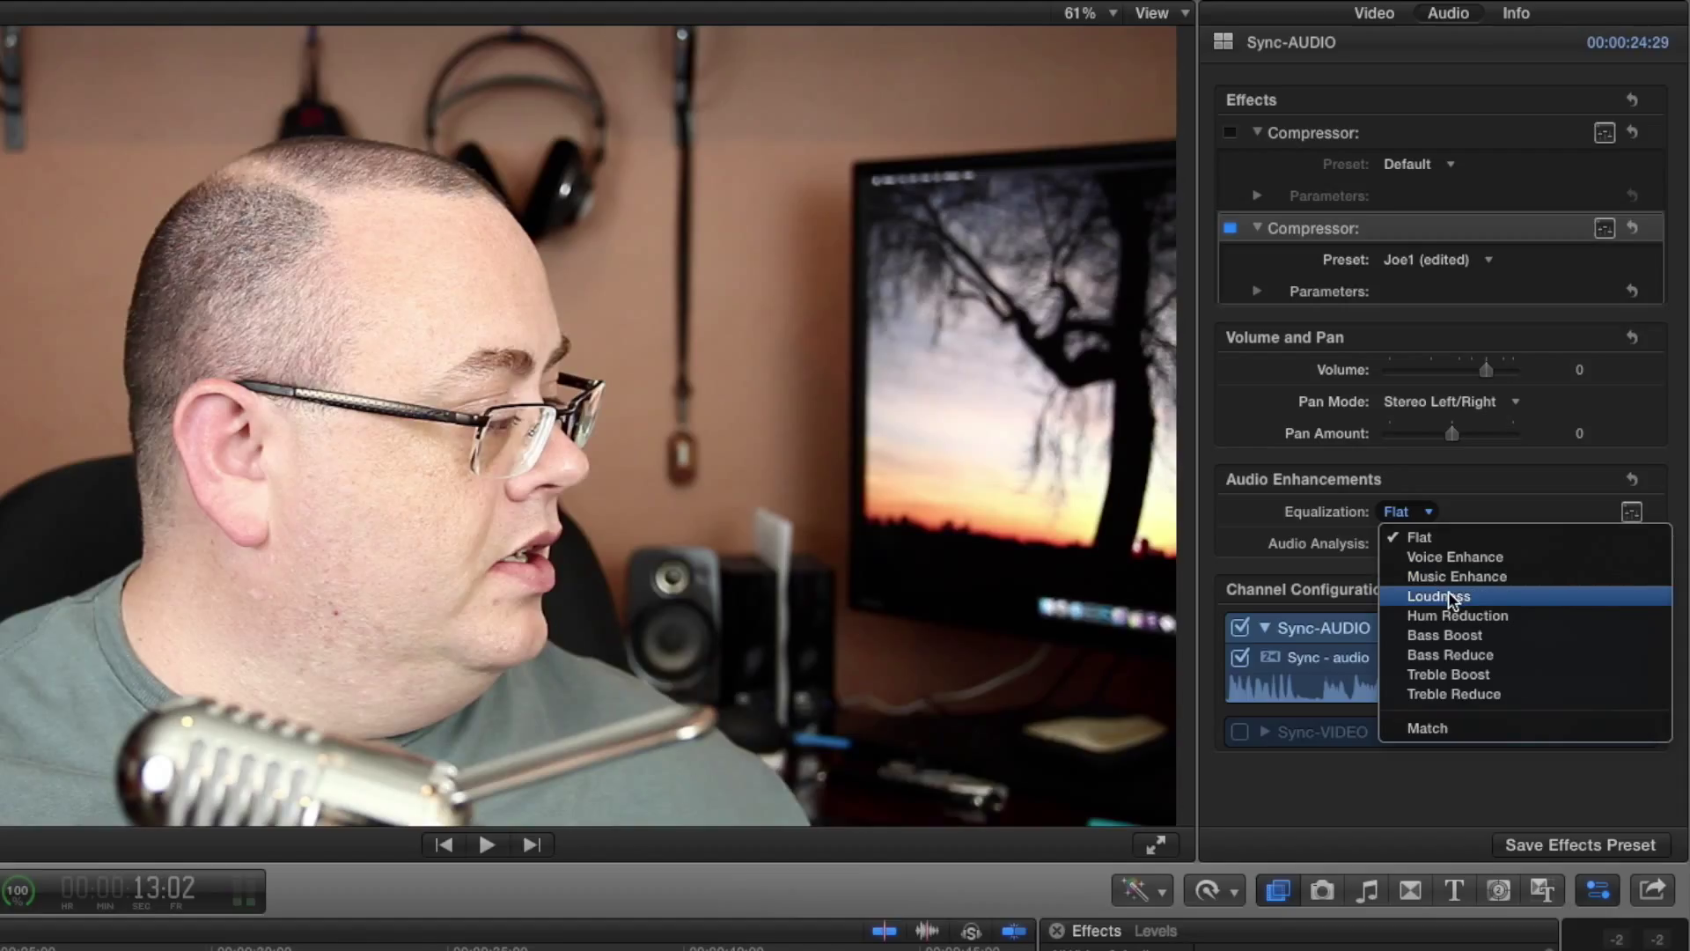
pyautogui.moveTo(1453, 694)
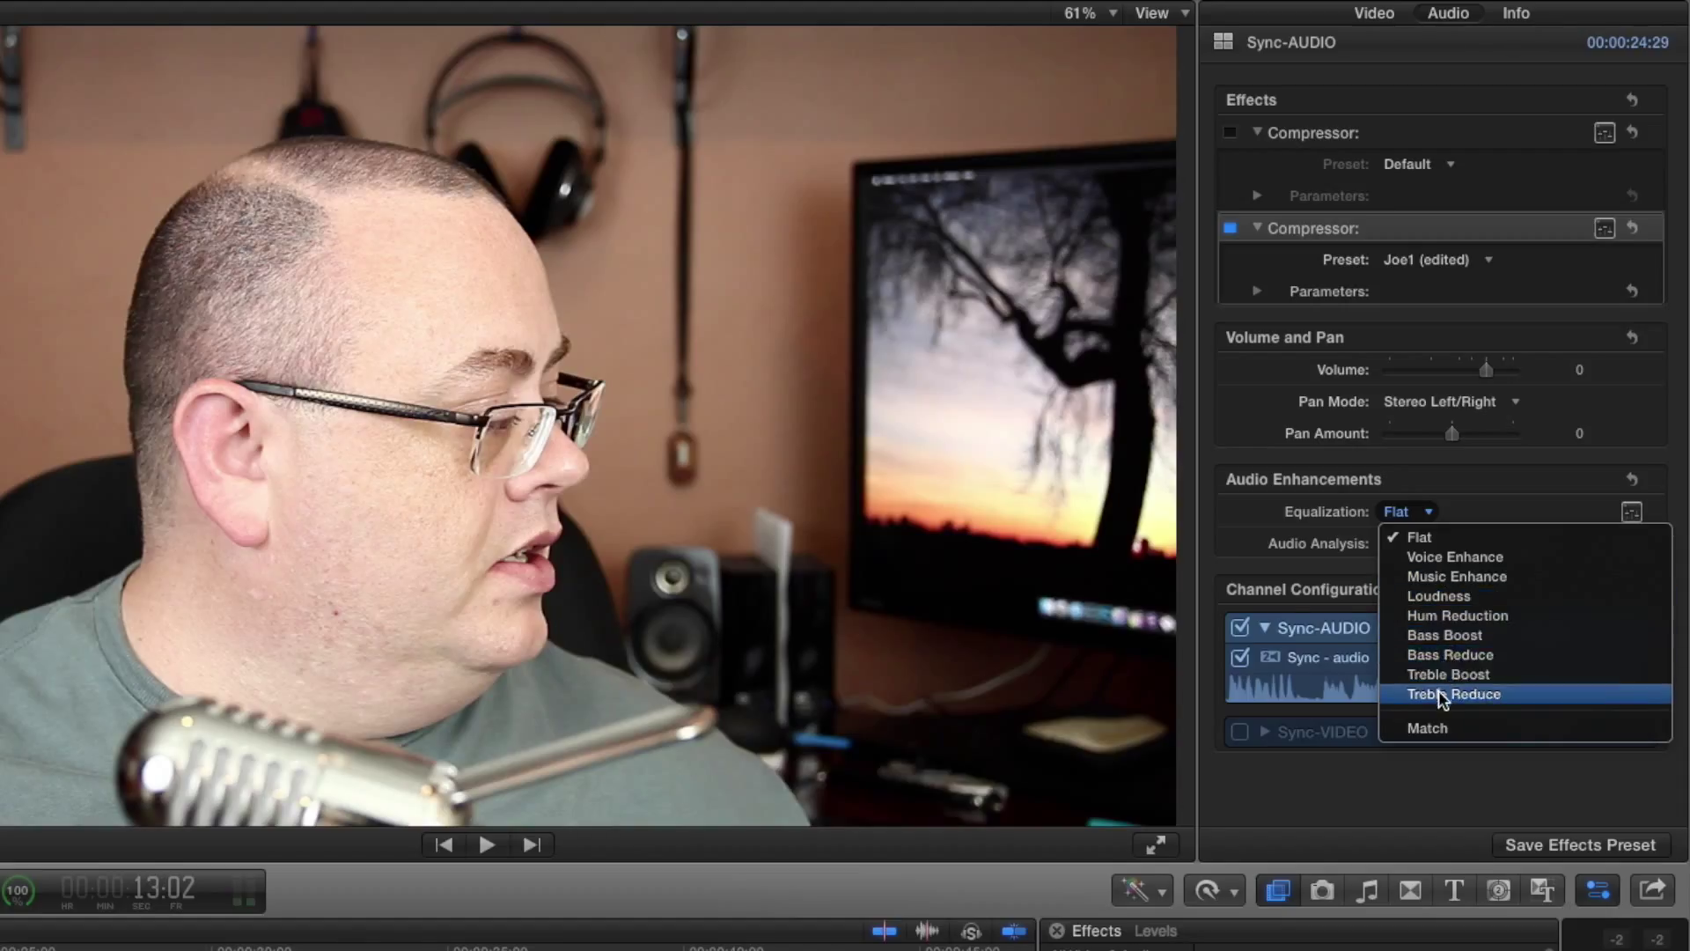
pyautogui.click(1419, 537)
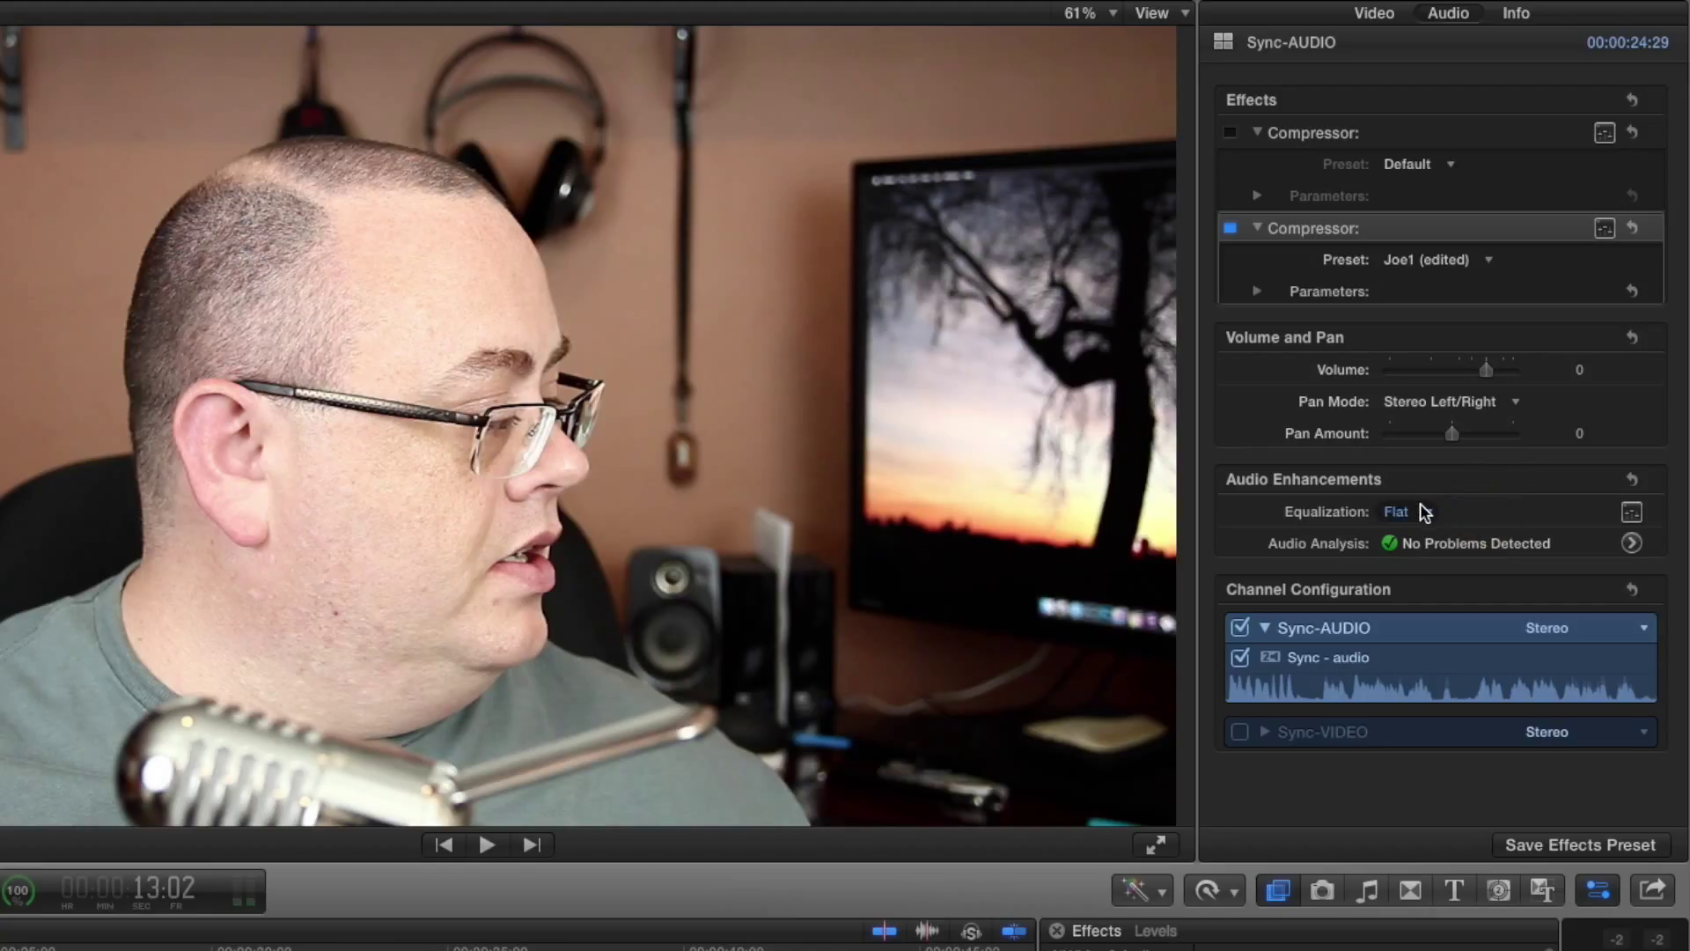
pyautogui.click(1402, 511)
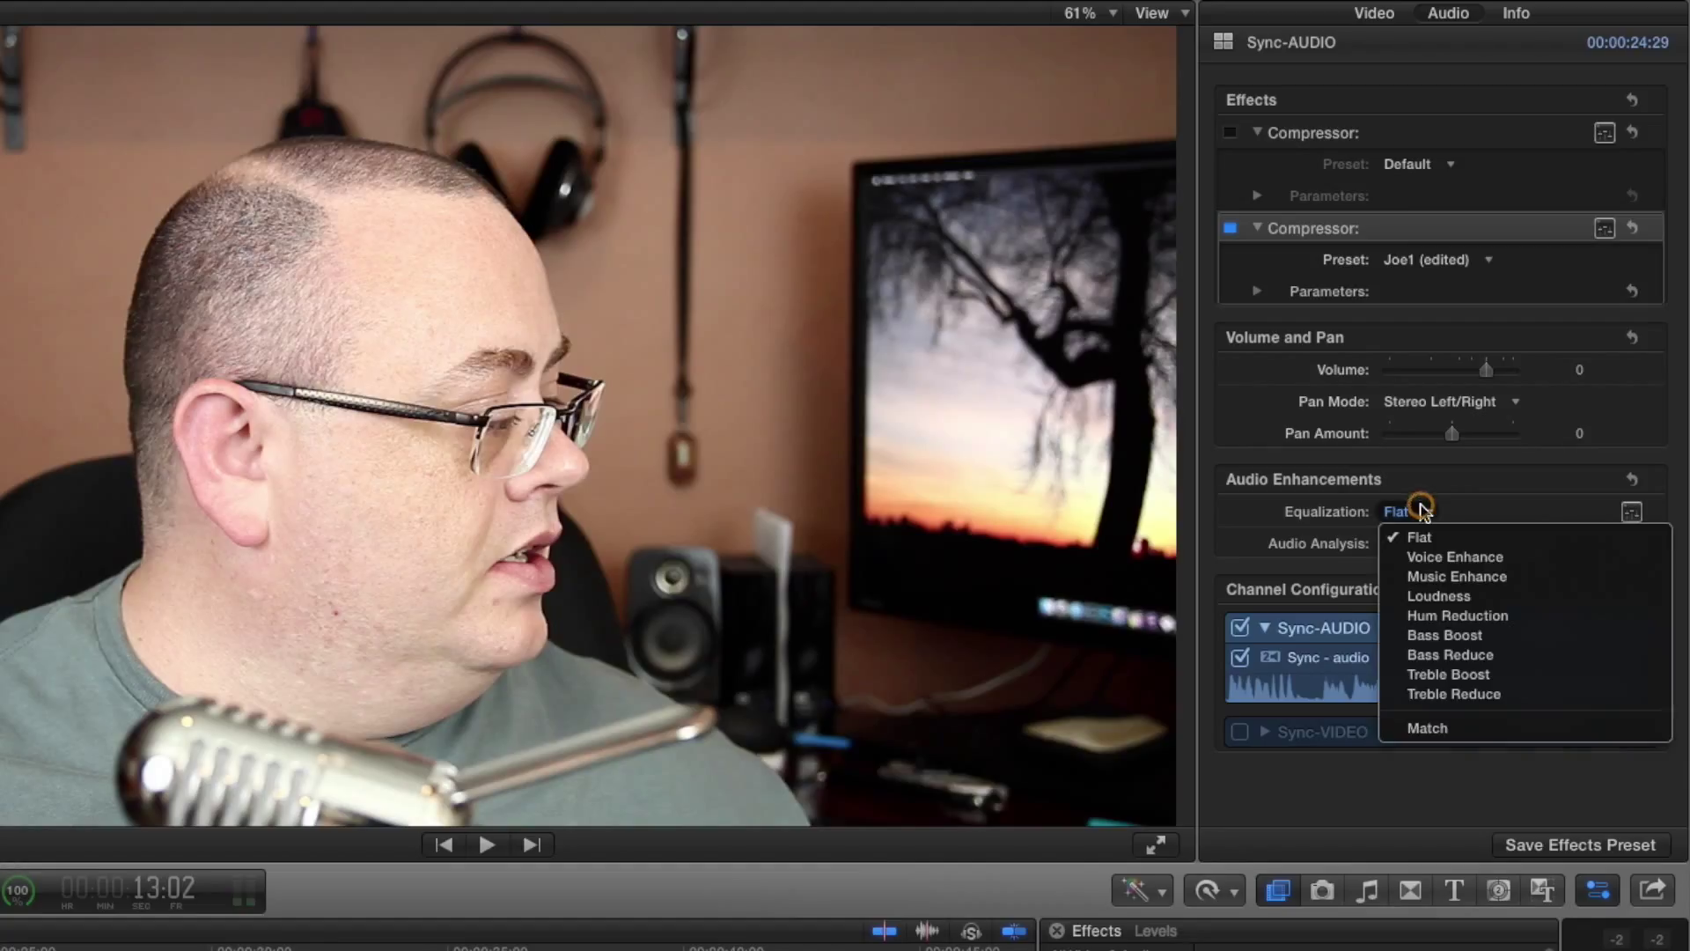
pyautogui.moveTo(1439, 597)
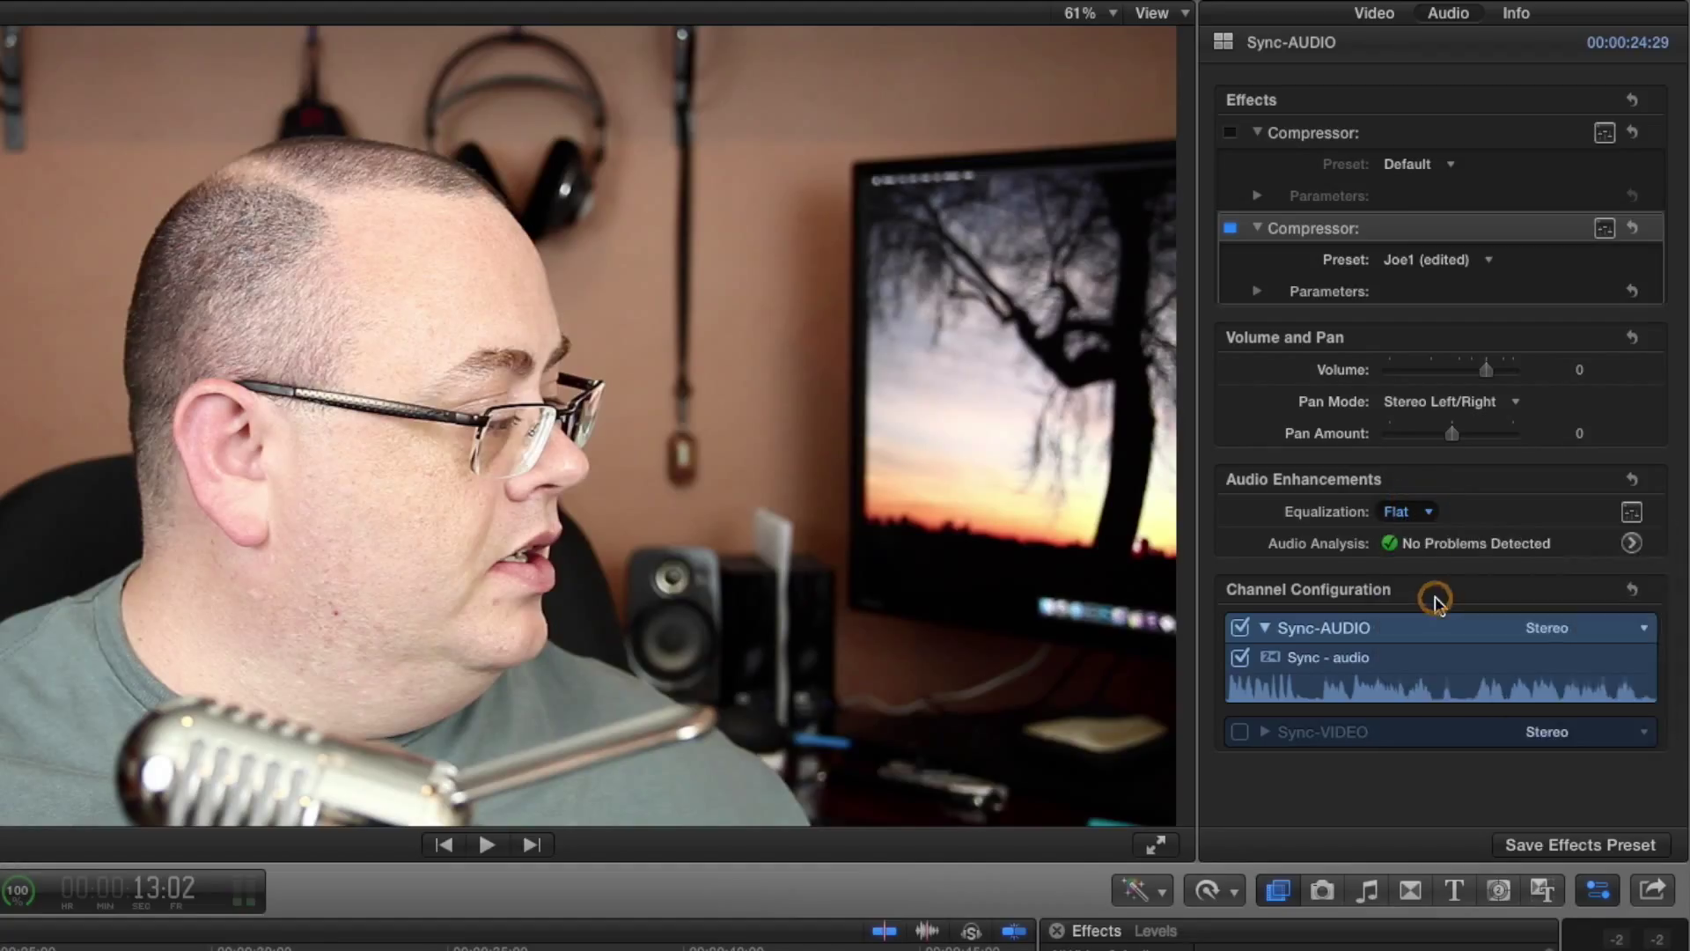
pyautogui.click(1402, 511)
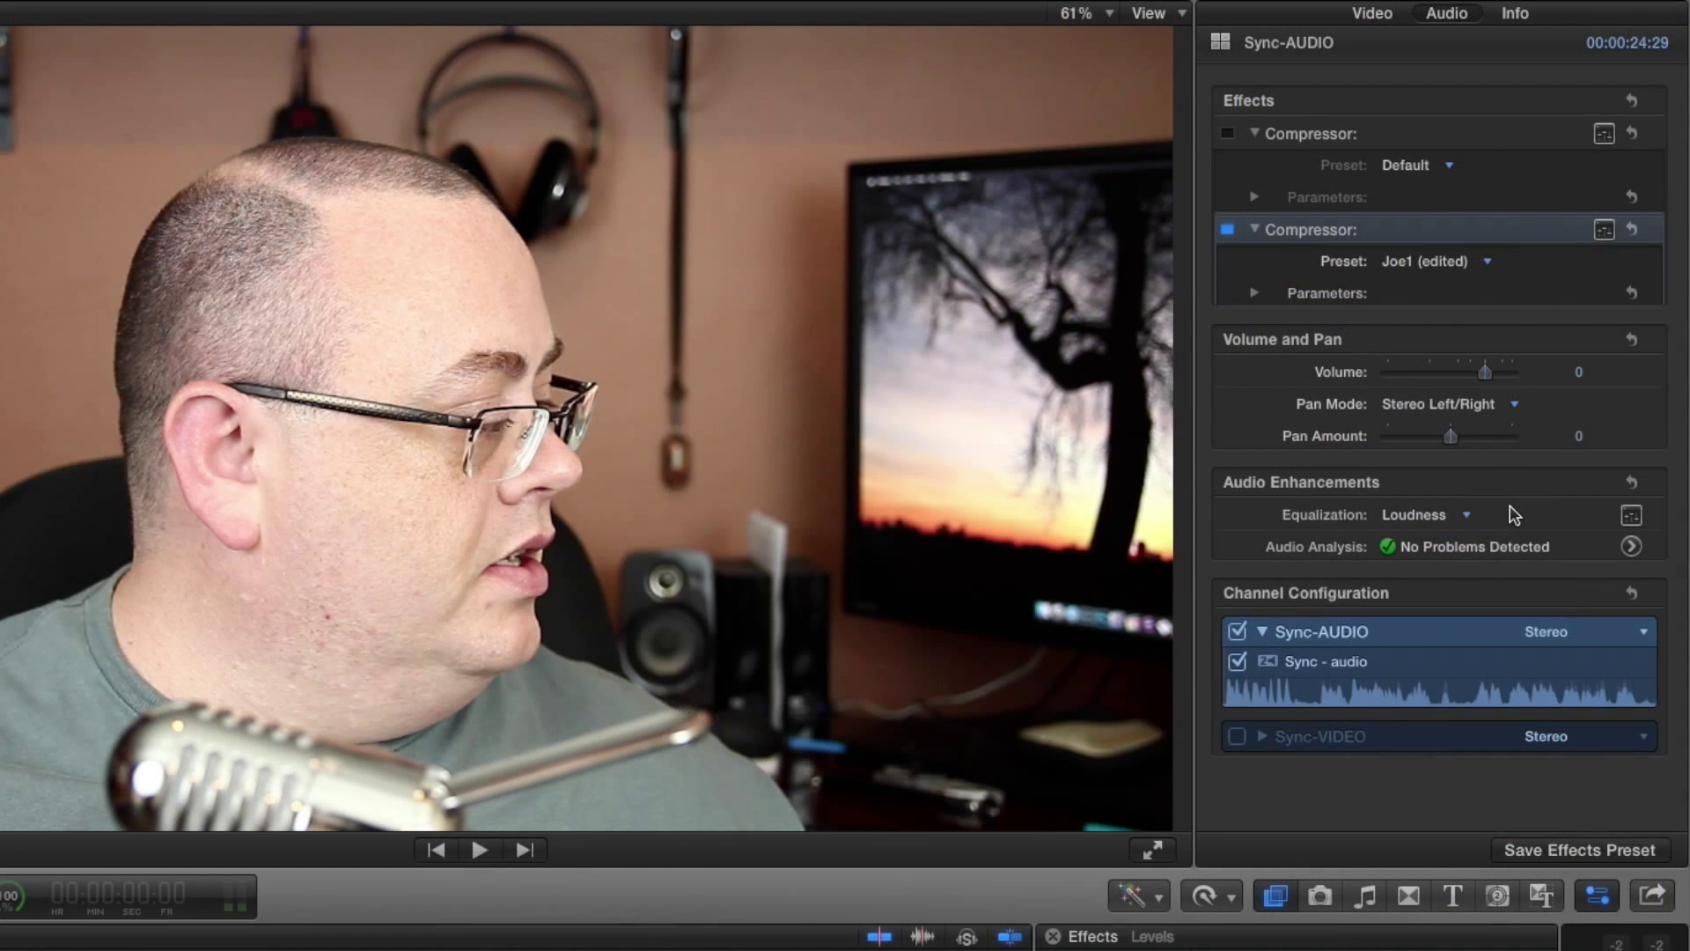
pyautogui.moveTo(1336, 559)
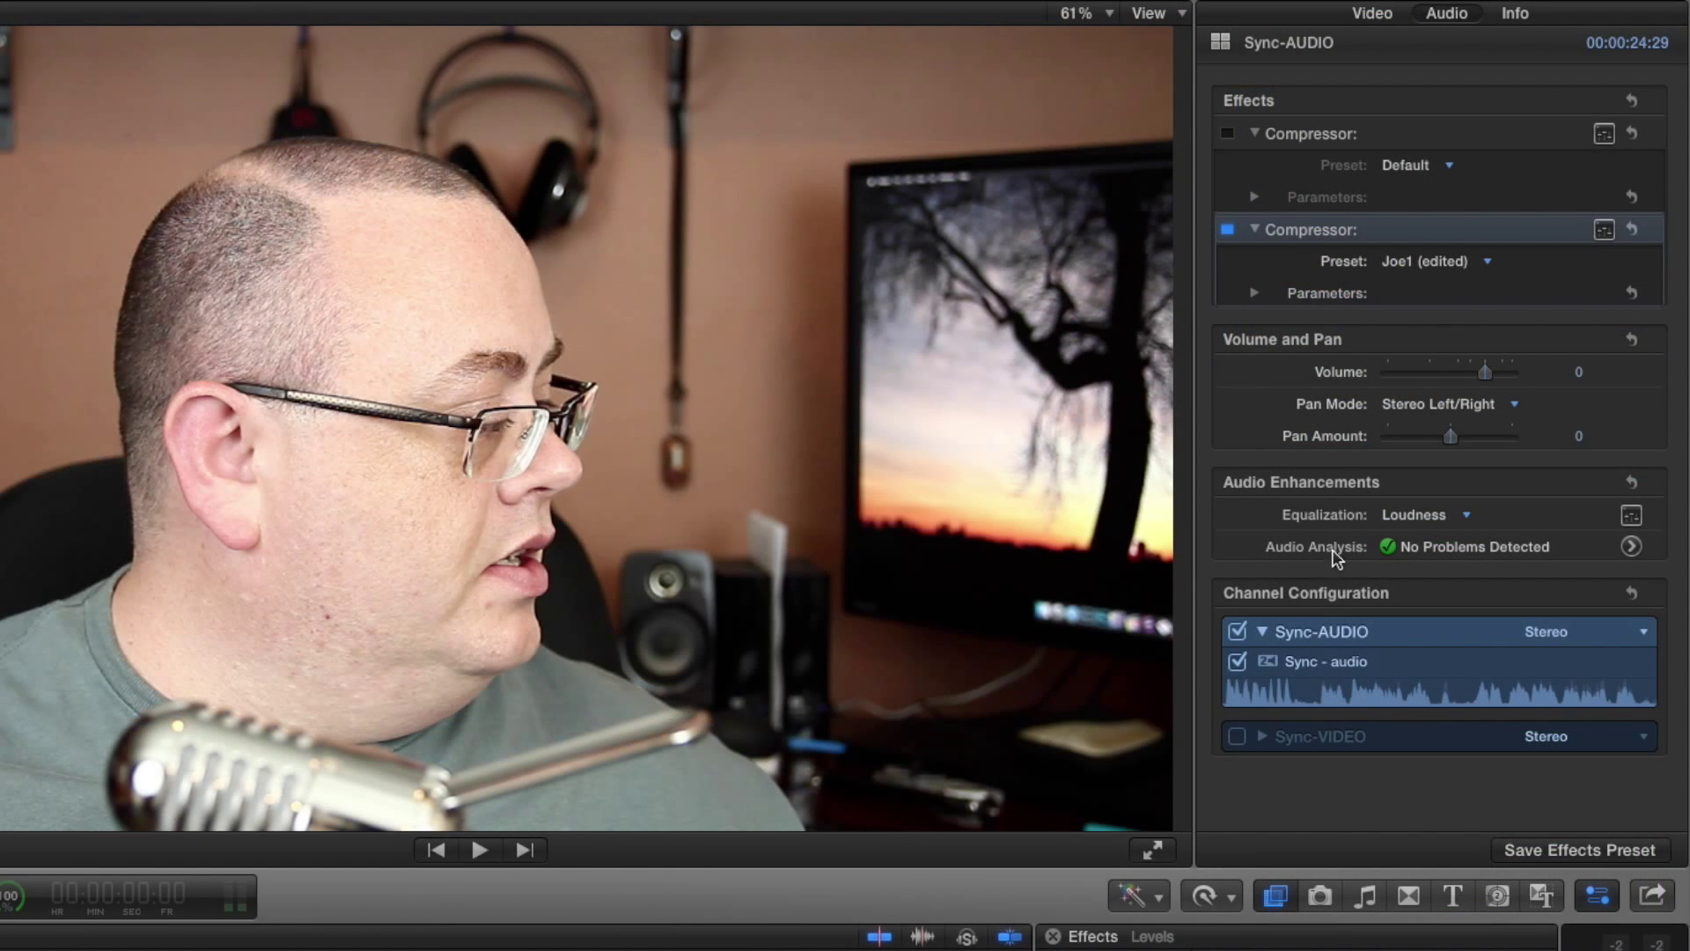
pyautogui.moveTo(1419, 560)
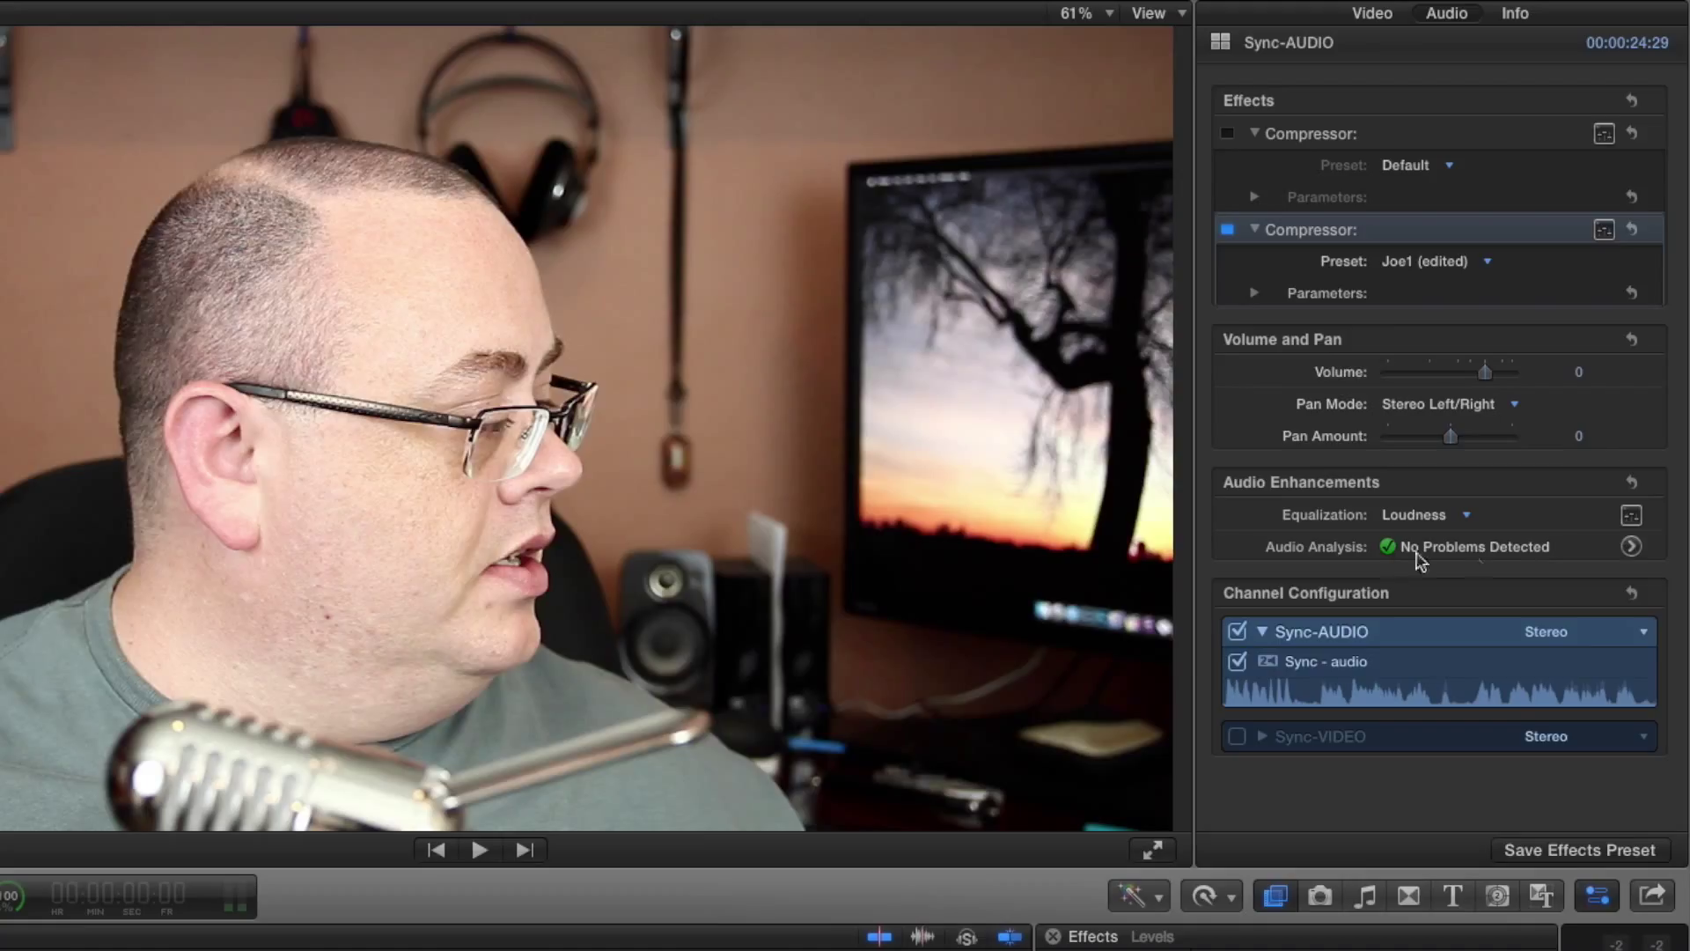
pyautogui.moveTo(1634, 546)
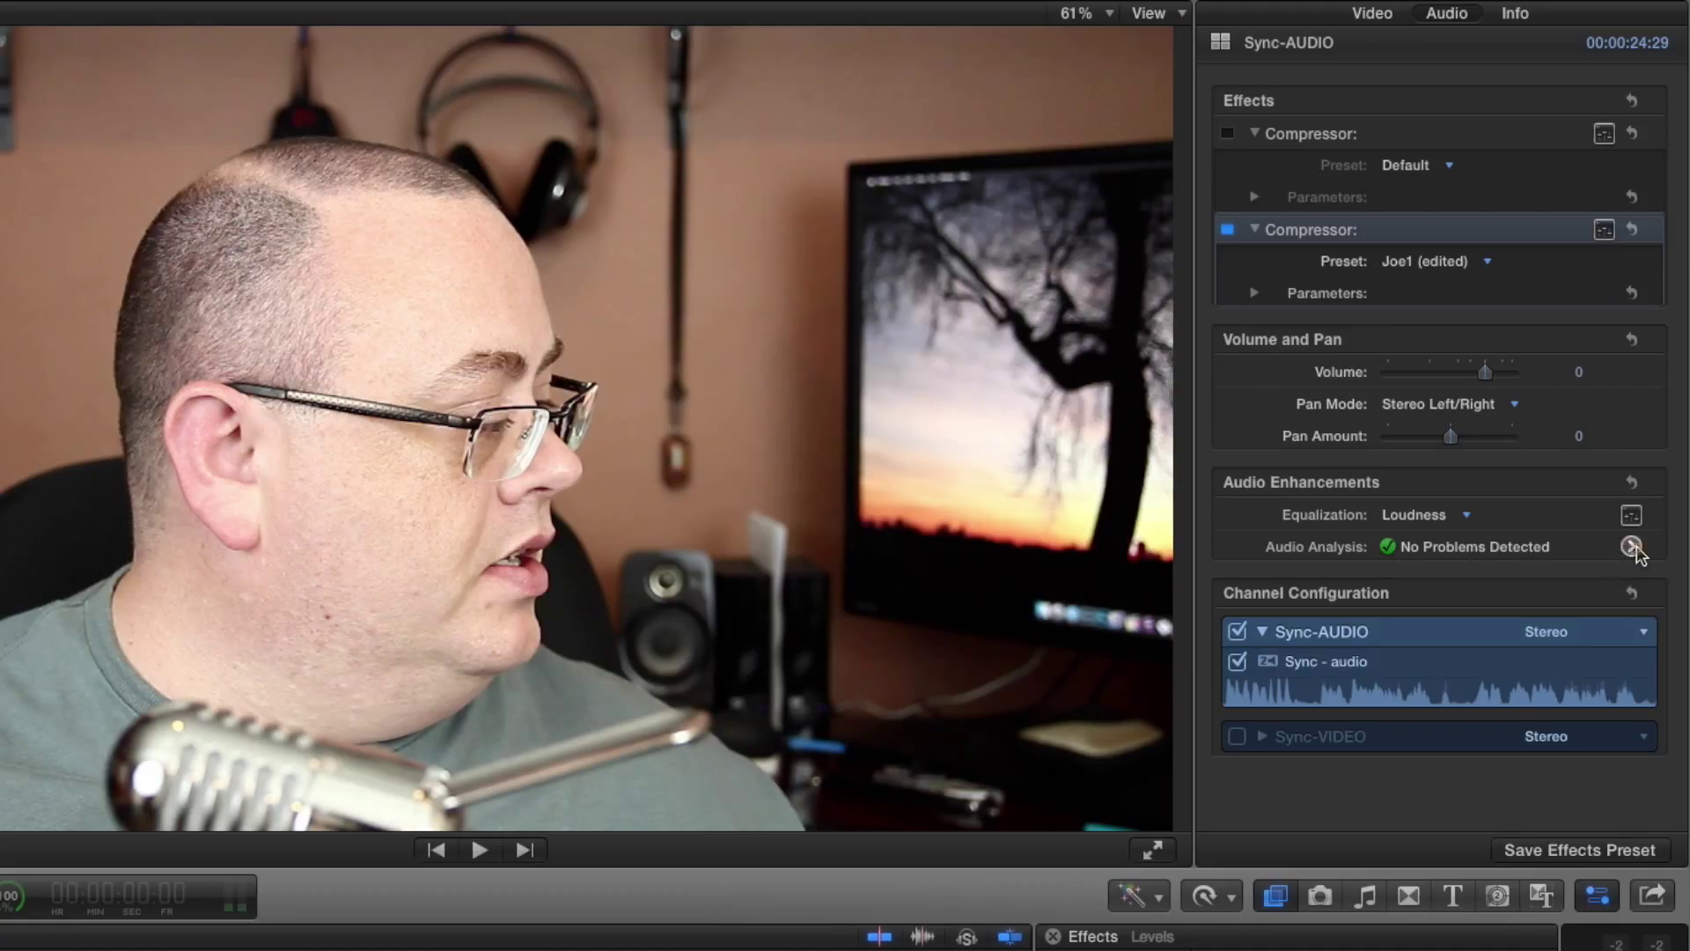
# - Show the Audio Enhancements pane, with Loudness at 40% and 6% uniformity
pyautogui.click(1632, 546)
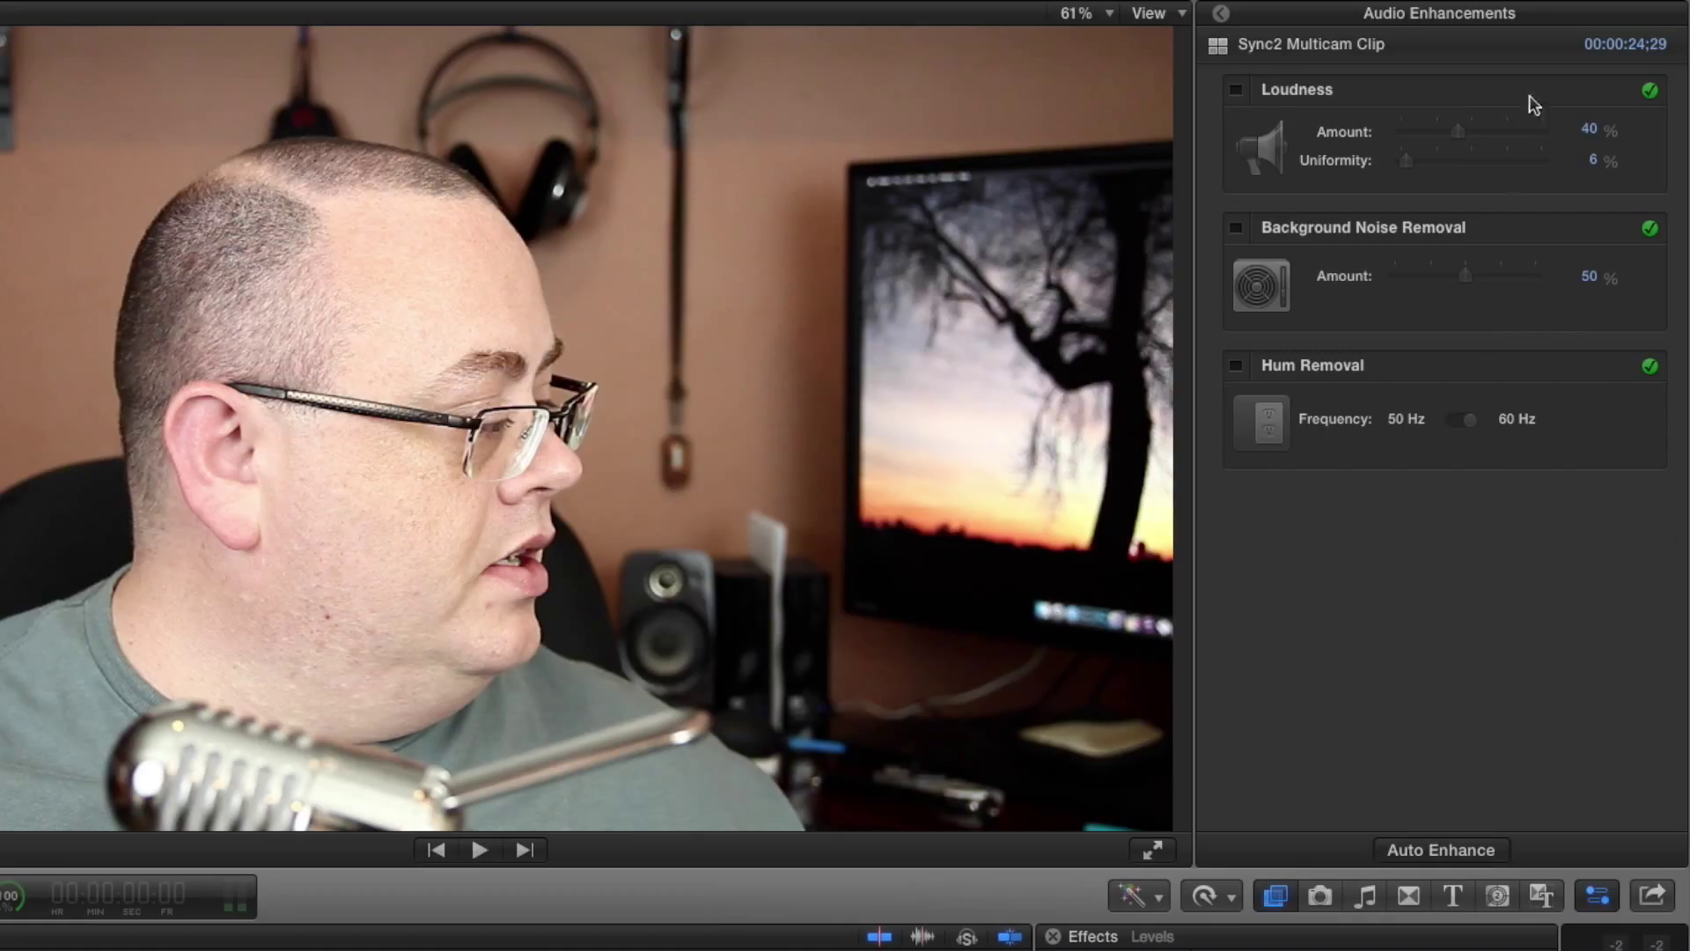
pyautogui.moveTo(1263, 99)
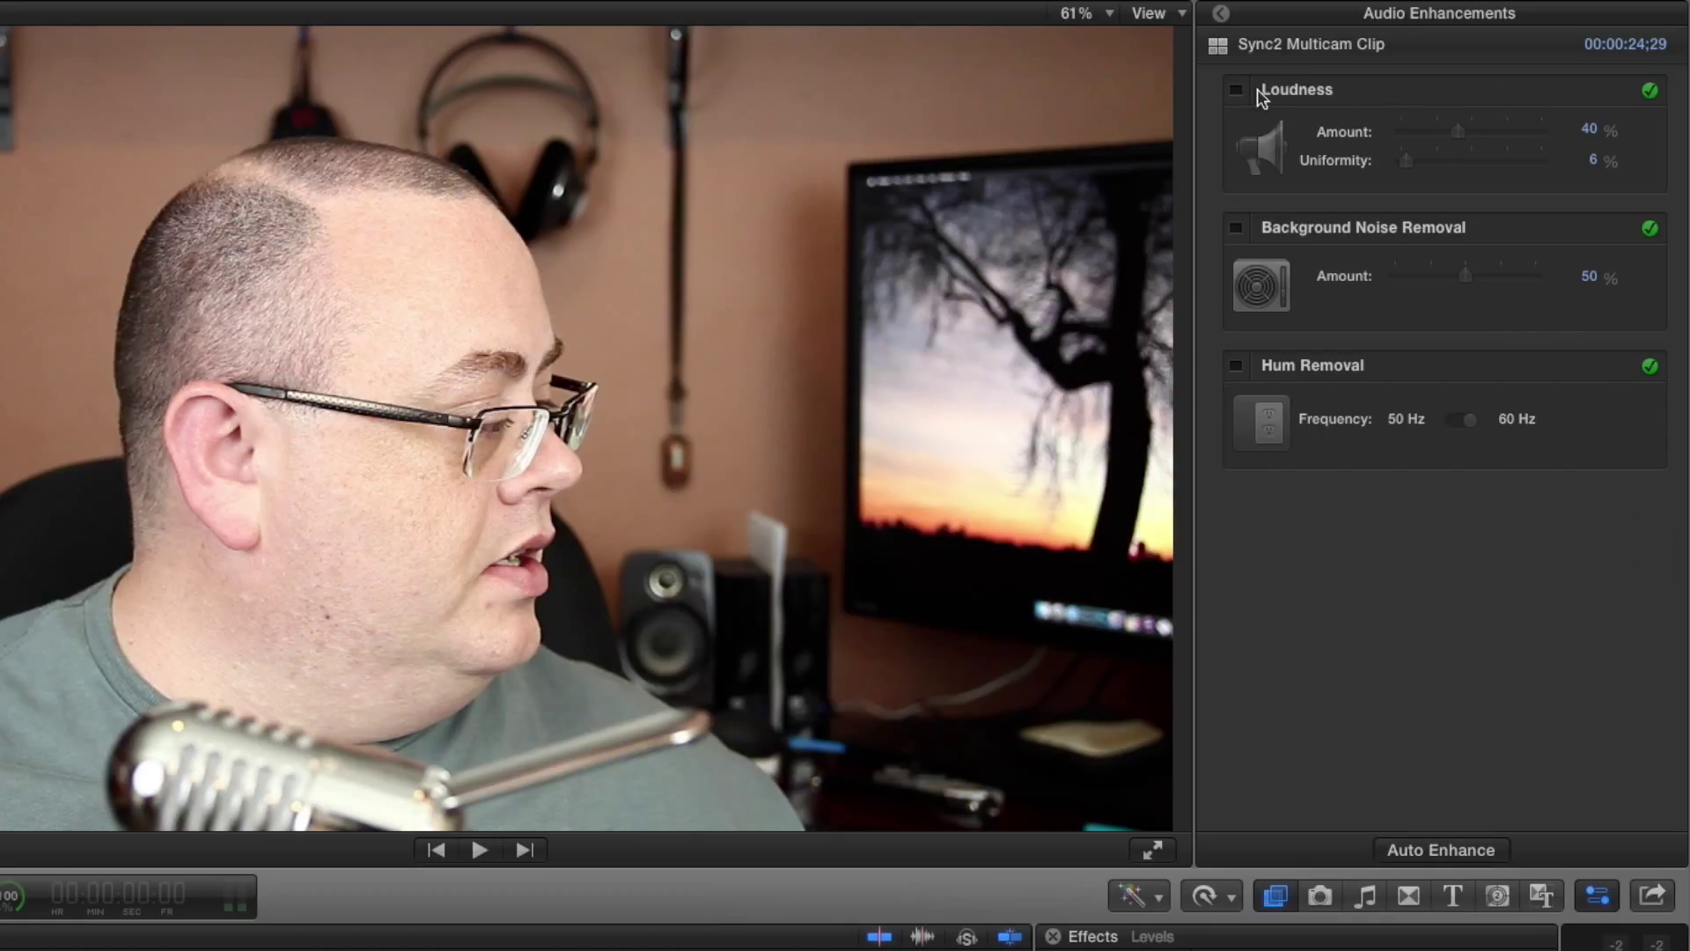
pyautogui.click(1236, 90)
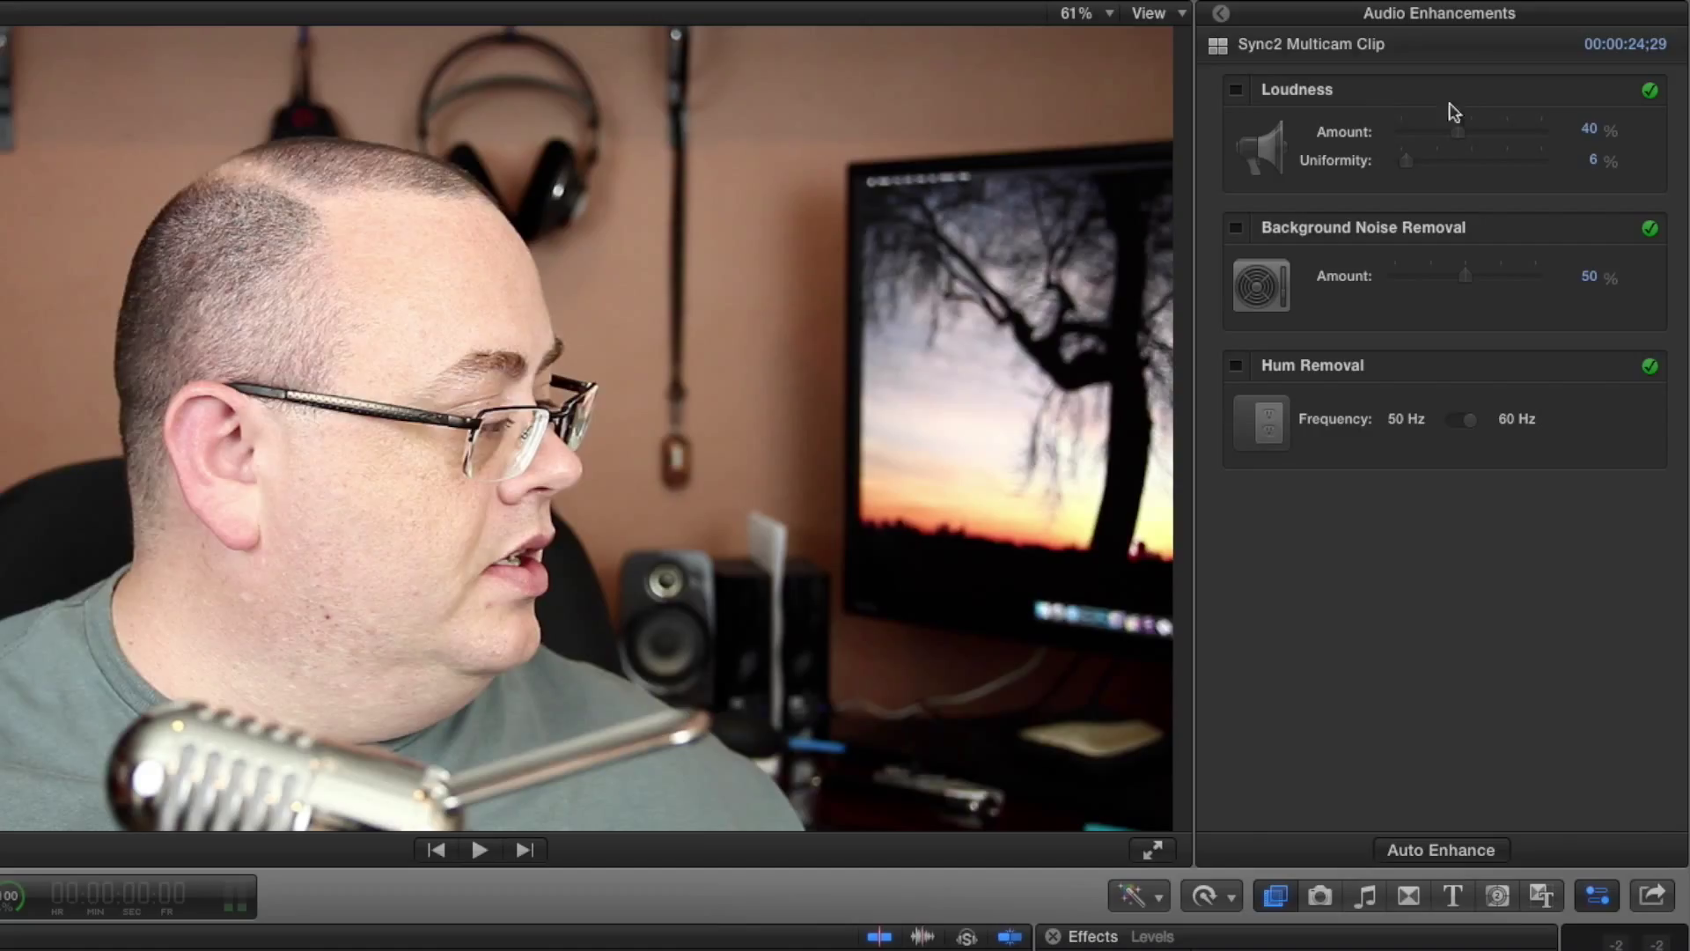
pyautogui.moveTo(1402, 129)
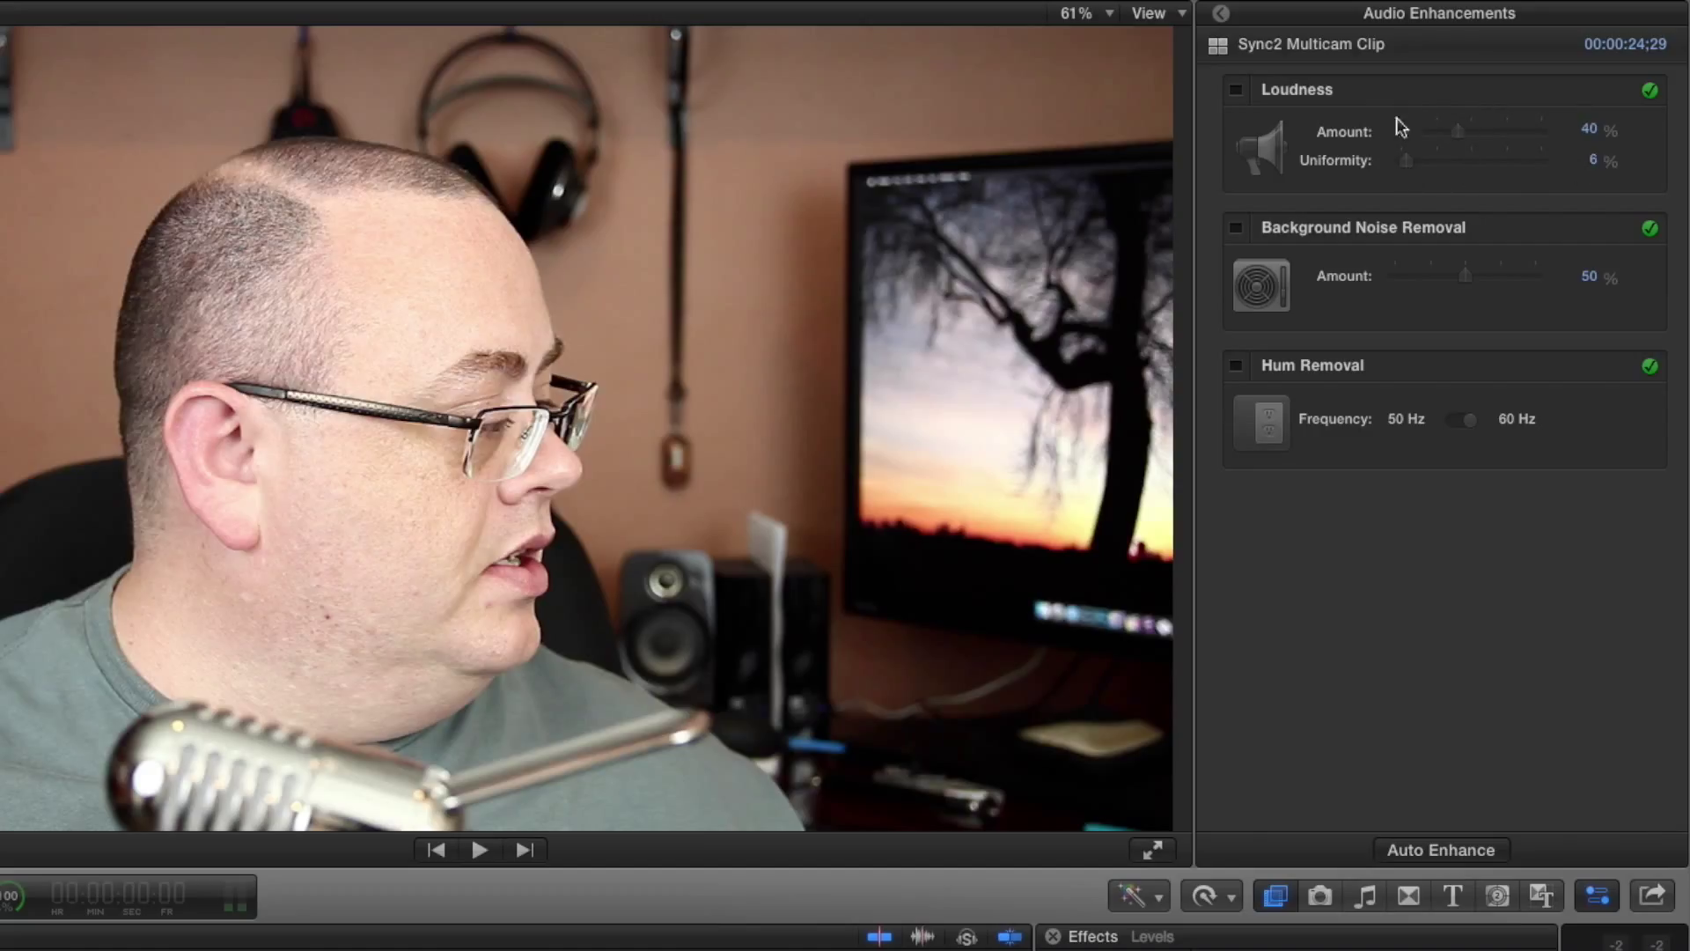
pyautogui.moveTo(1428, 104)
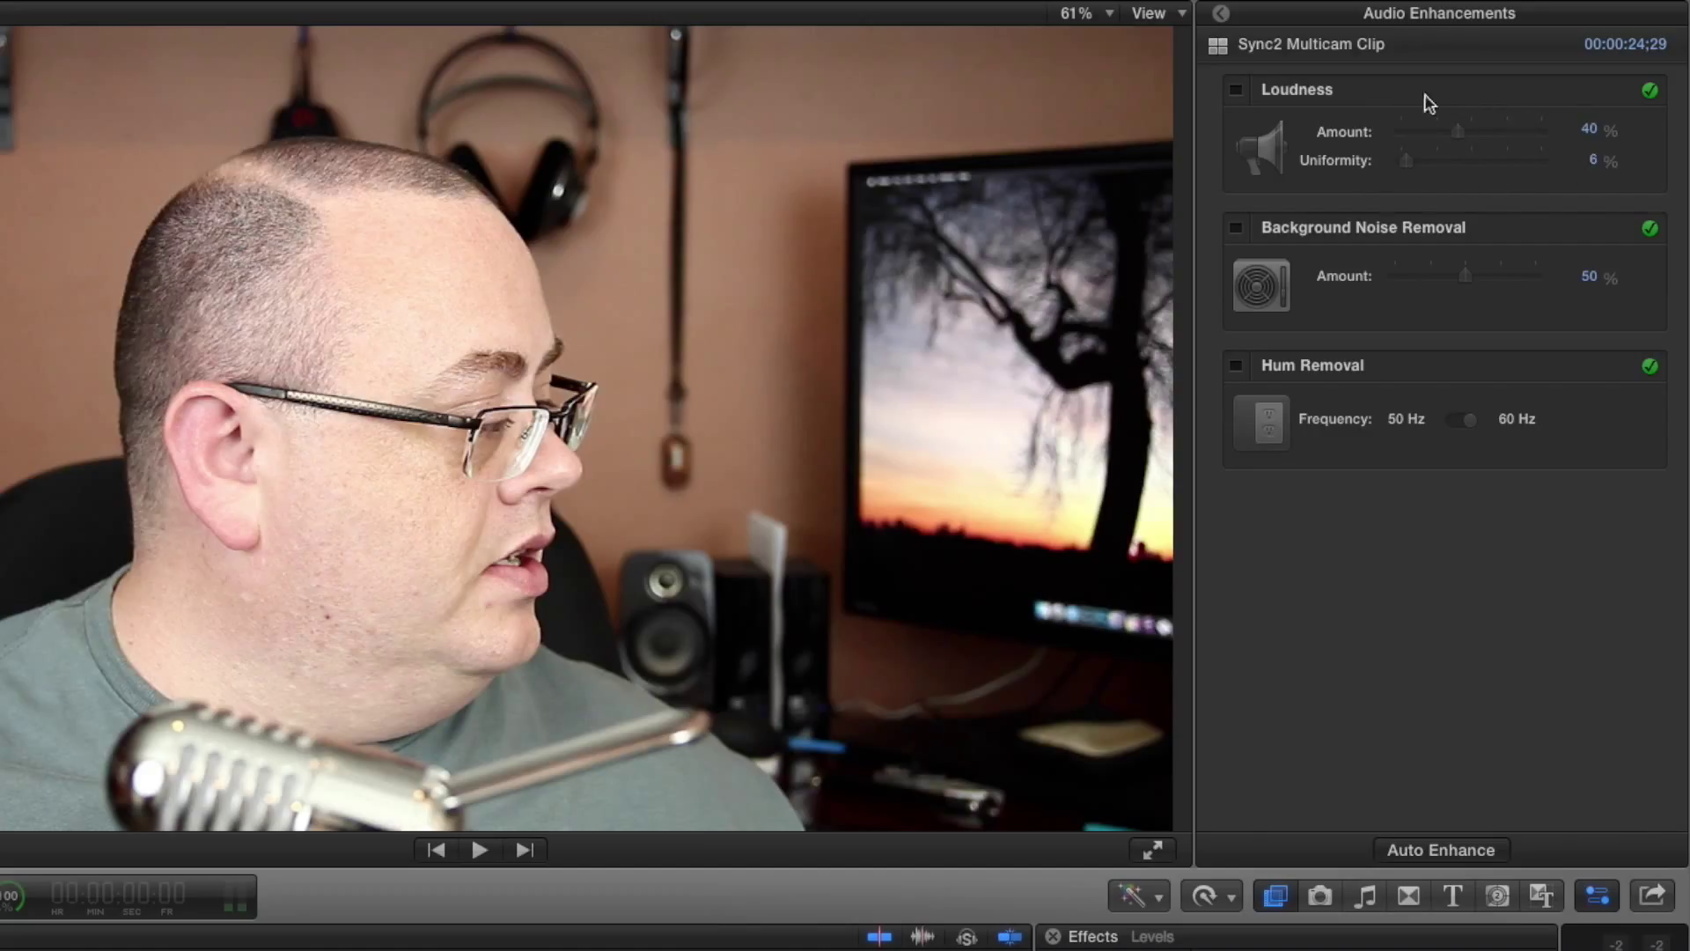
pyautogui.moveTo(1421, 184)
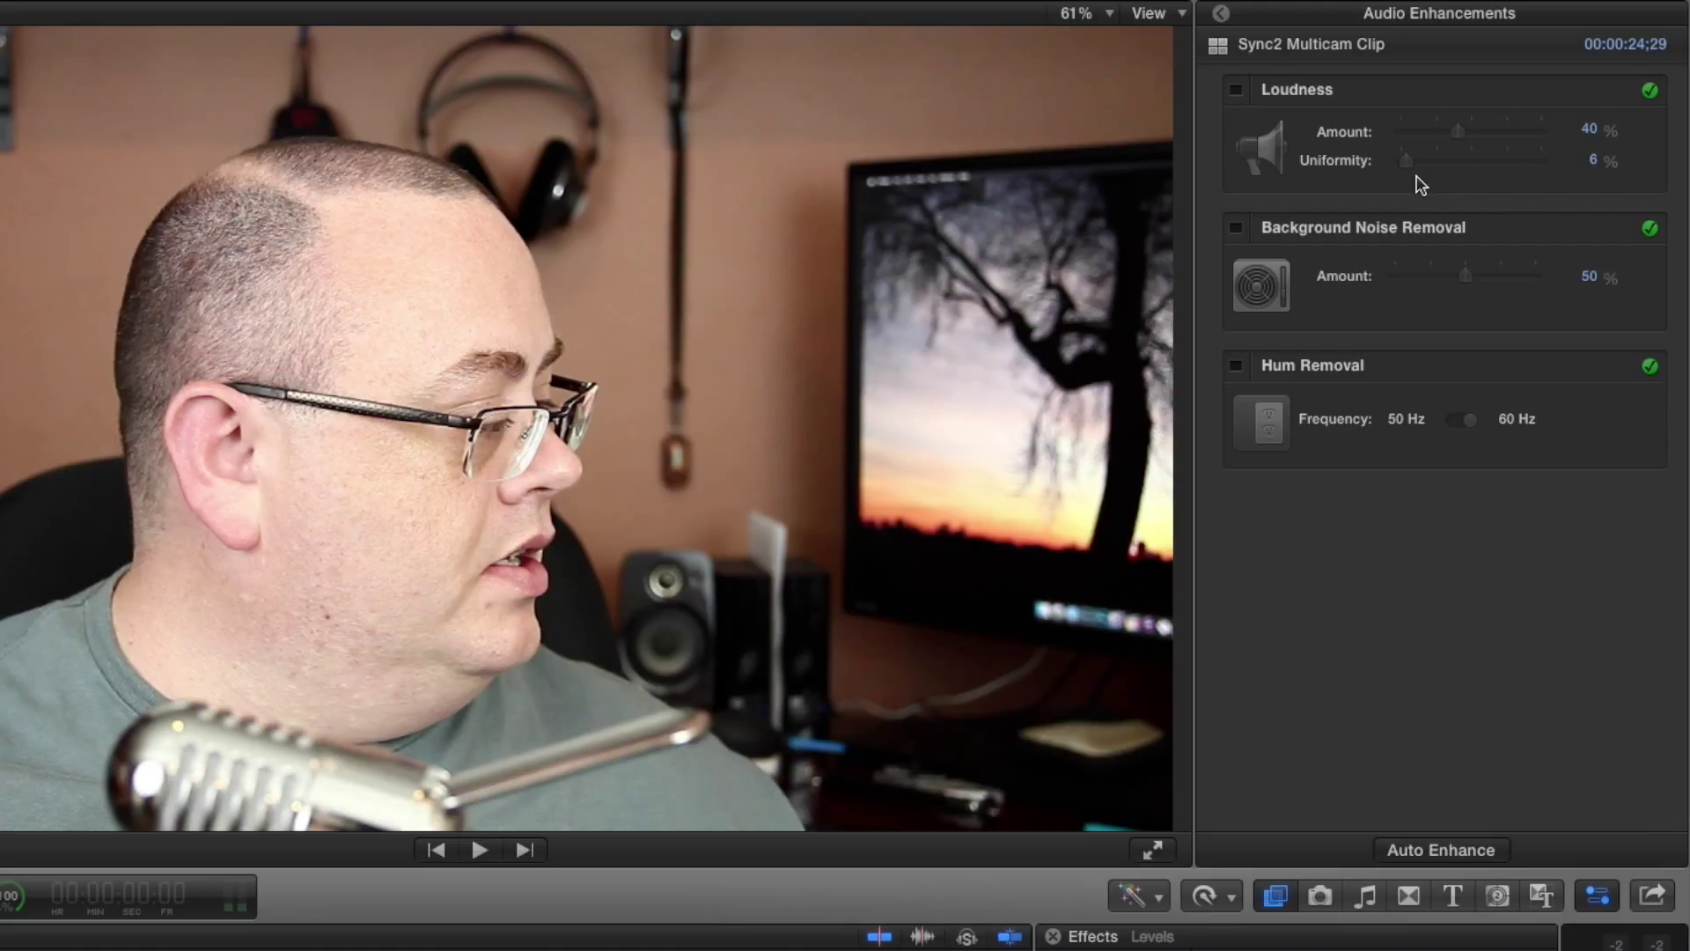
pyautogui.moveTo(1376, 167)
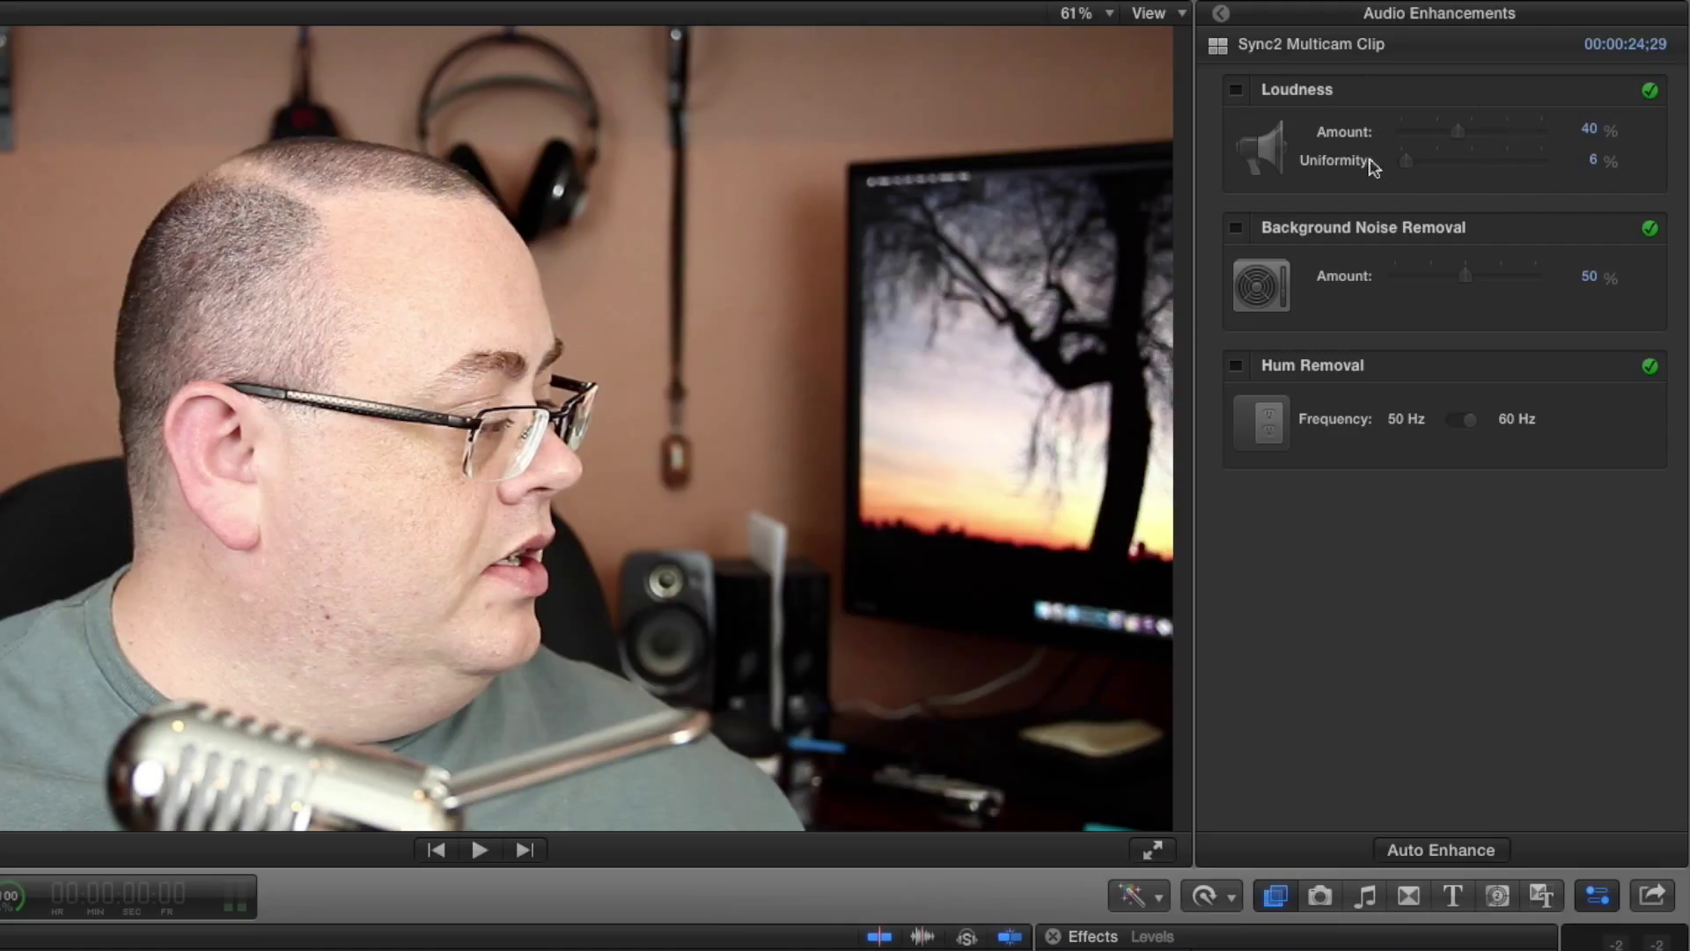
pyautogui.moveTo(1384, 132)
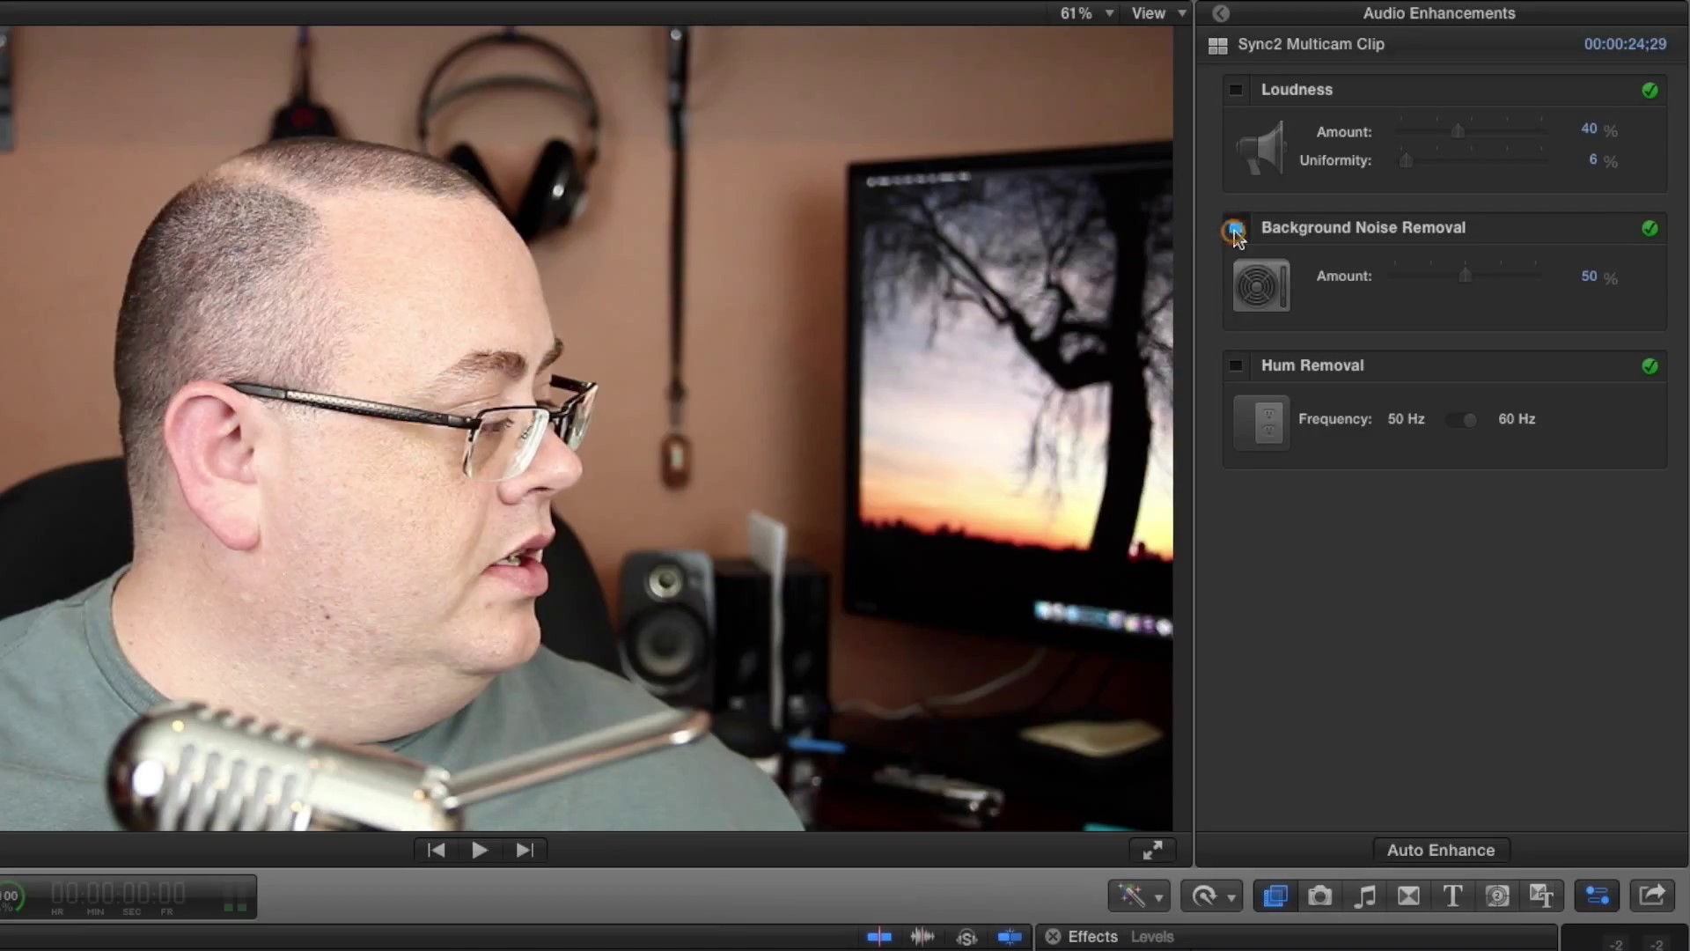
# - Enable Background Noise Removal at 50%, reporting Noise Reduced
pyautogui.click(1235, 227)
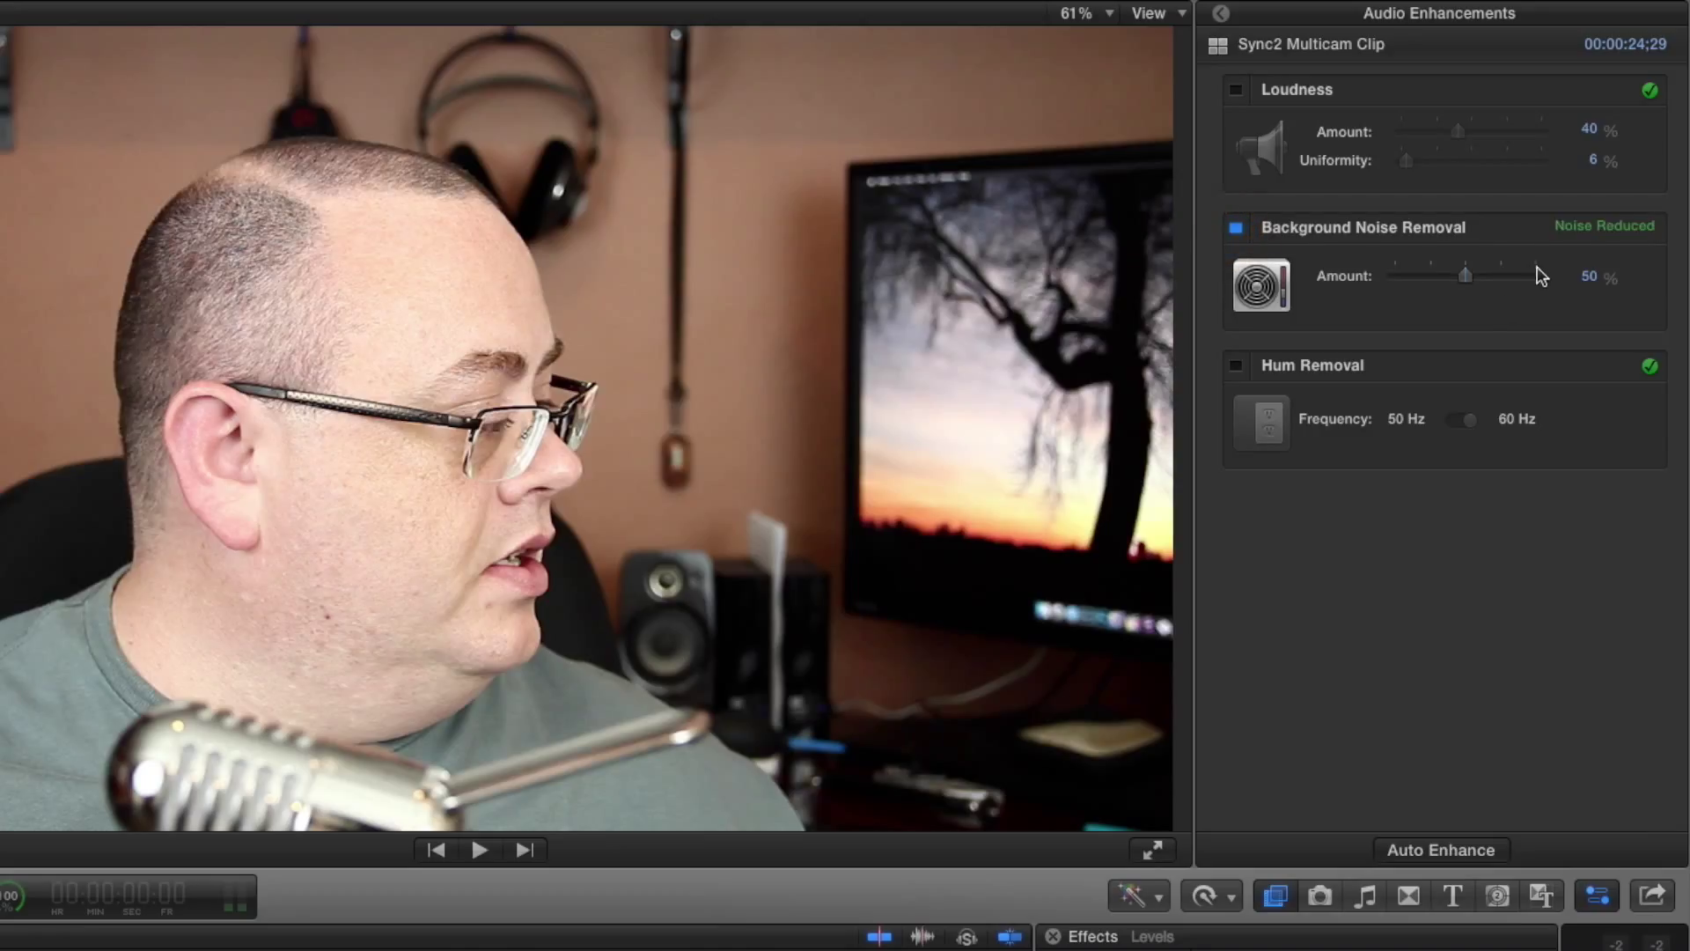
pyautogui.moveTo(1517, 311)
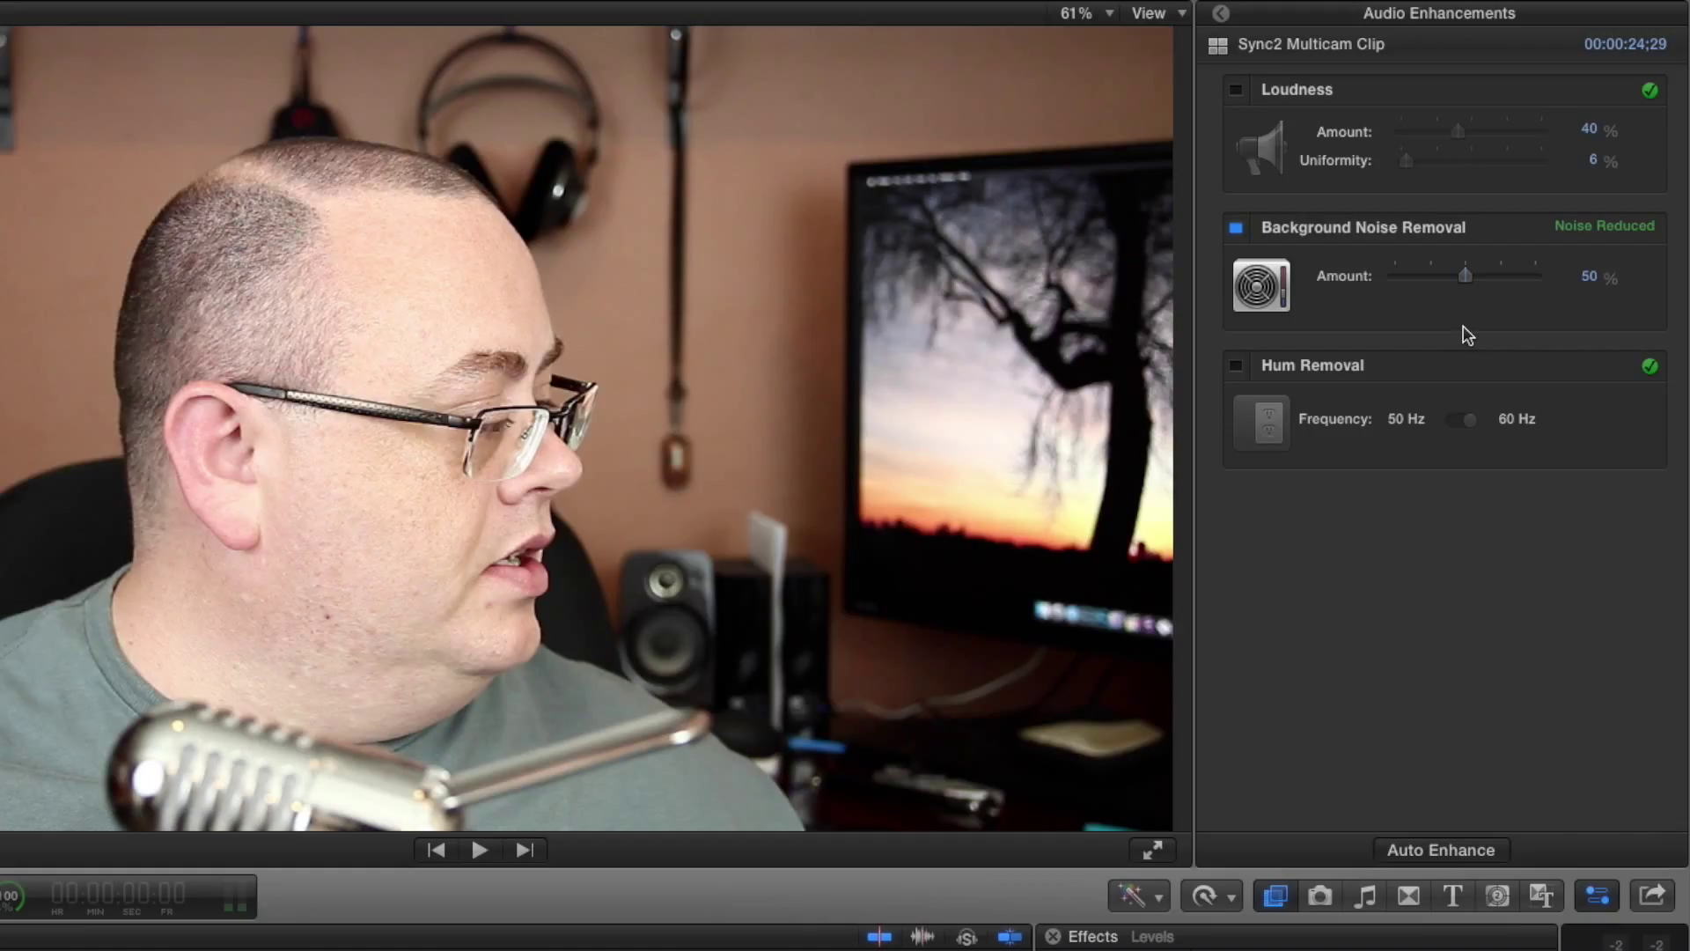
pyautogui.moveTo(1405, 296)
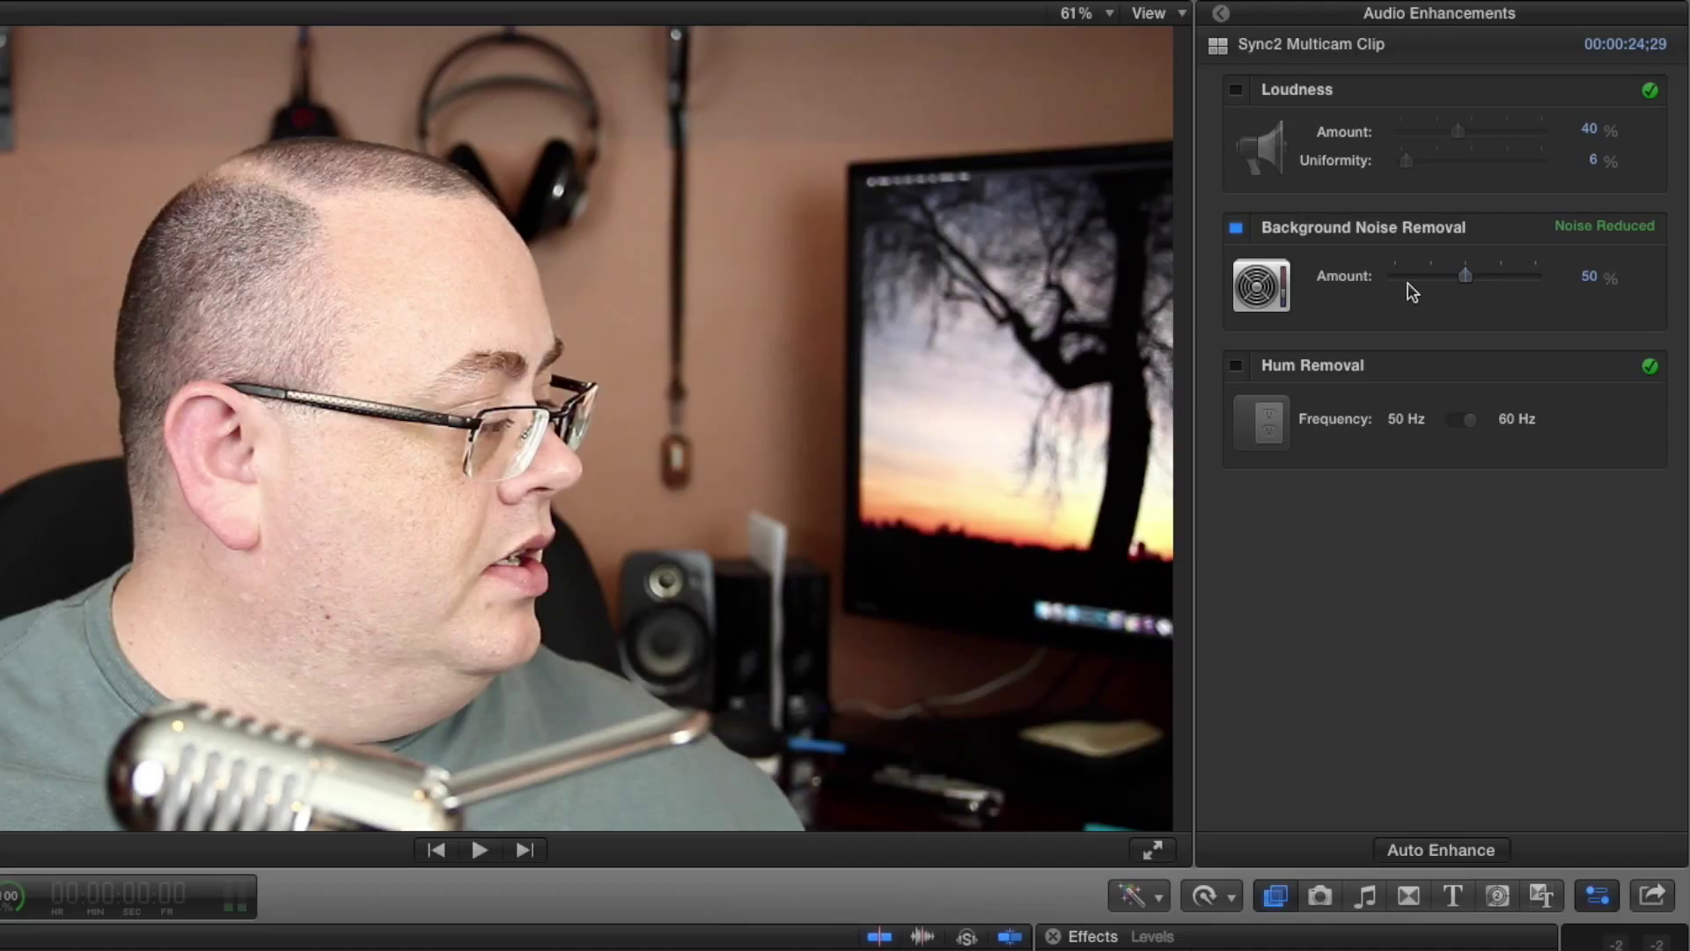
pyautogui.moveTo(1391, 296)
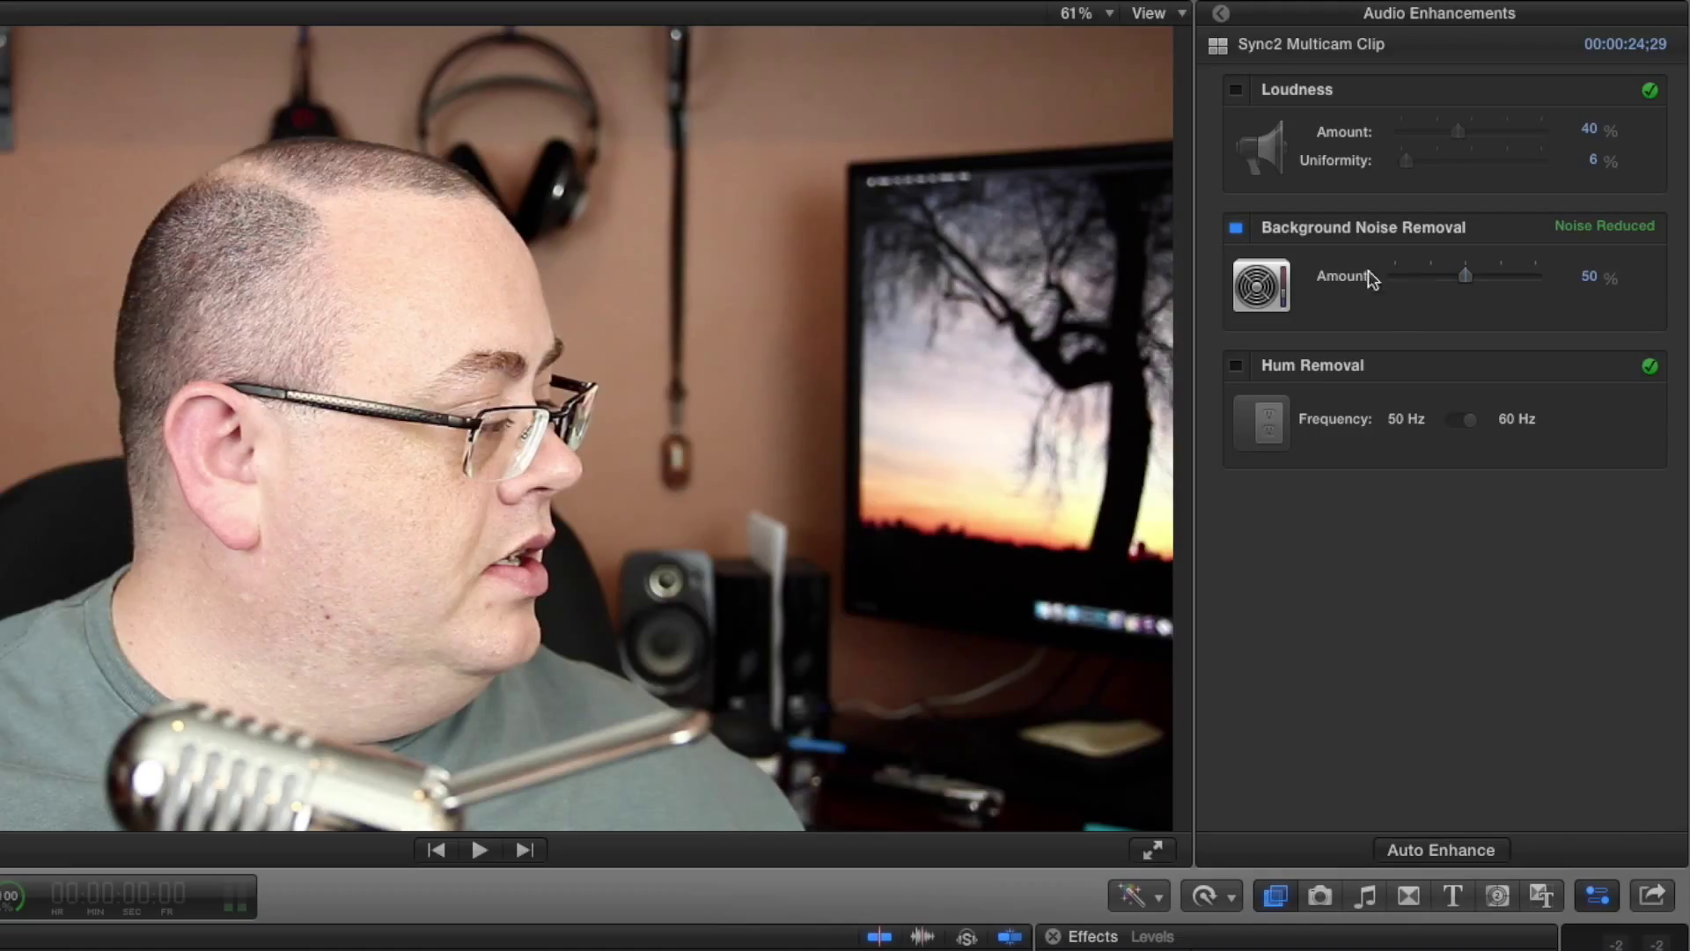
pyautogui.moveTo(1501, 294)
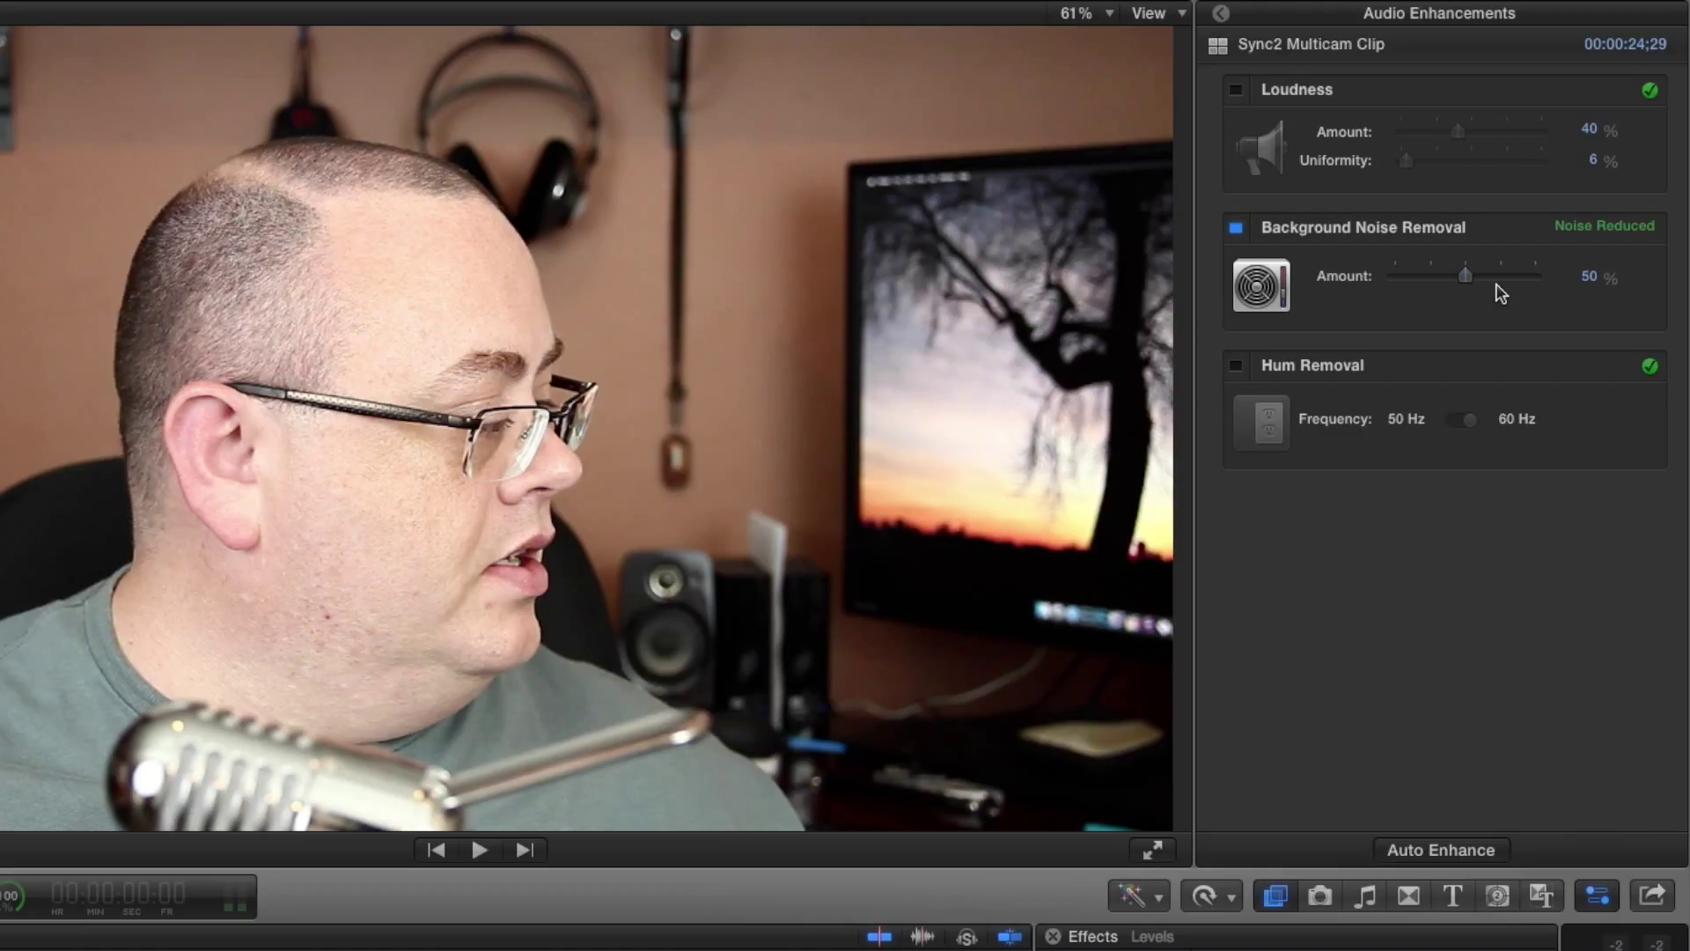
pyautogui.moveTo(1426, 604)
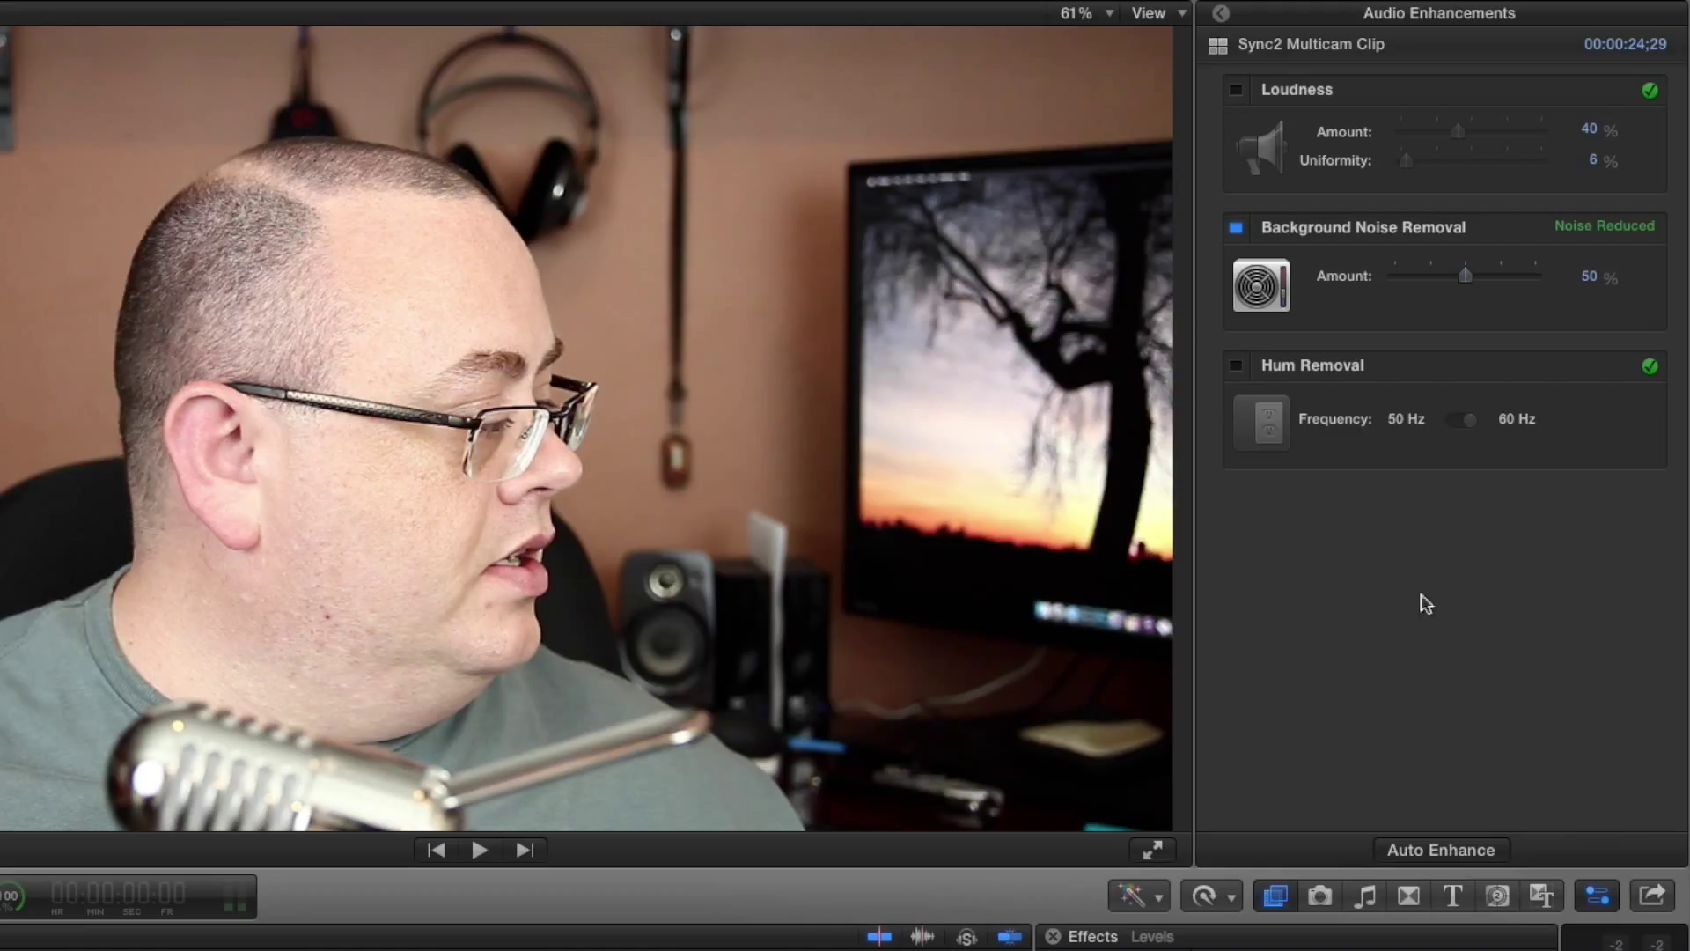
pyautogui.moveTo(1356, 377)
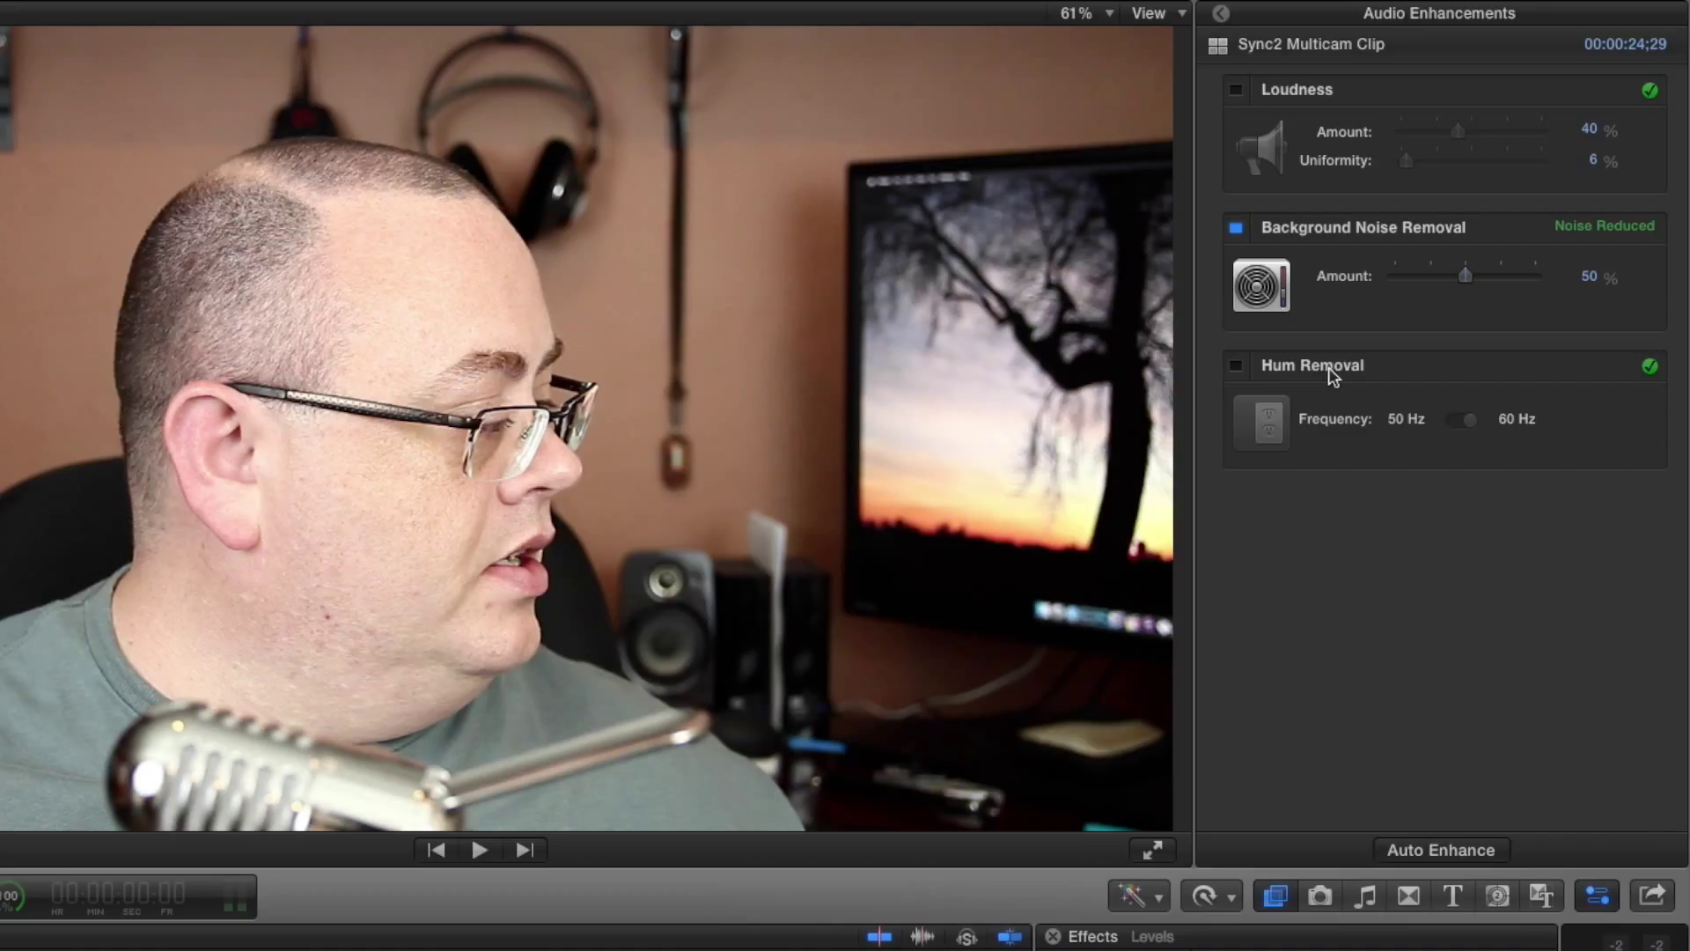
pyautogui.moveTo(1273, 438)
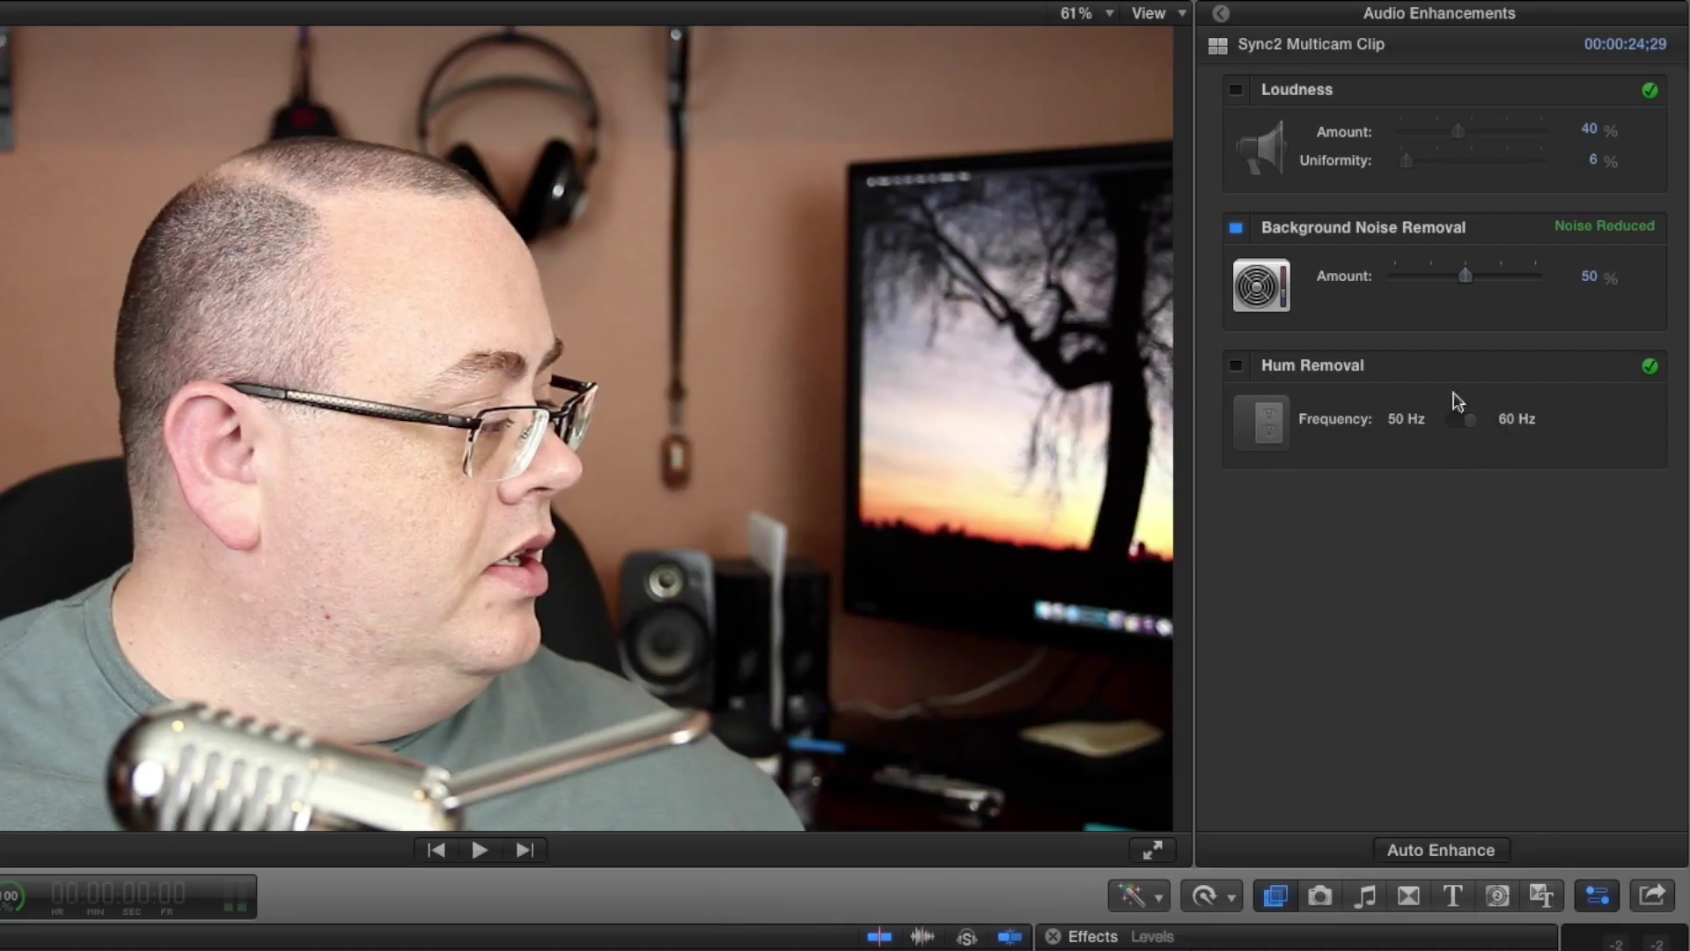
pyautogui.moveTo(1366, 377)
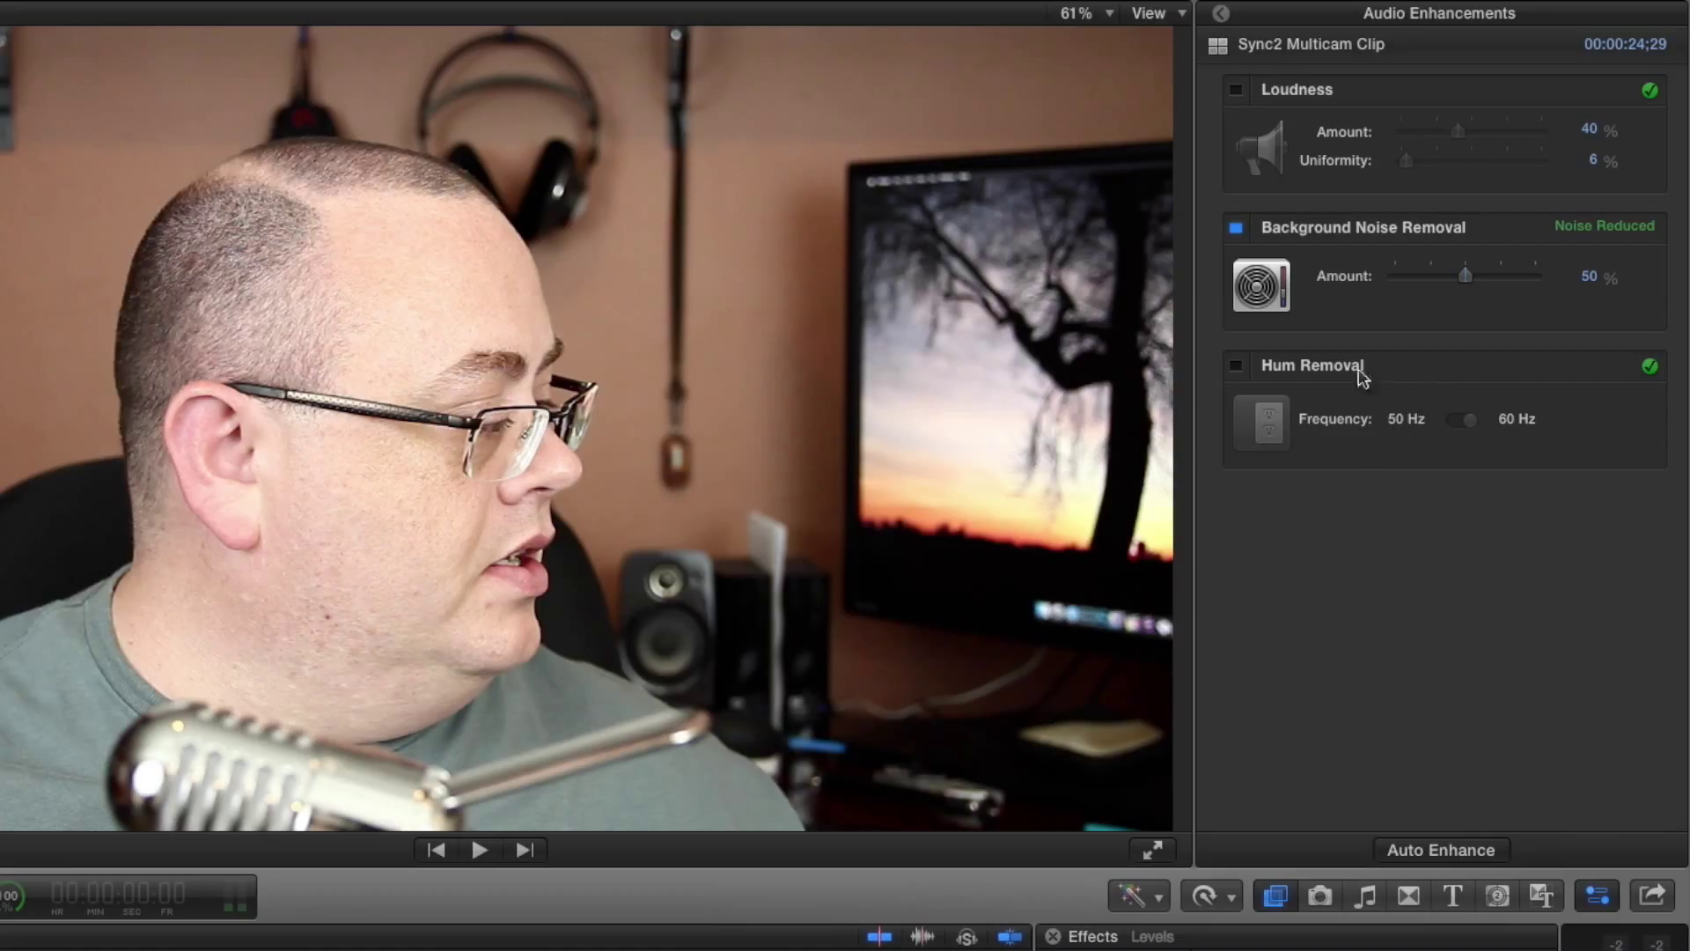
pyautogui.moveTo(1428, 426)
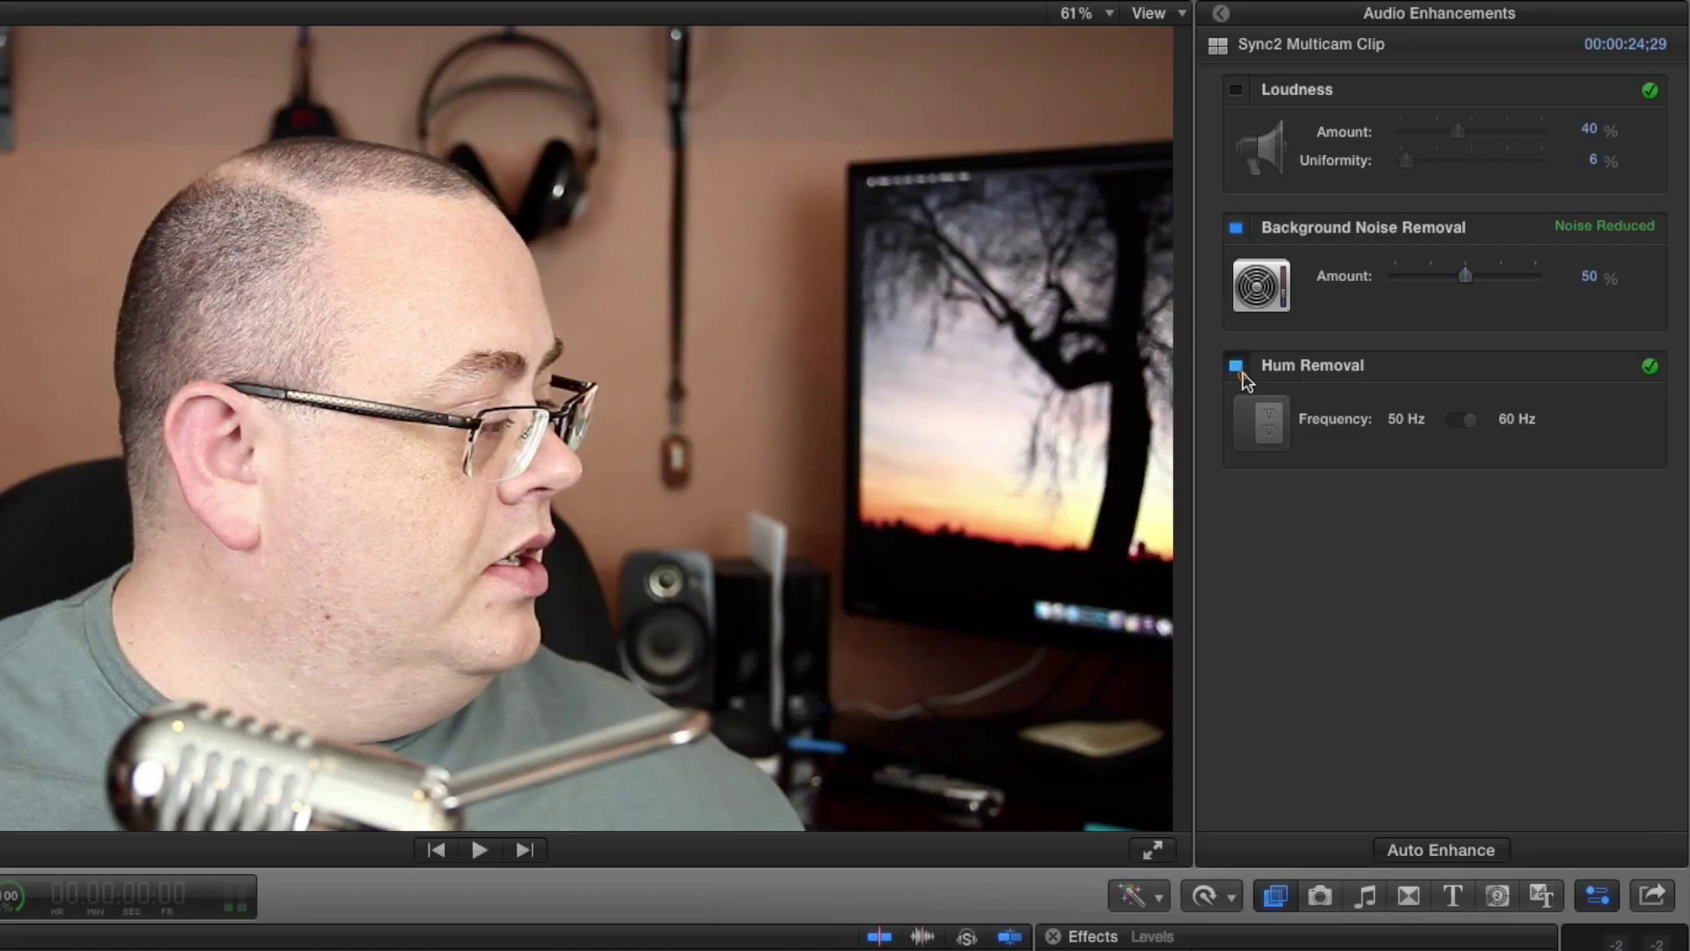
pyautogui.click(1236, 366)
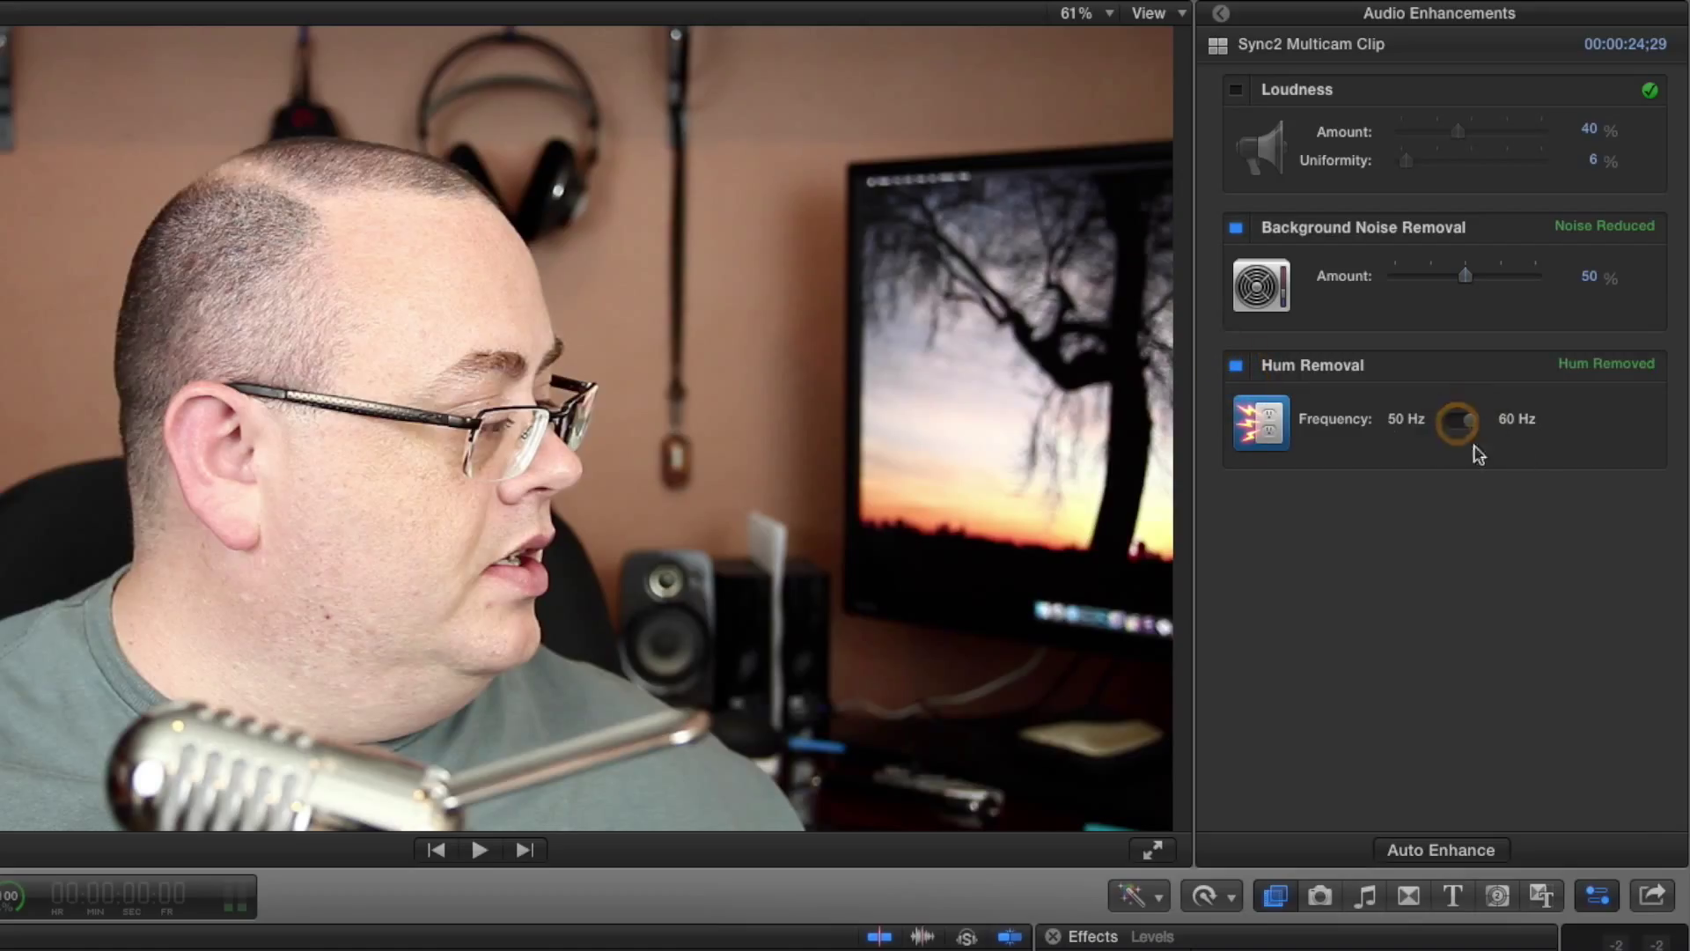
pyautogui.click(1236, 366)
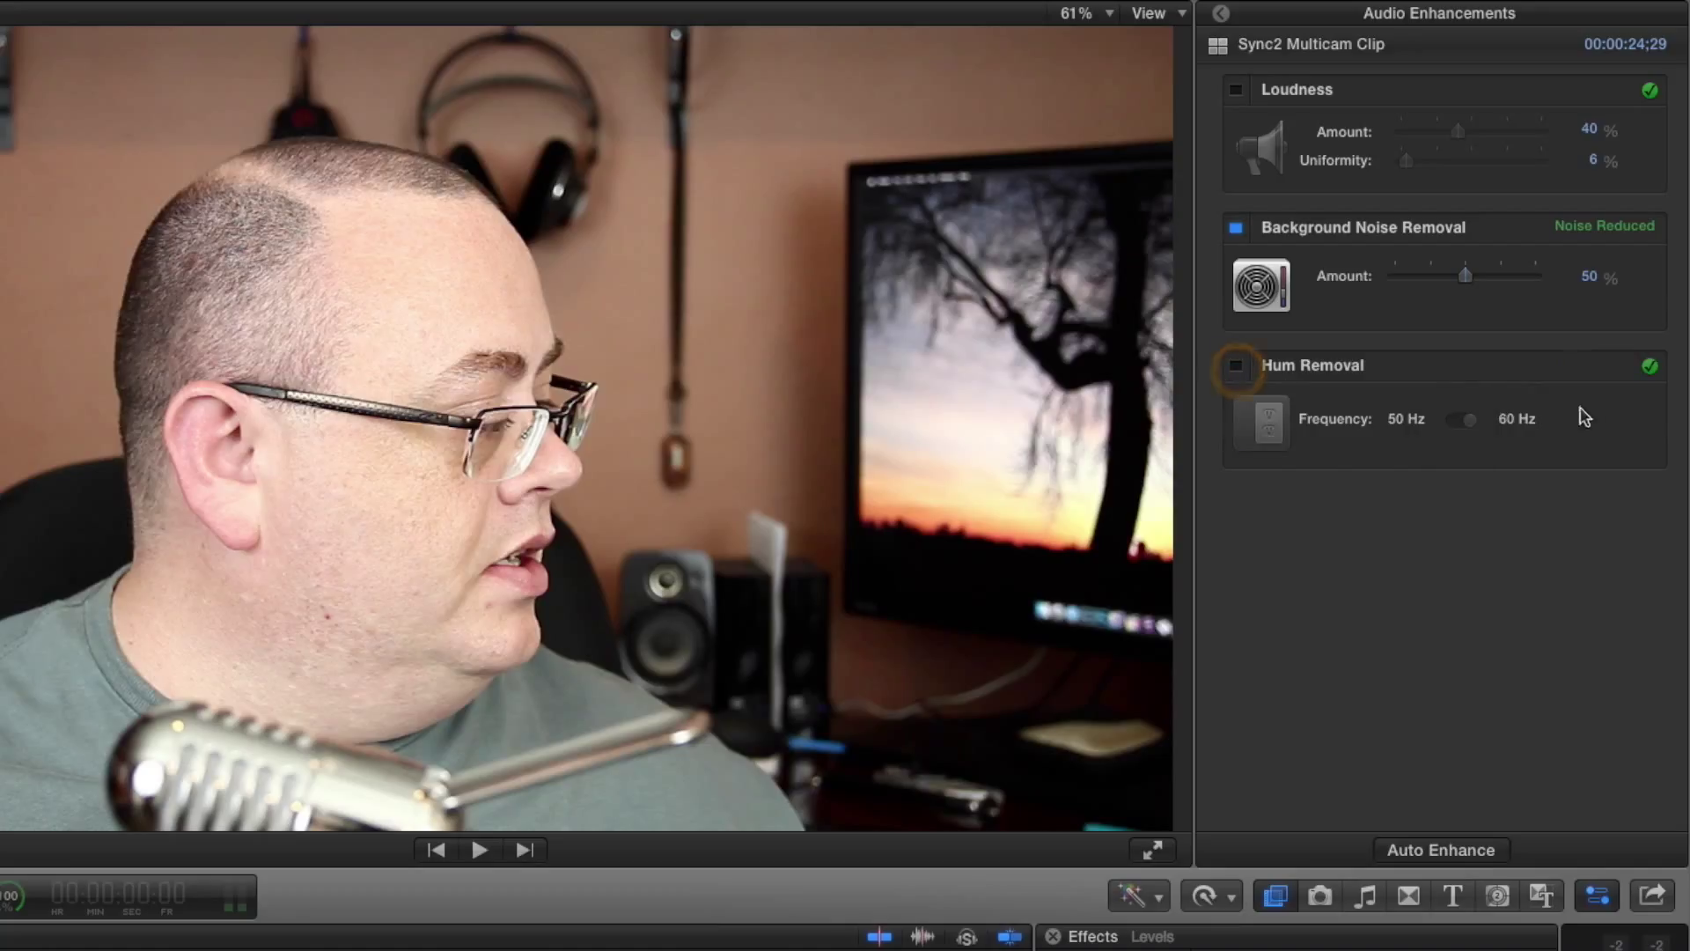
pyautogui.moveTo(1507, 425)
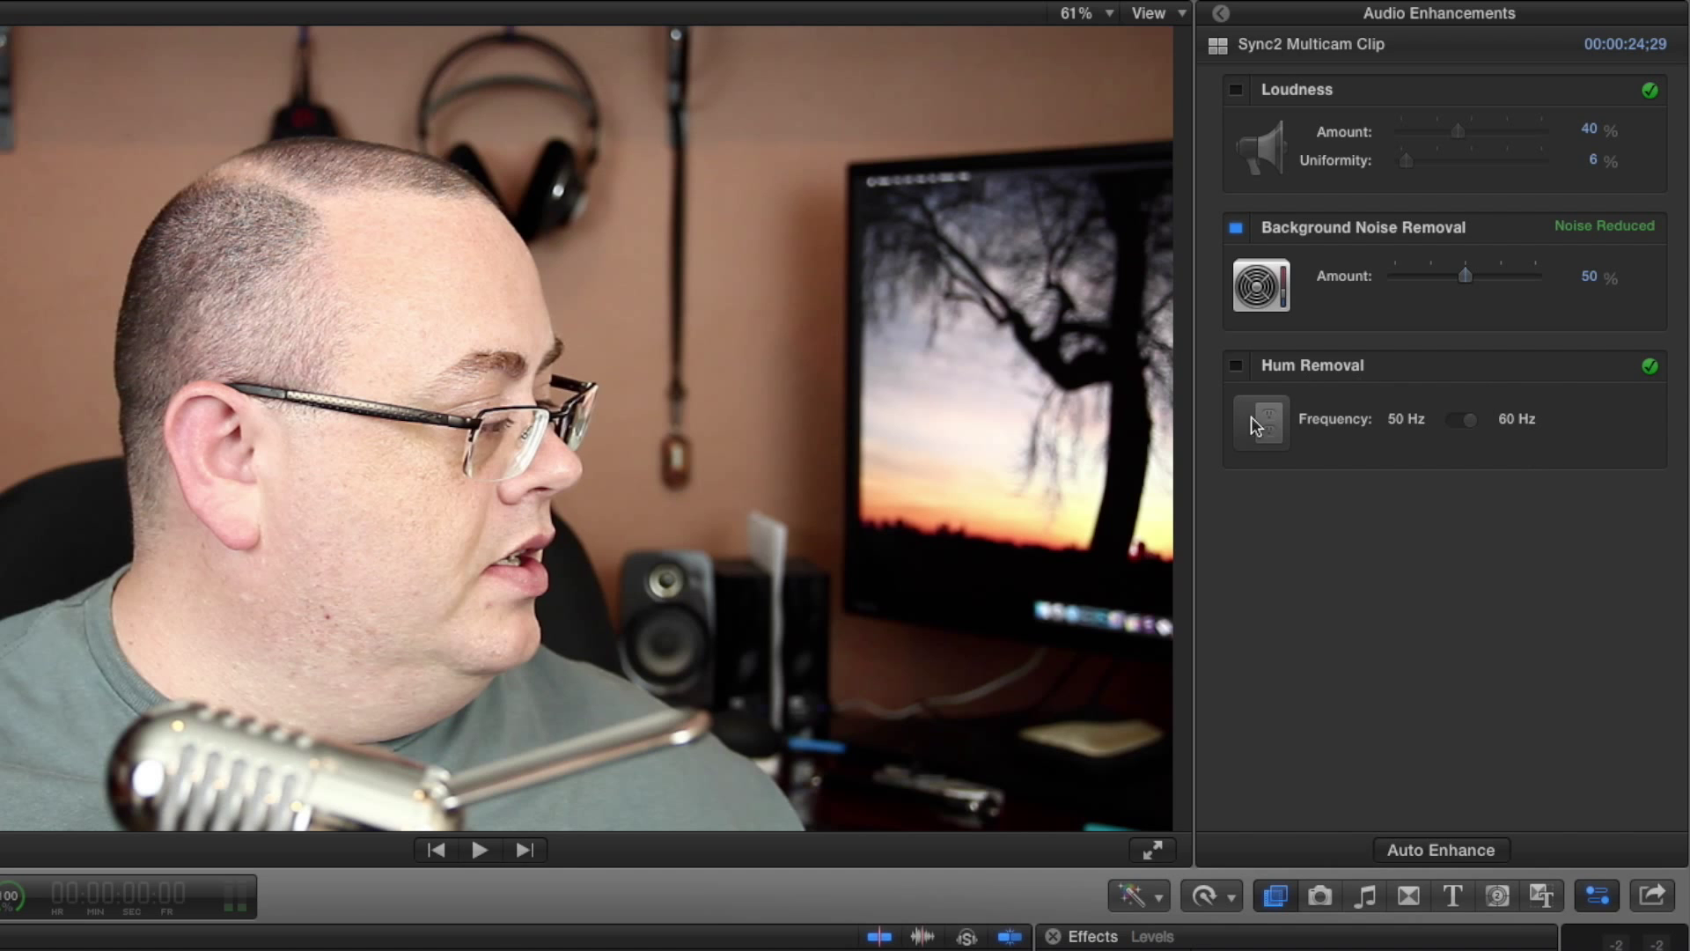
pyautogui.moveTo(1311, 394)
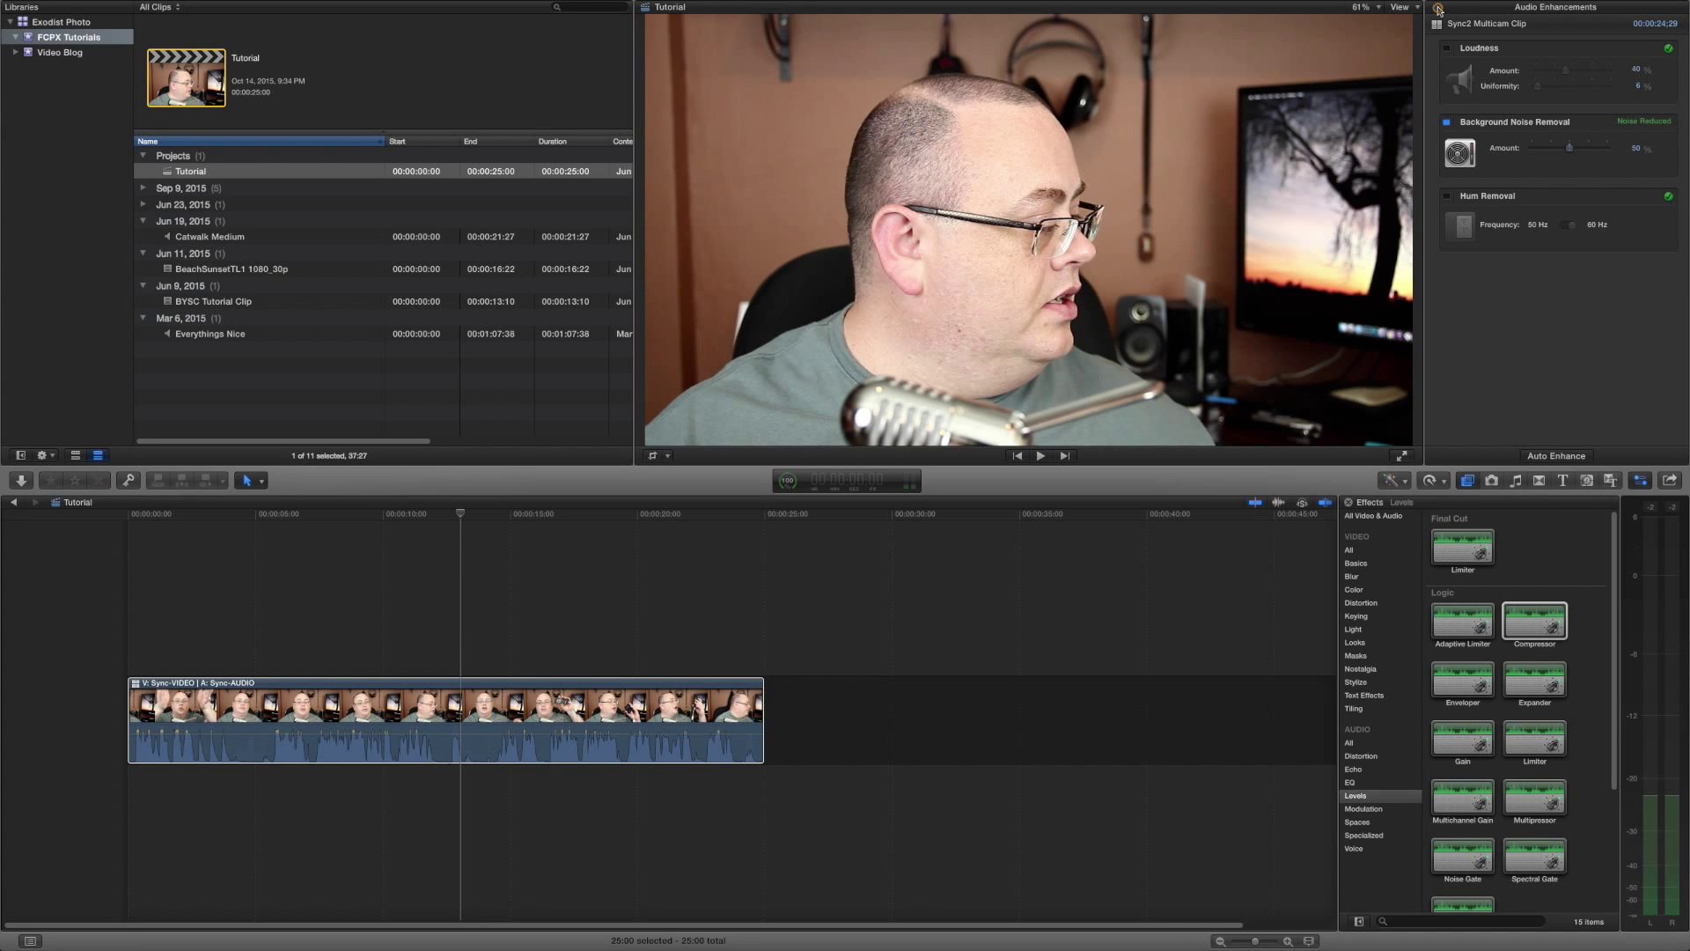
# - Leave Audio Enhancements to the audio overview reporting problems resolved, then deselect the clip
pyautogui.click(1558, 7)
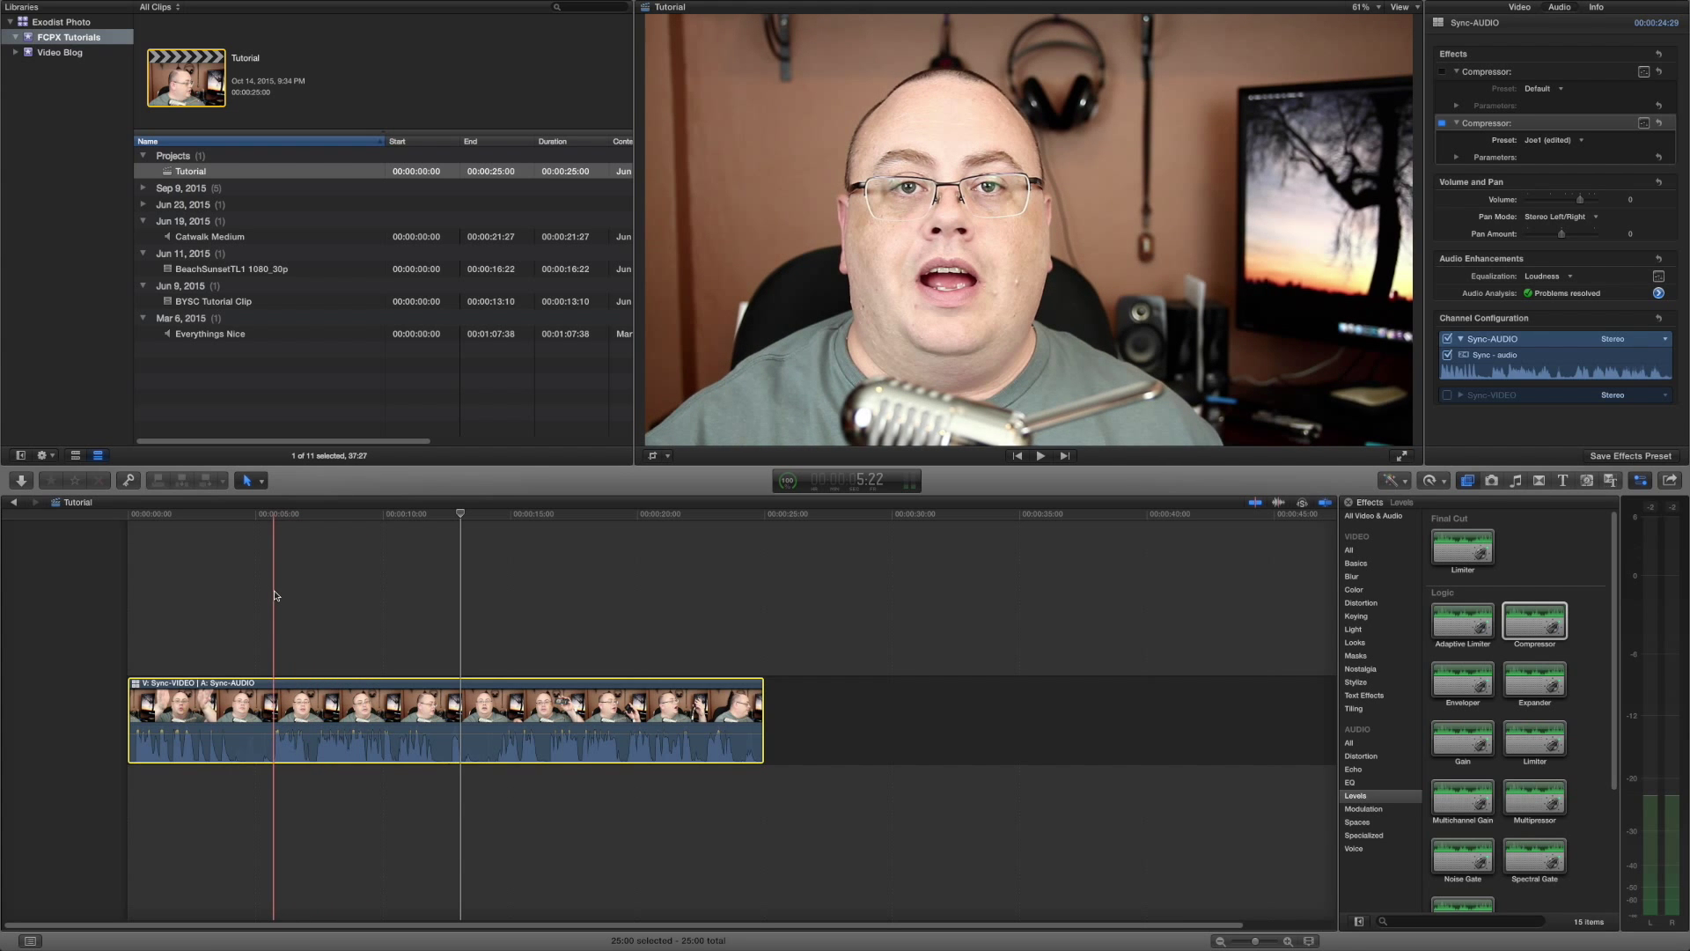
pyautogui.click(257, 533)
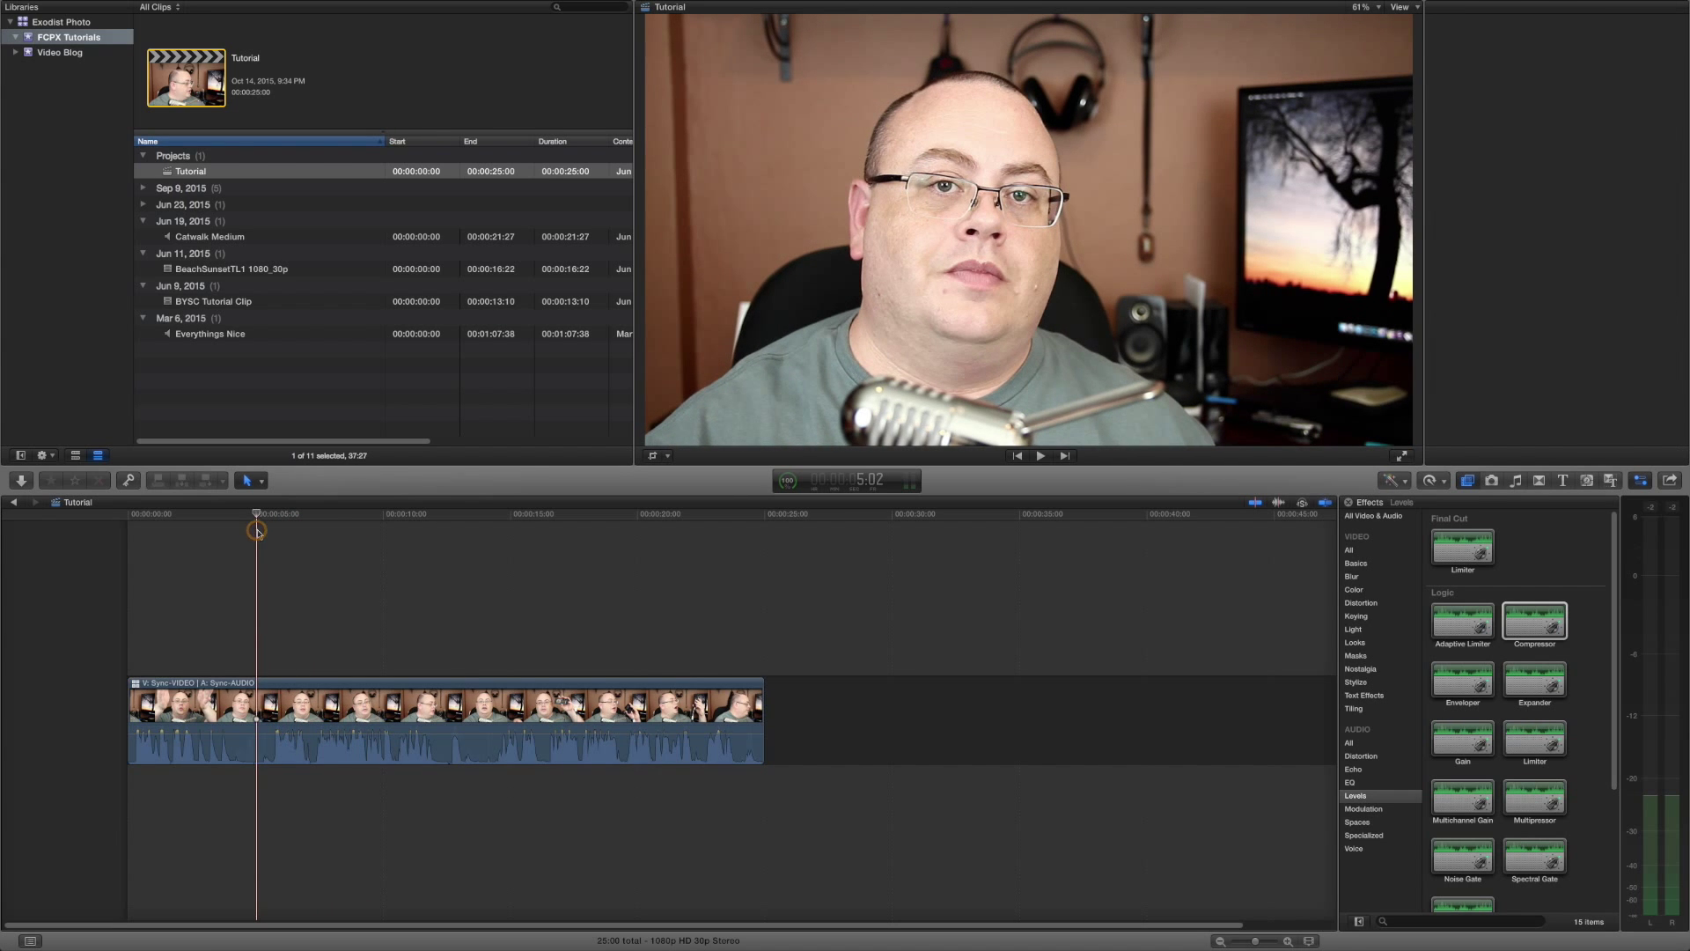